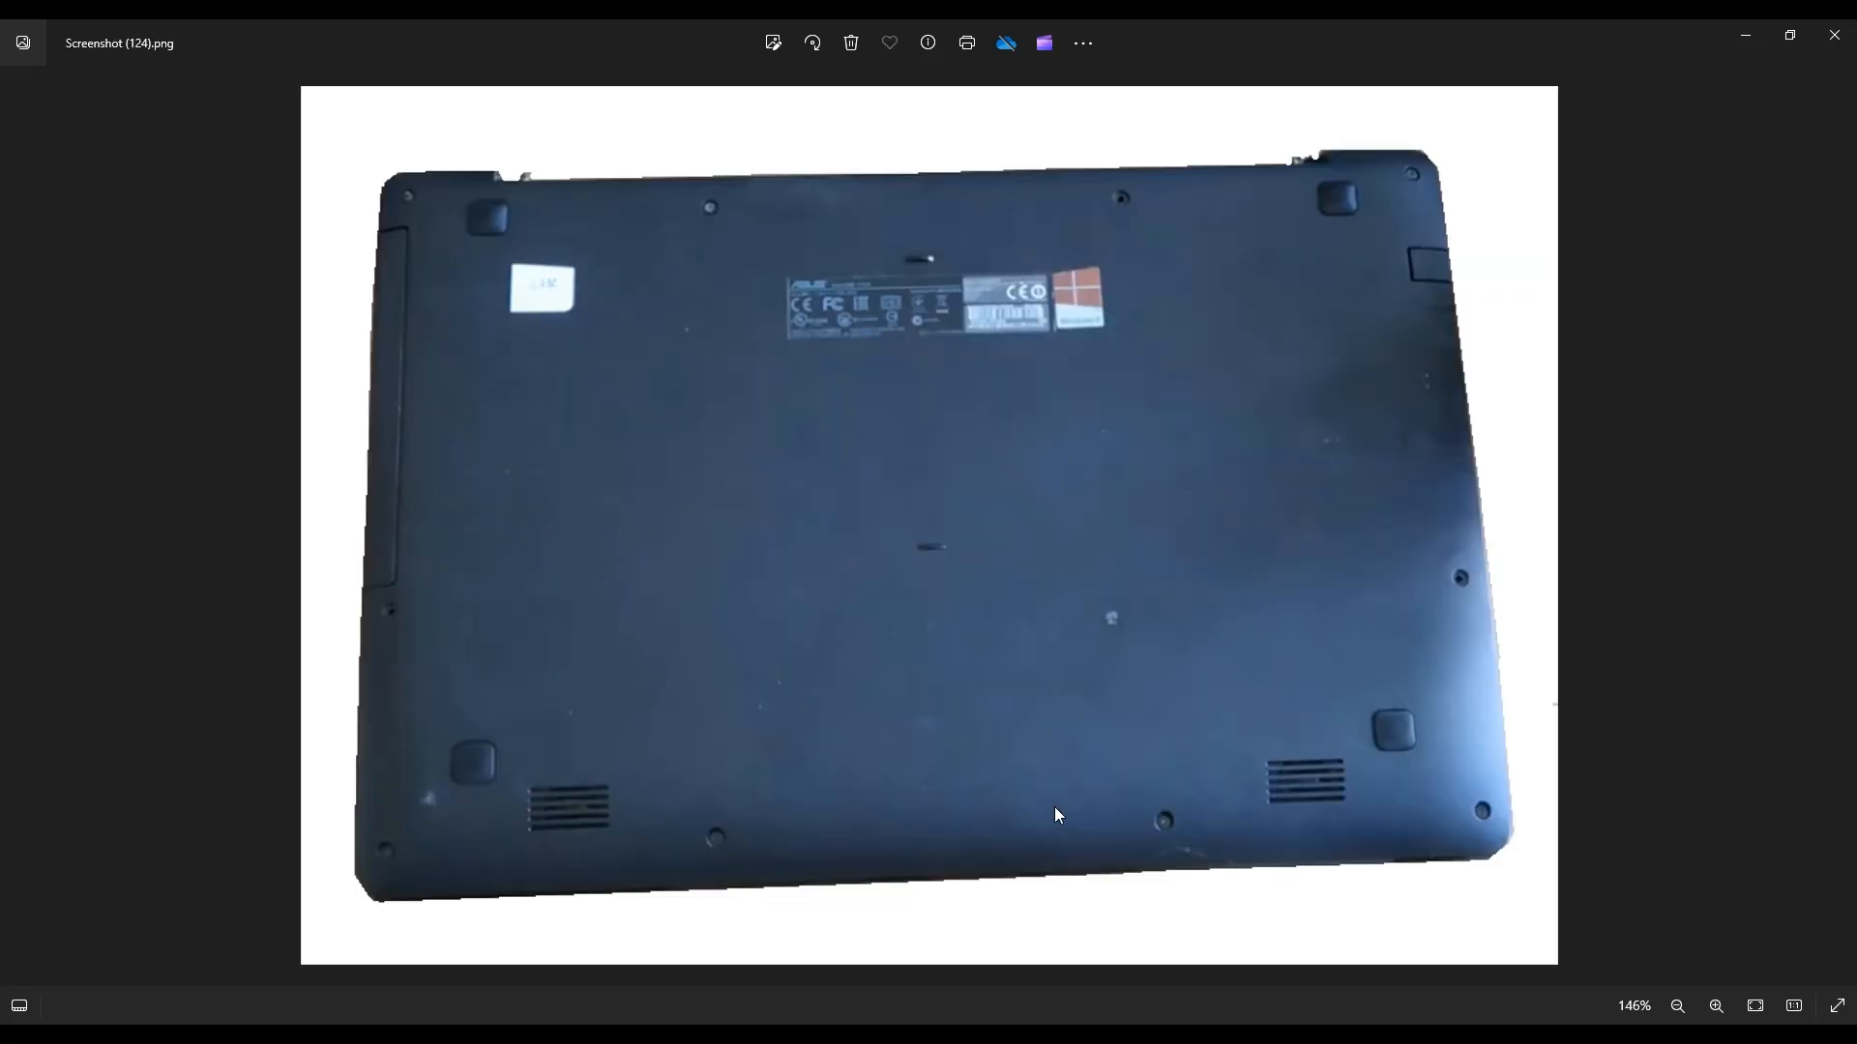
pyautogui.moveTo(837, 523)
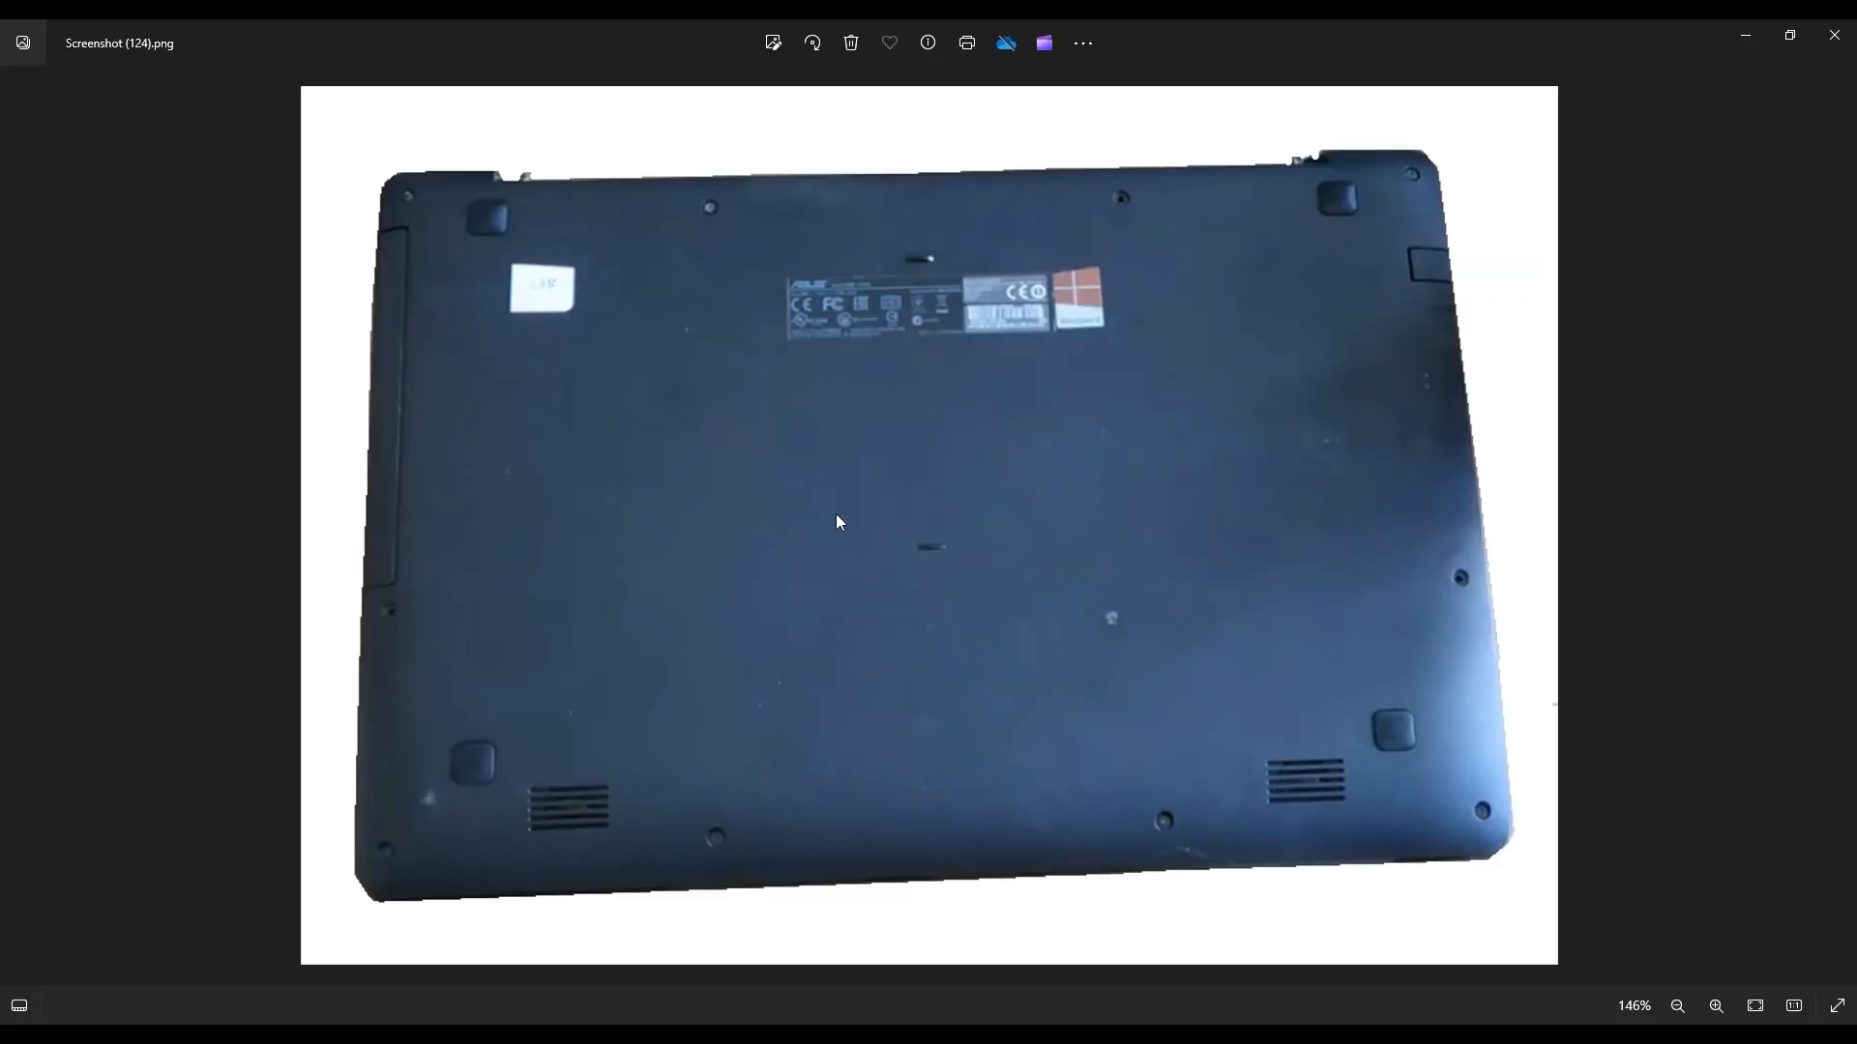
pyautogui.moveTo(1404, 192)
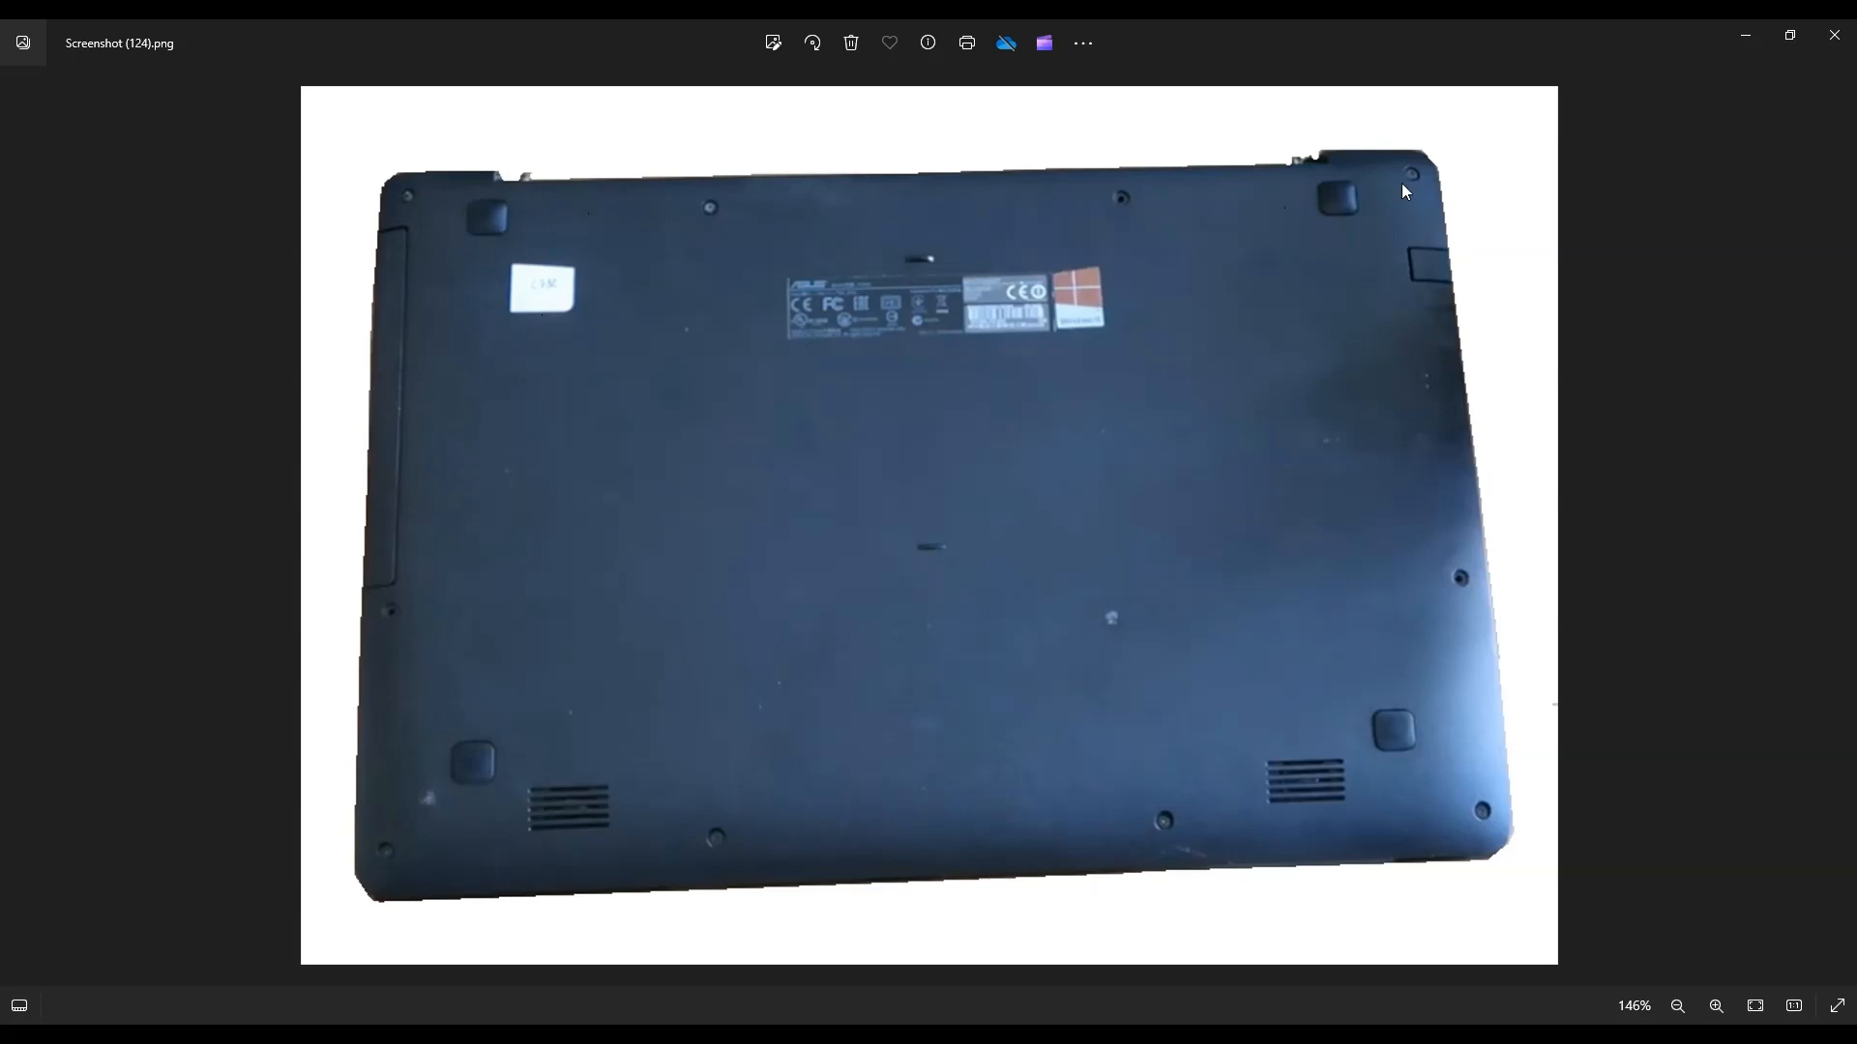
pyautogui.moveTo(1377, 198)
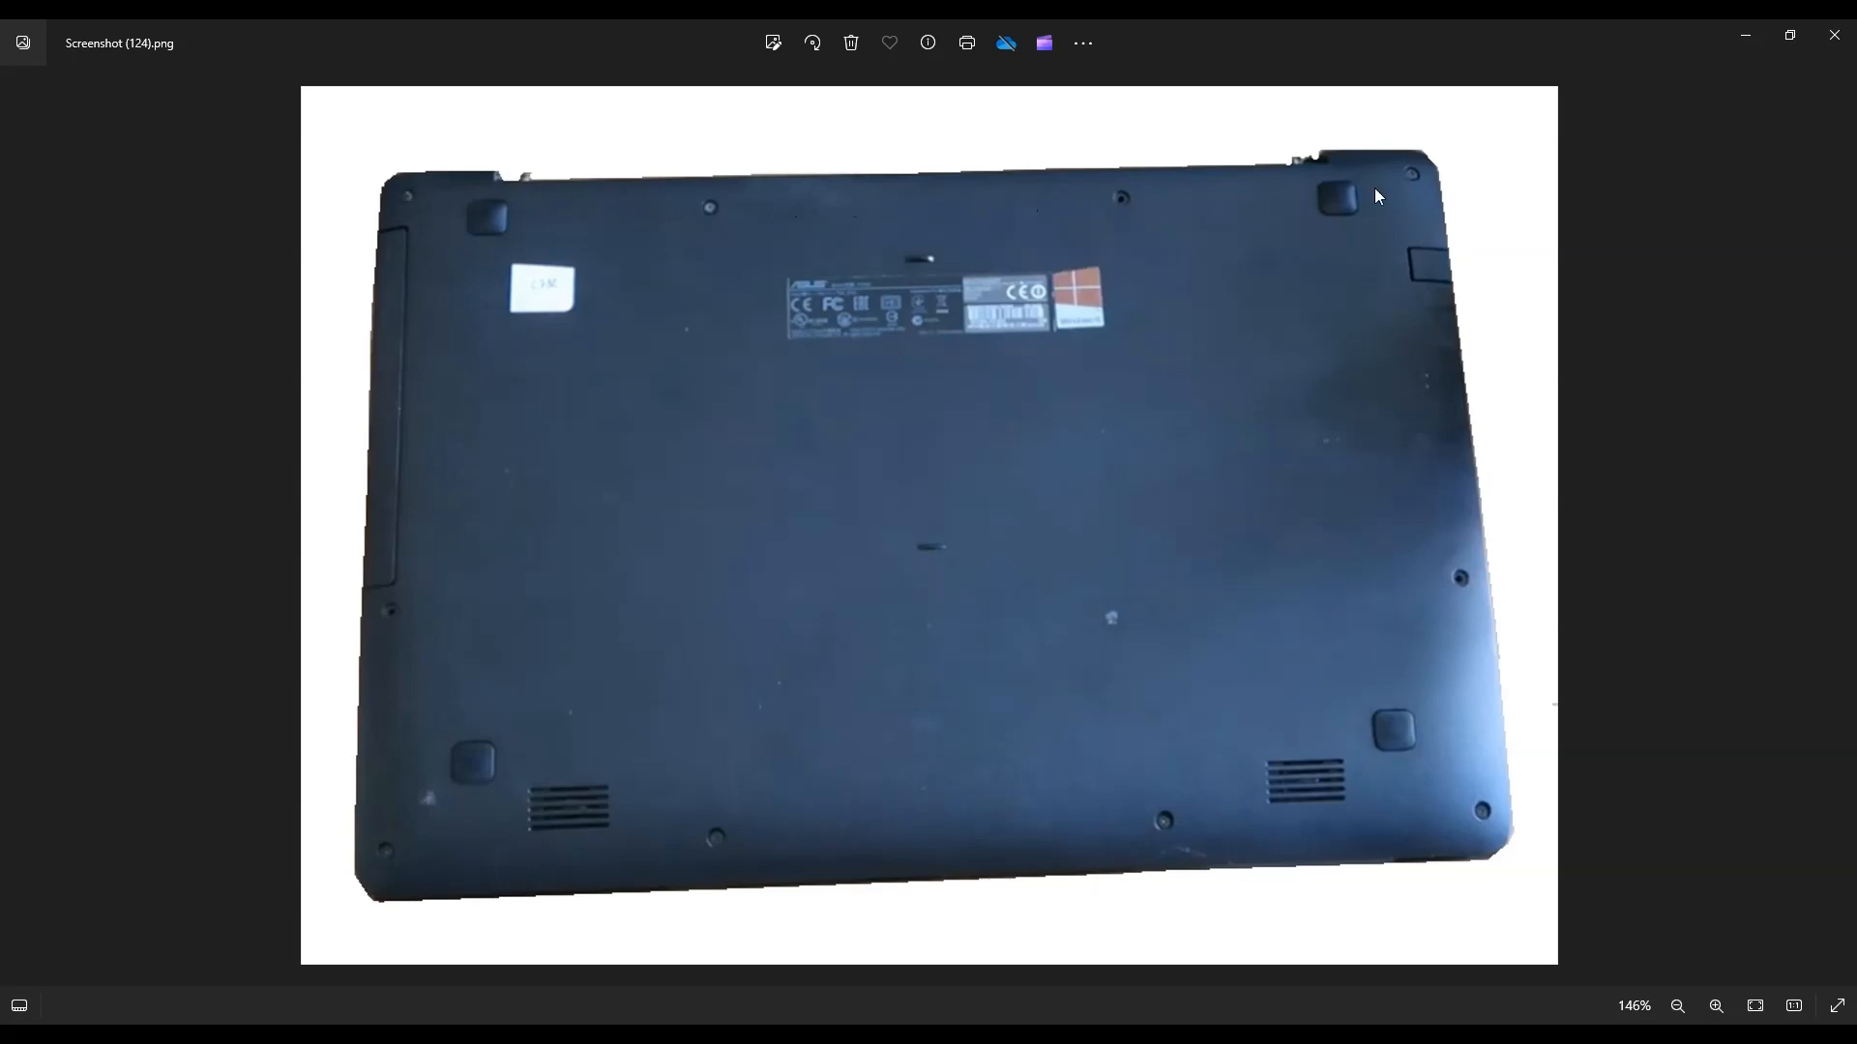
pyautogui.moveTo(1486, 797)
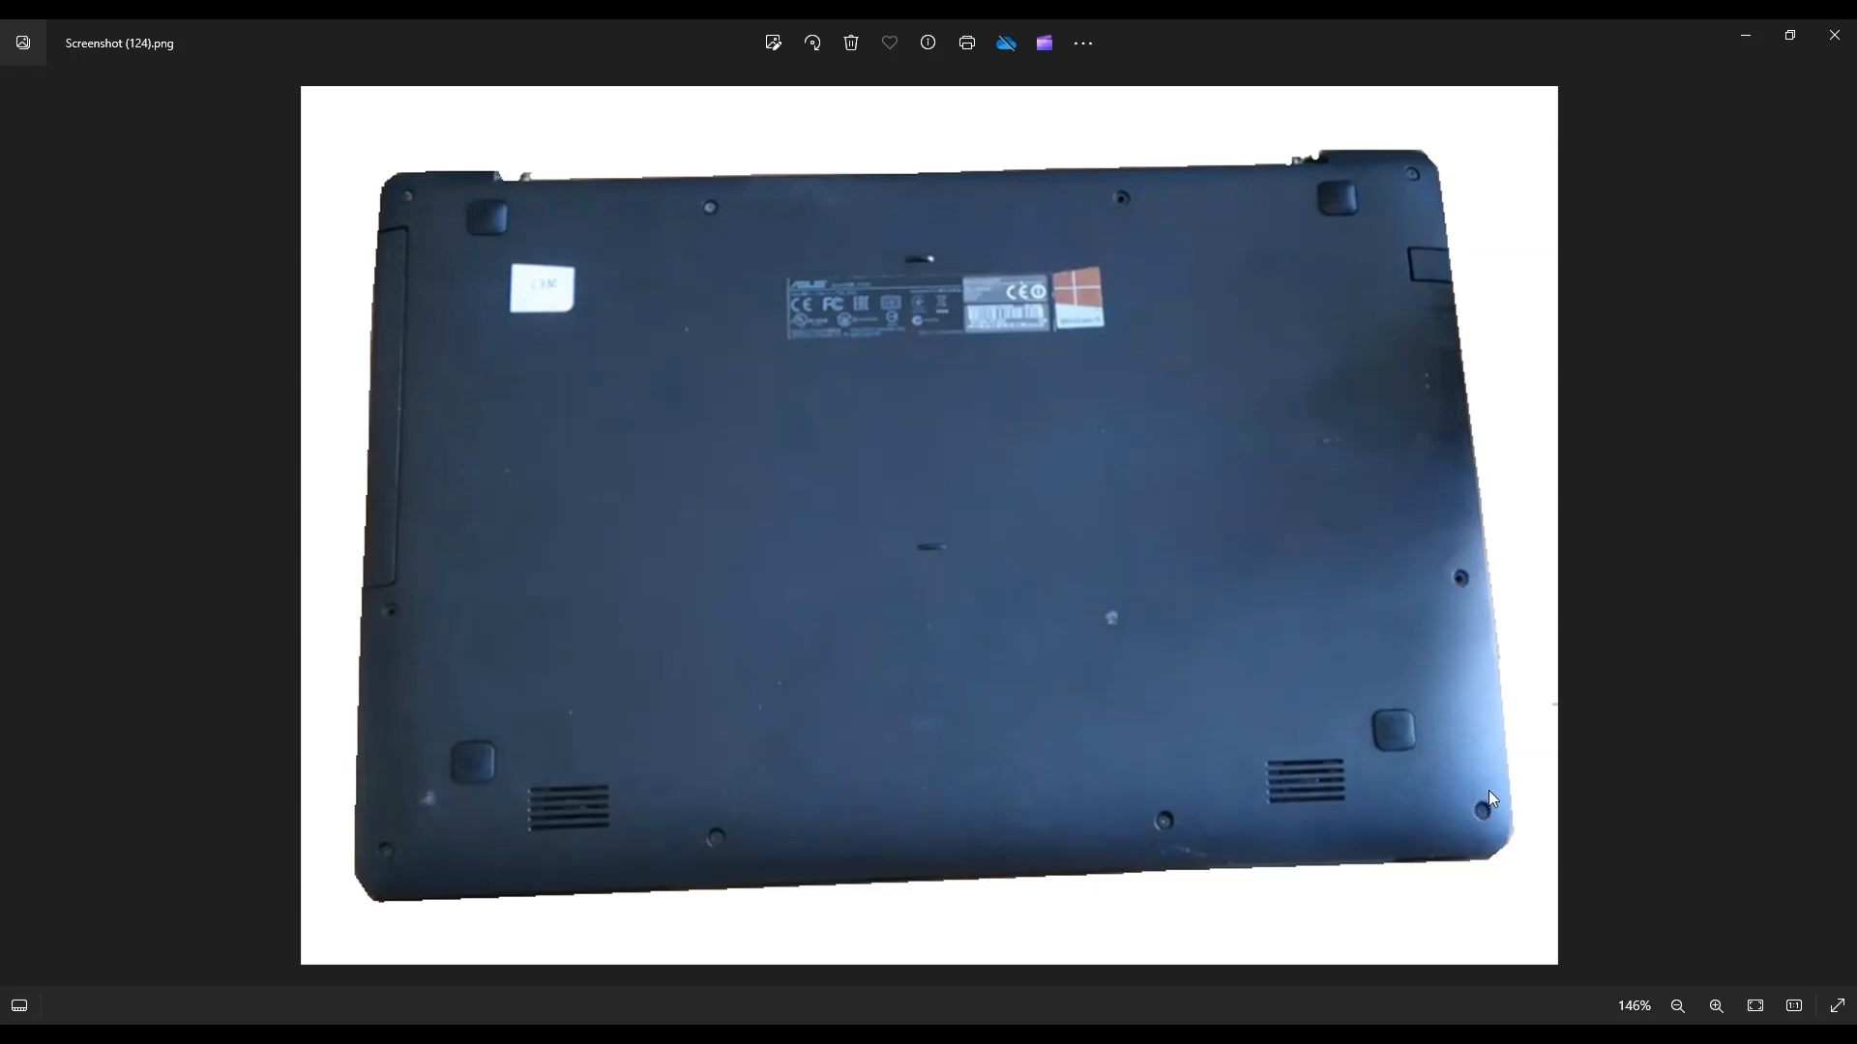
pyautogui.moveTo(328, 596)
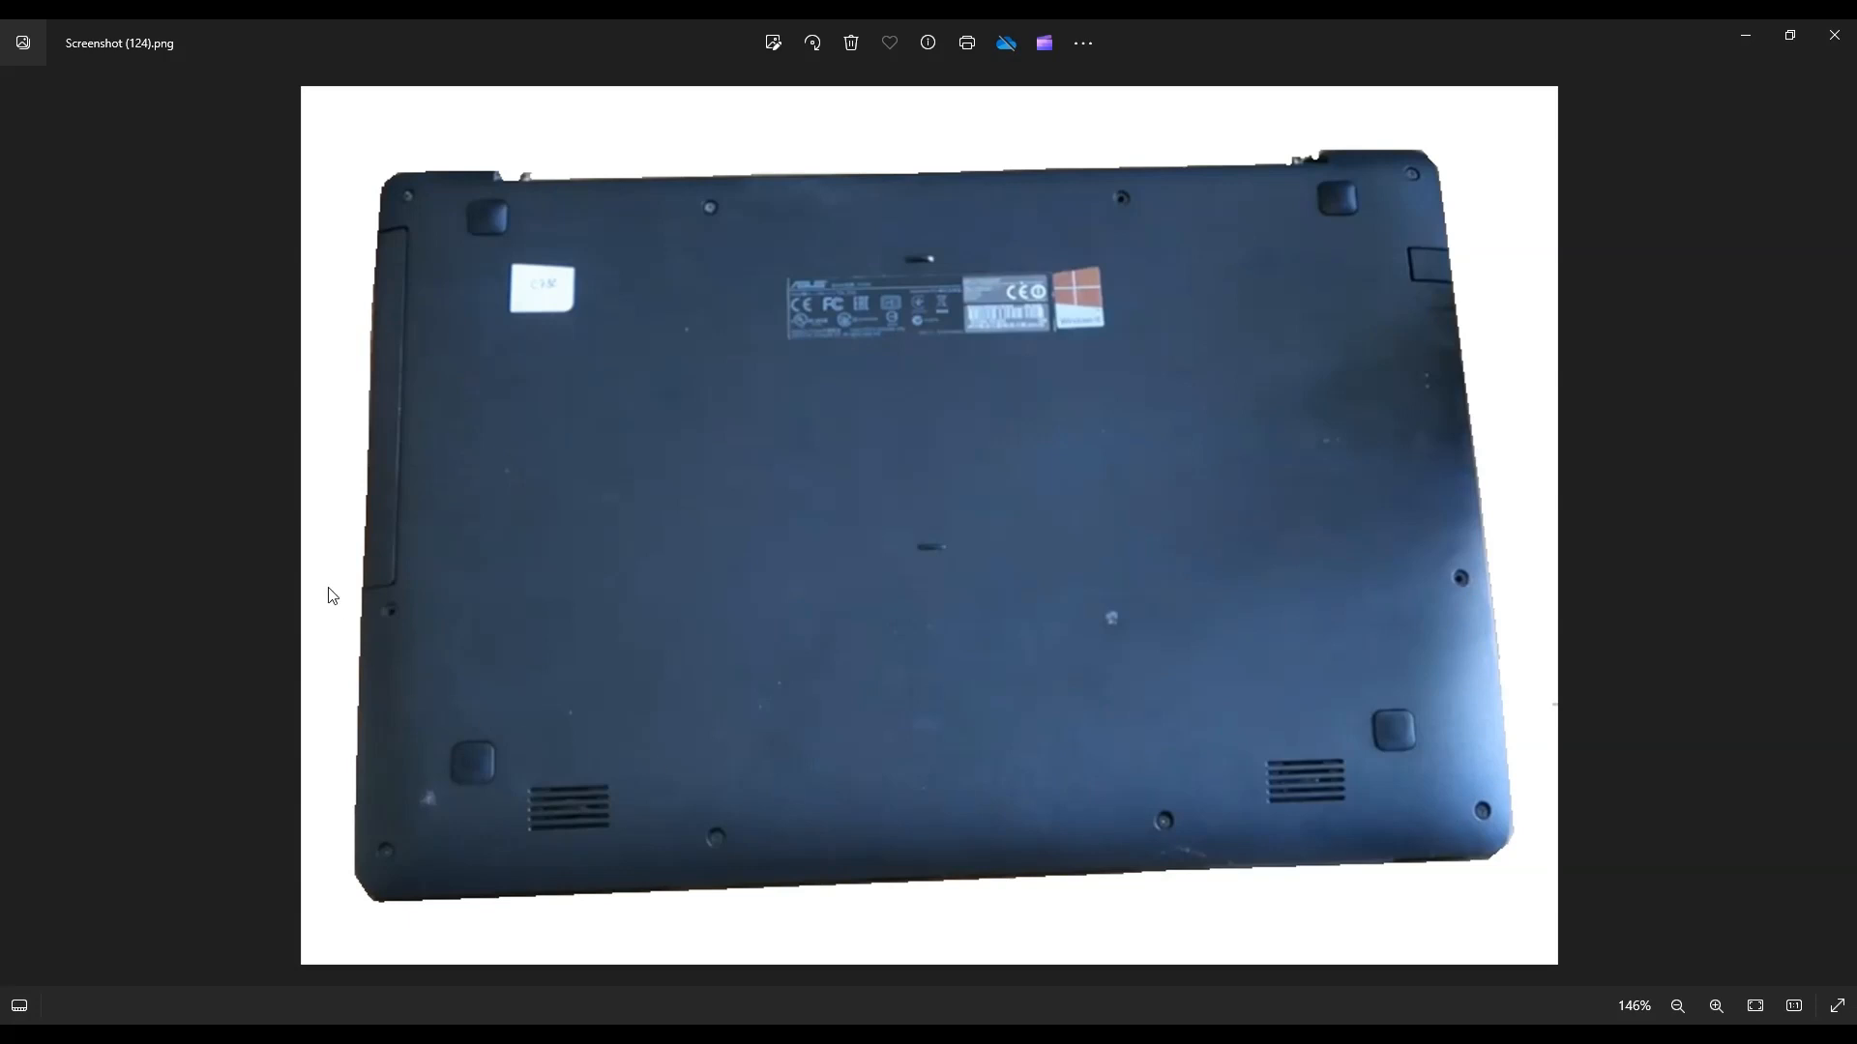
pyautogui.moveTo(978, 854)
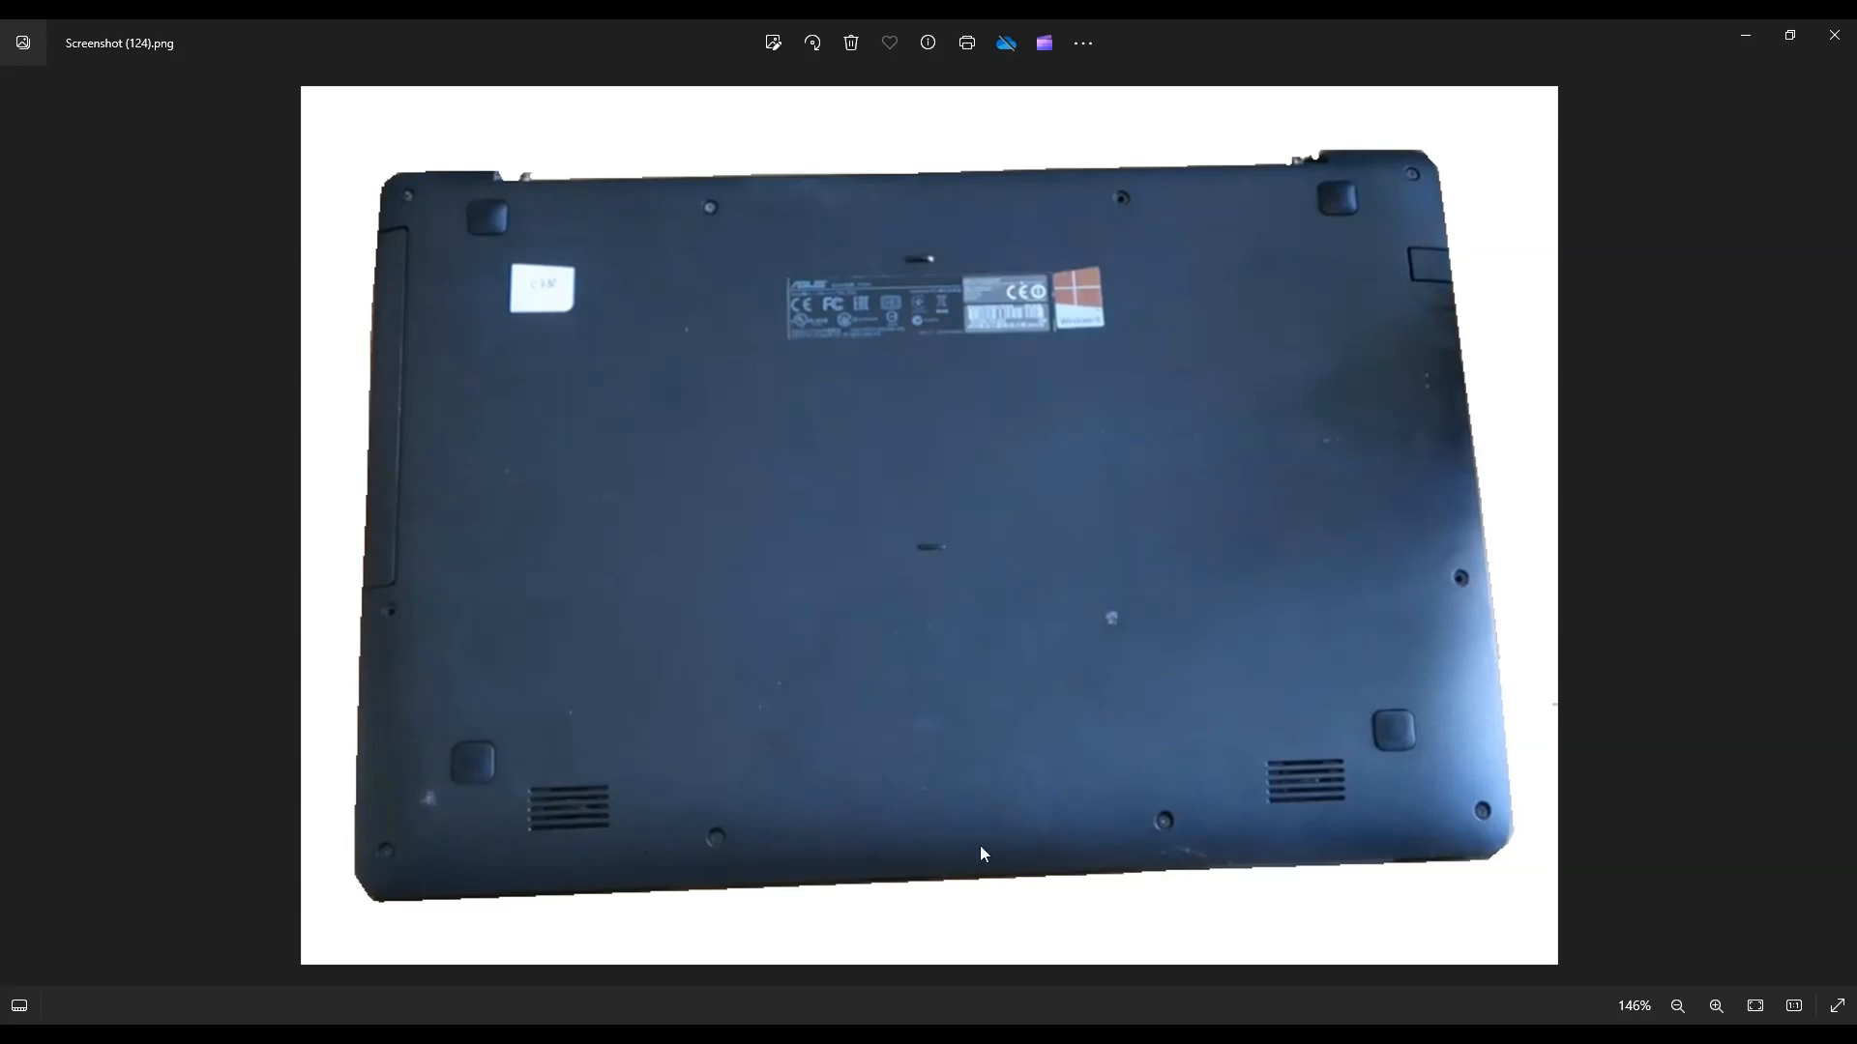
pyautogui.moveTo(1035, 833)
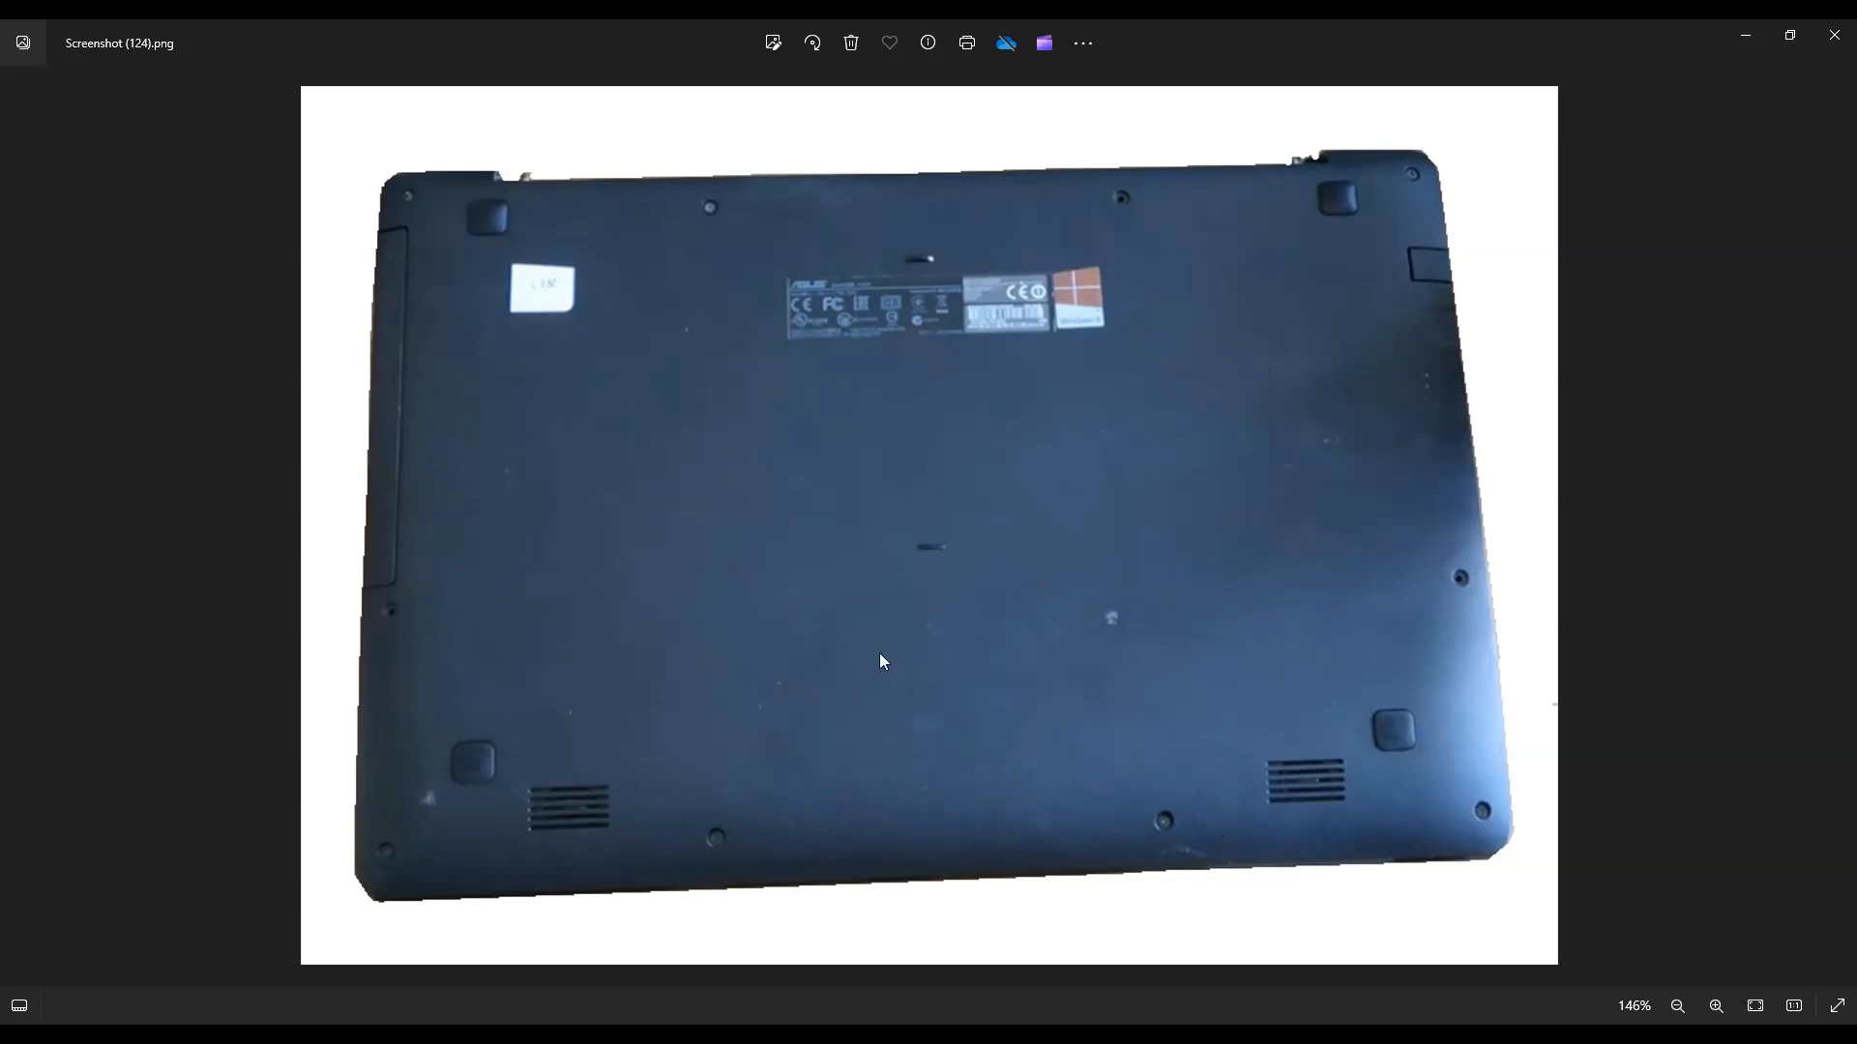
pyautogui.moveTo(978, 619)
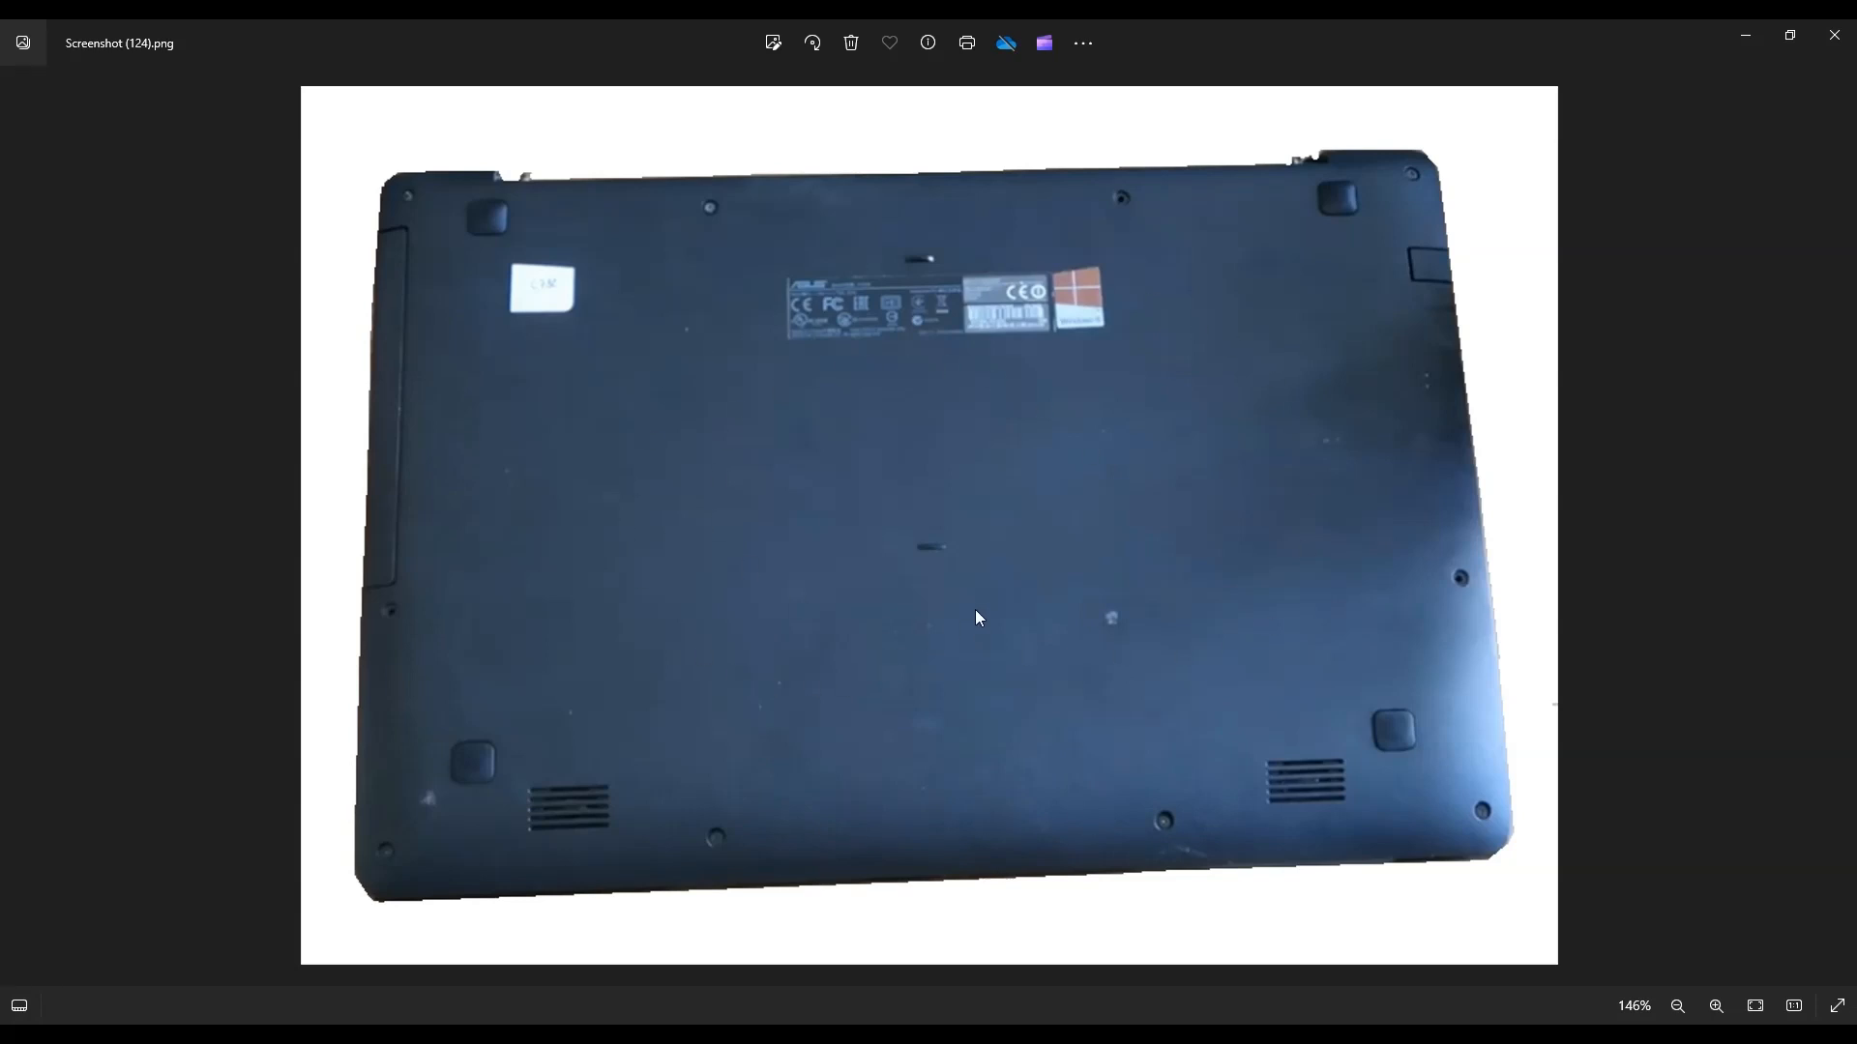
pyautogui.moveTo(1207, 885)
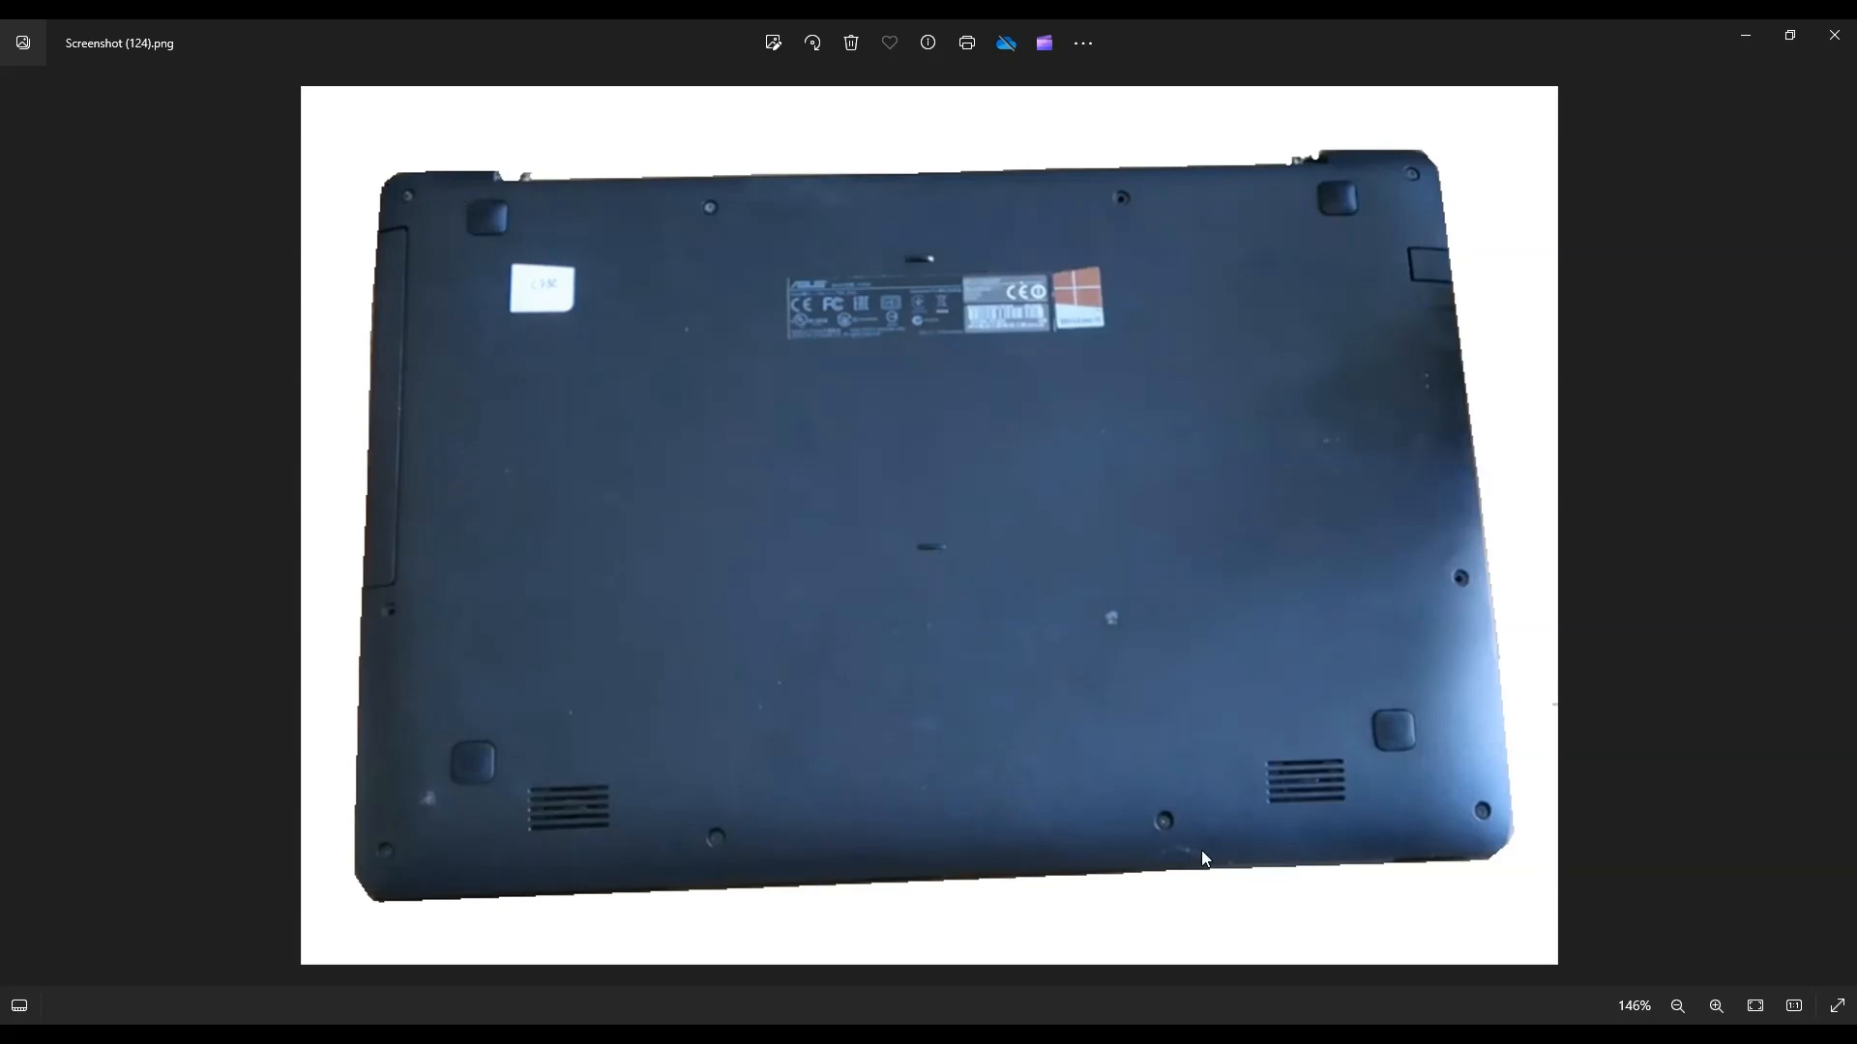
pyautogui.moveTo(522, 733)
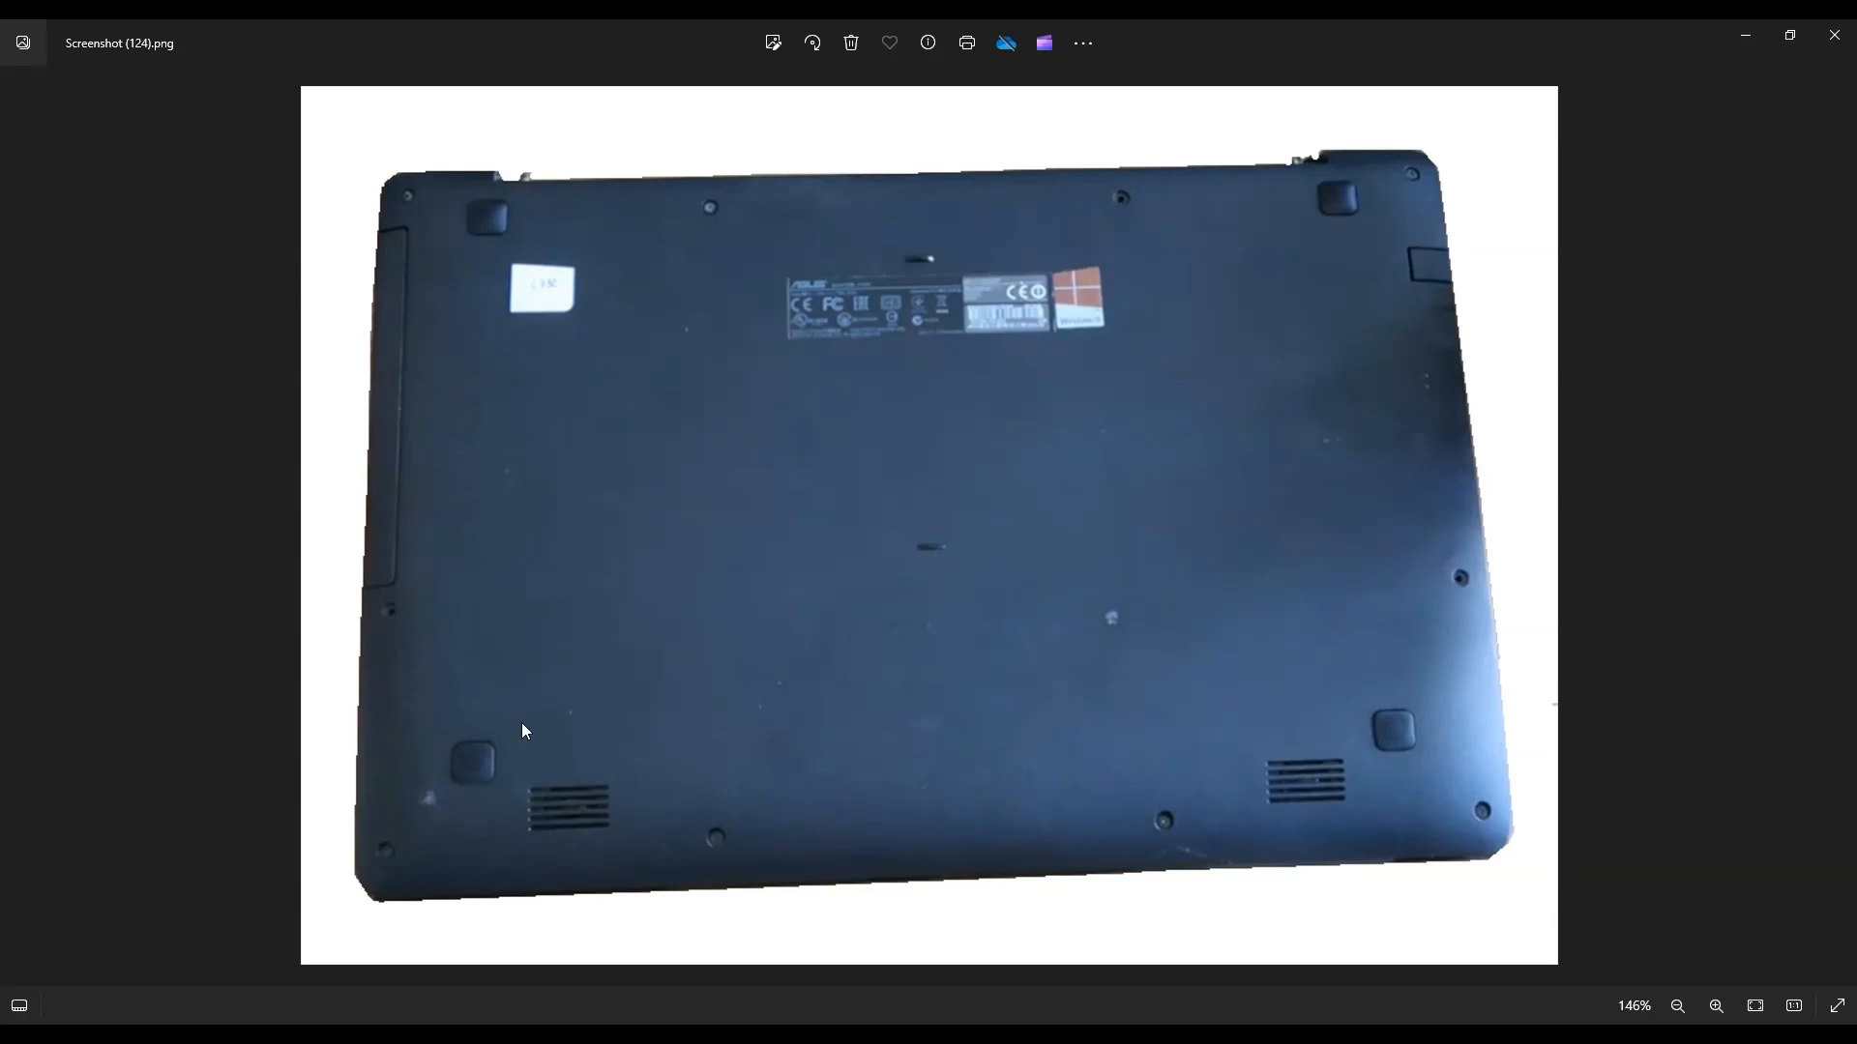
pyautogui.moveTo(362, 437)
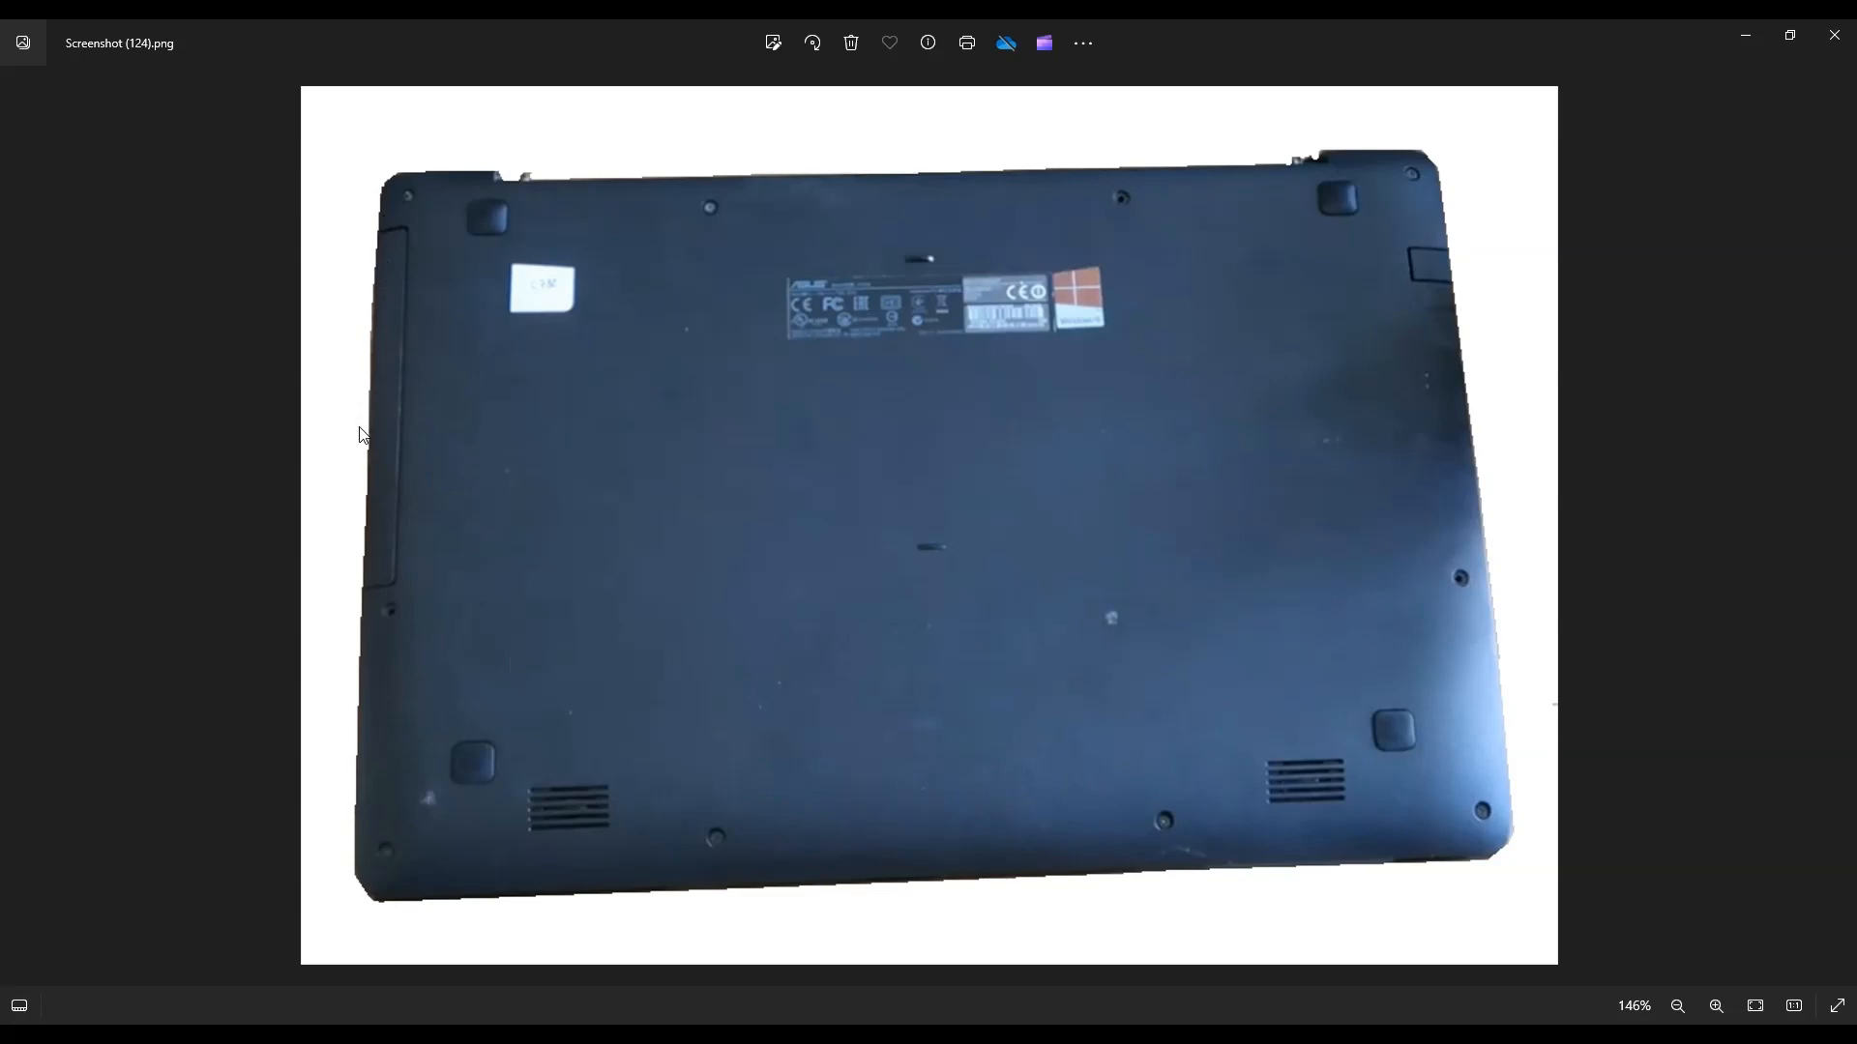
pyautogui.moveTo(847, 807)
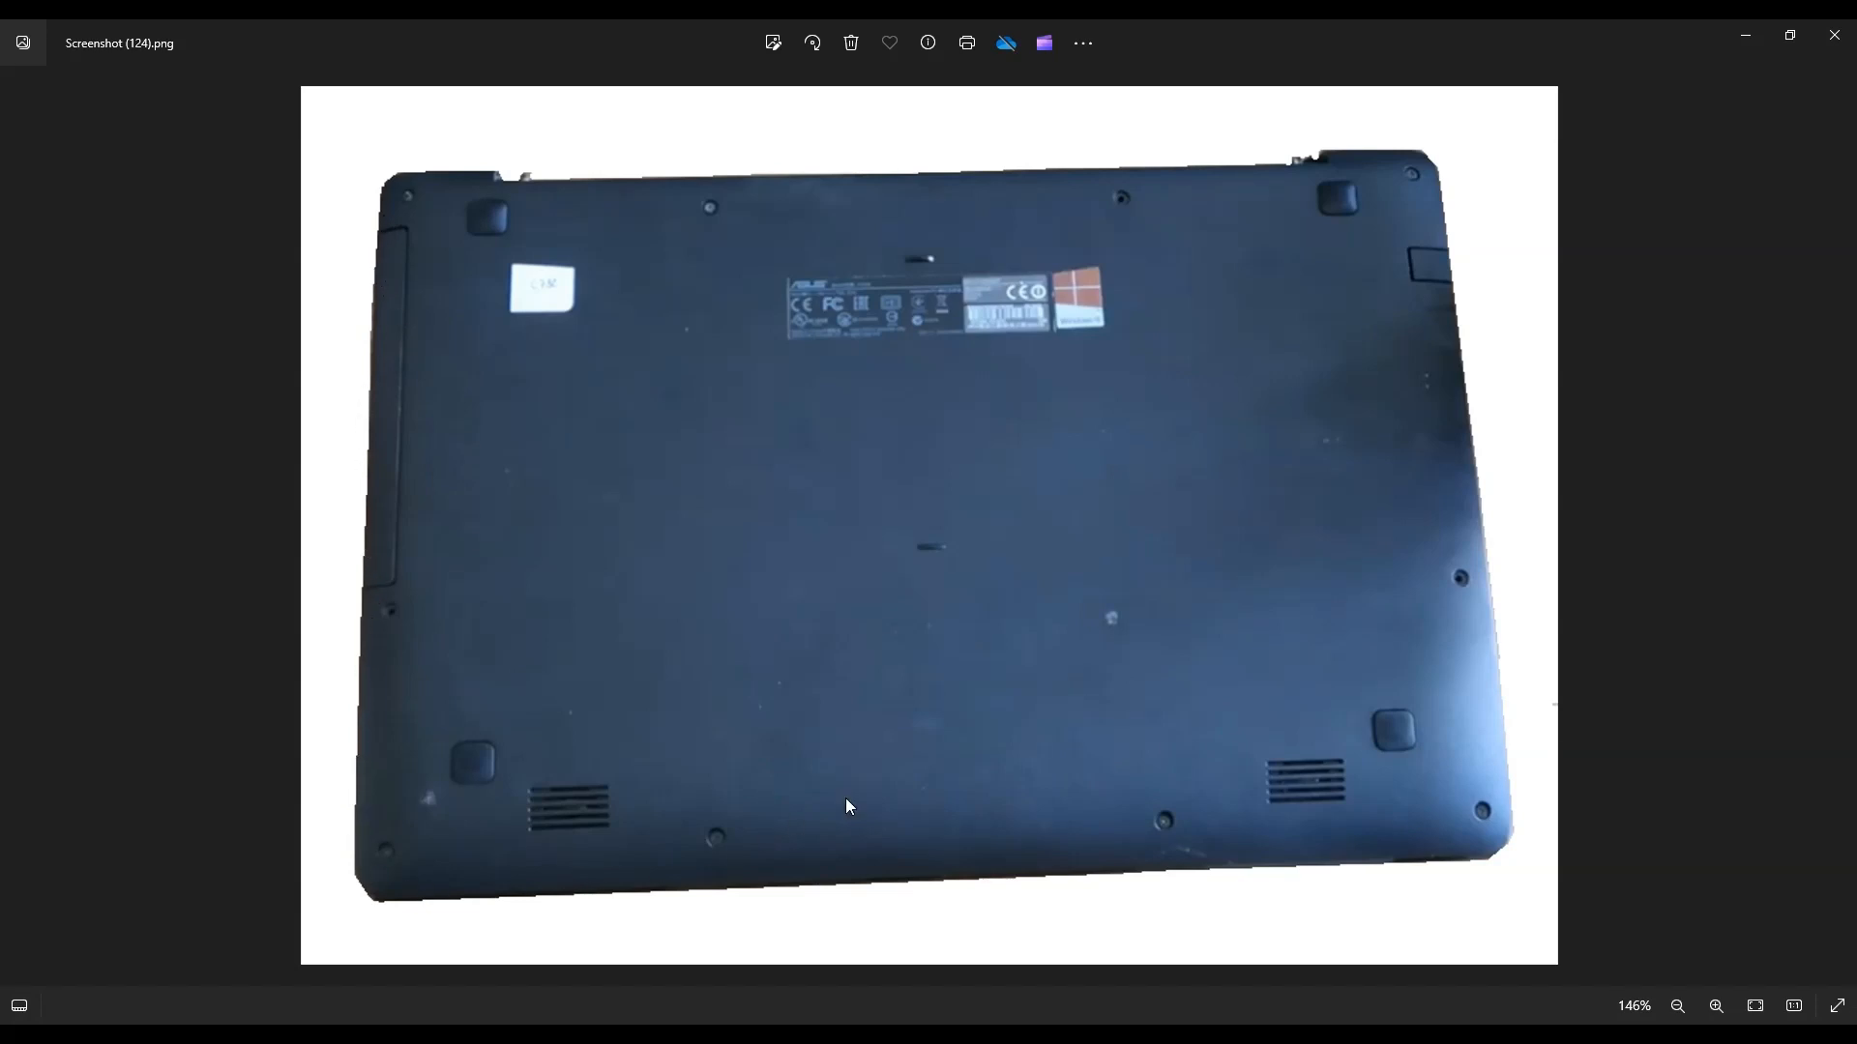
pyautogui.moveTo(951, 557)
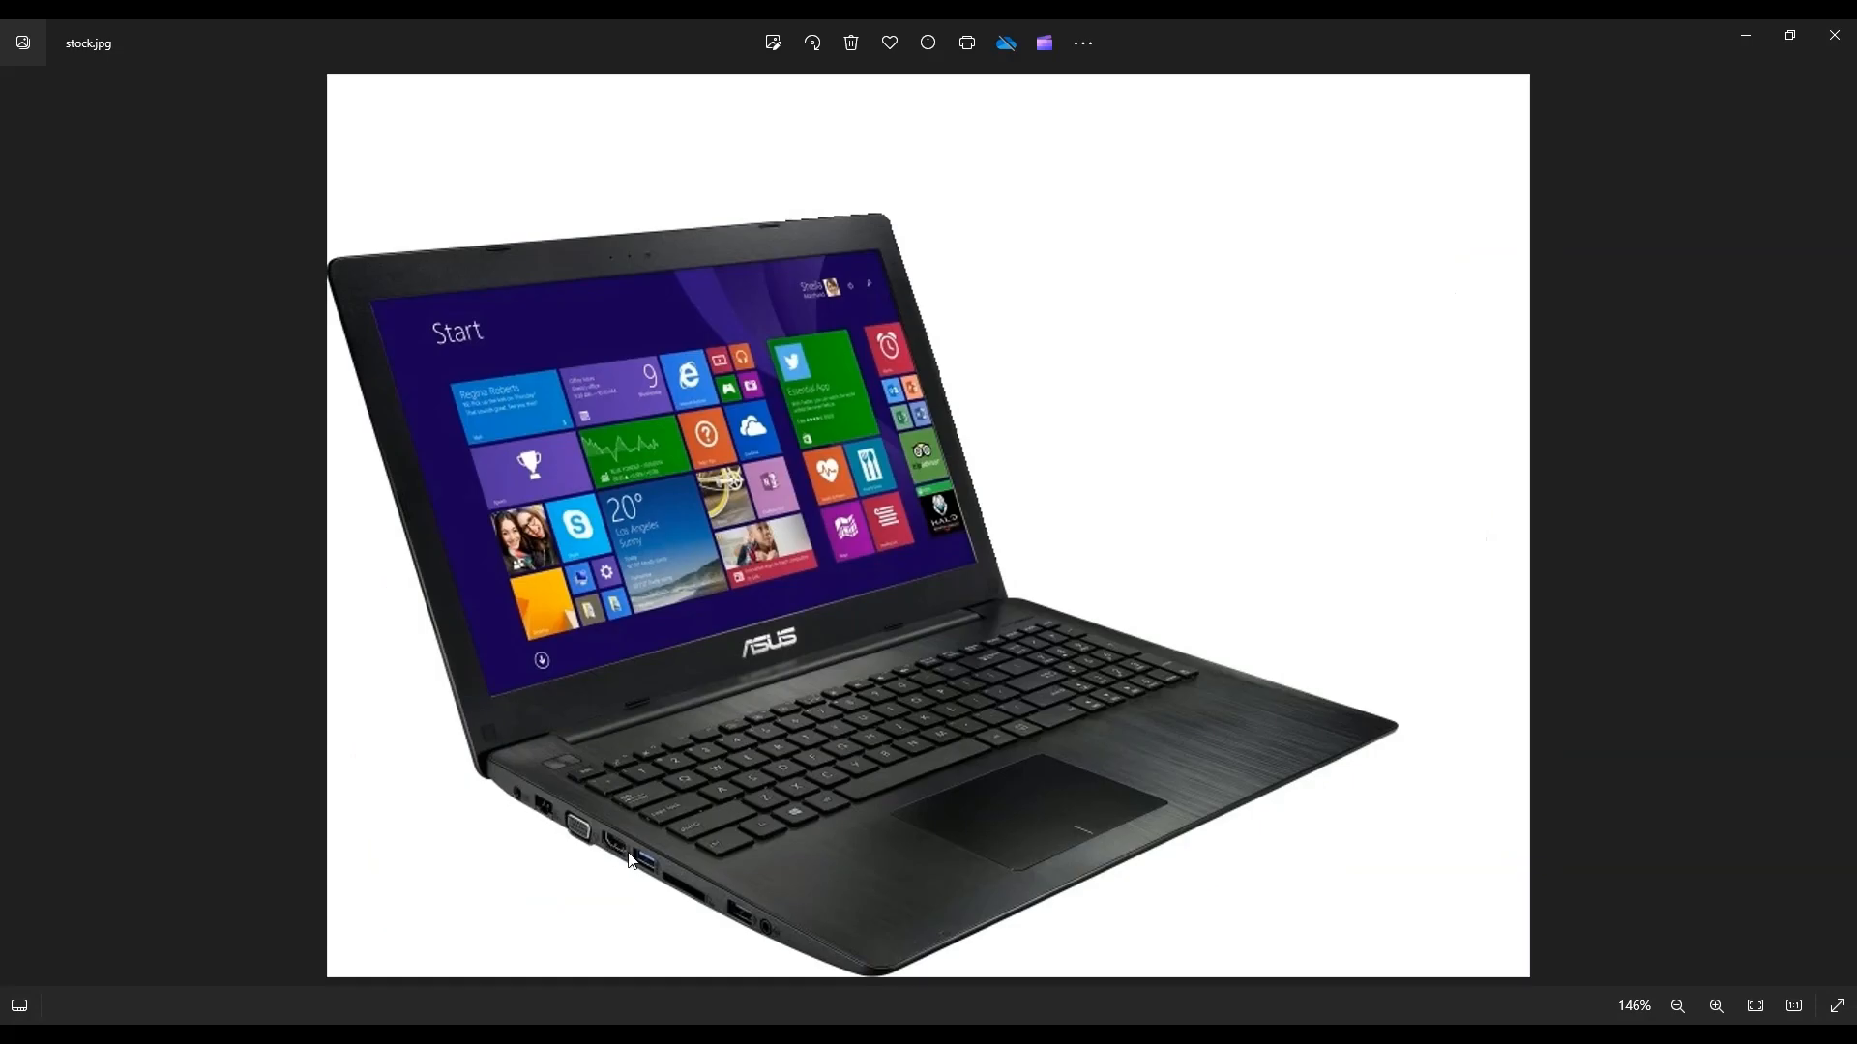
pyautogui.moveTo(661, 909)
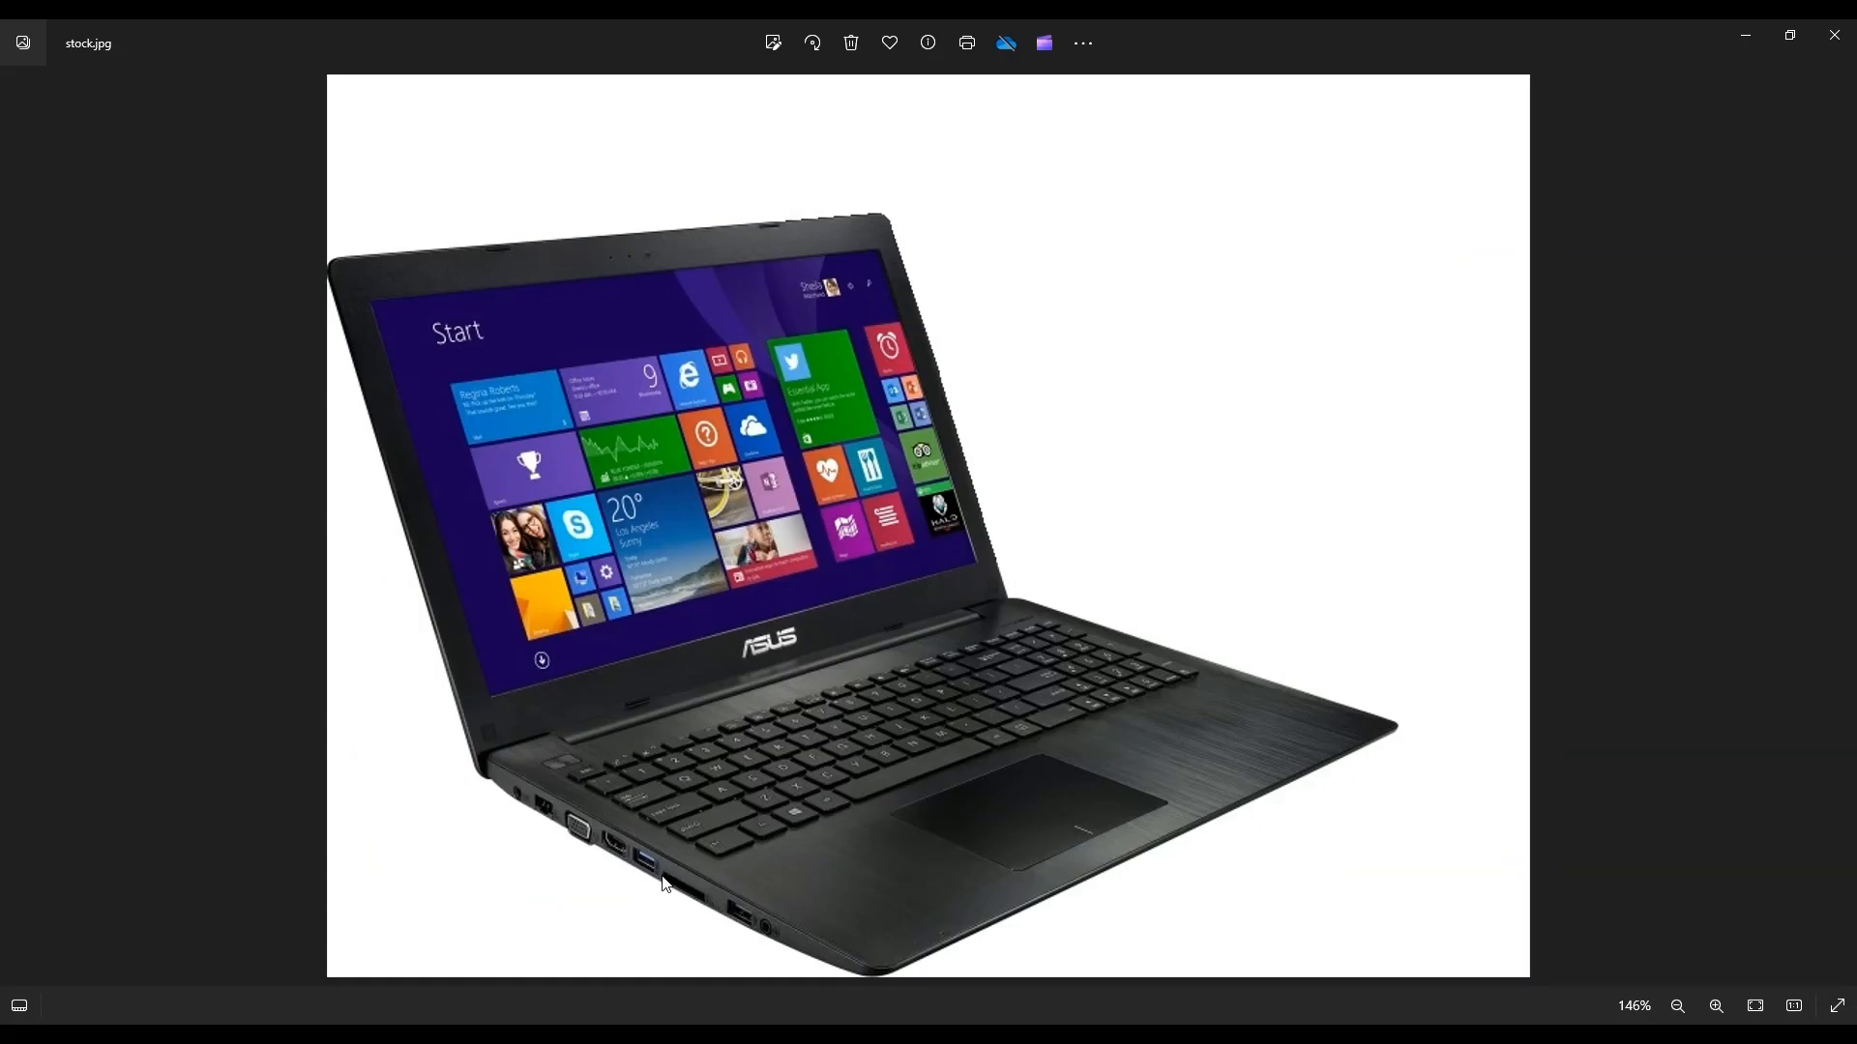
pyautogui.moveTo(510, 767)
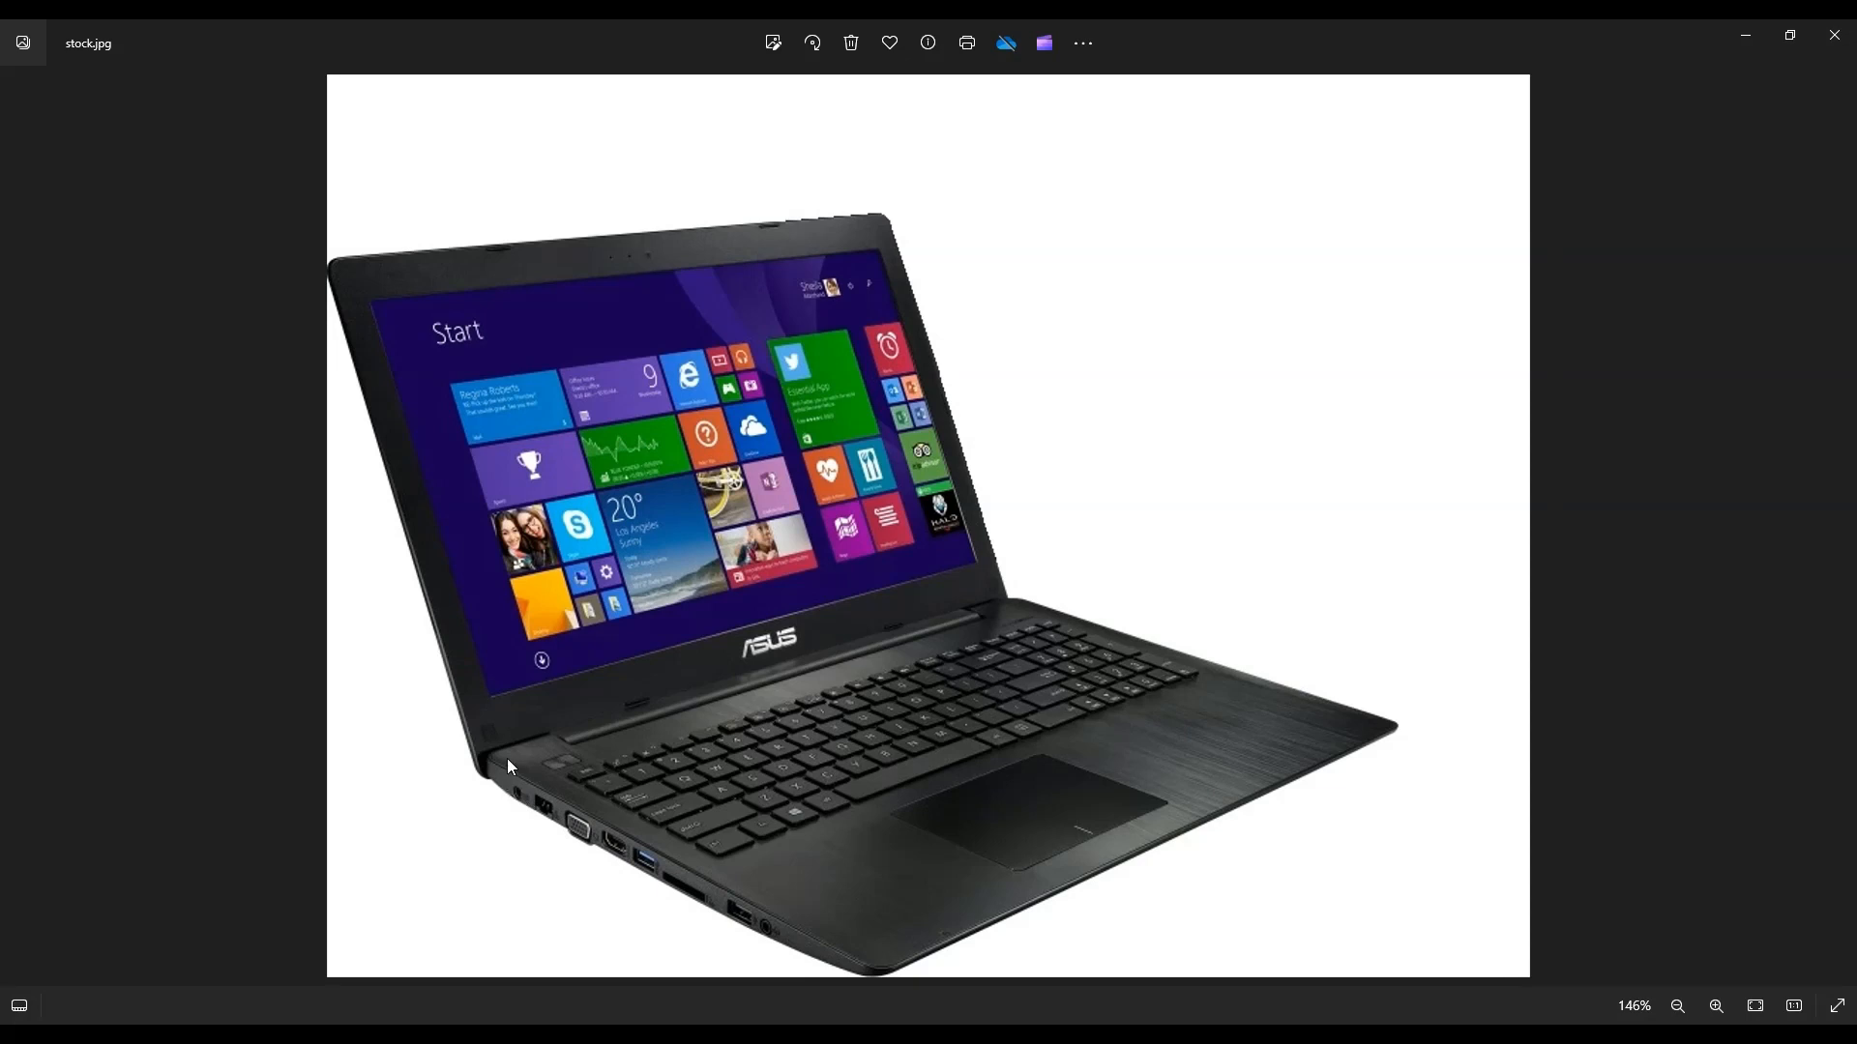
pyautogui.moveTo(584, 832)
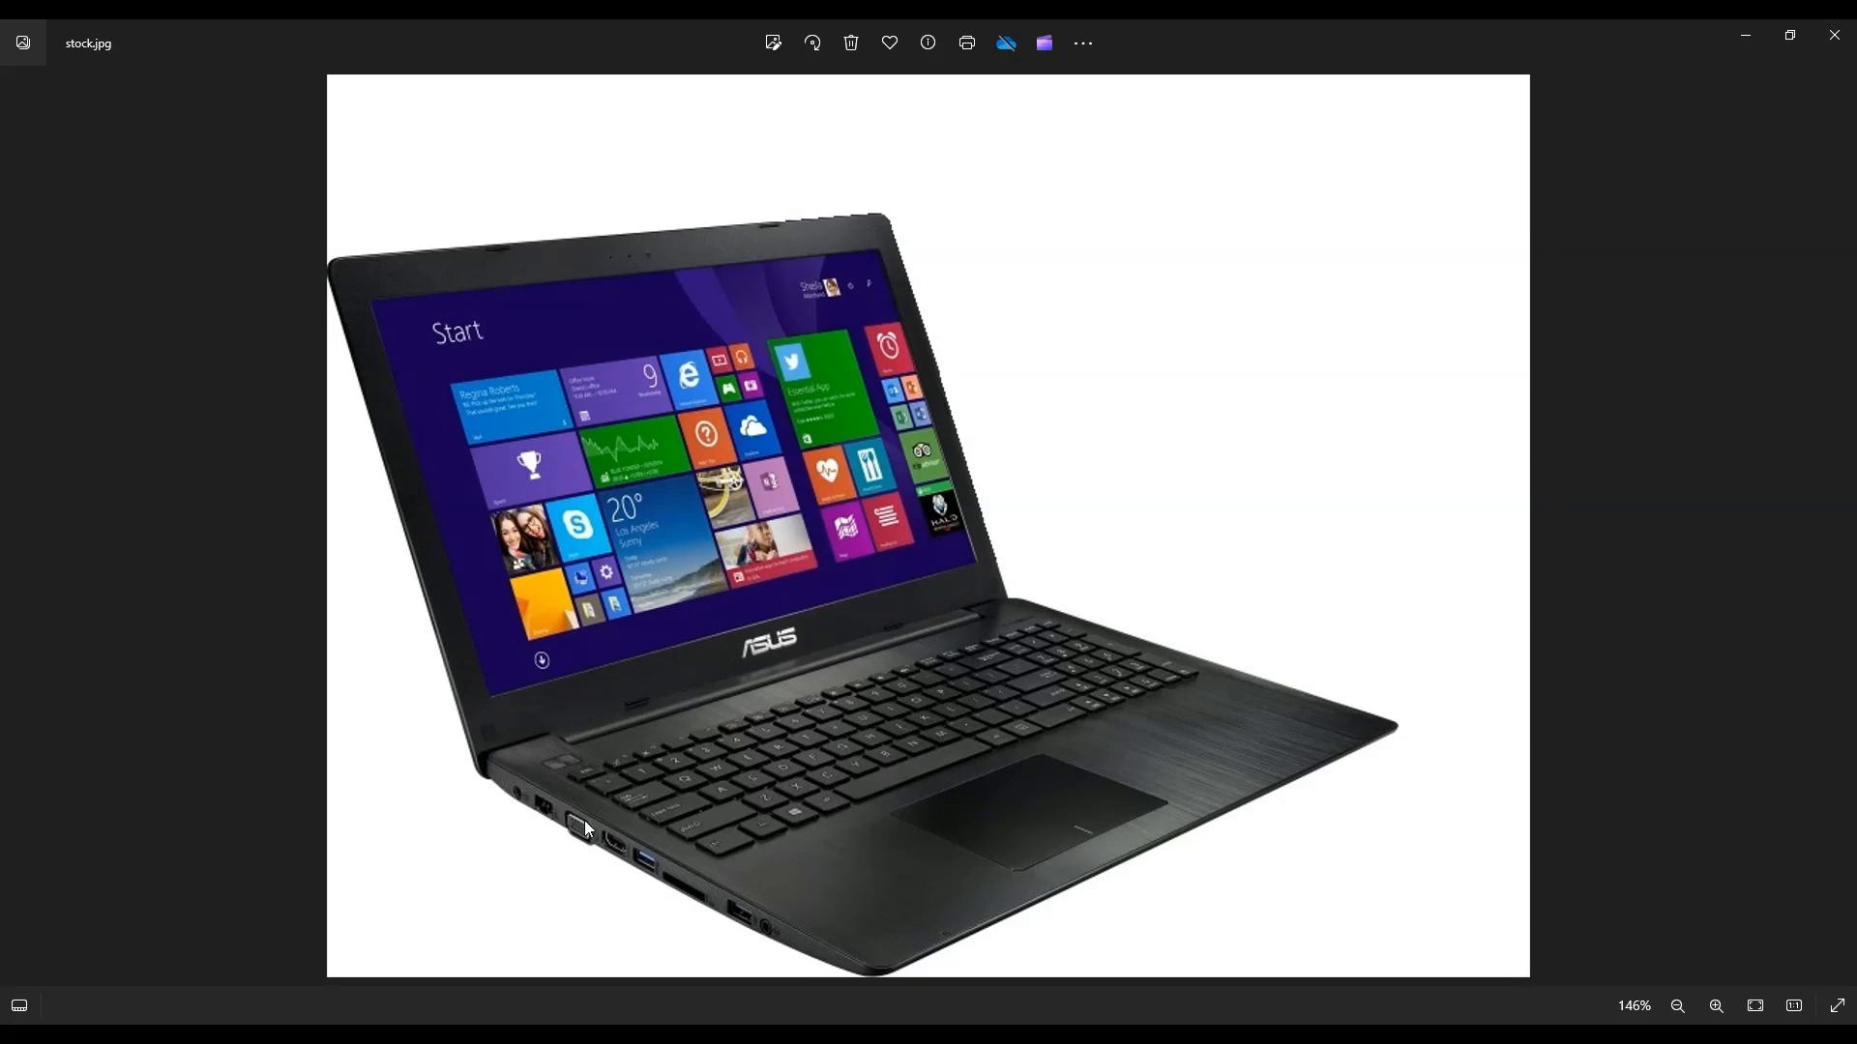
pyautogui.moveTo(810, 944)
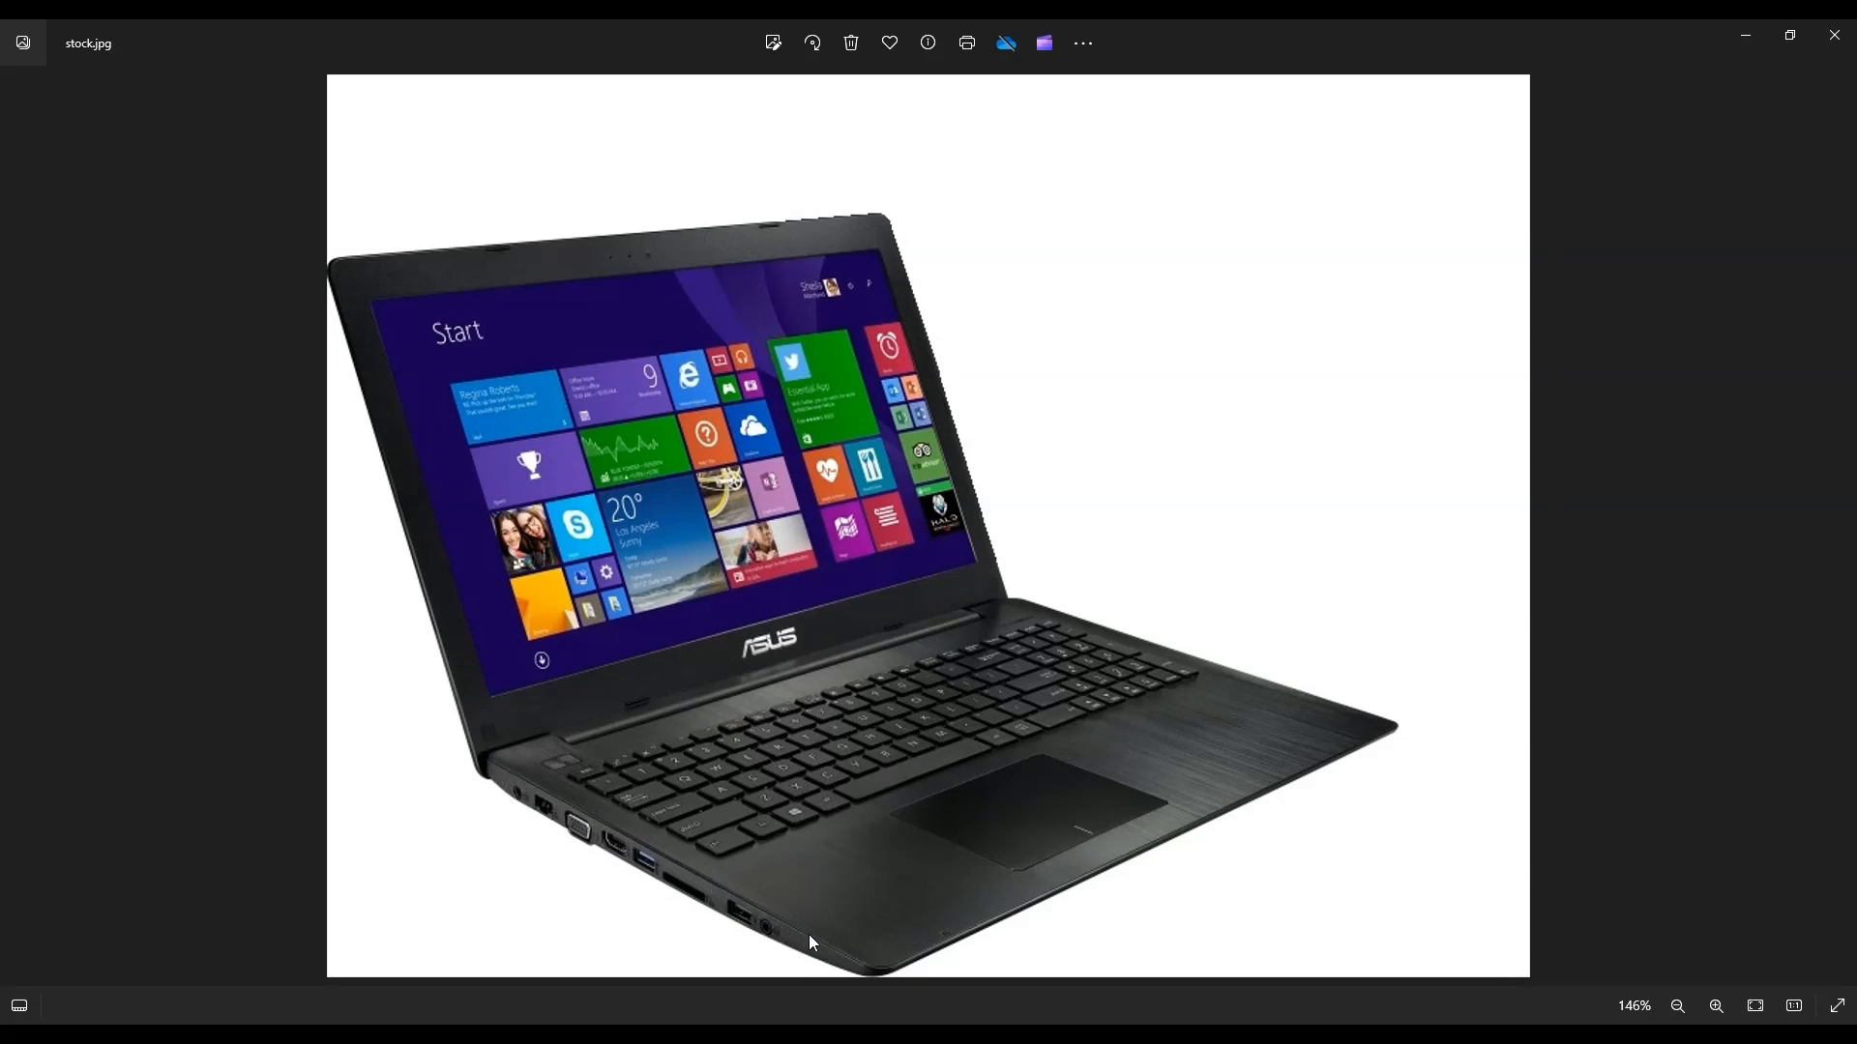
pyautogui.moveTo(1176, 851)
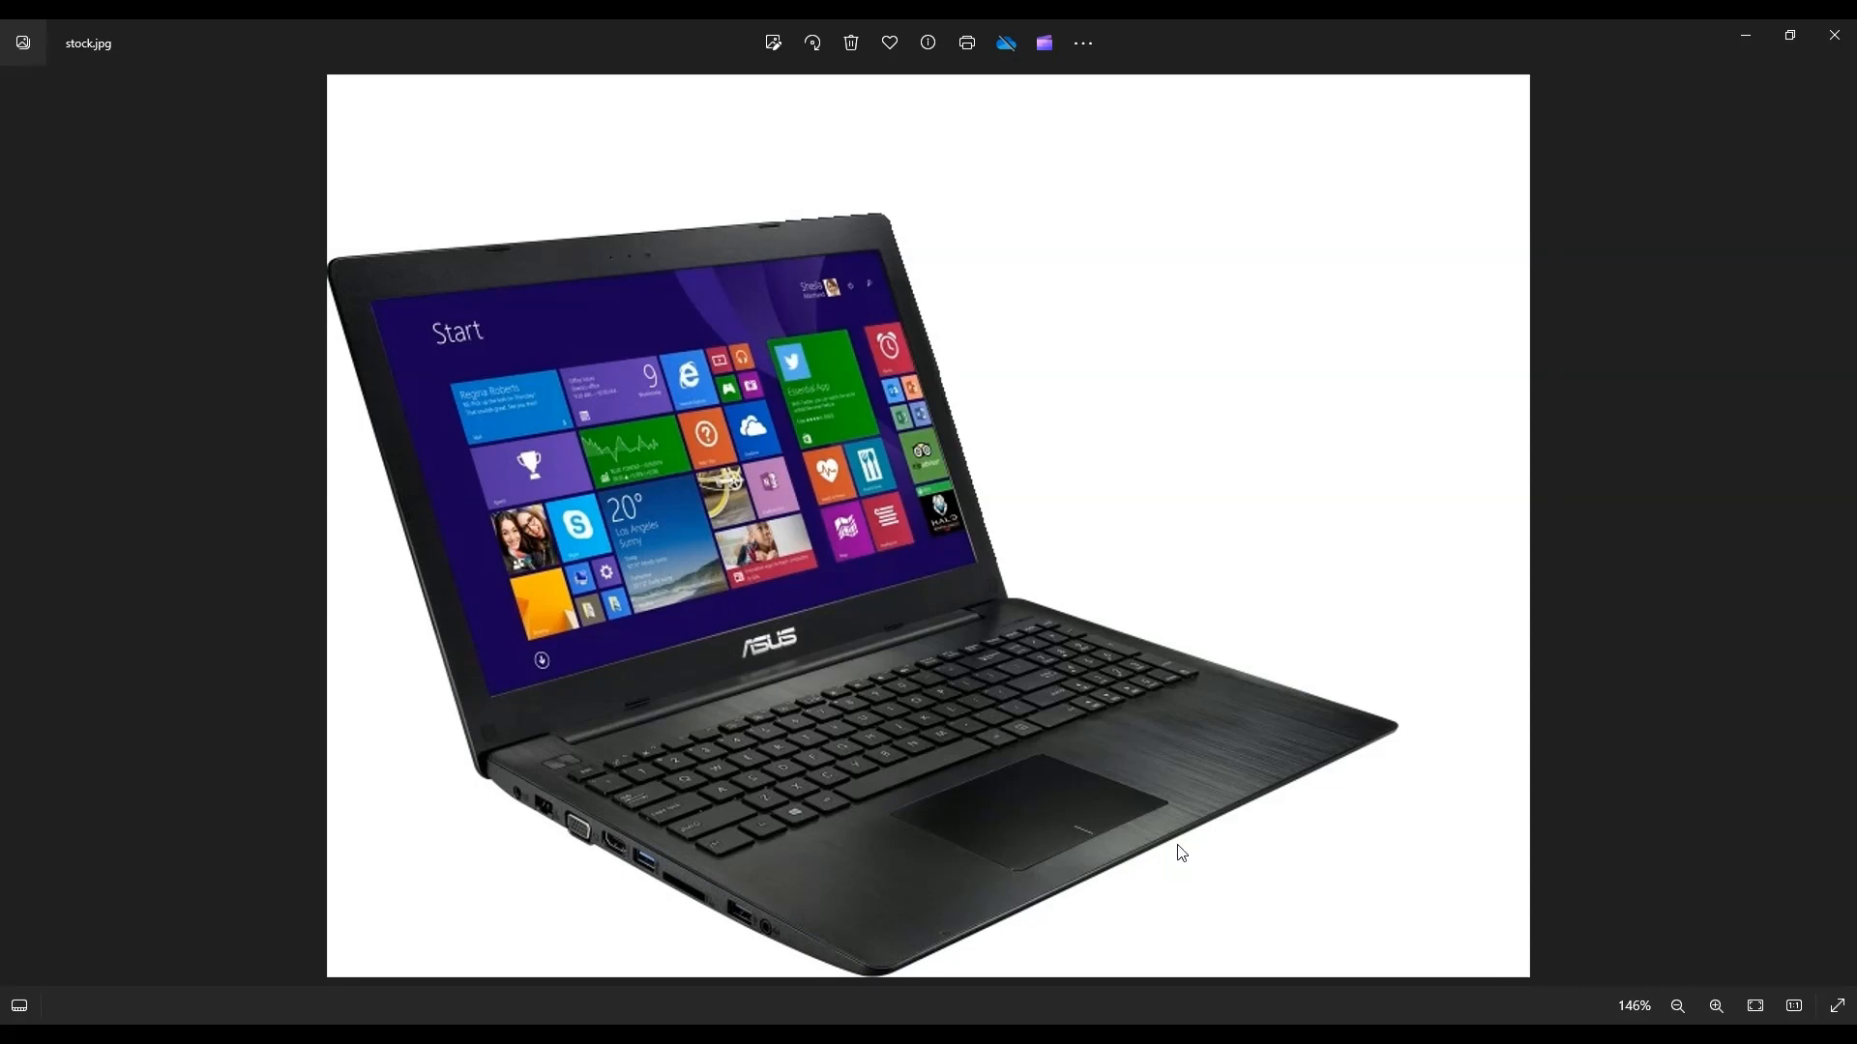
pyautogui.moveTo(683, 731)
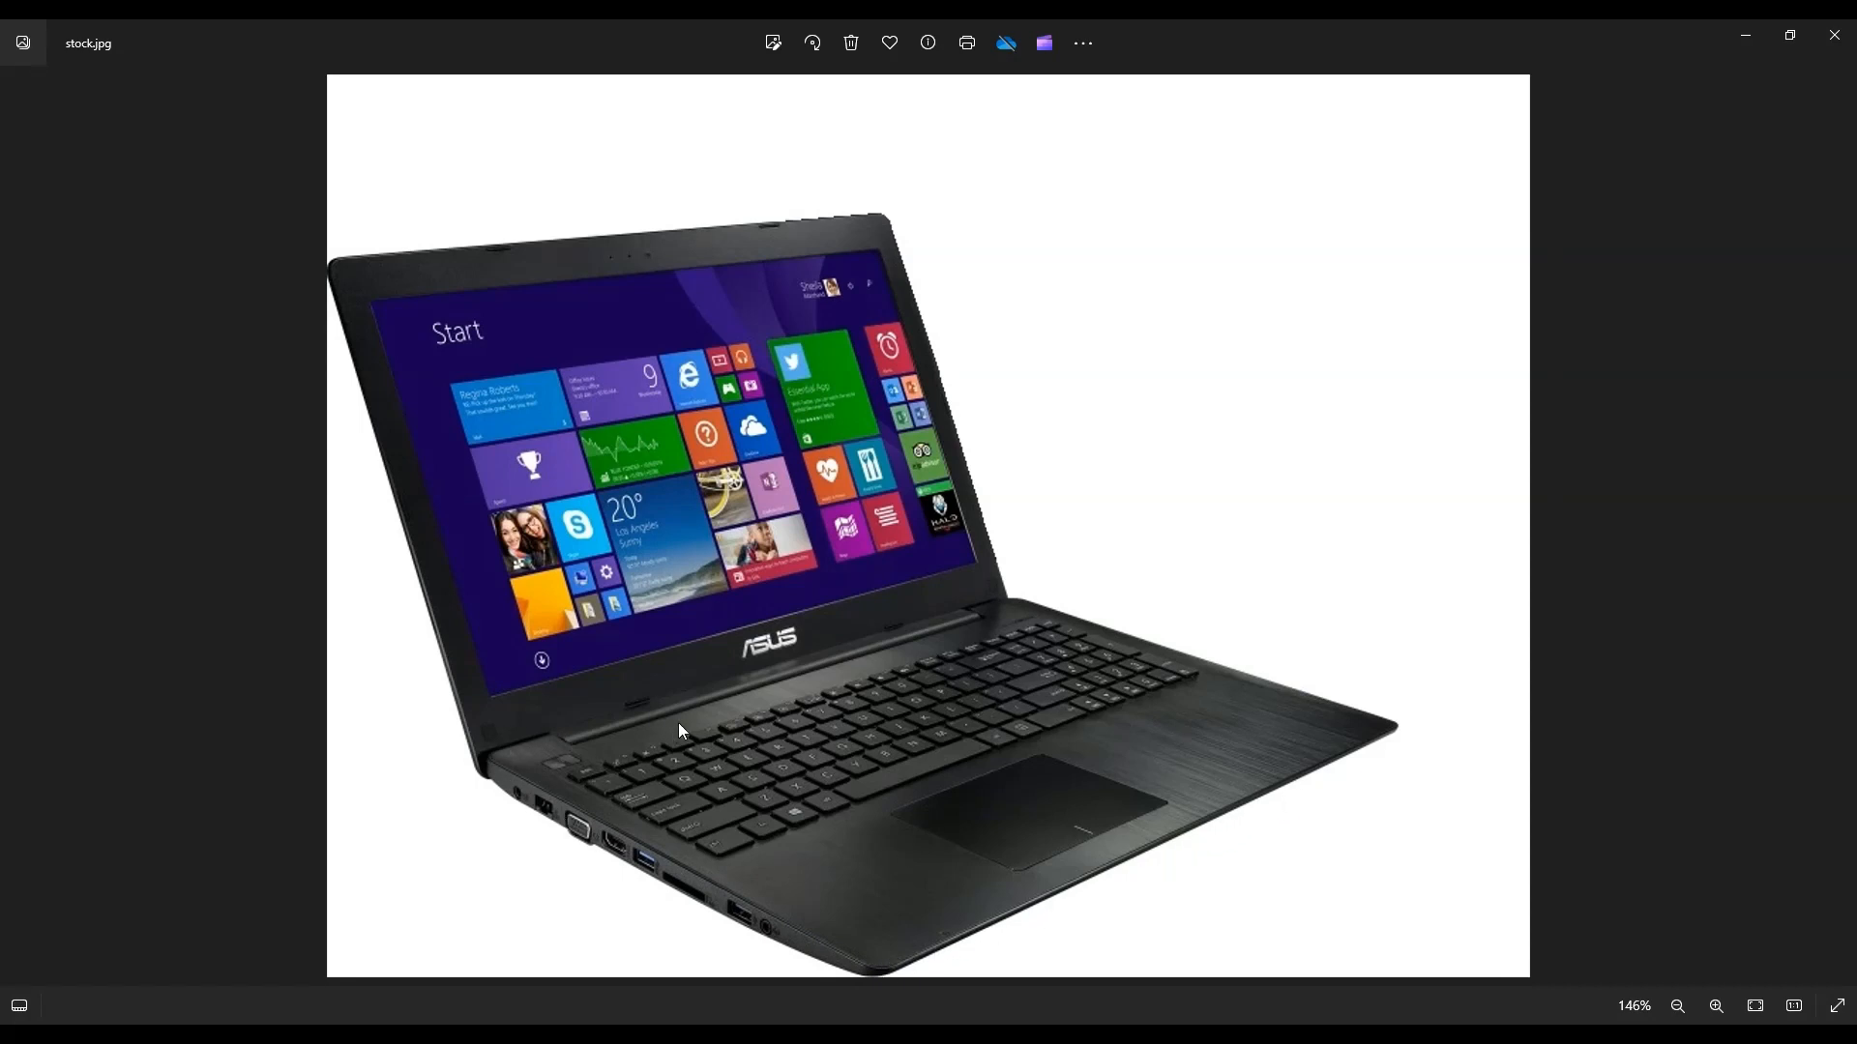
pyautogui.moveTo(1377, 751)
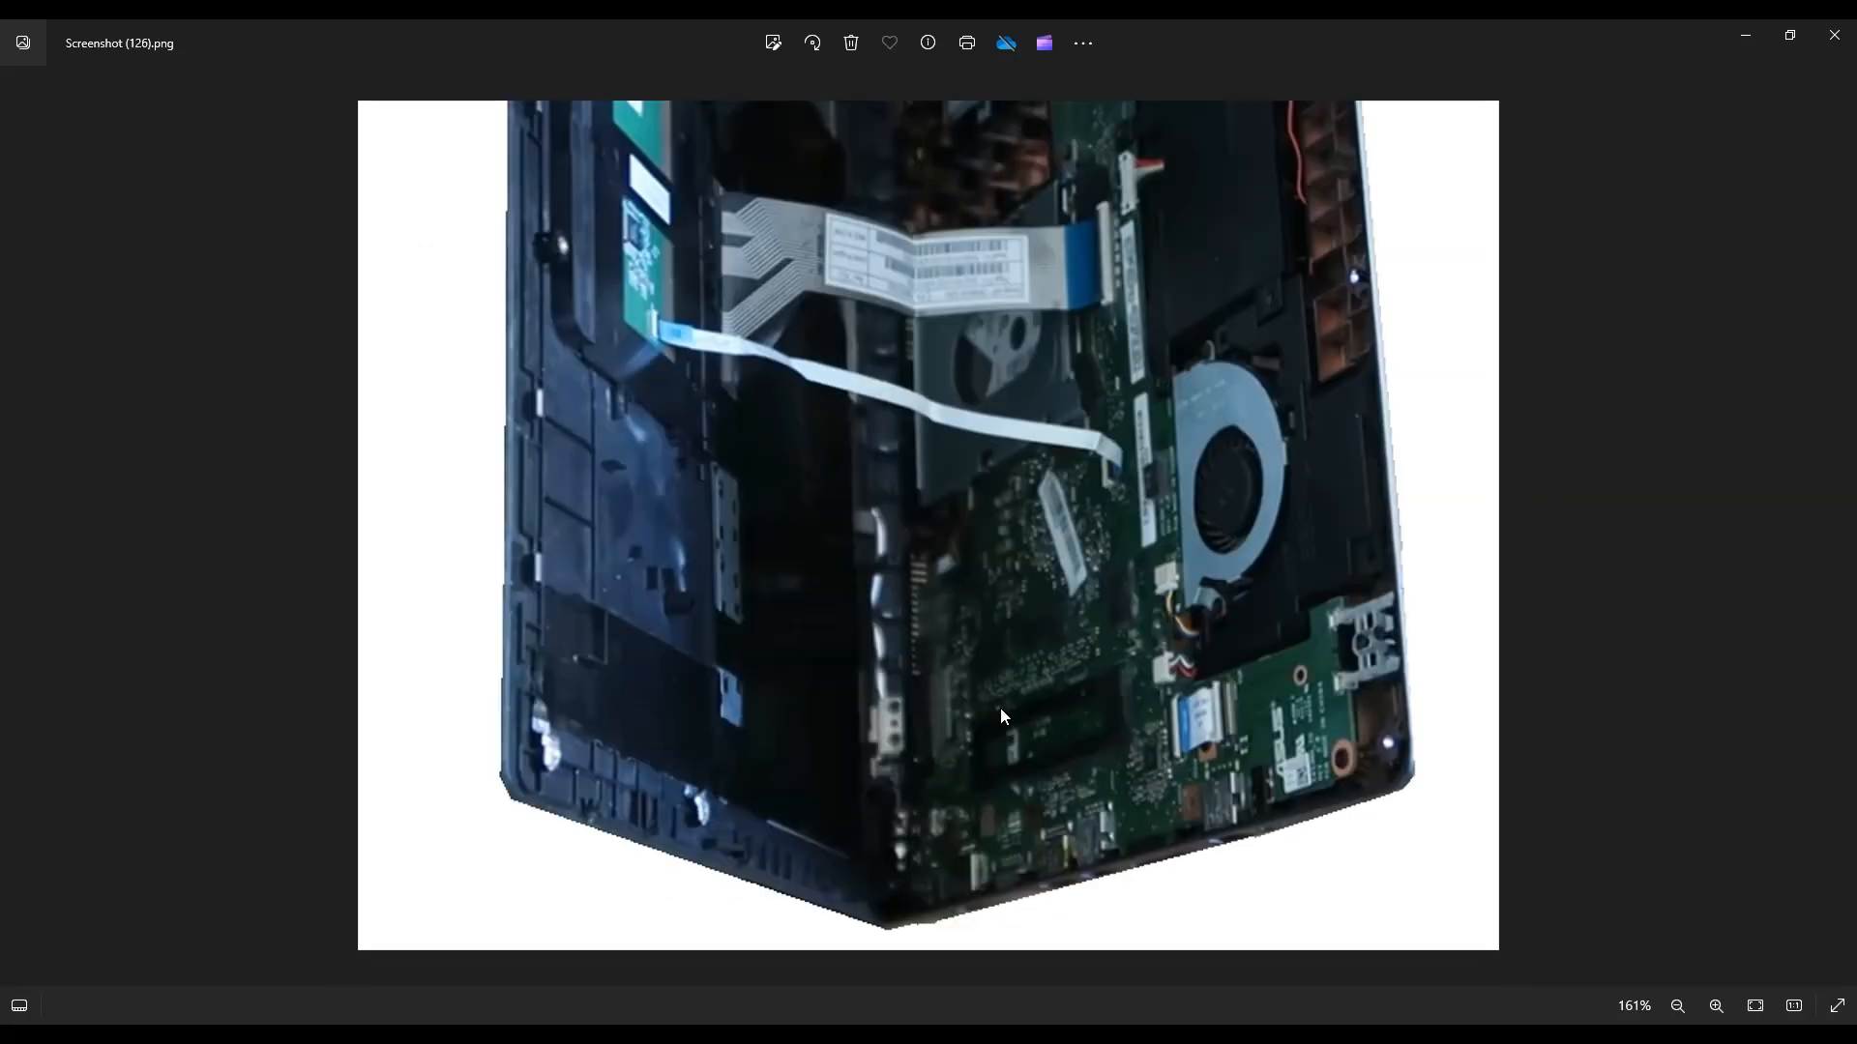
pyautogui.moveTo(596, 570)
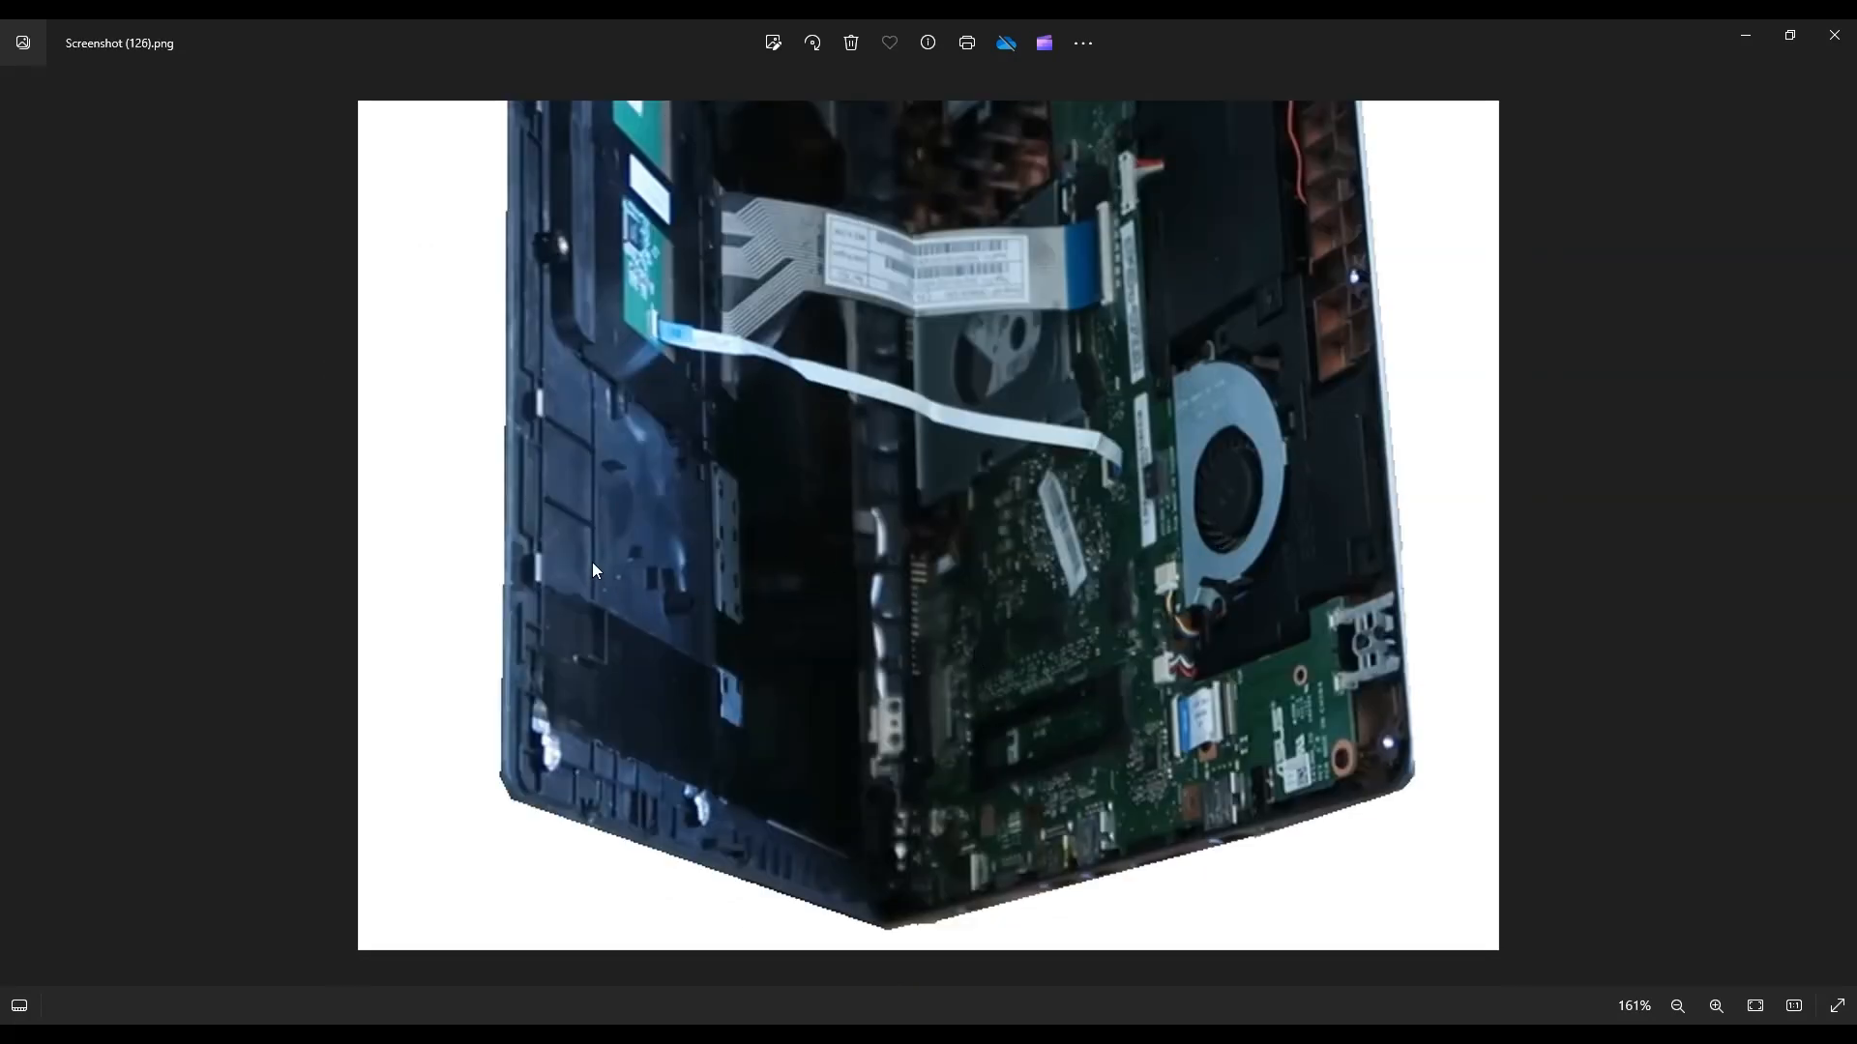
pyautogui.moveTo(816, 399)
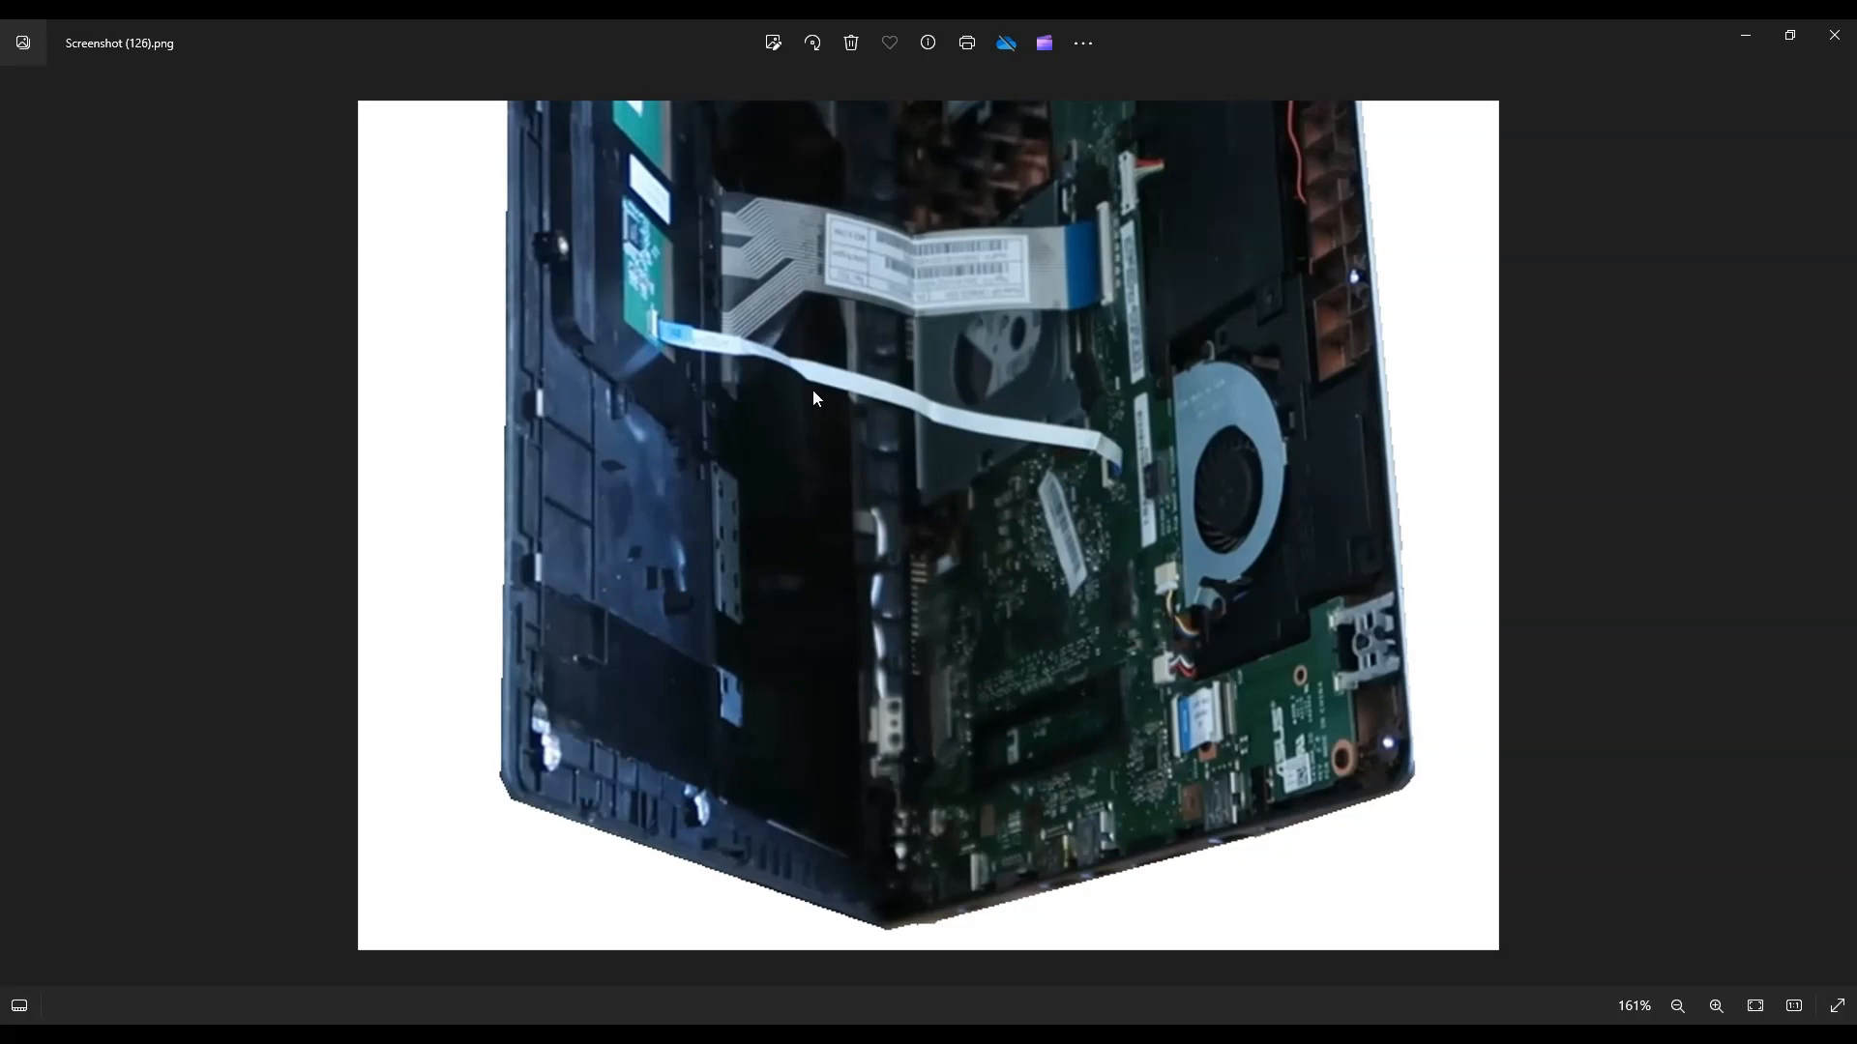
pyautogui.moveTo(832, 586)
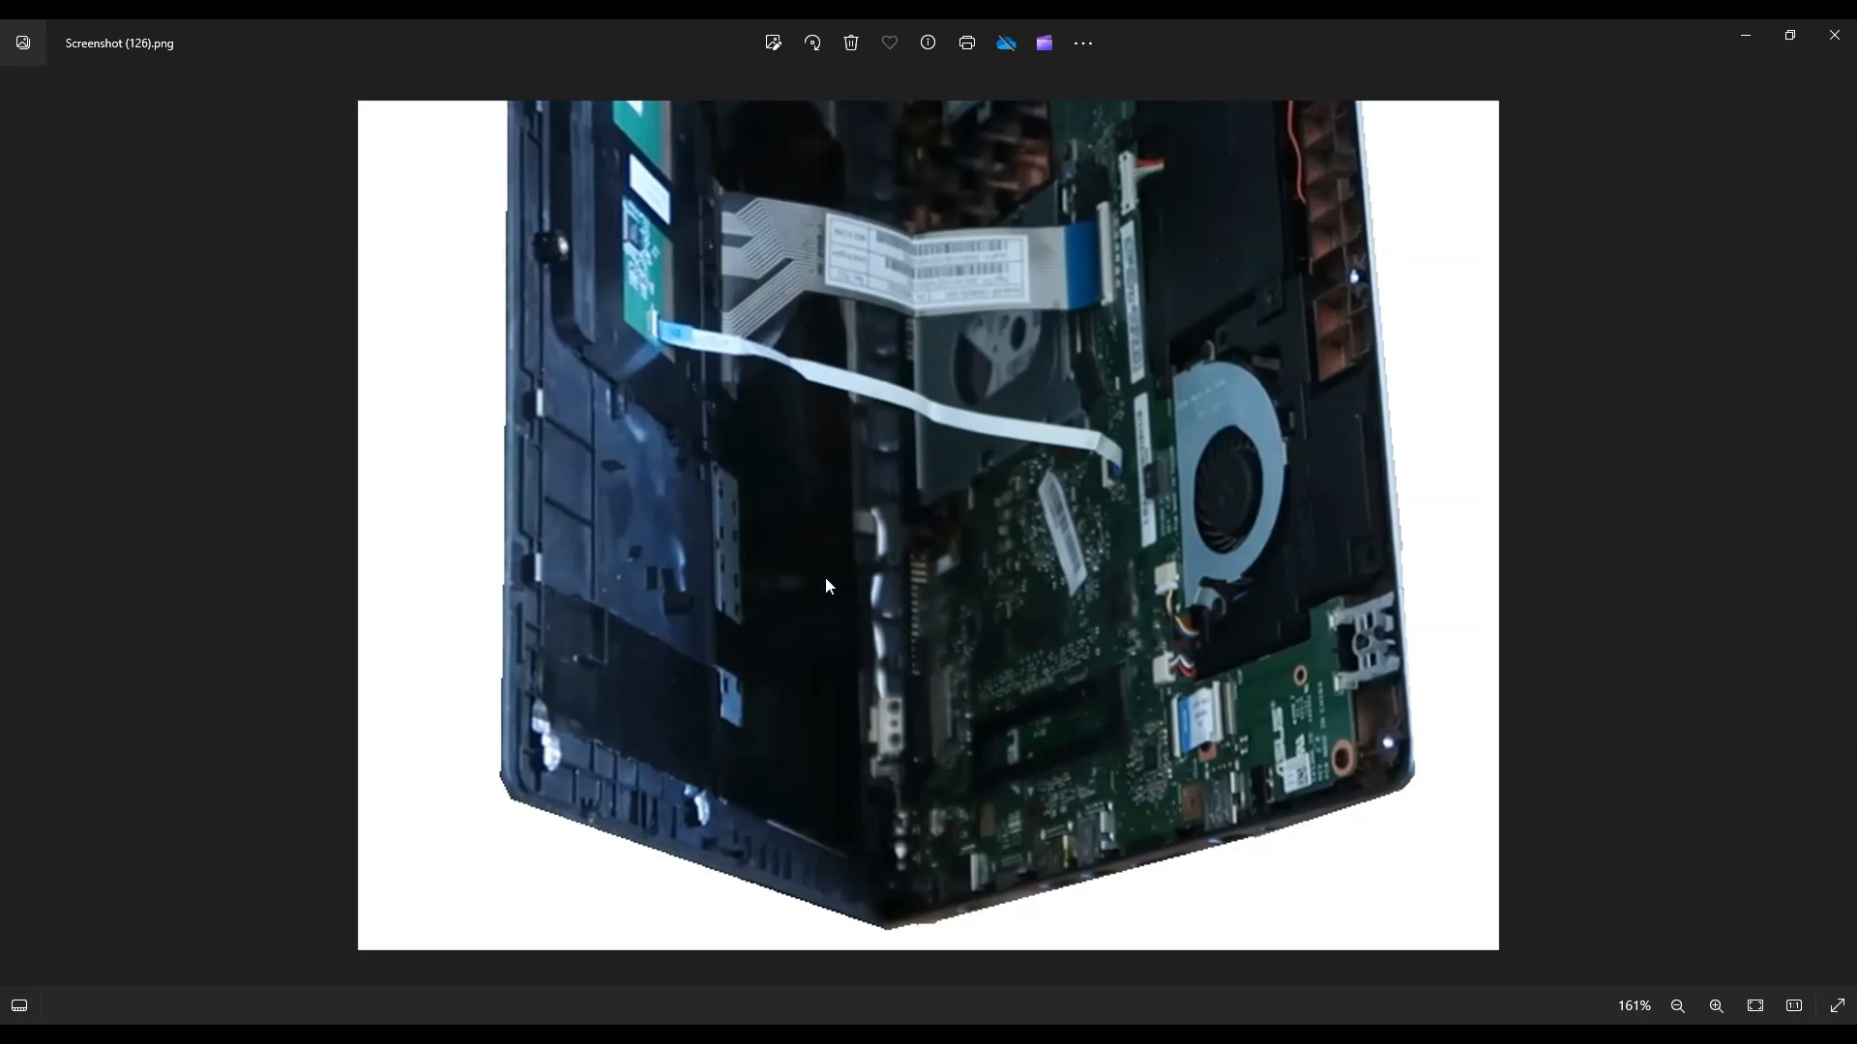
pyautogui.moveTo(1232, 410)
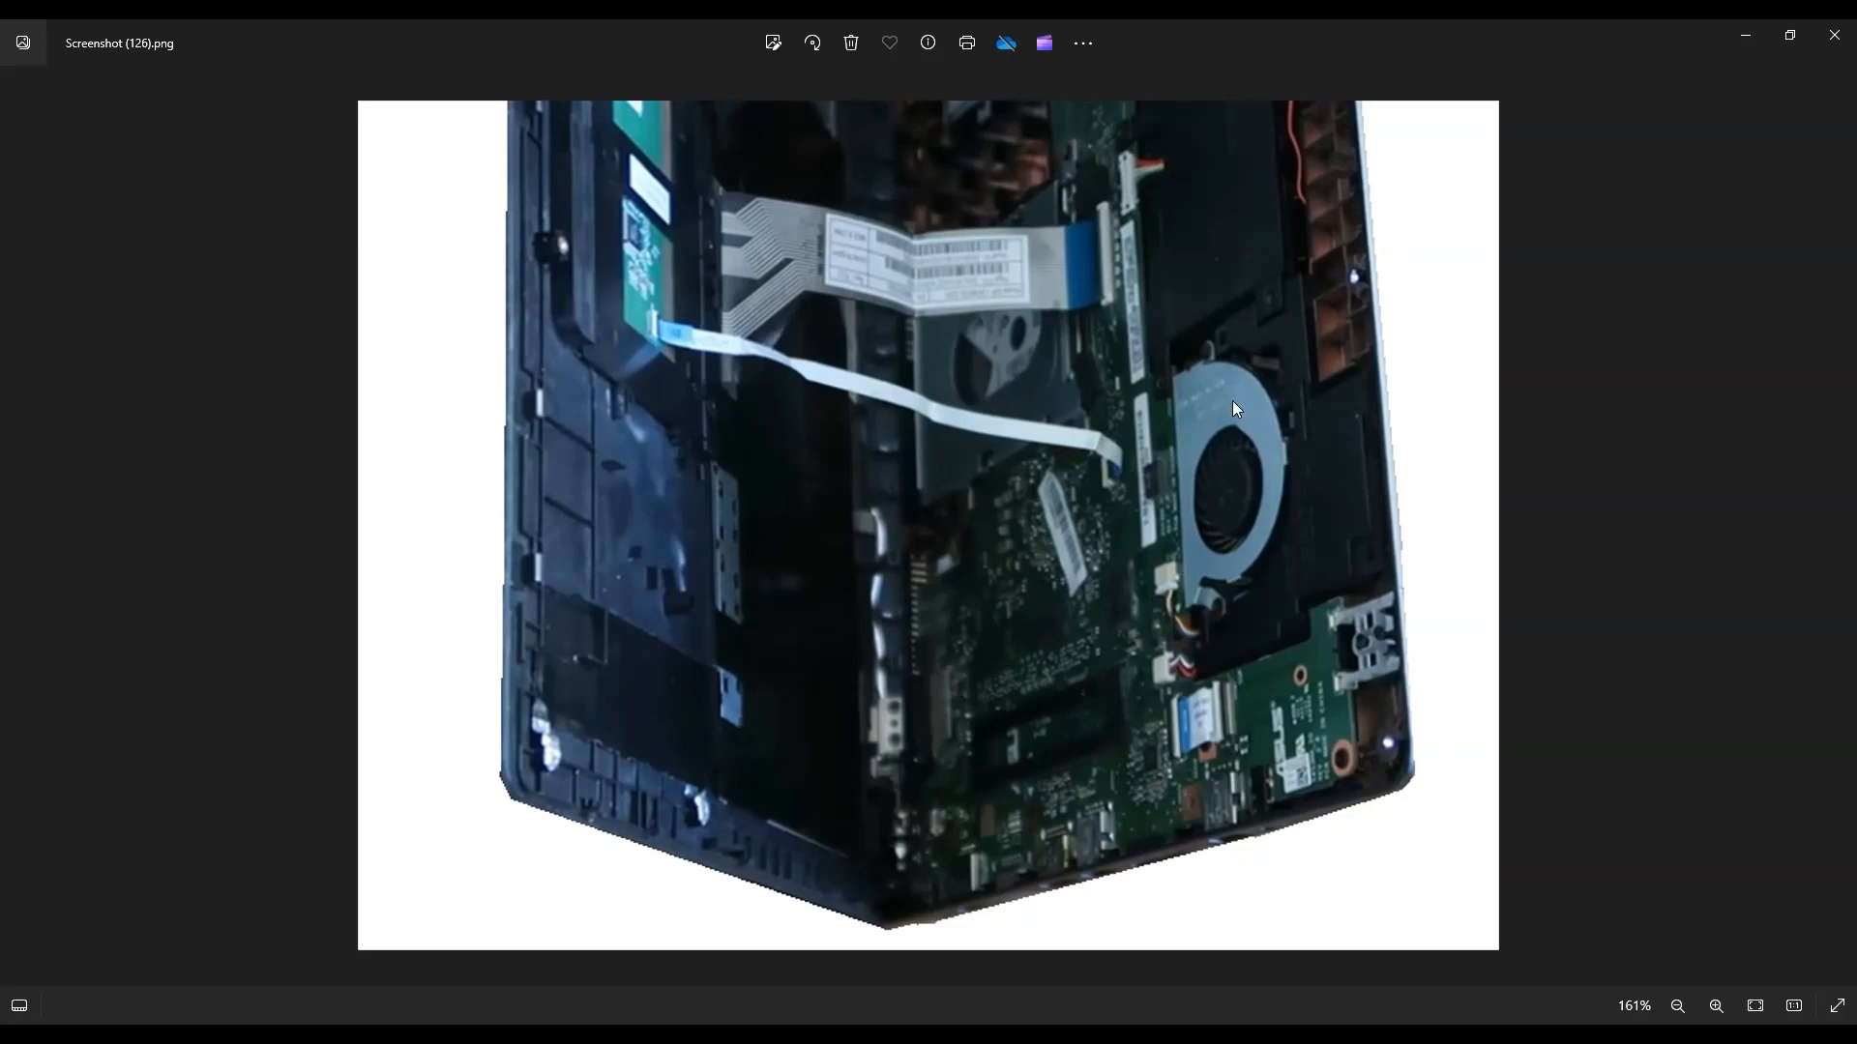
pyautogui.moveTo(751, 316)
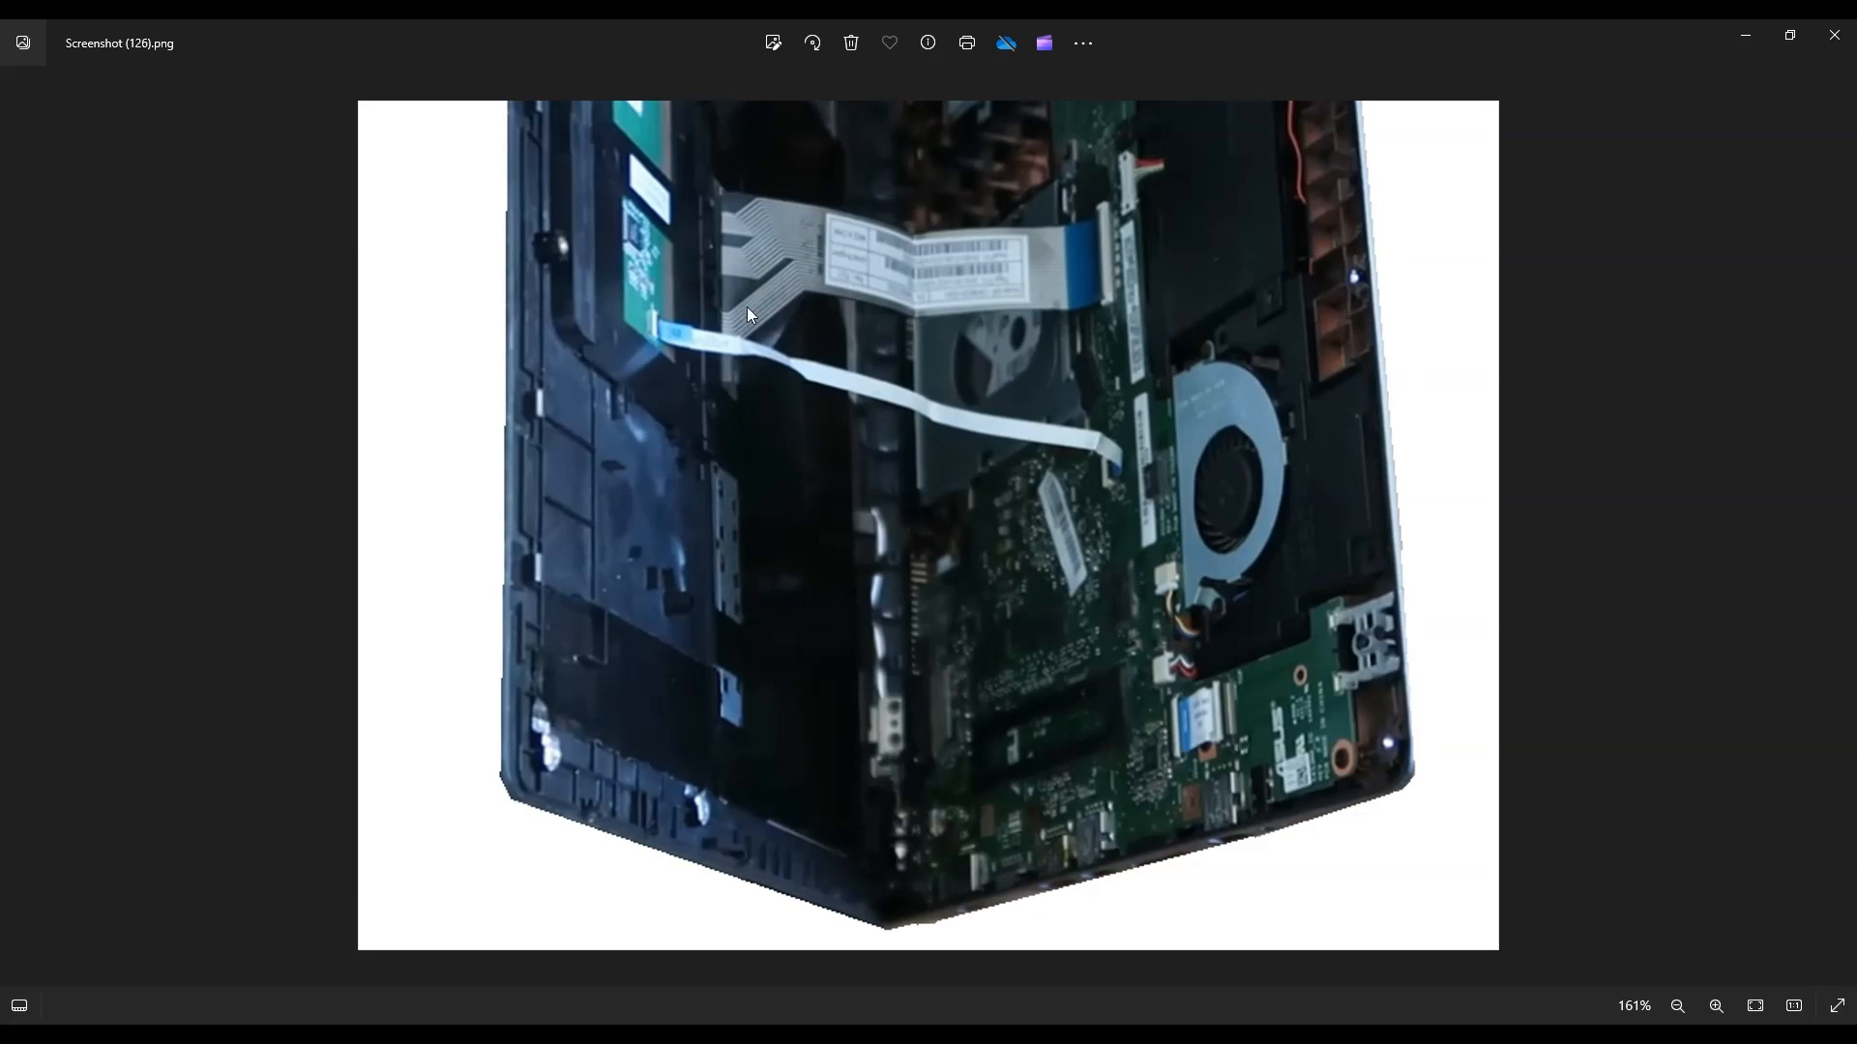
pyautogui.moveTo(1021, 246)
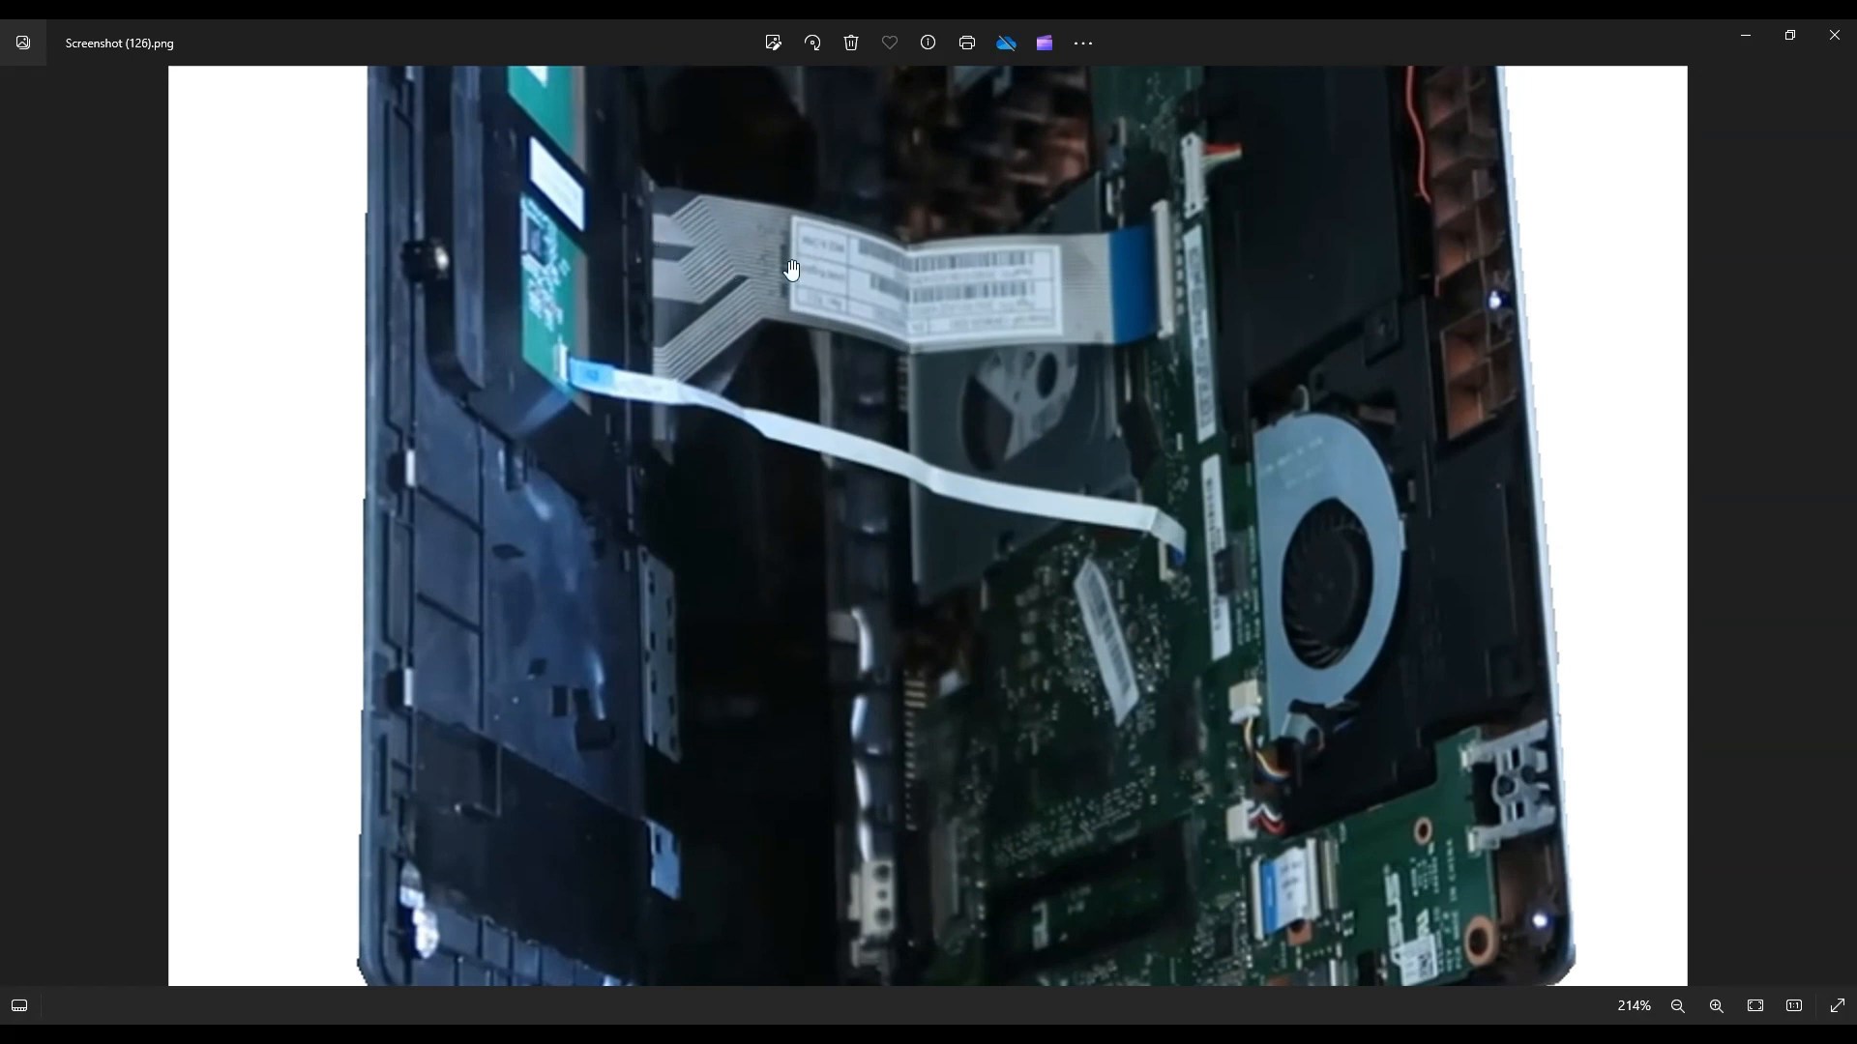
pyautogui.moveTo(685, 393)
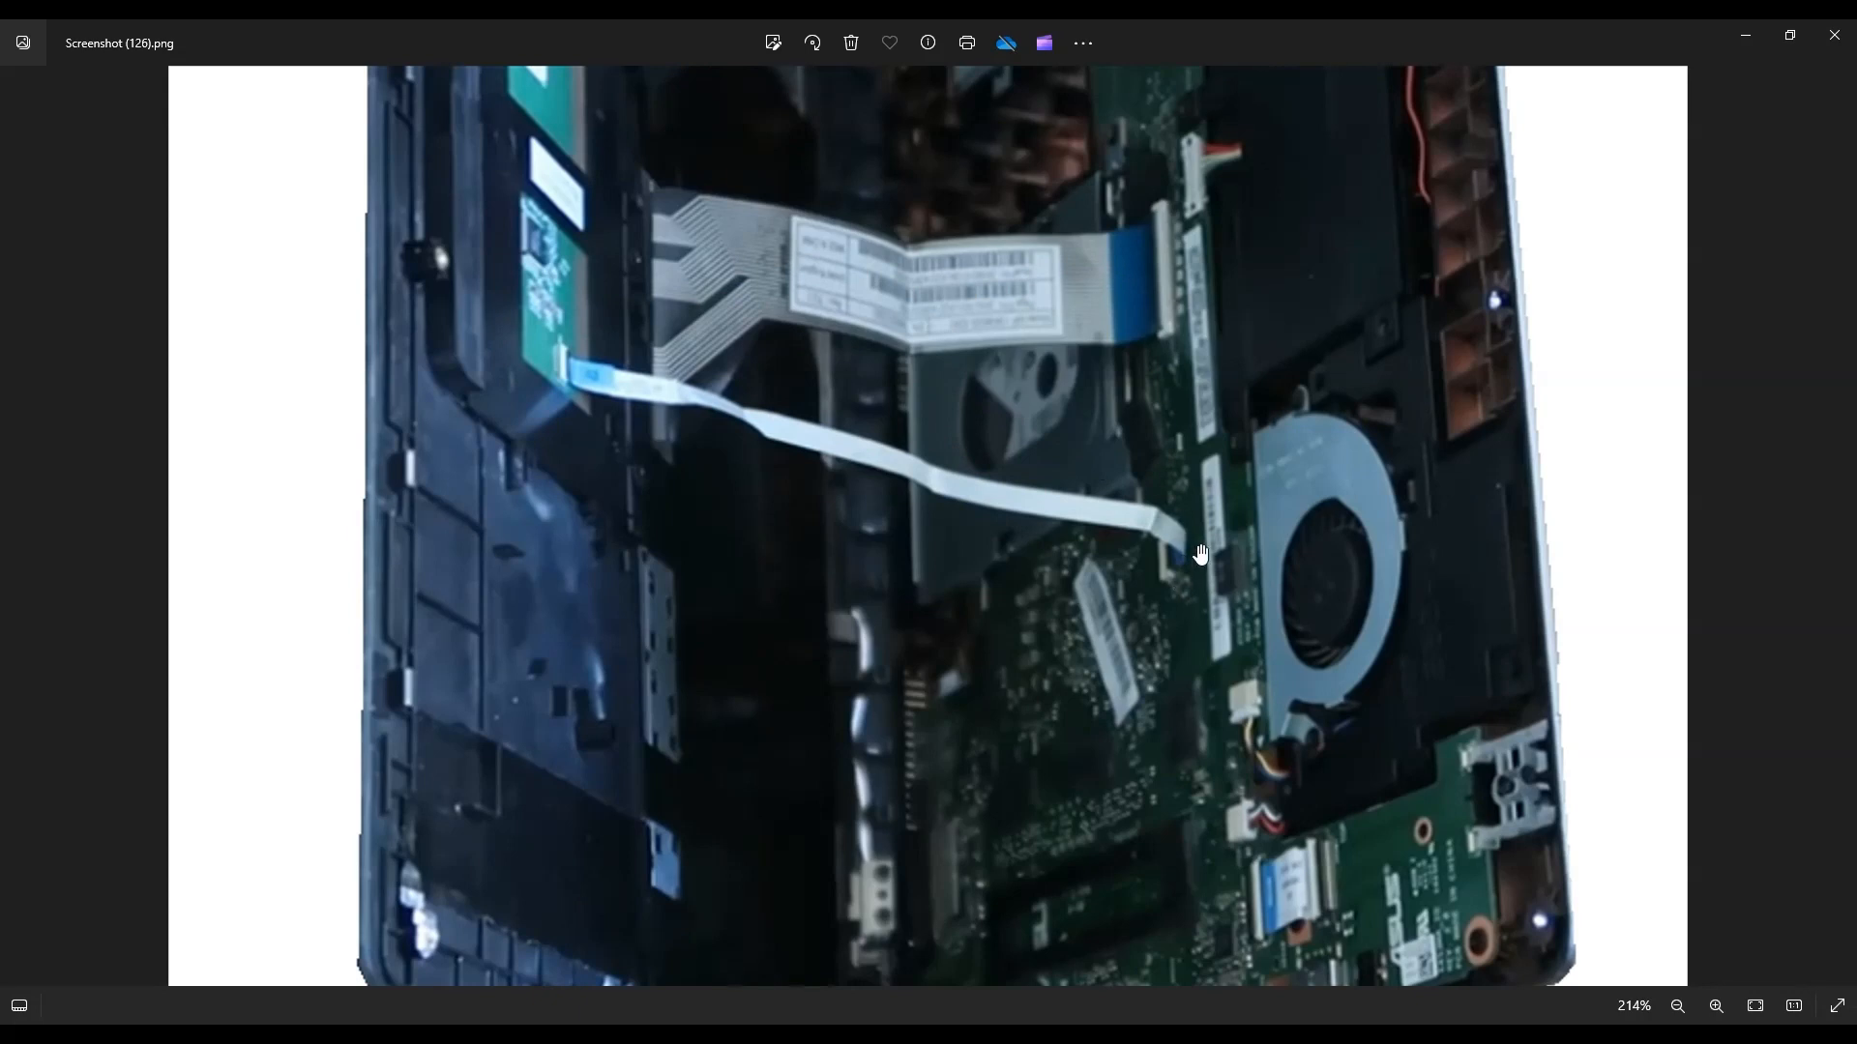
pyautogui.moveTo(1149, 595)
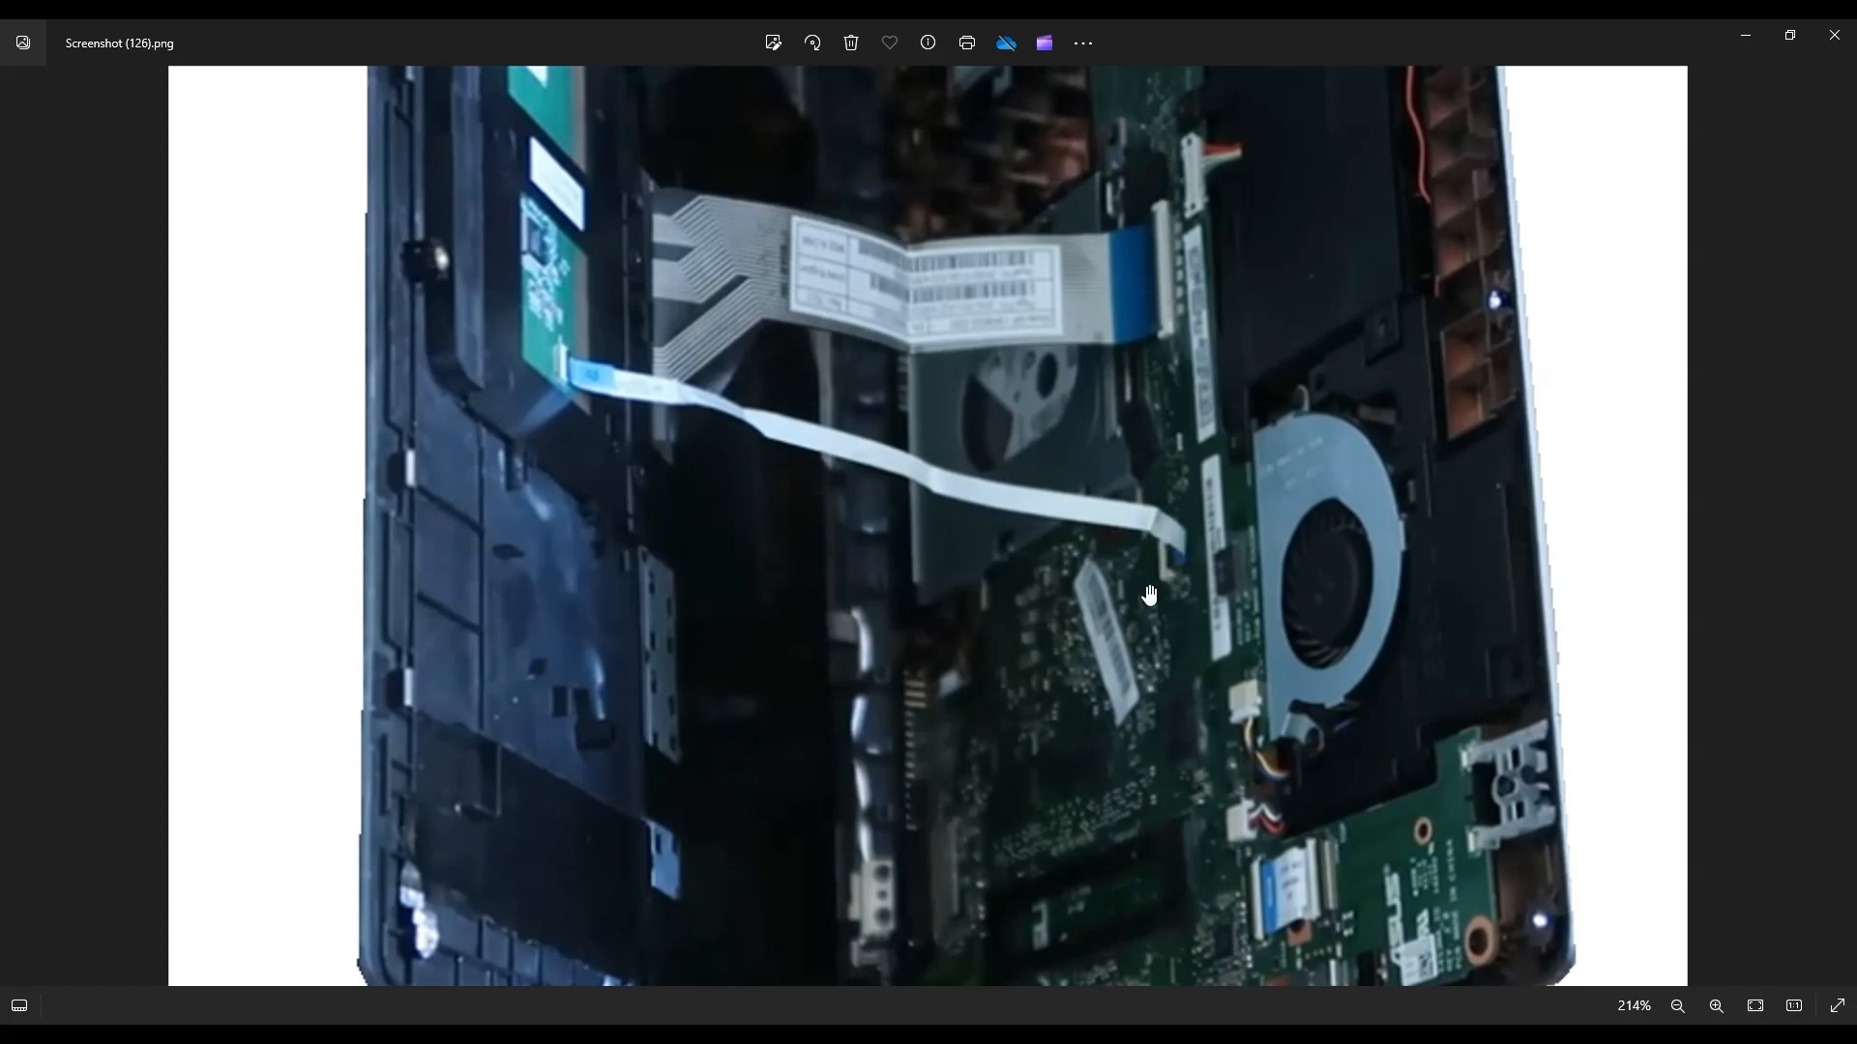
pyautogui.moveTo(1172, 594)
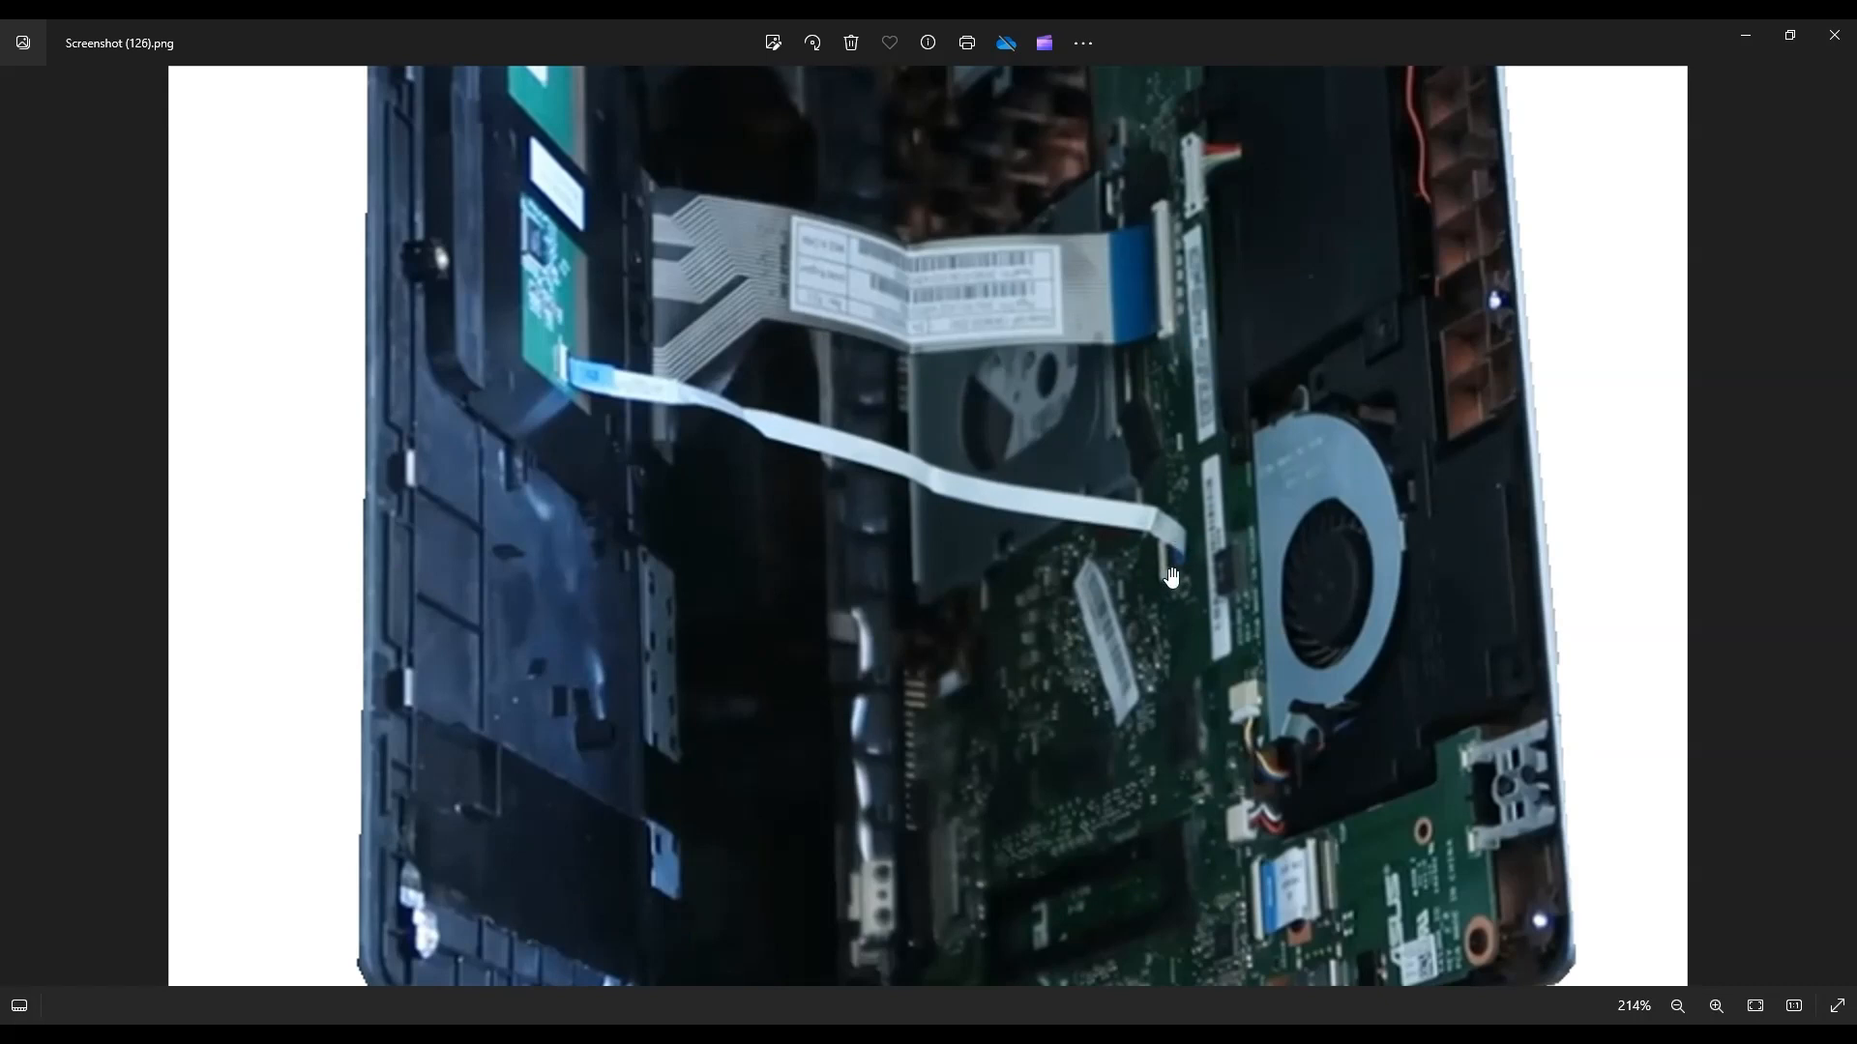
pyautogui.moveTo(1118, 274)
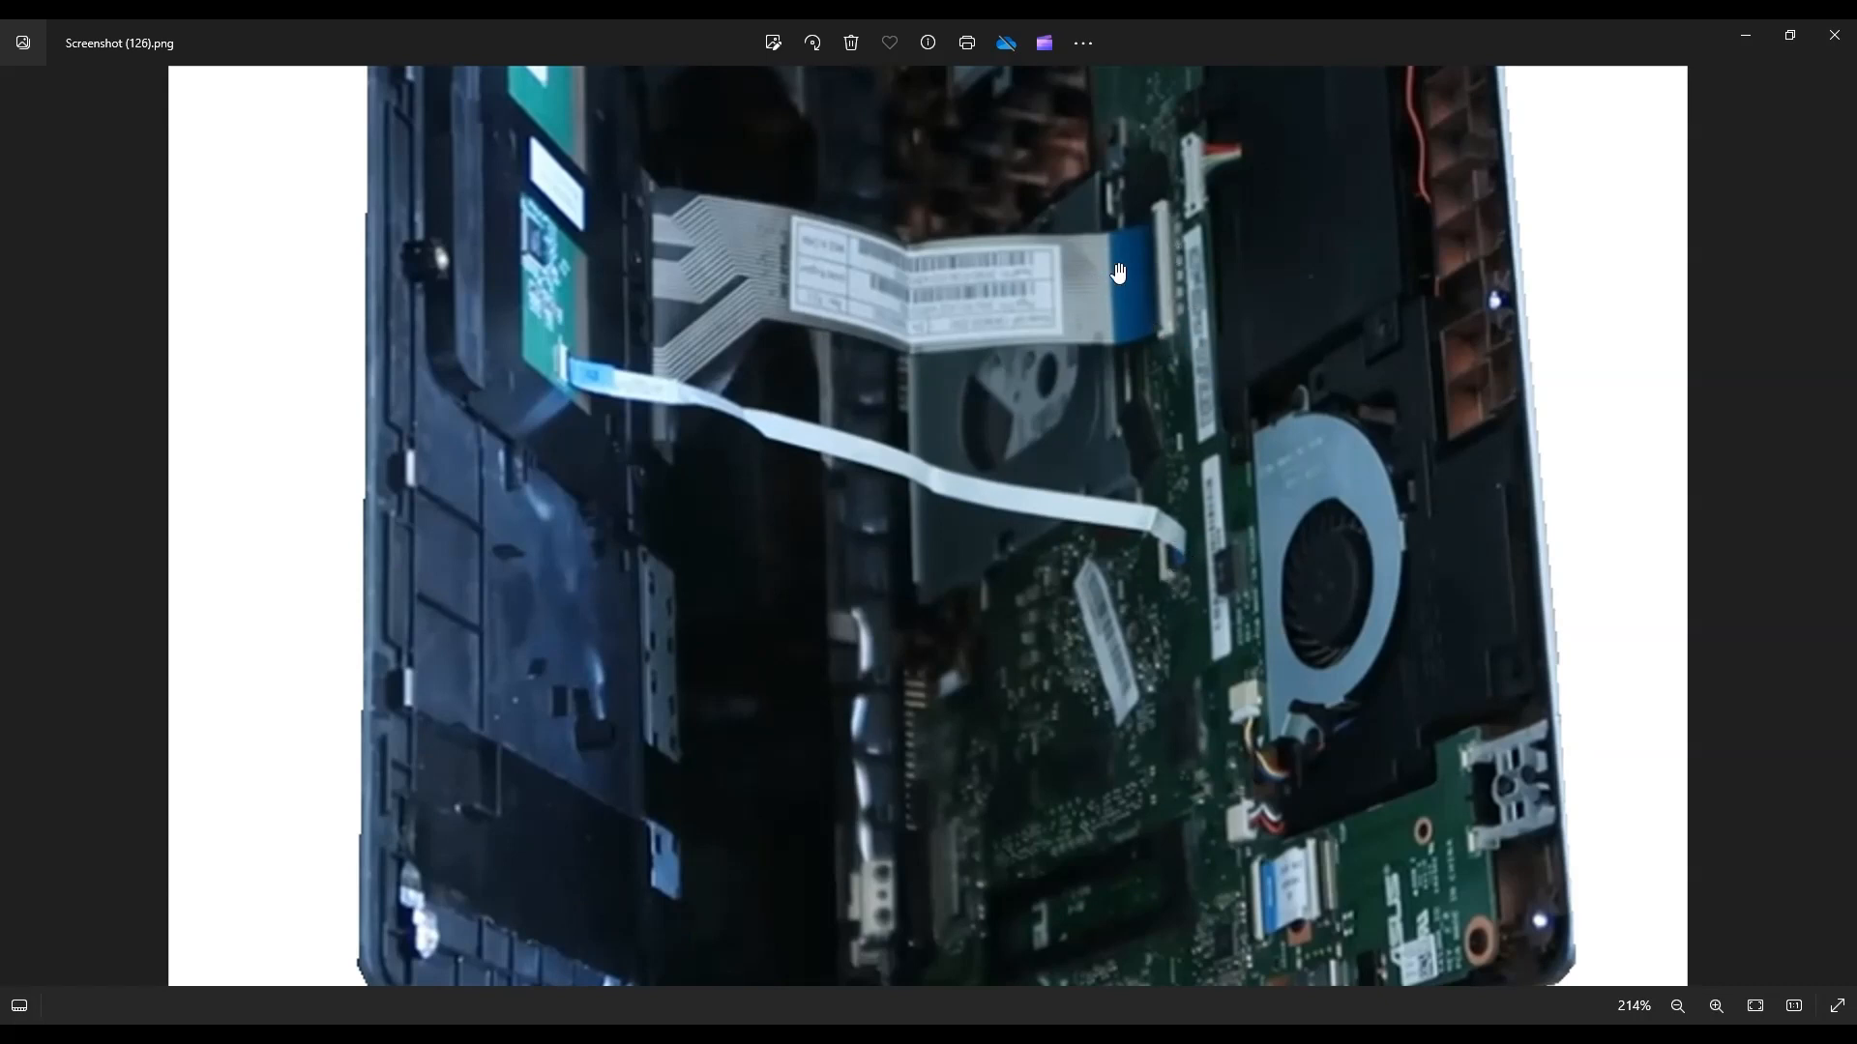
pyautogui.moveTo(1169, 278)
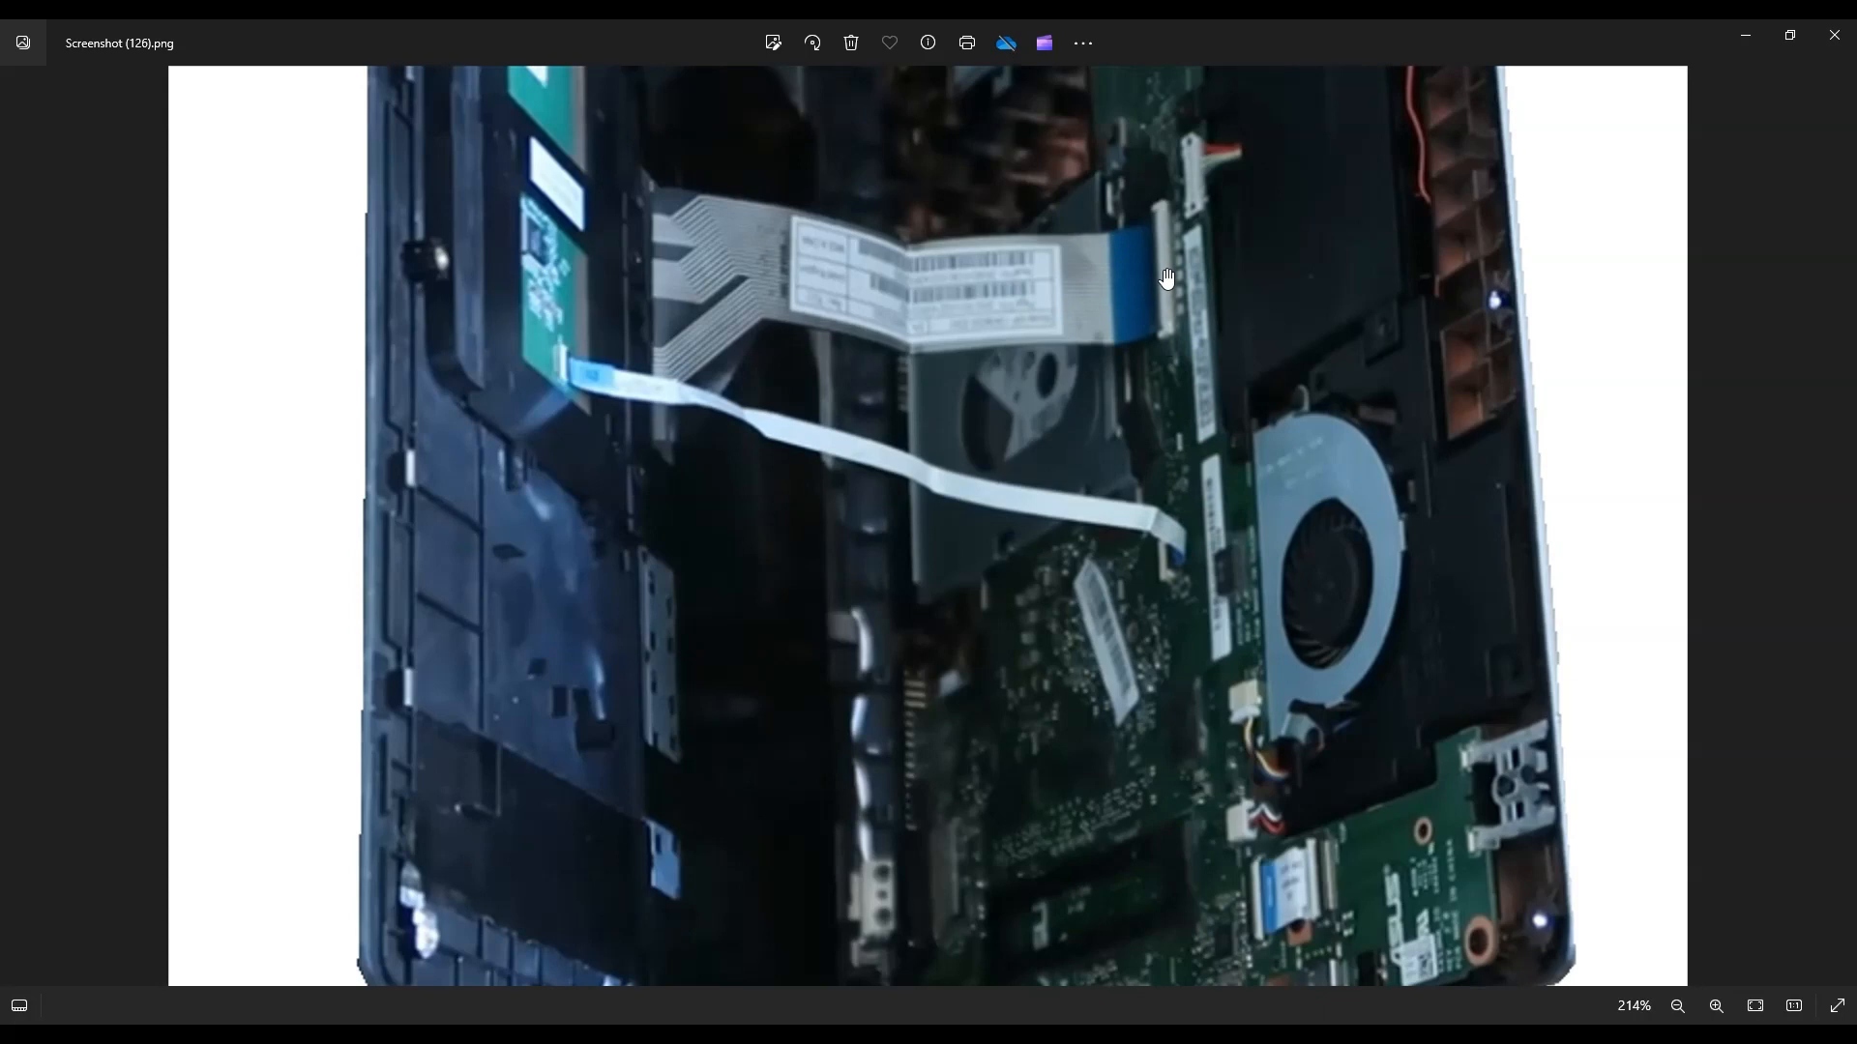
pyautogui.moveTo(1163, 574)
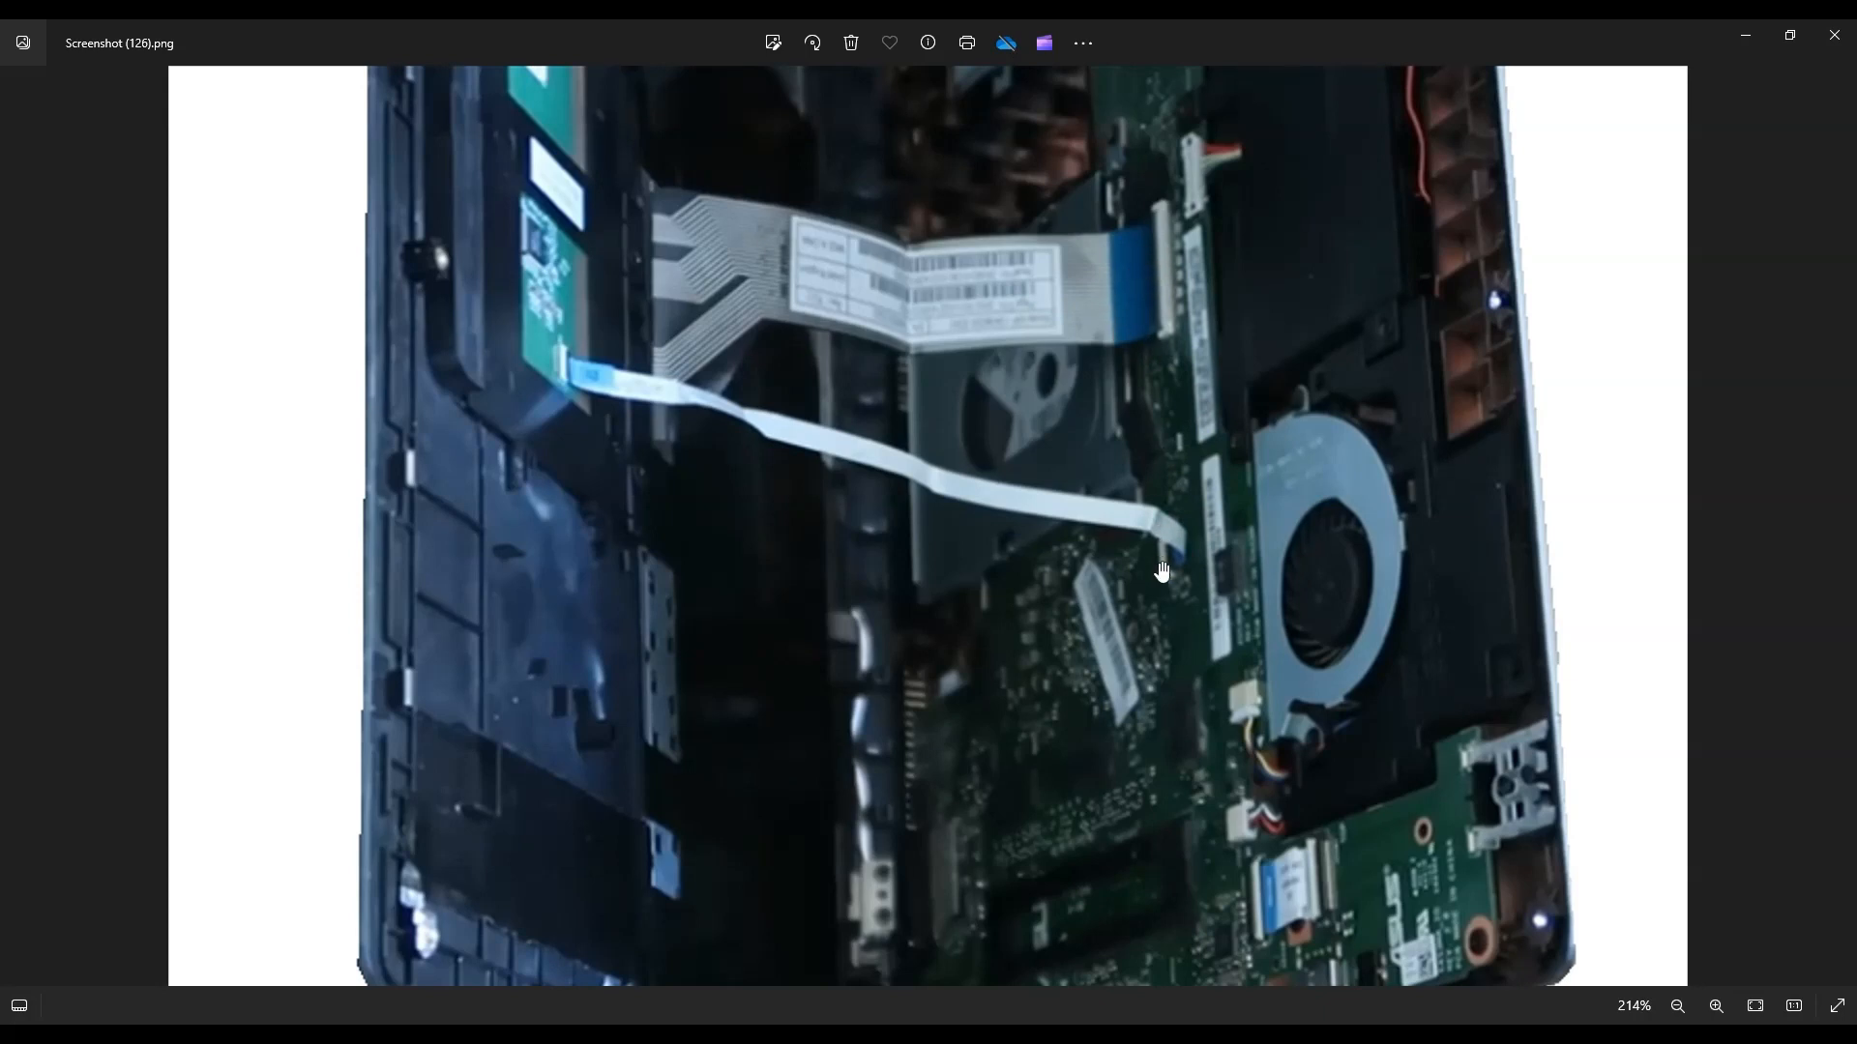
pyautogui.moveTo(1157, 312)
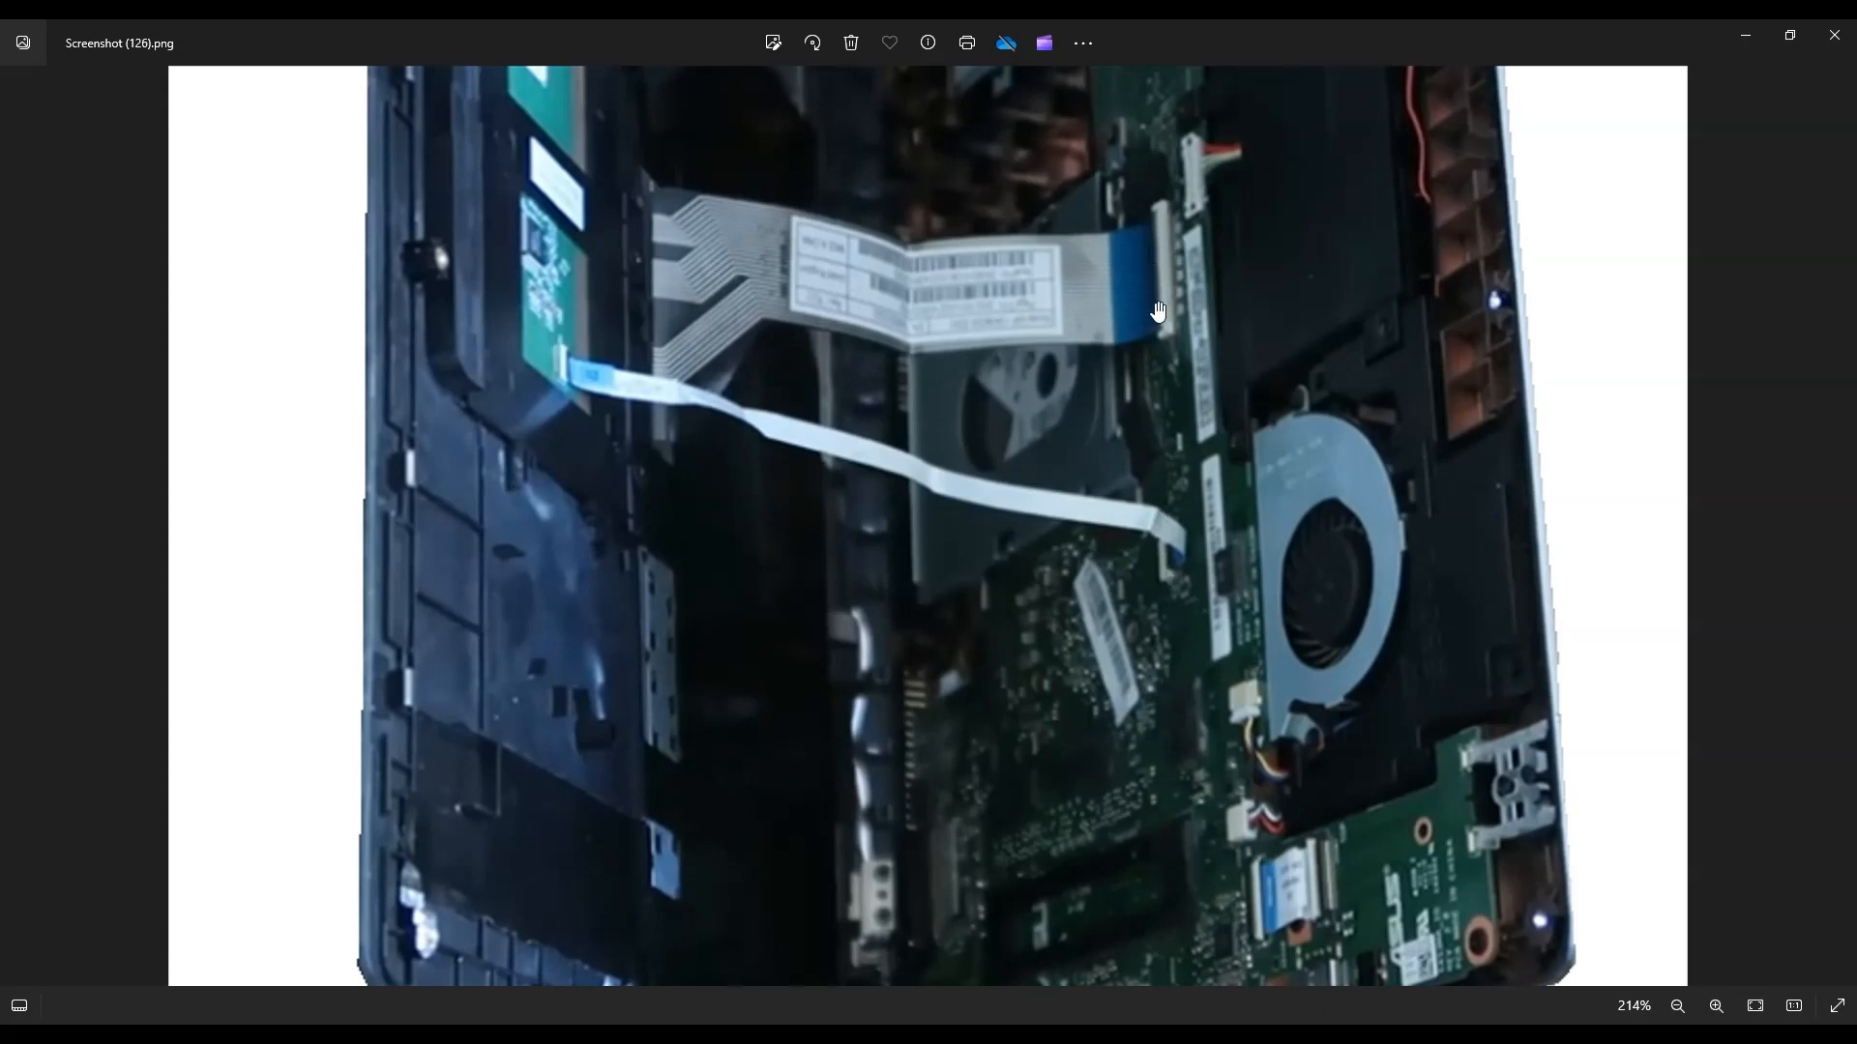
pyautogui.moveTo(1153, 281)
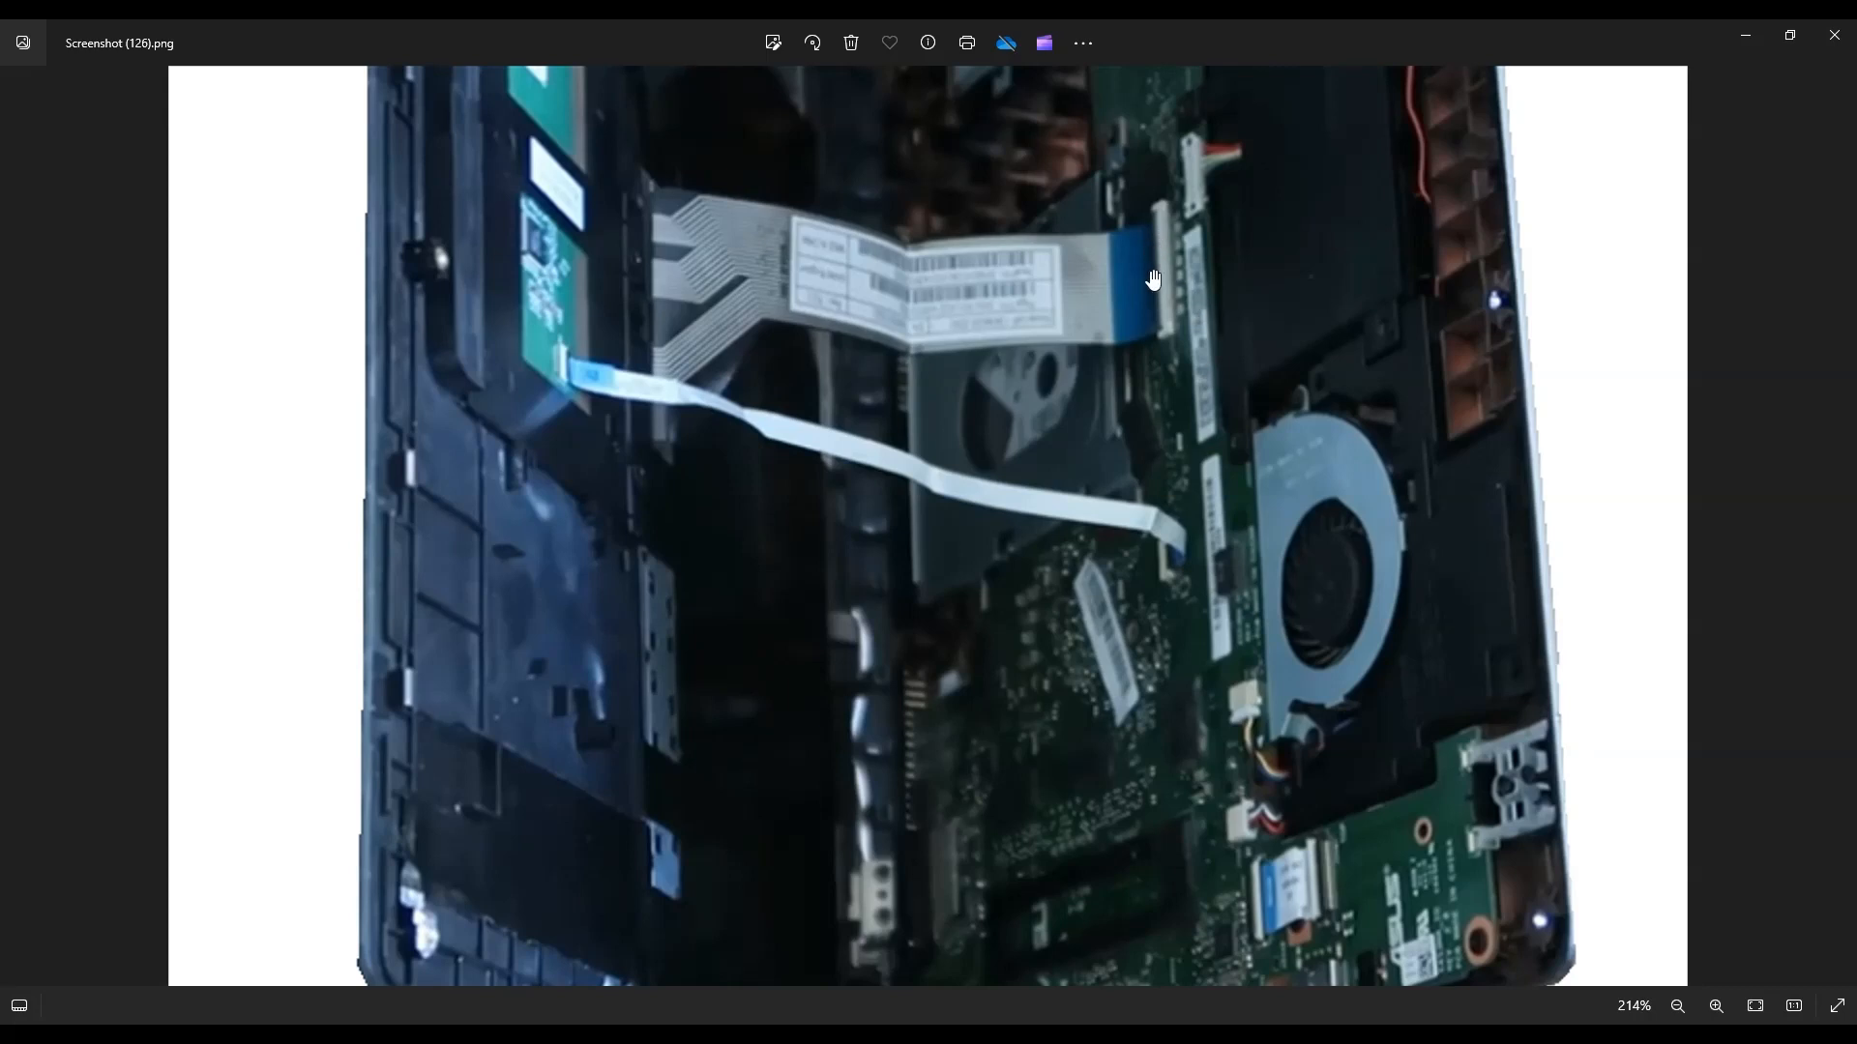
pyautogui.moveTo(1315, 421)
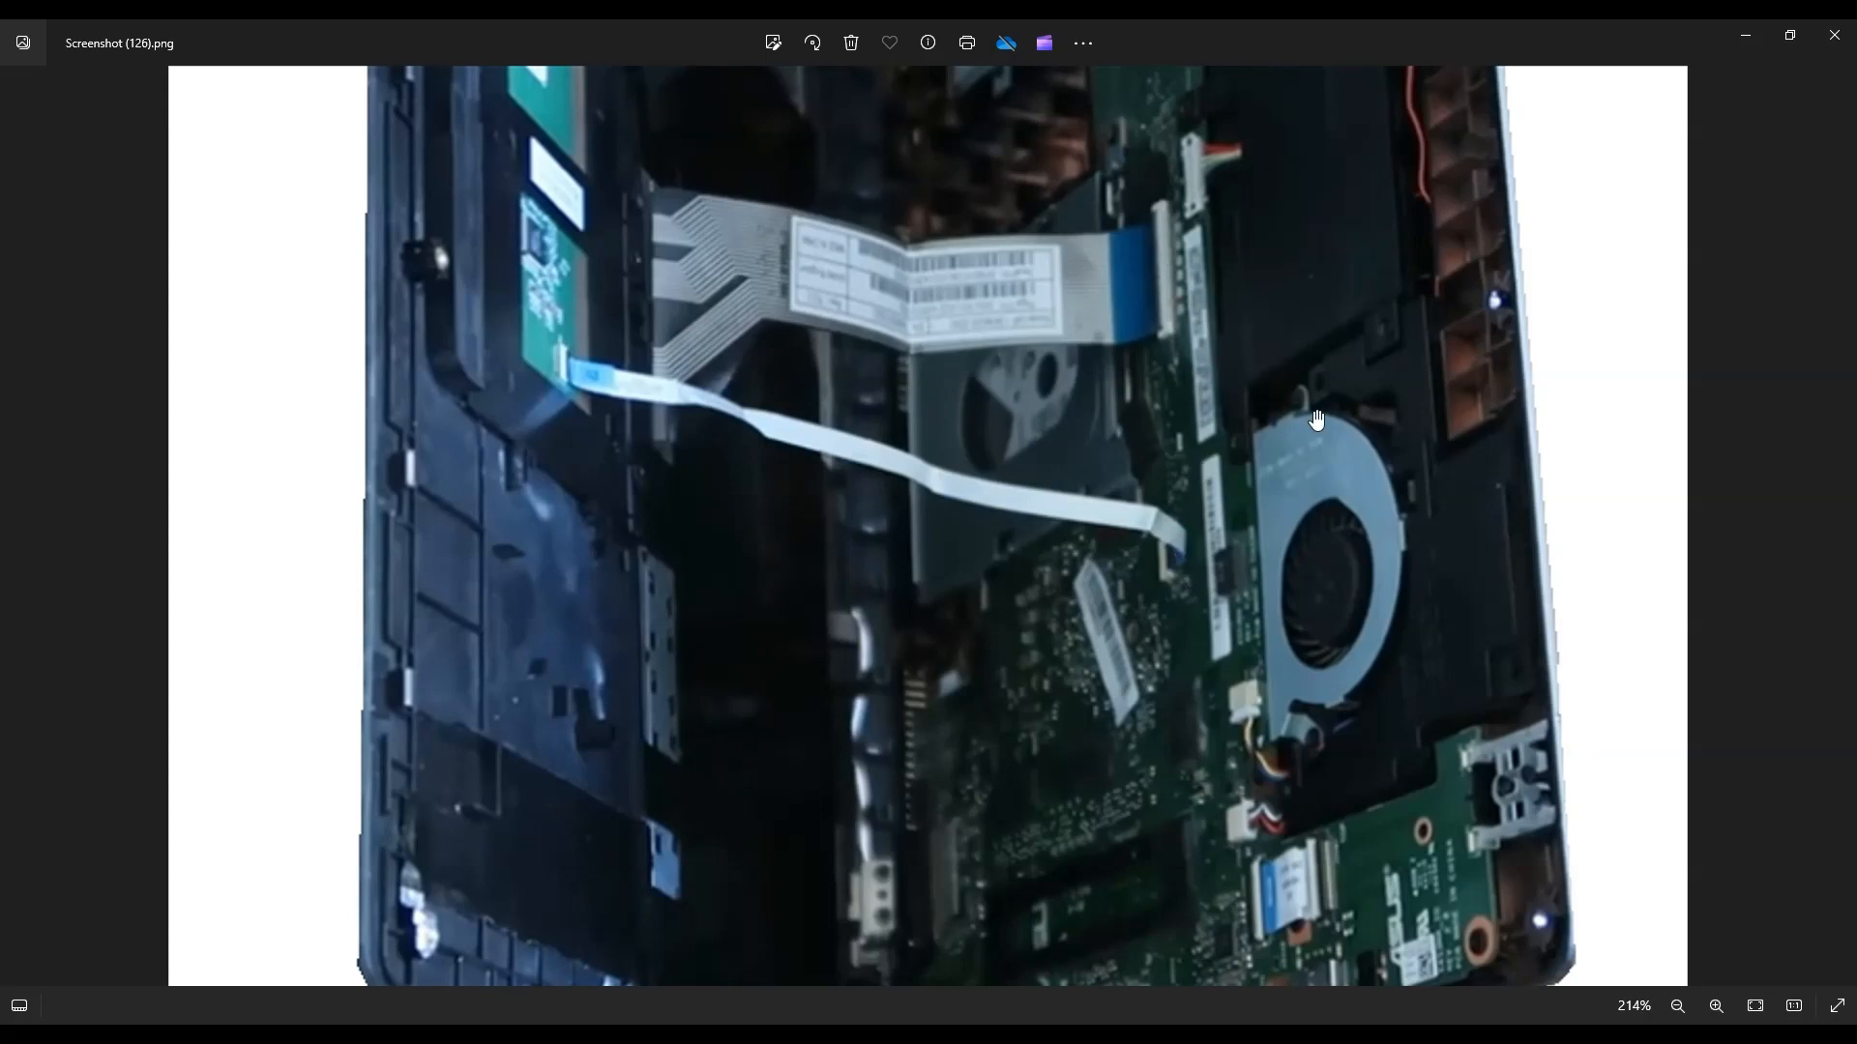
pyautogui.moveTo(1319, 402)
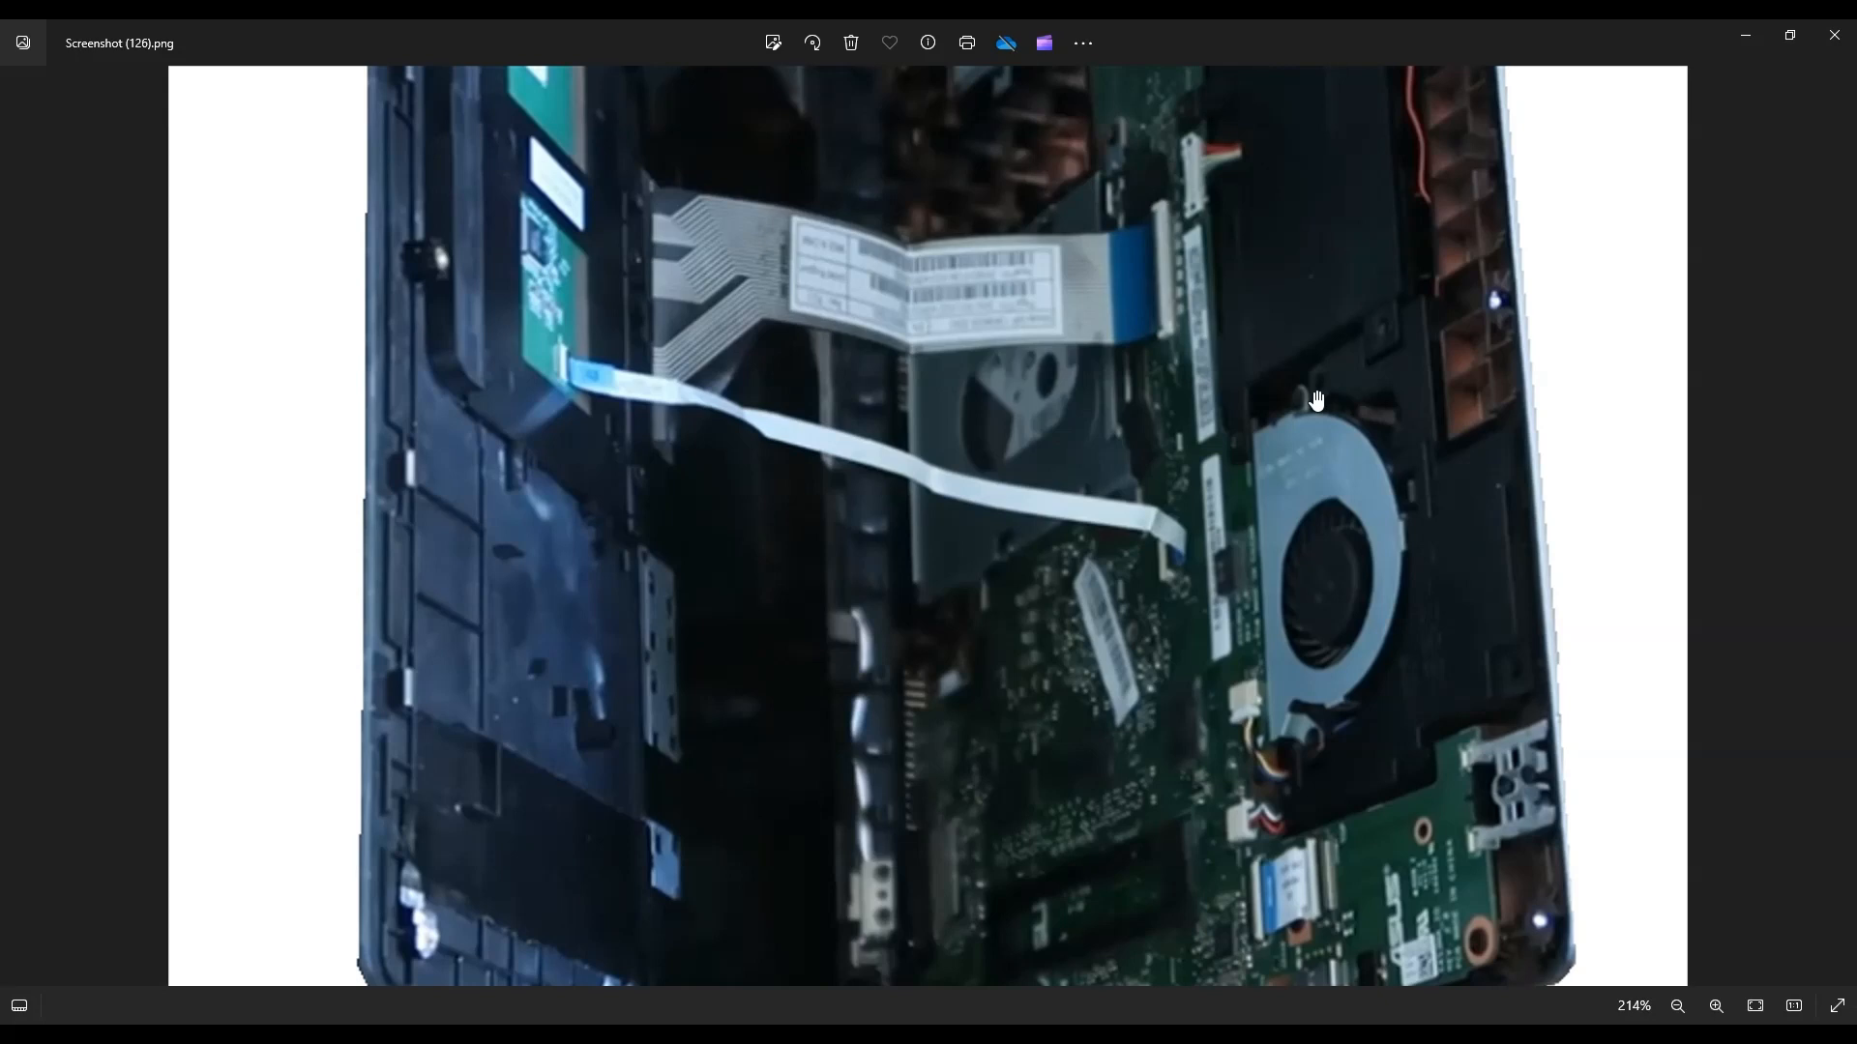
pyautogui.moveTo(1276, 279)
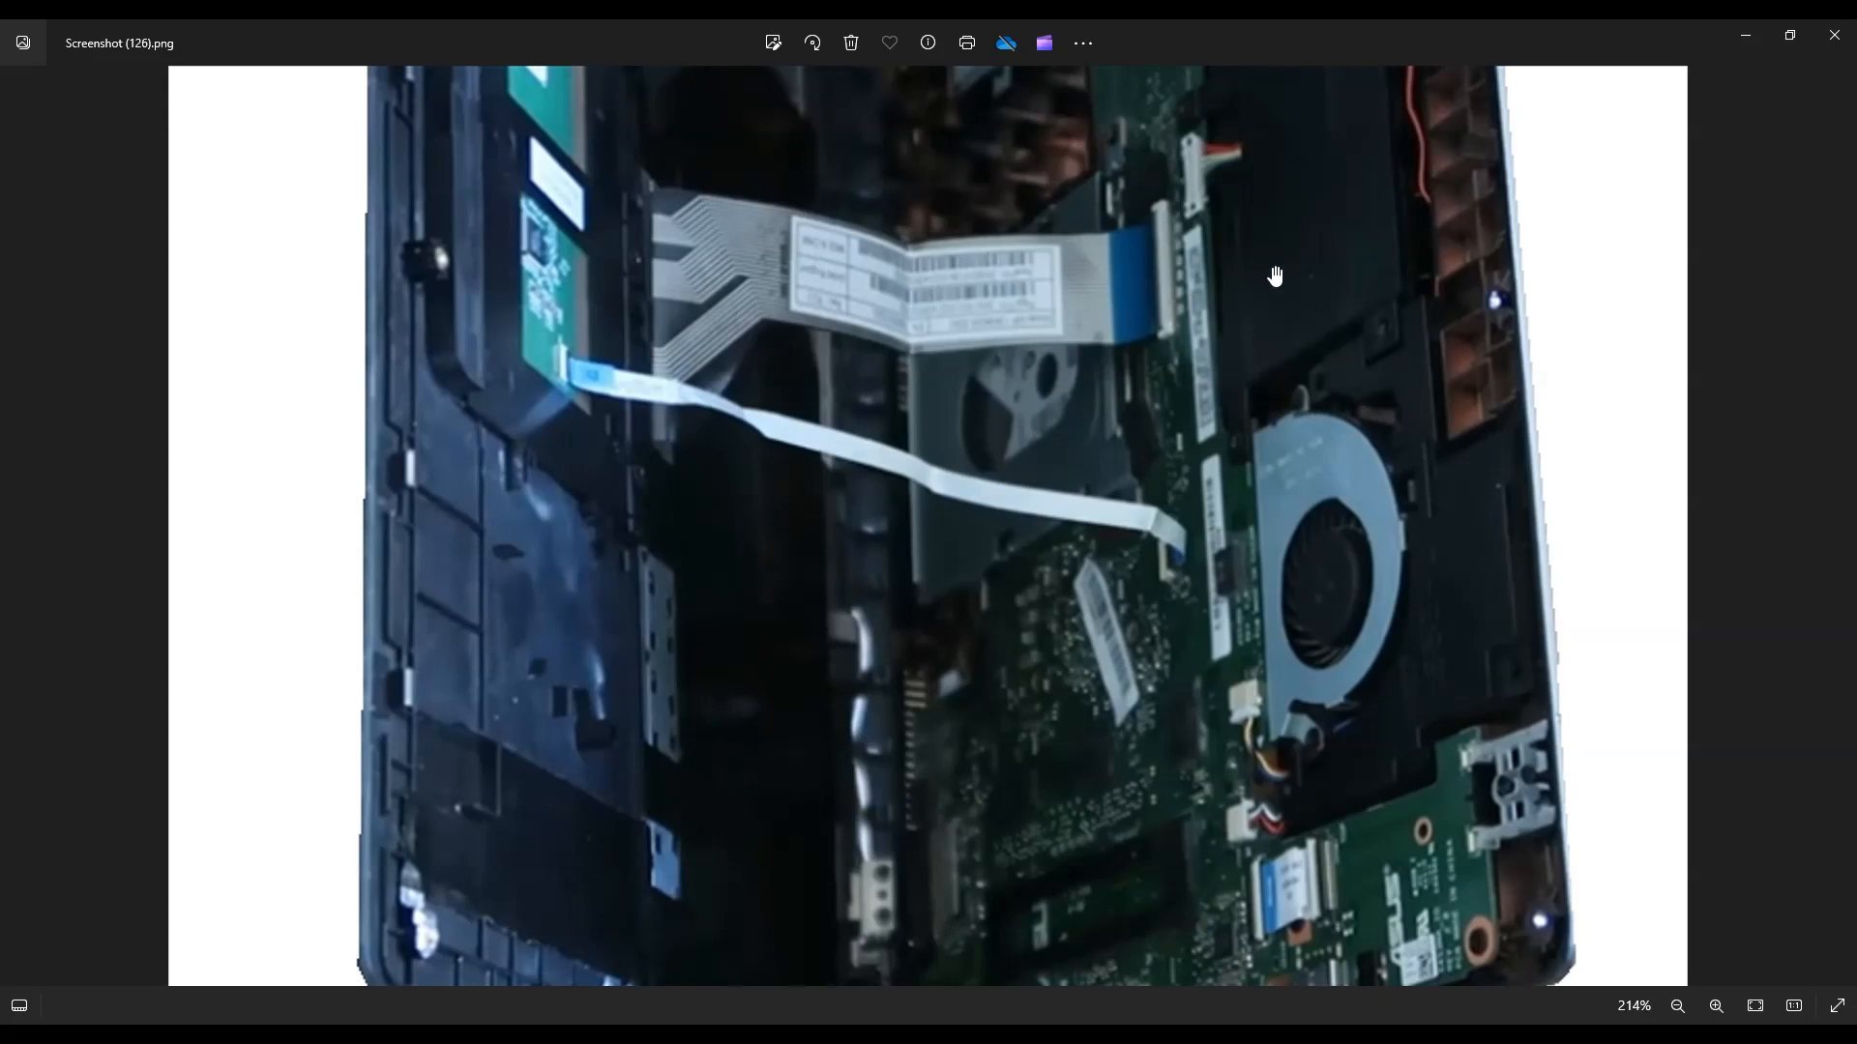
pyautogui.moveTo(1121, 286)
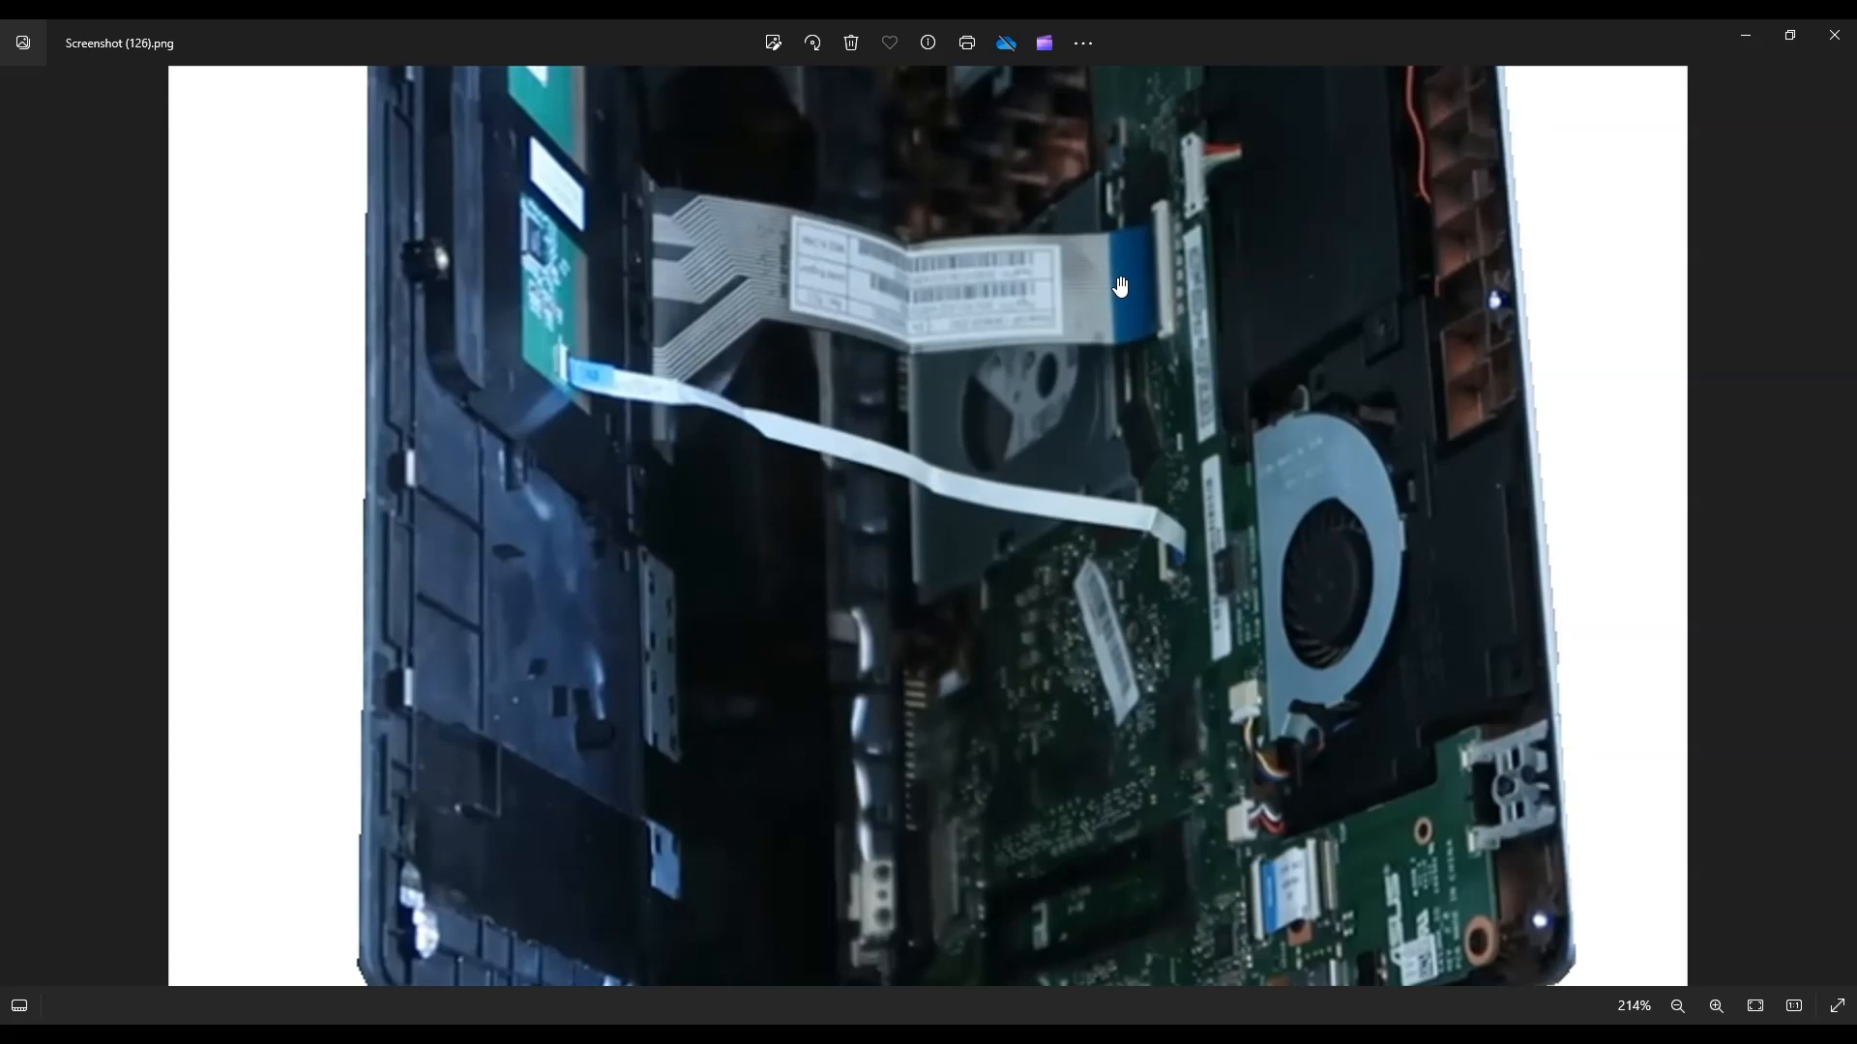
pyautogui.moveTo(1098, 282)
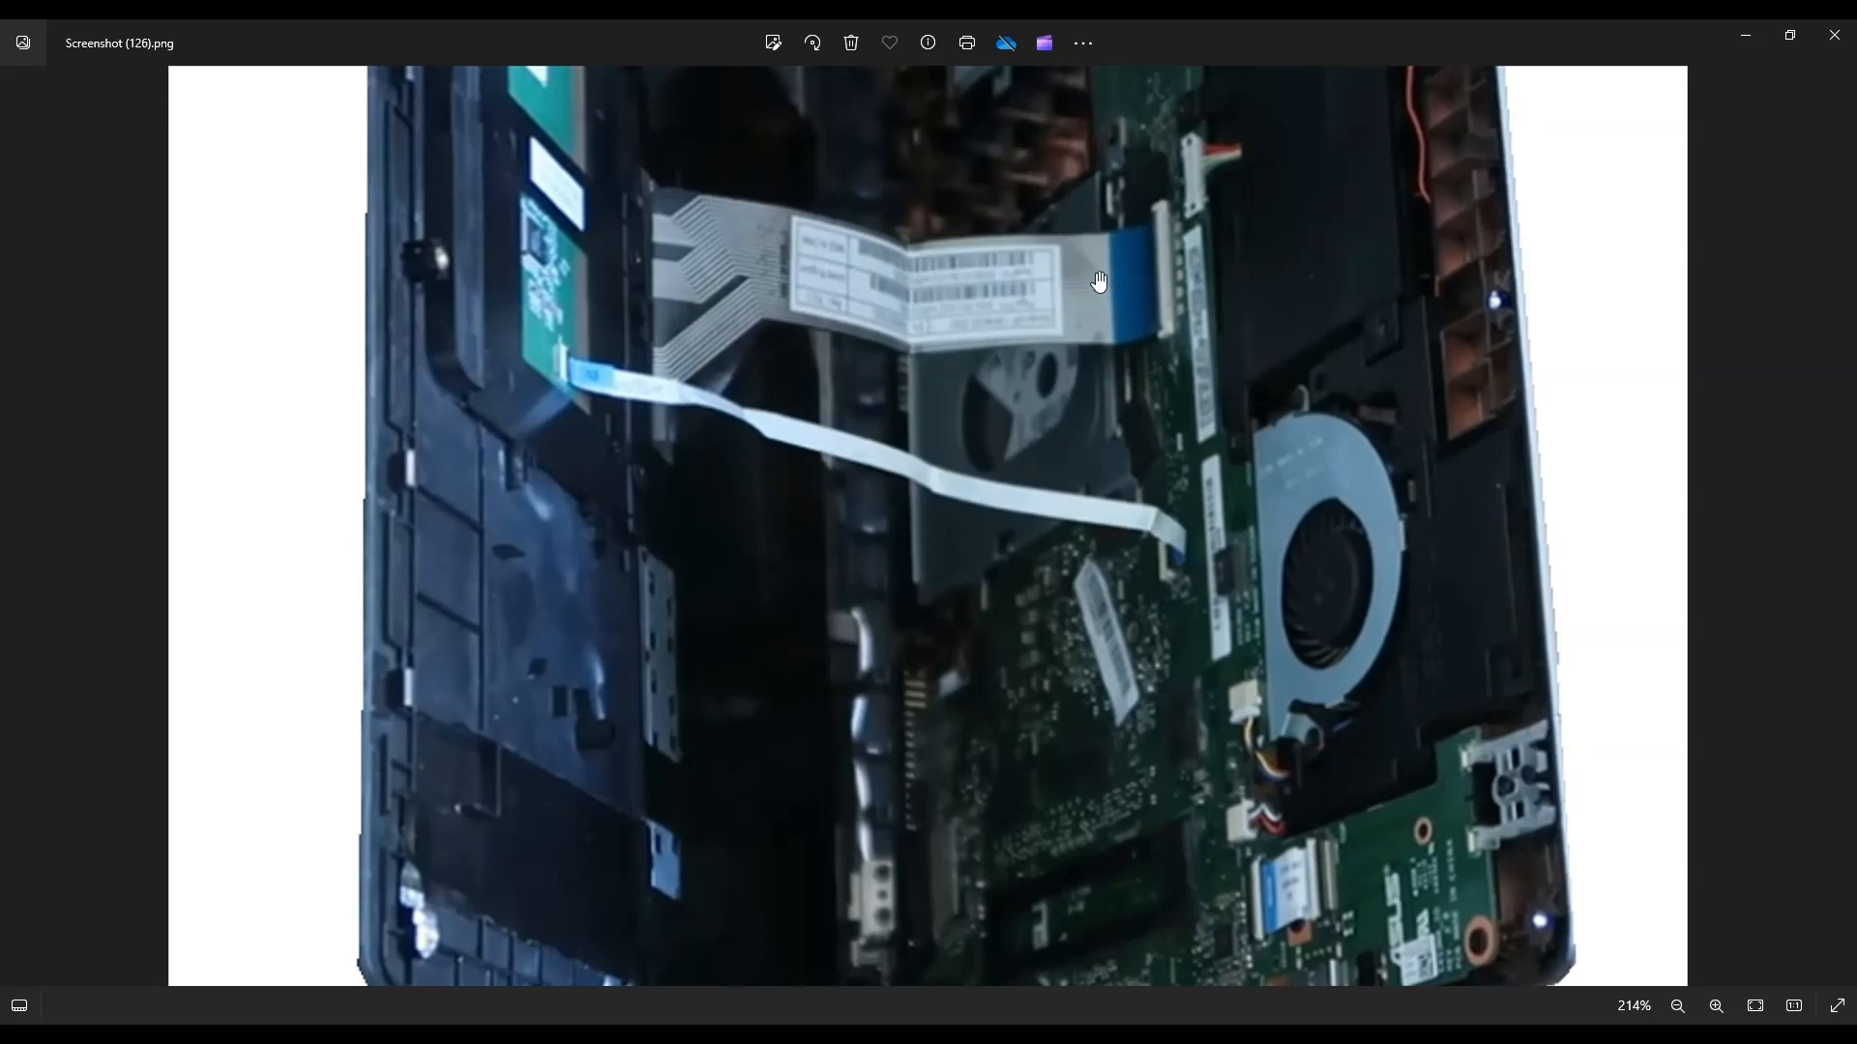
pyautogui.moveTo(1136, 278)
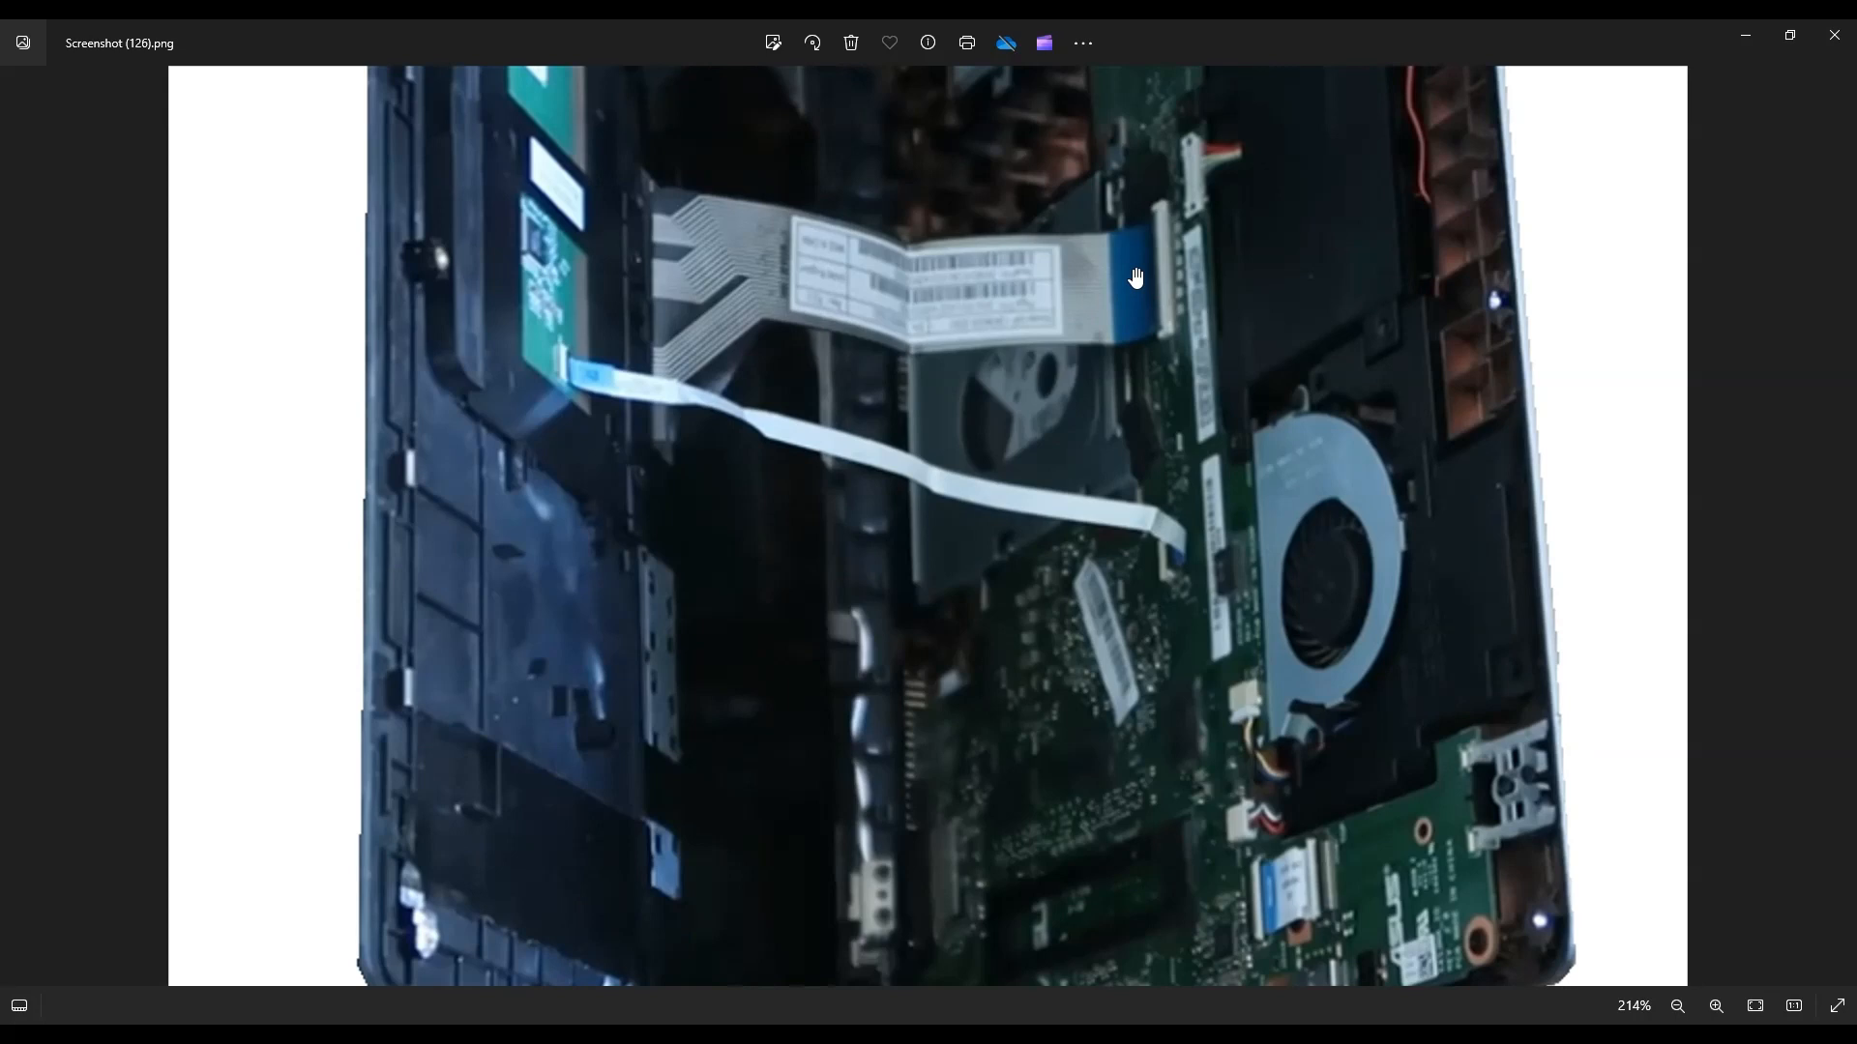
pyautogui.moveTo(1168, 414)
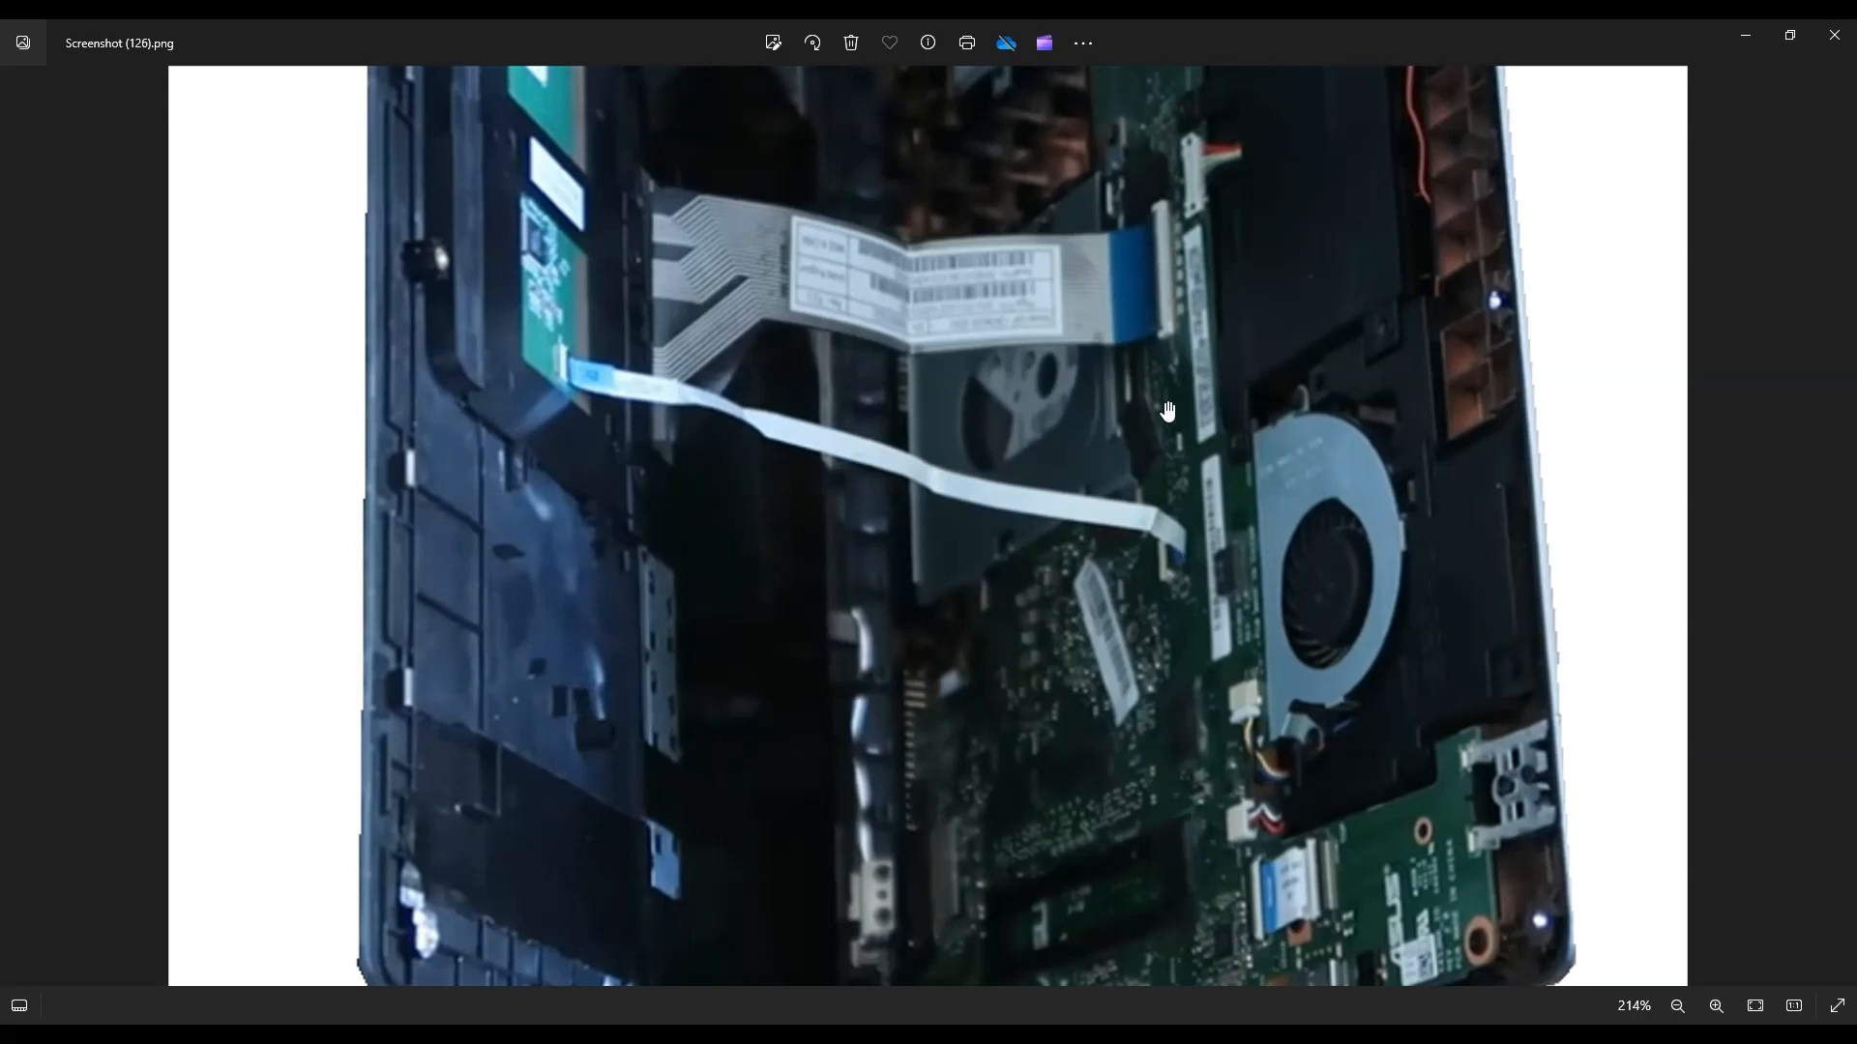
pyautogui.moveTo(1189, 333)
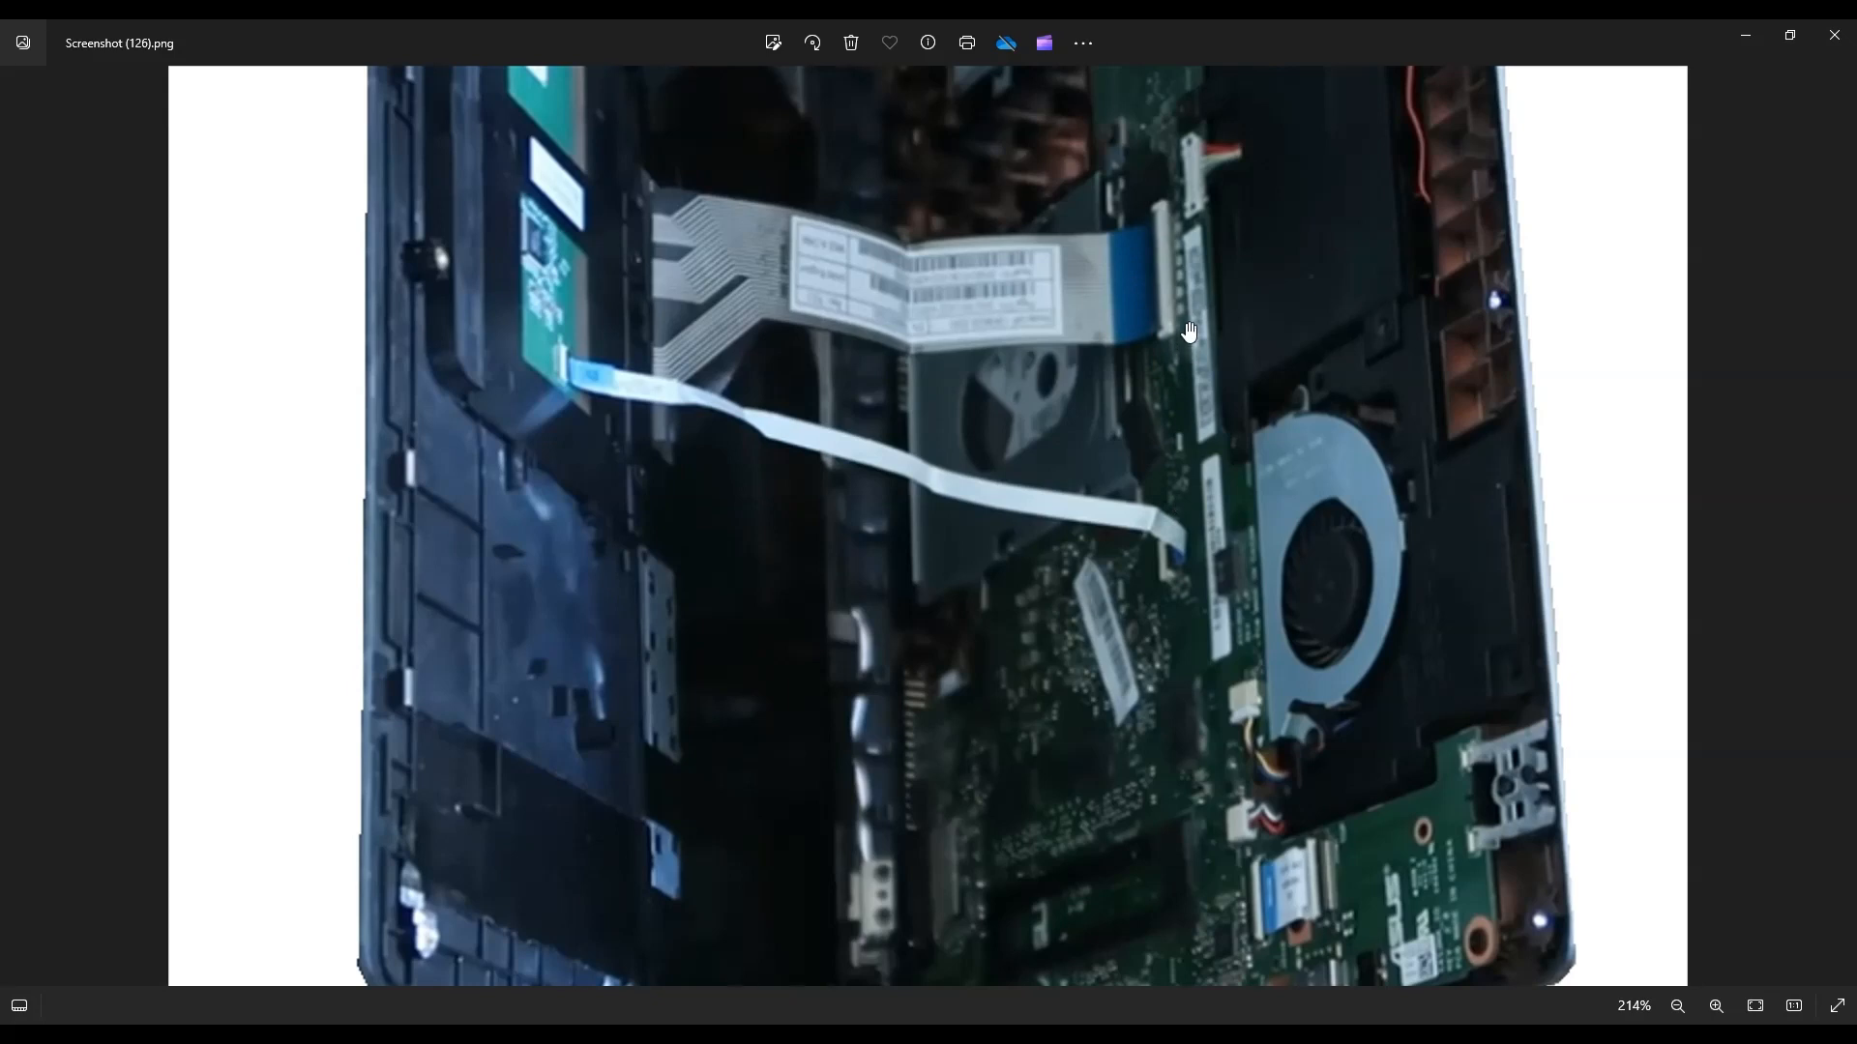
pyautogui.moveTo(1050, 297)
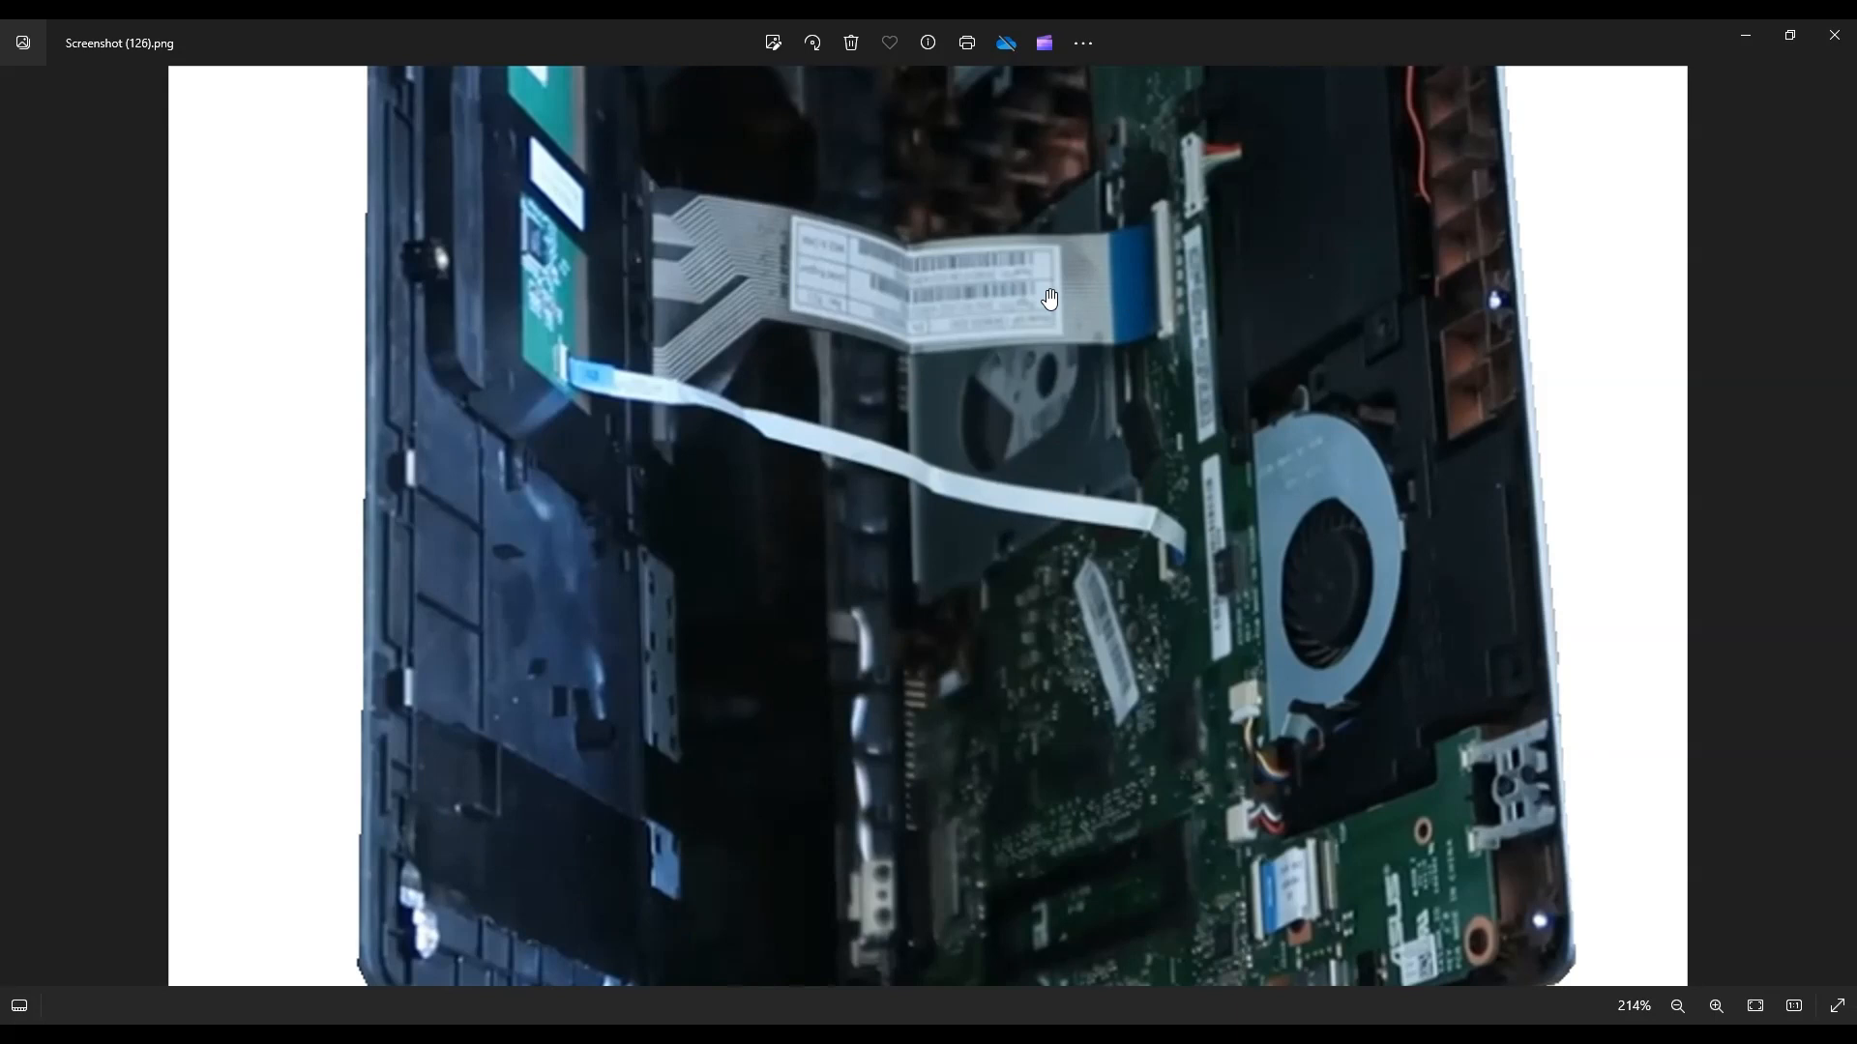
pyautogui.moveTo(1151, 255)
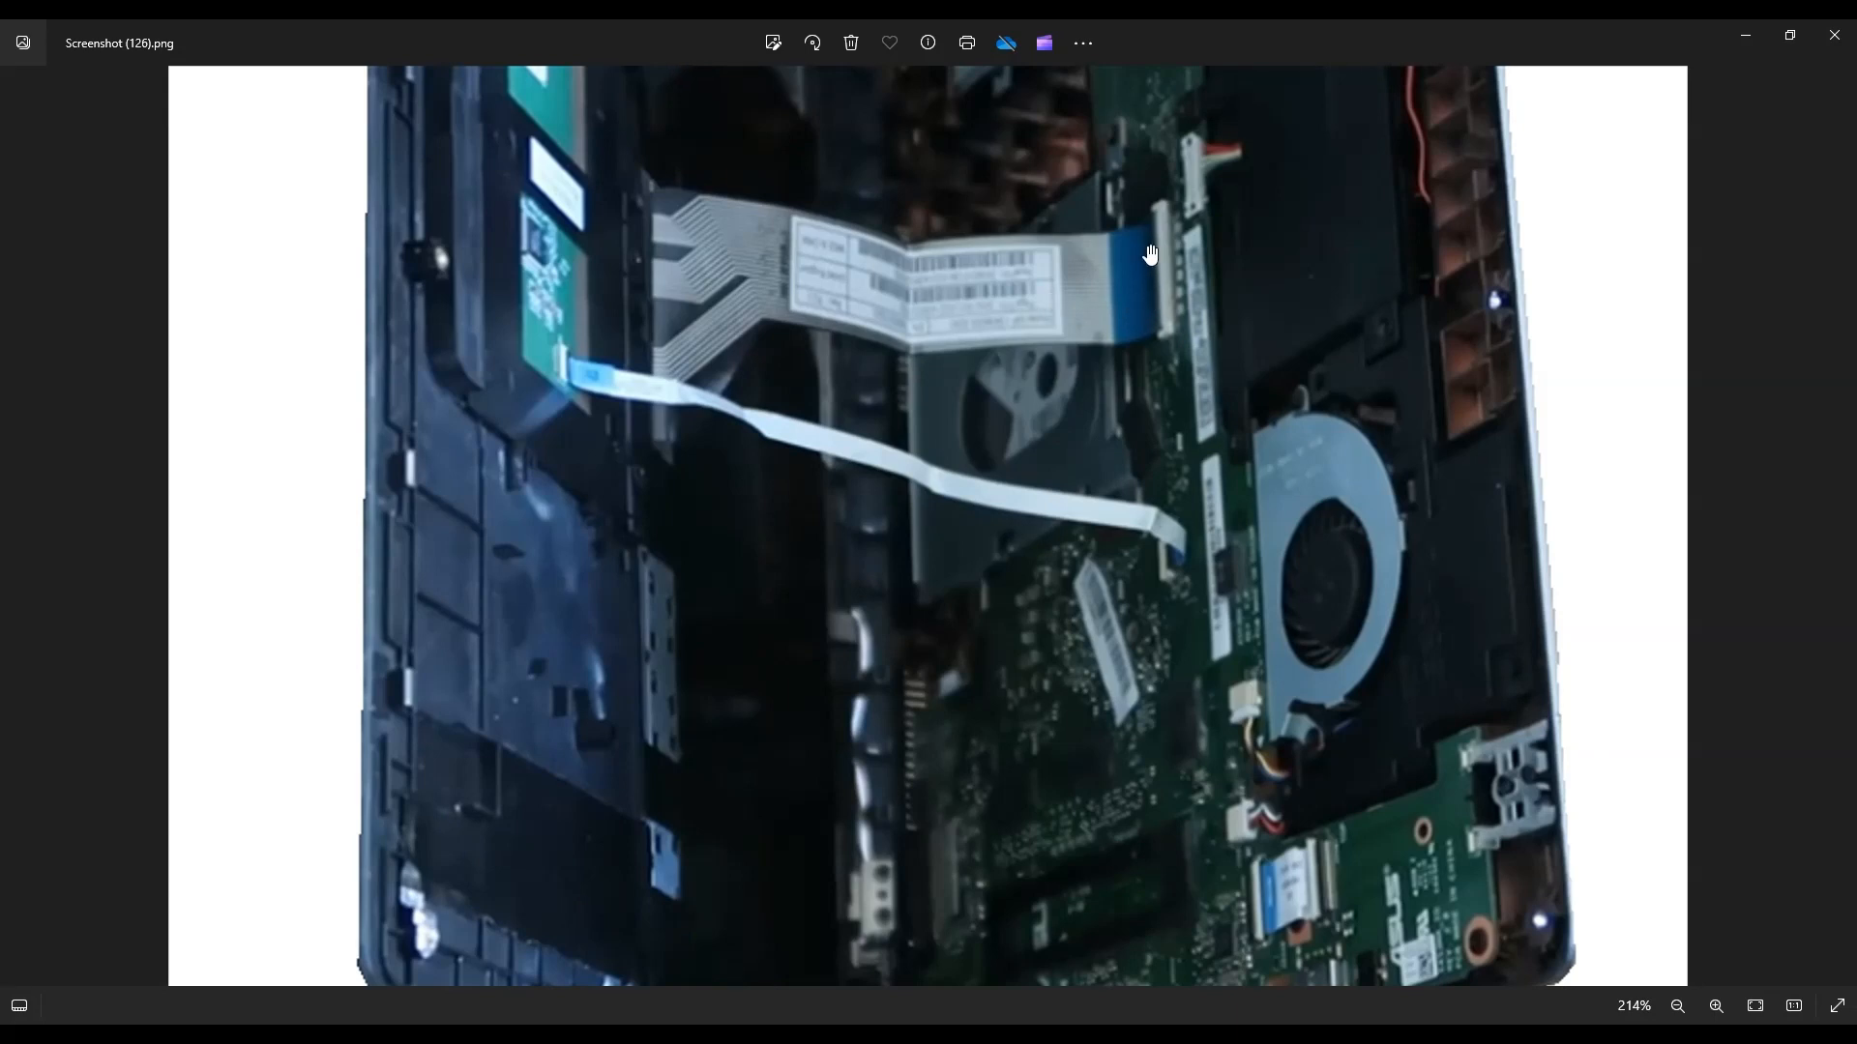
pyautogui.moveTo(1149, 325)
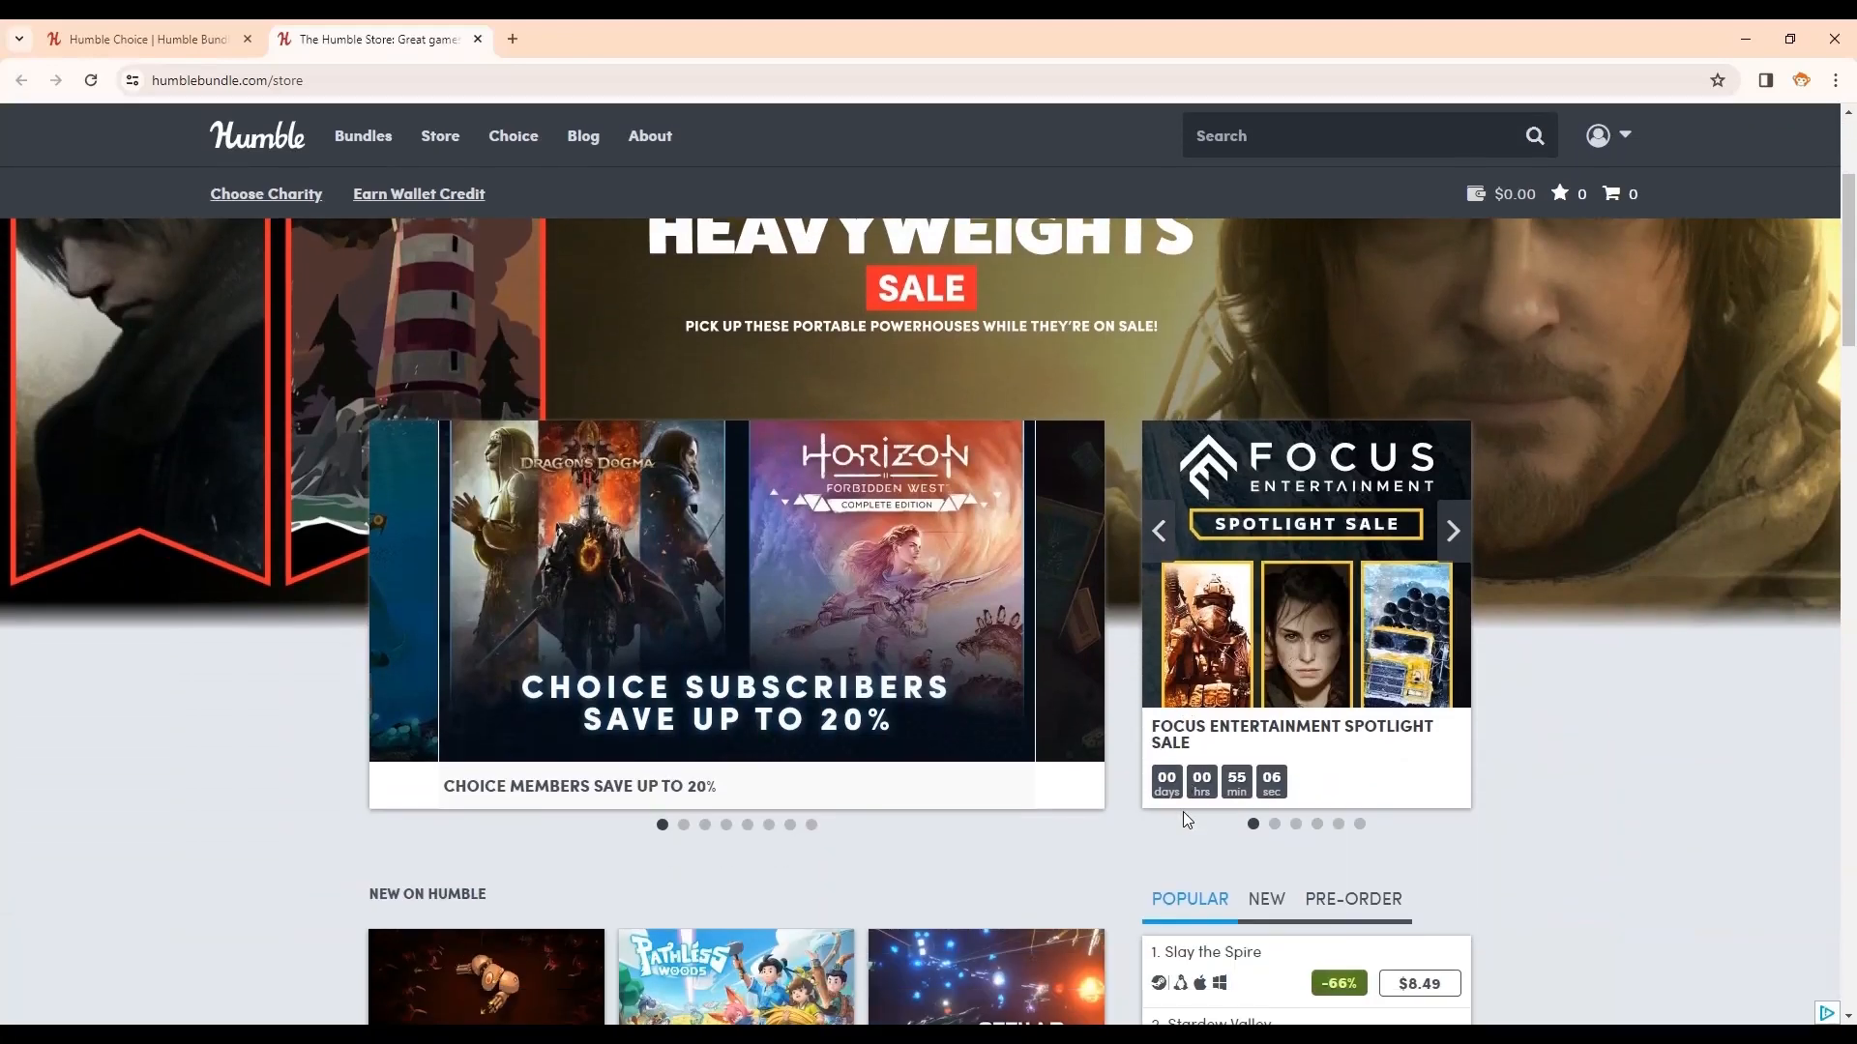
# Browse down the Humble store page and go to the Bundles listing
pyautogui.scroll(-3)
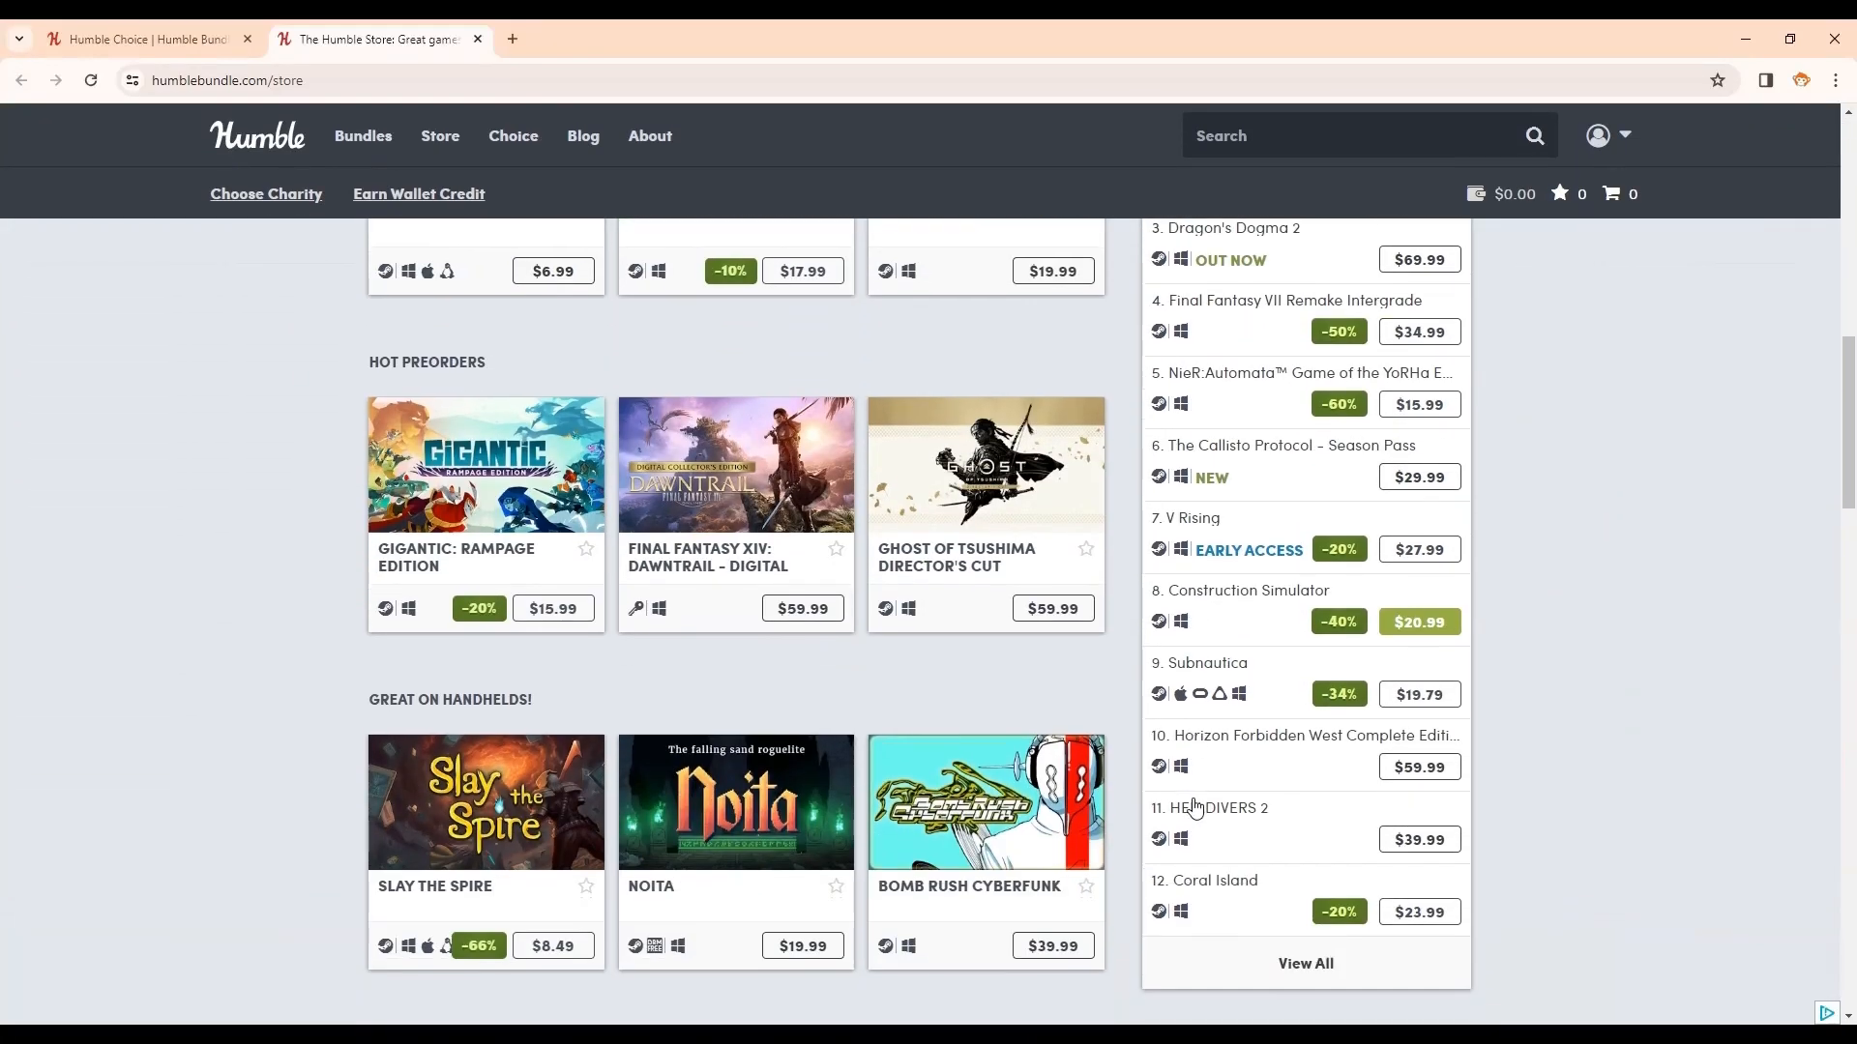
pyautogui.scroll(-3)
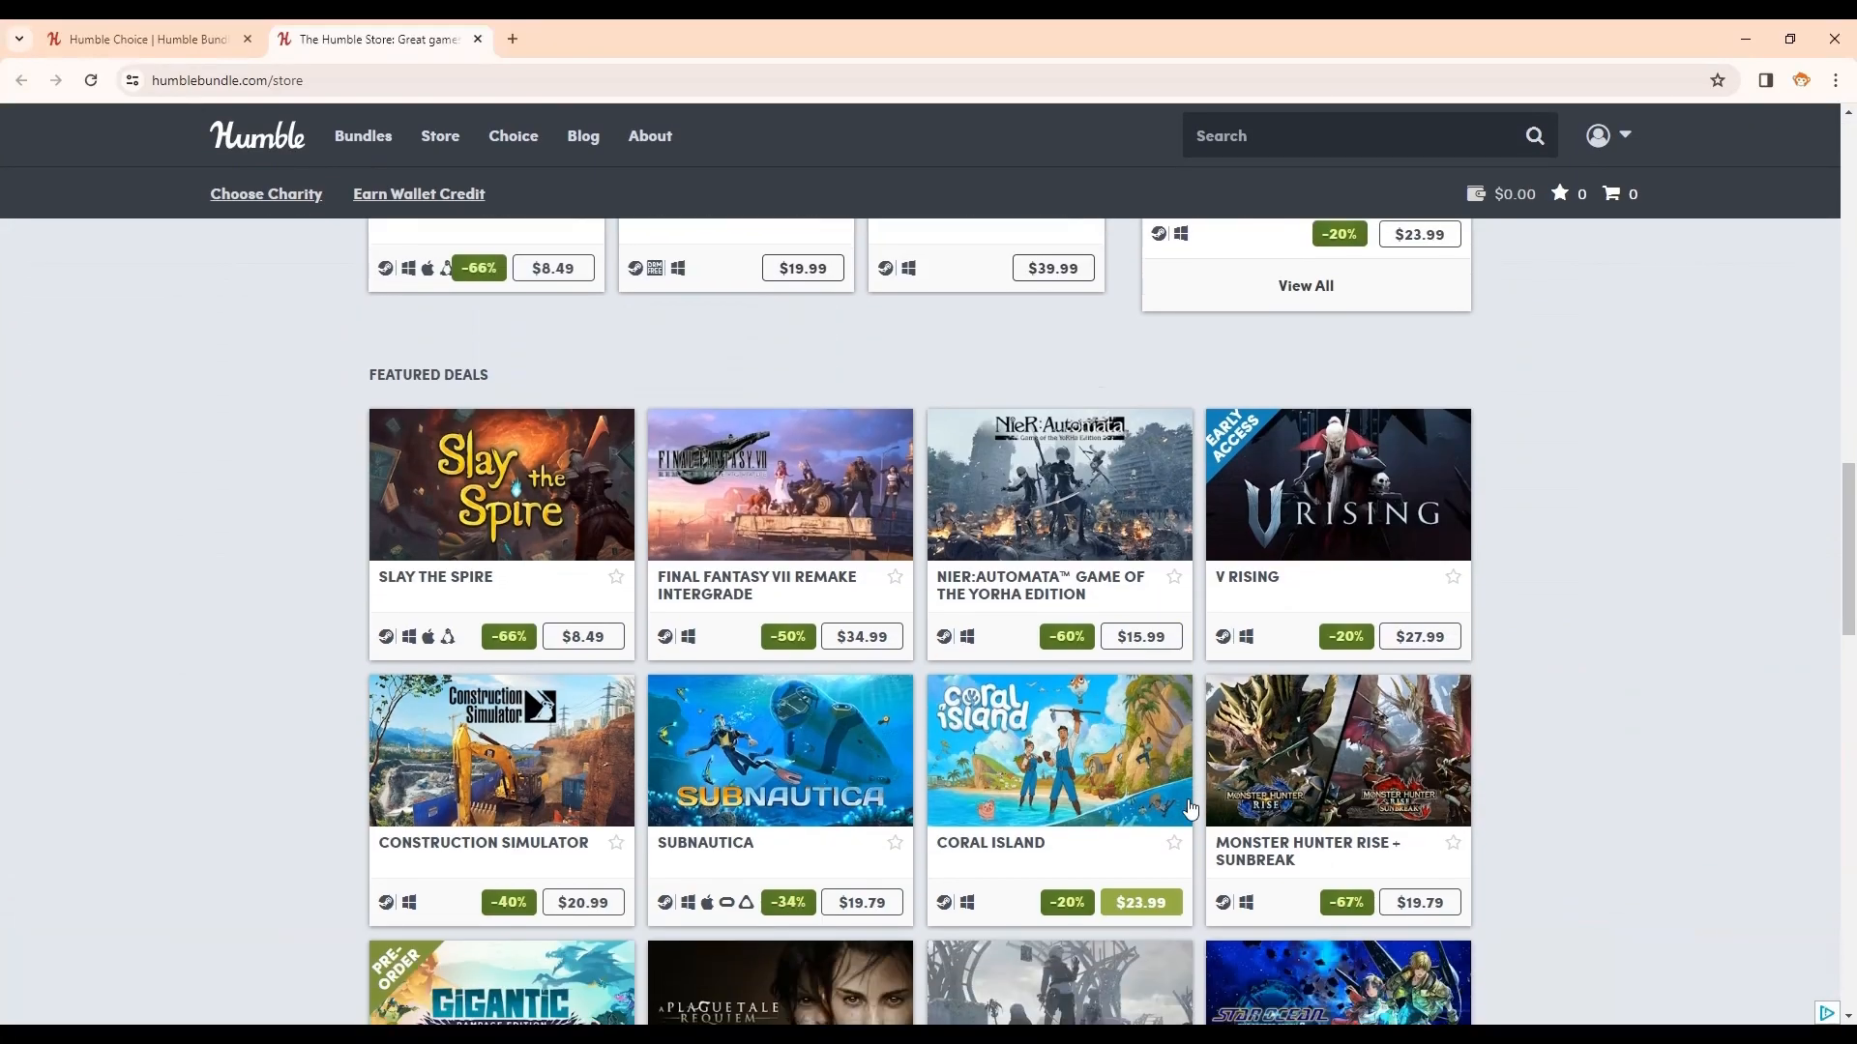
pyautogui.click(363, 135)
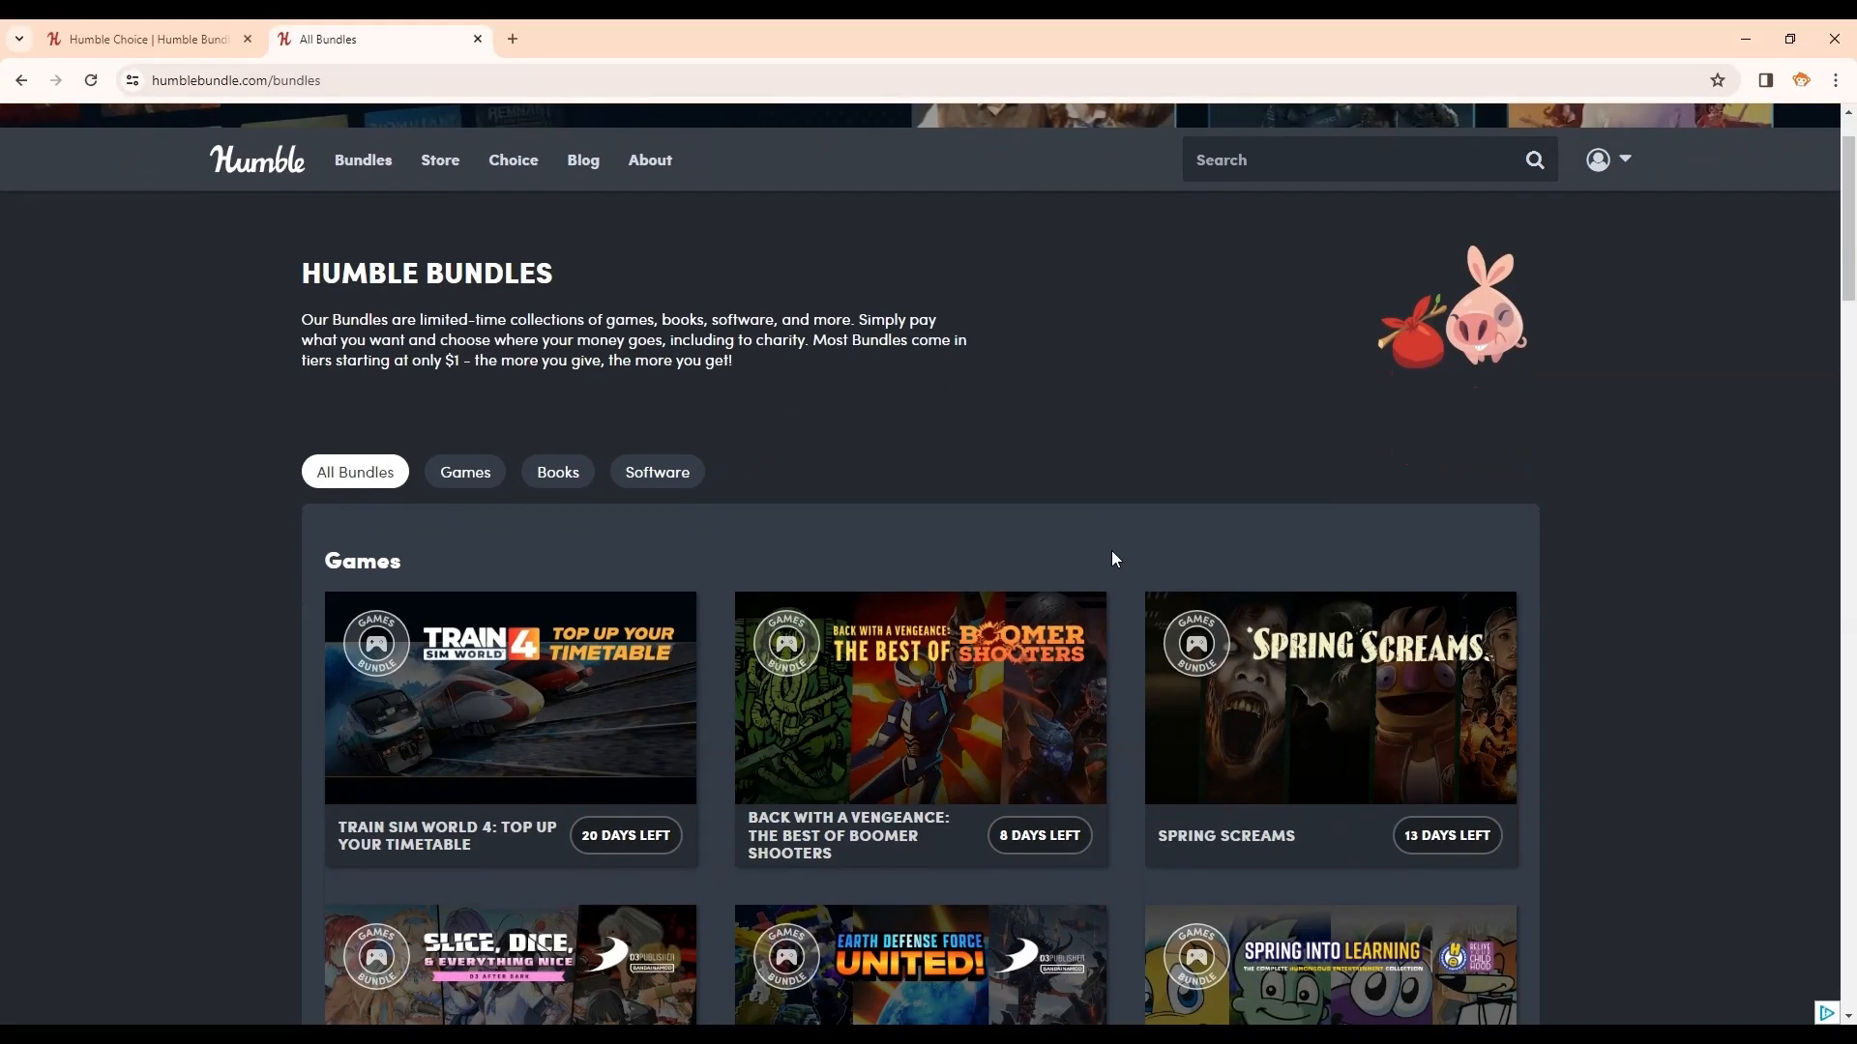
# Scroll down through the Humble Choice membership page content
pyautogui.scroll(-3)
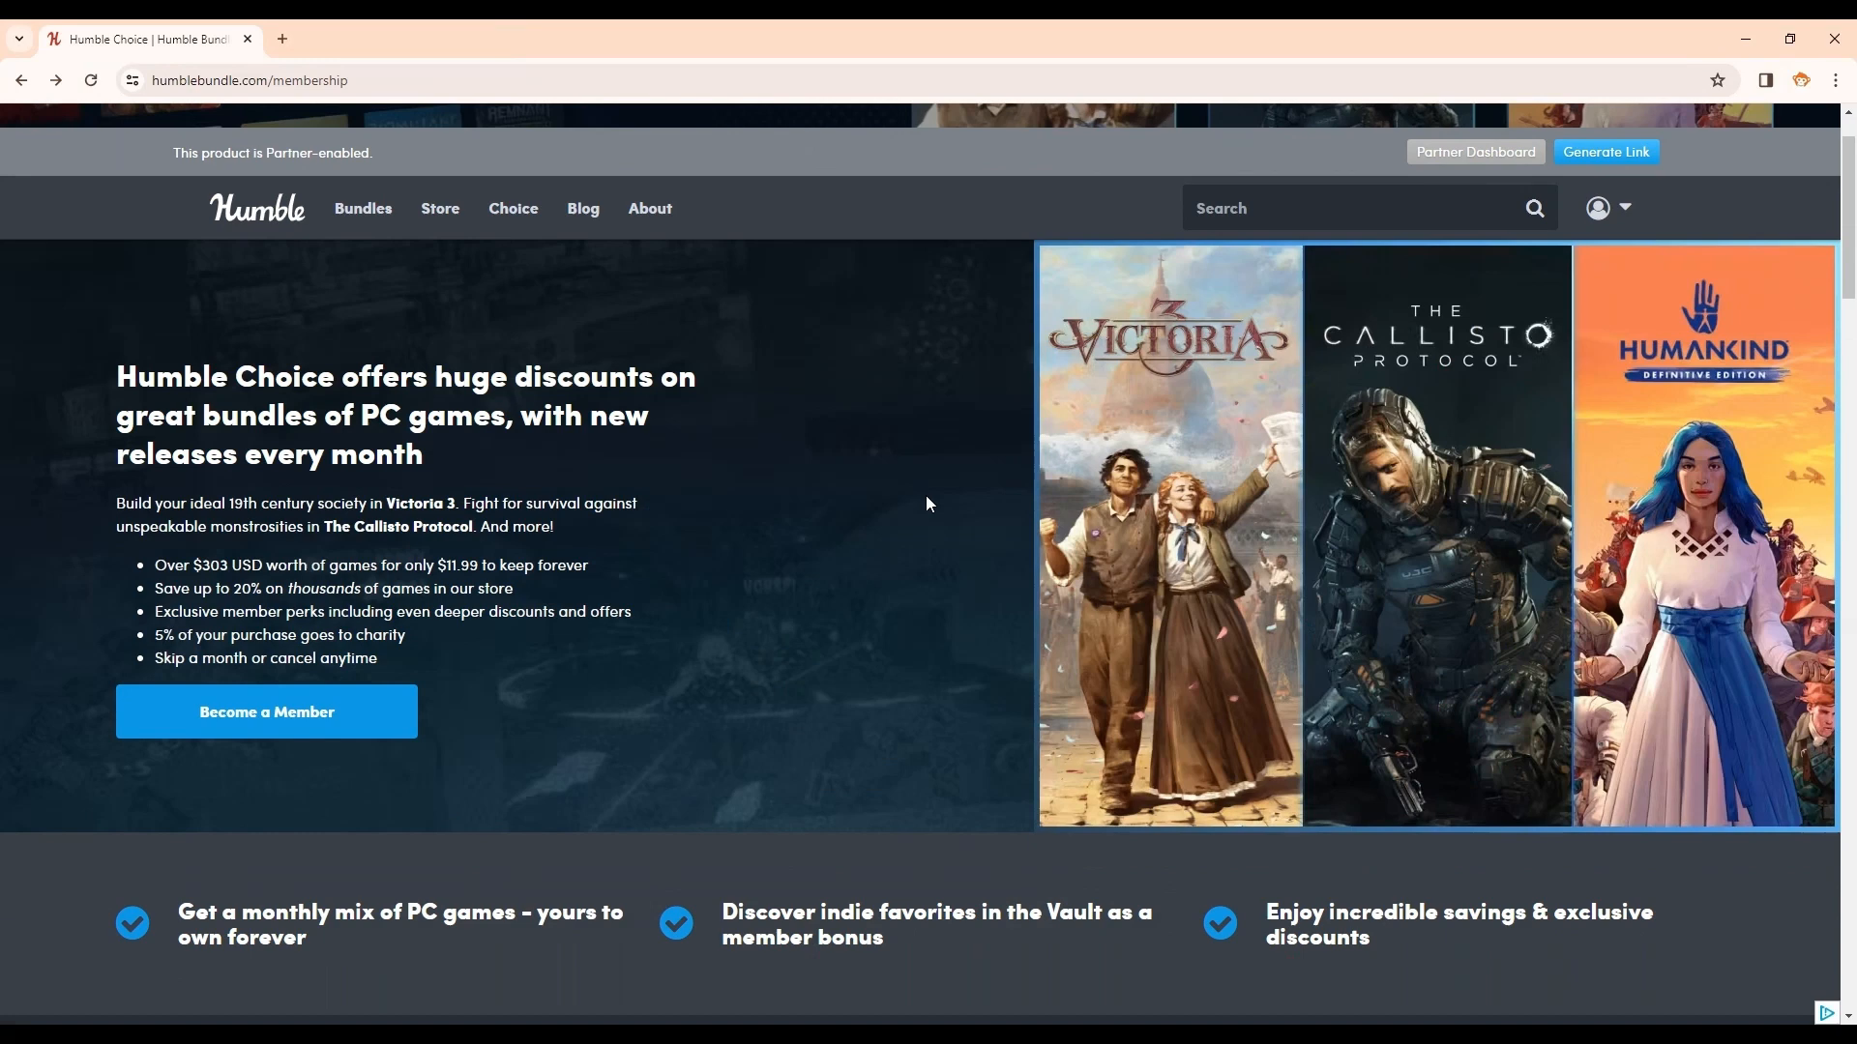
pyautogui.moveTo(325, 452)
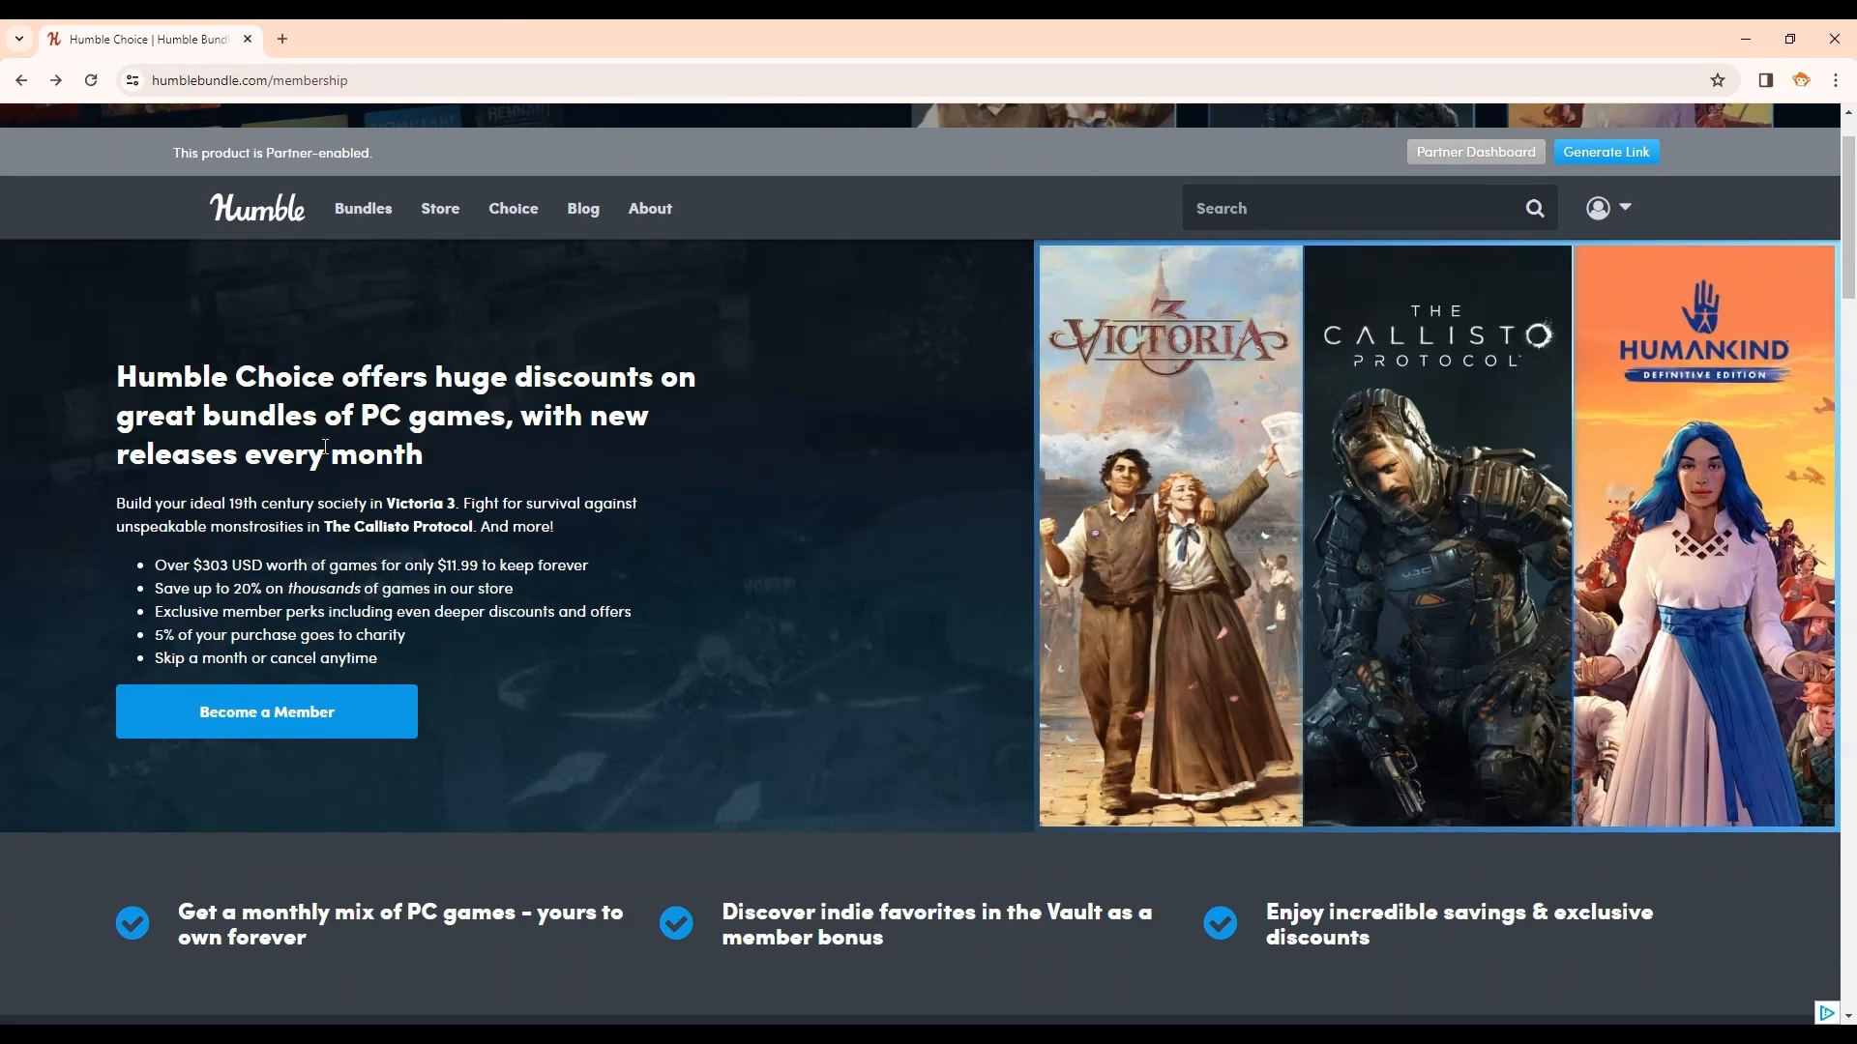
pyautogui.scroll(-3)
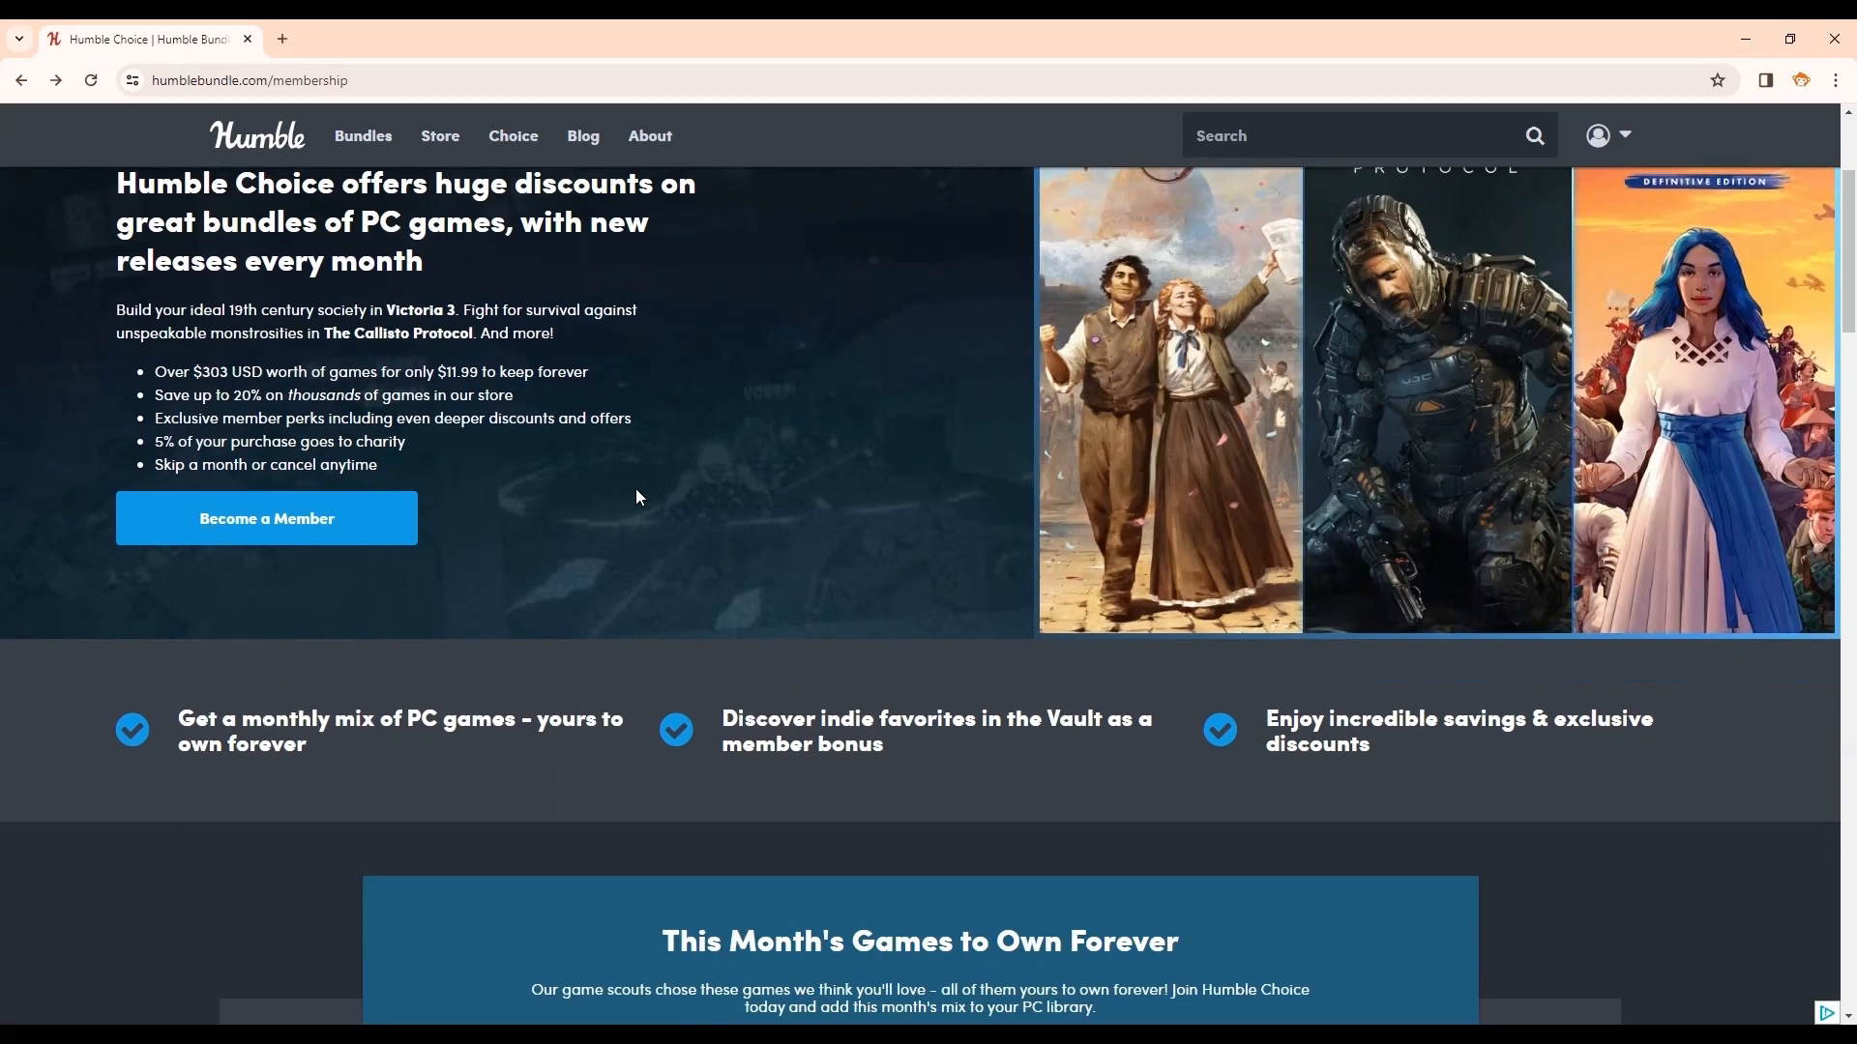
pyautogui.scroll(-3)
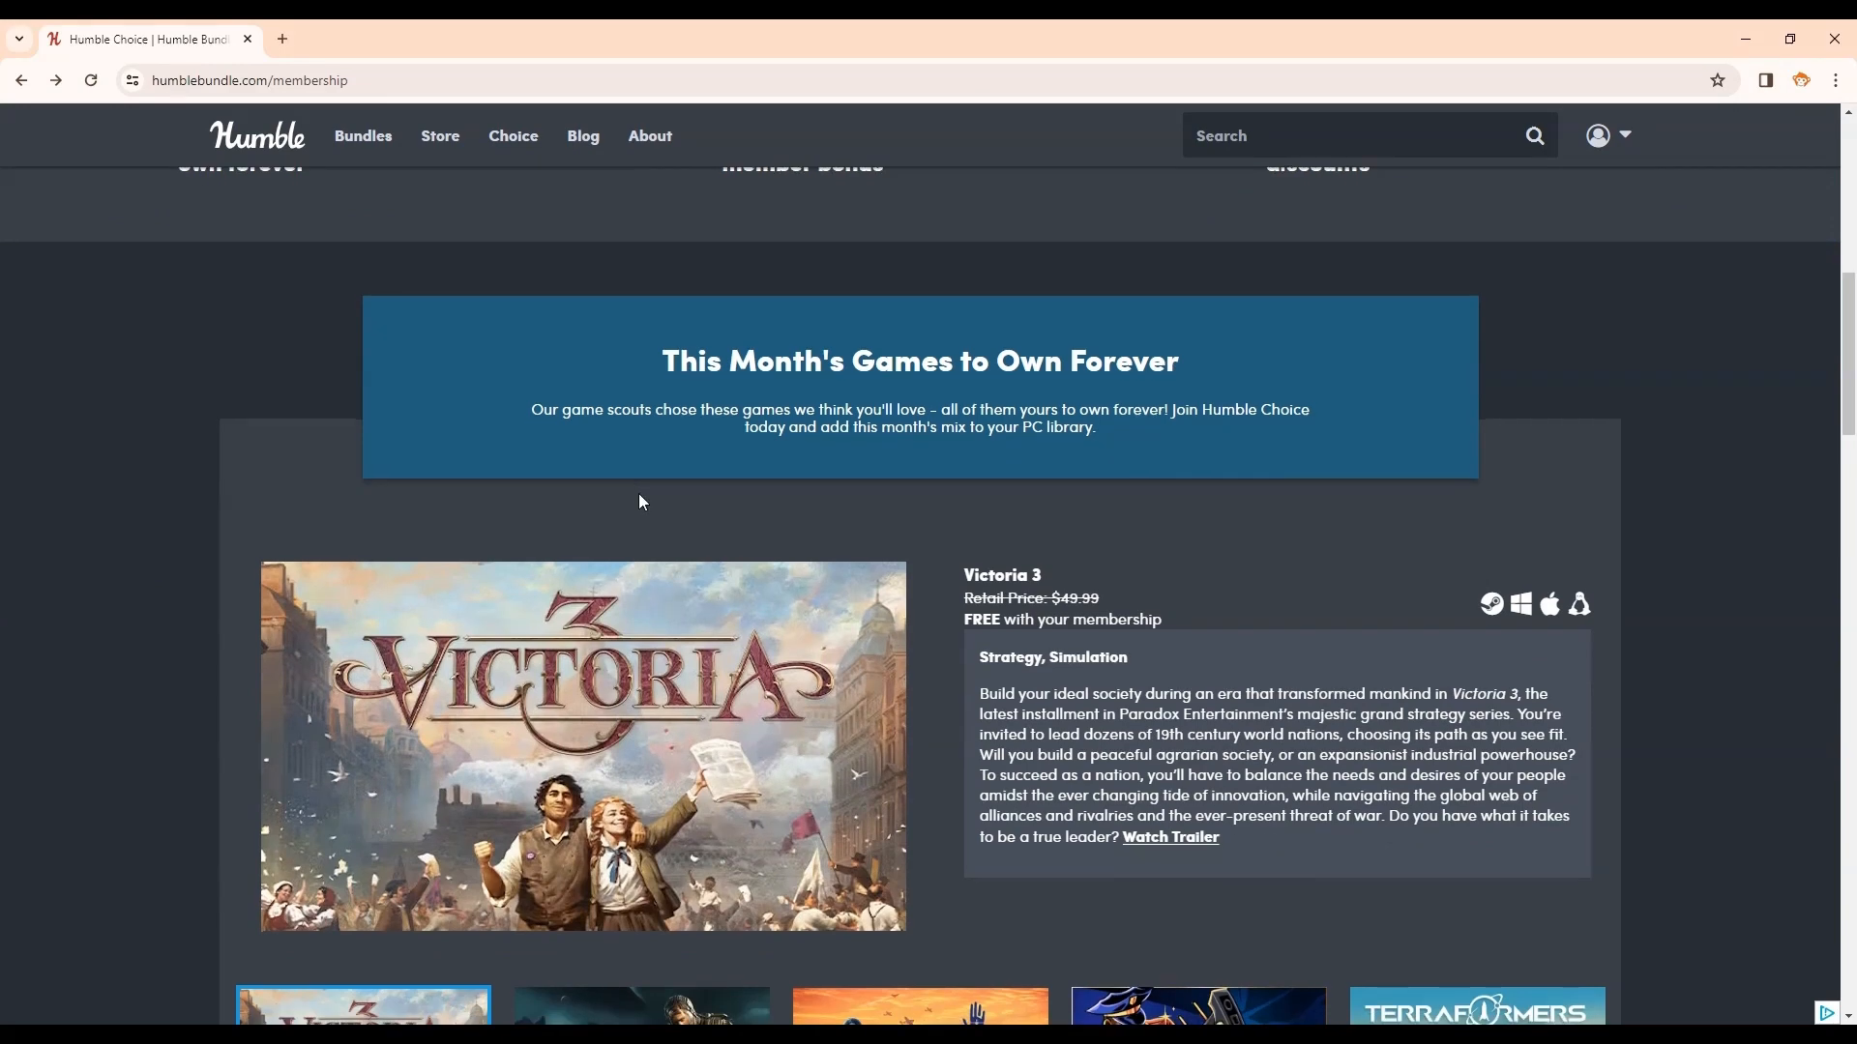
pyautogui.scroll(-3)
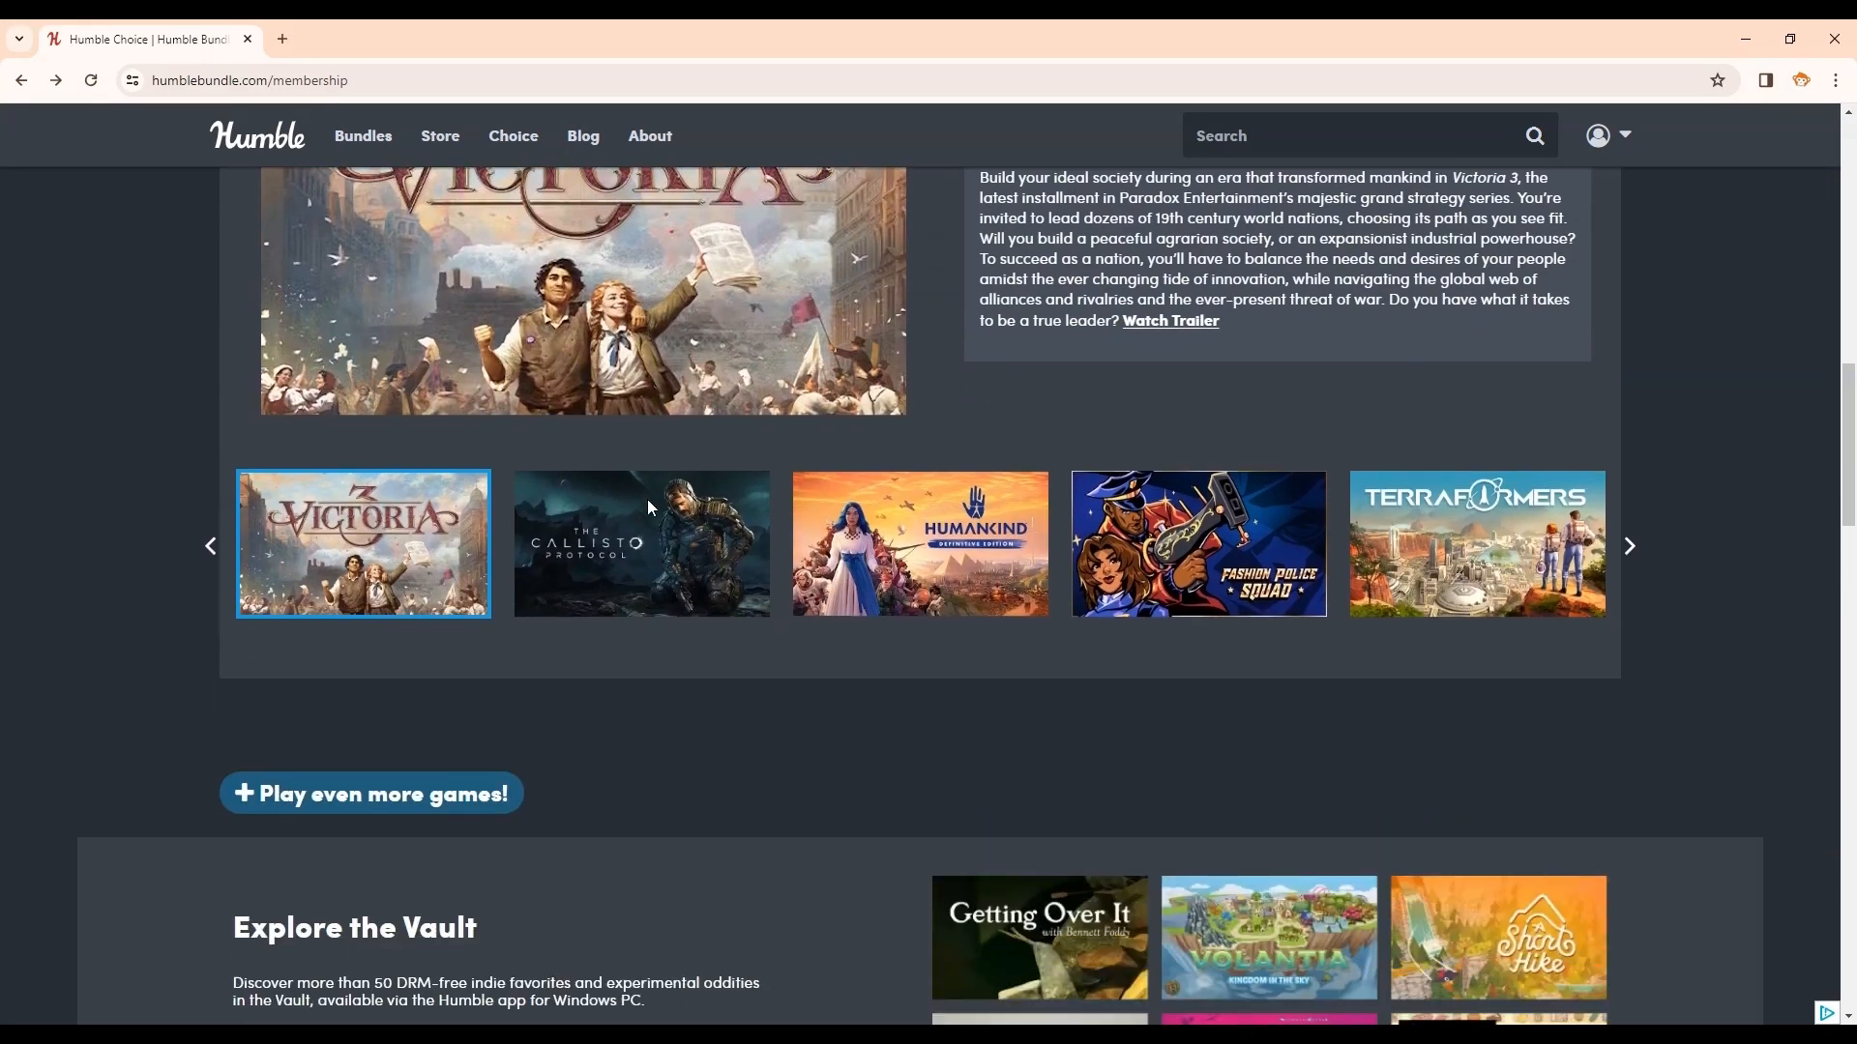
pyautogui.scroll(-3)
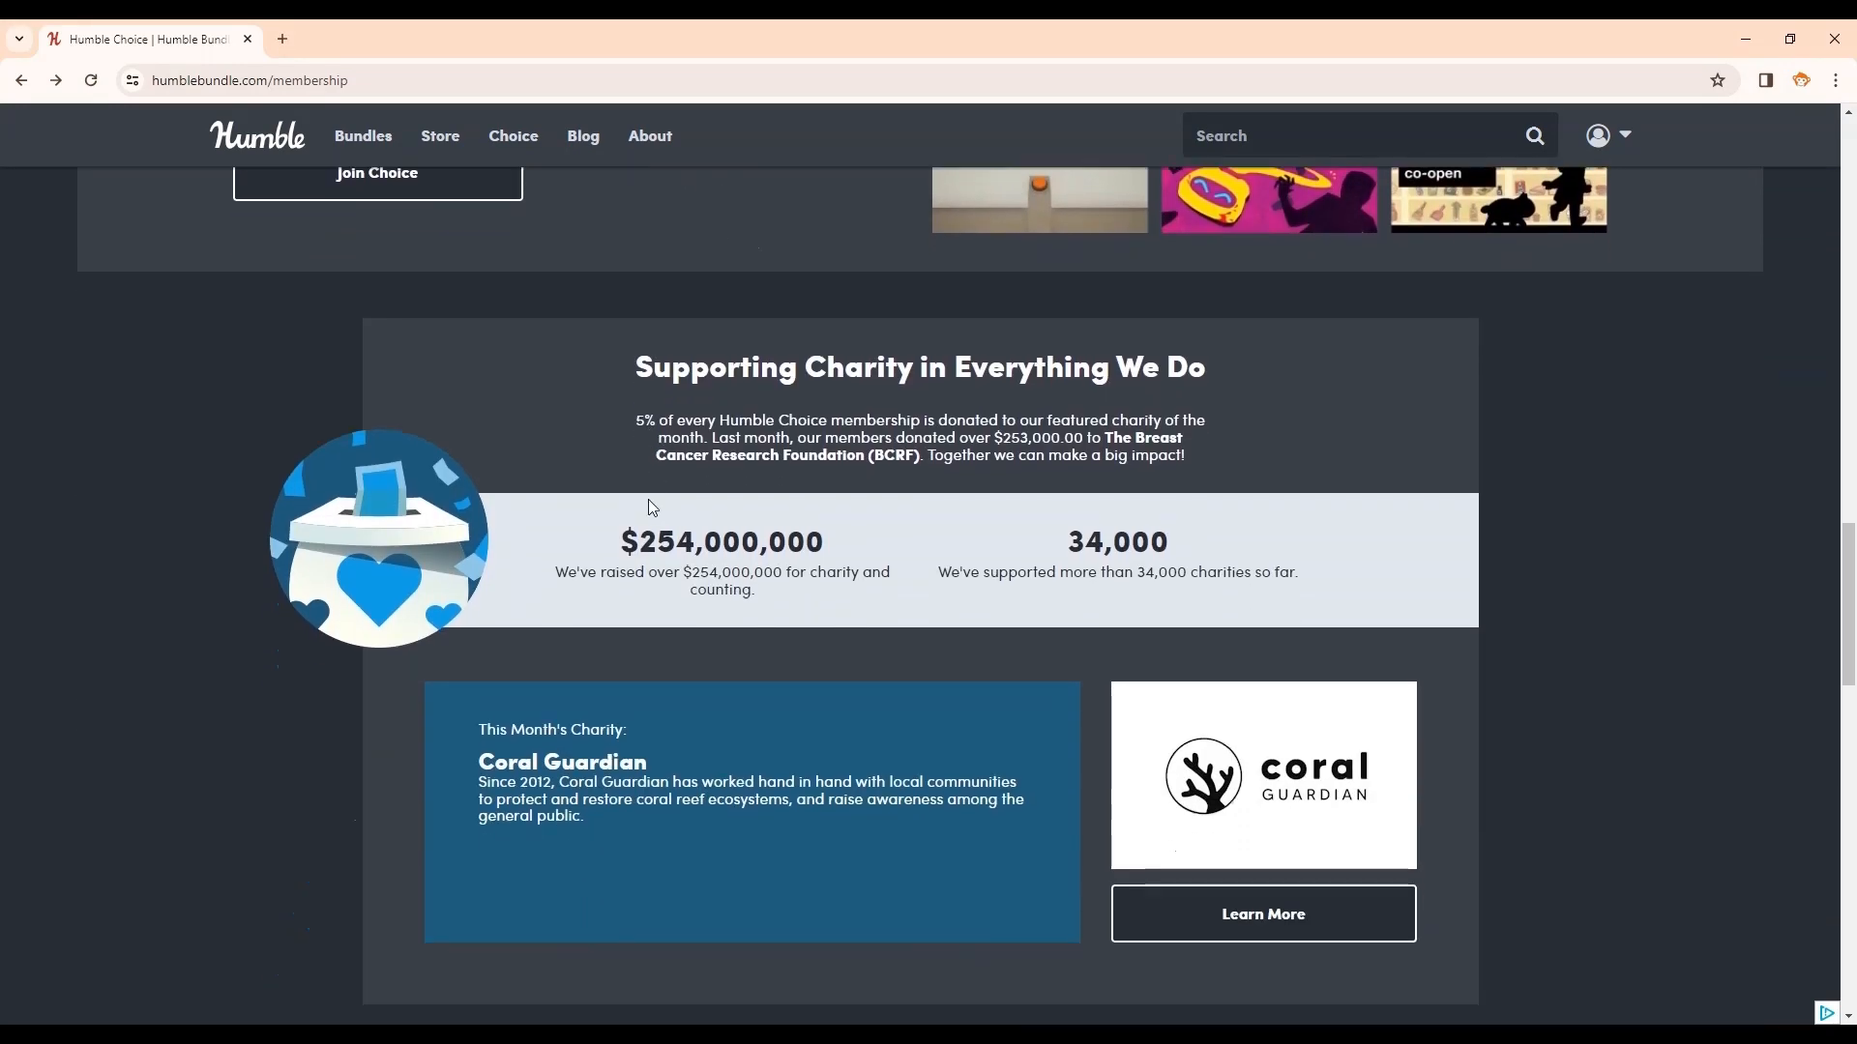
pyautogui.scroll(-3)
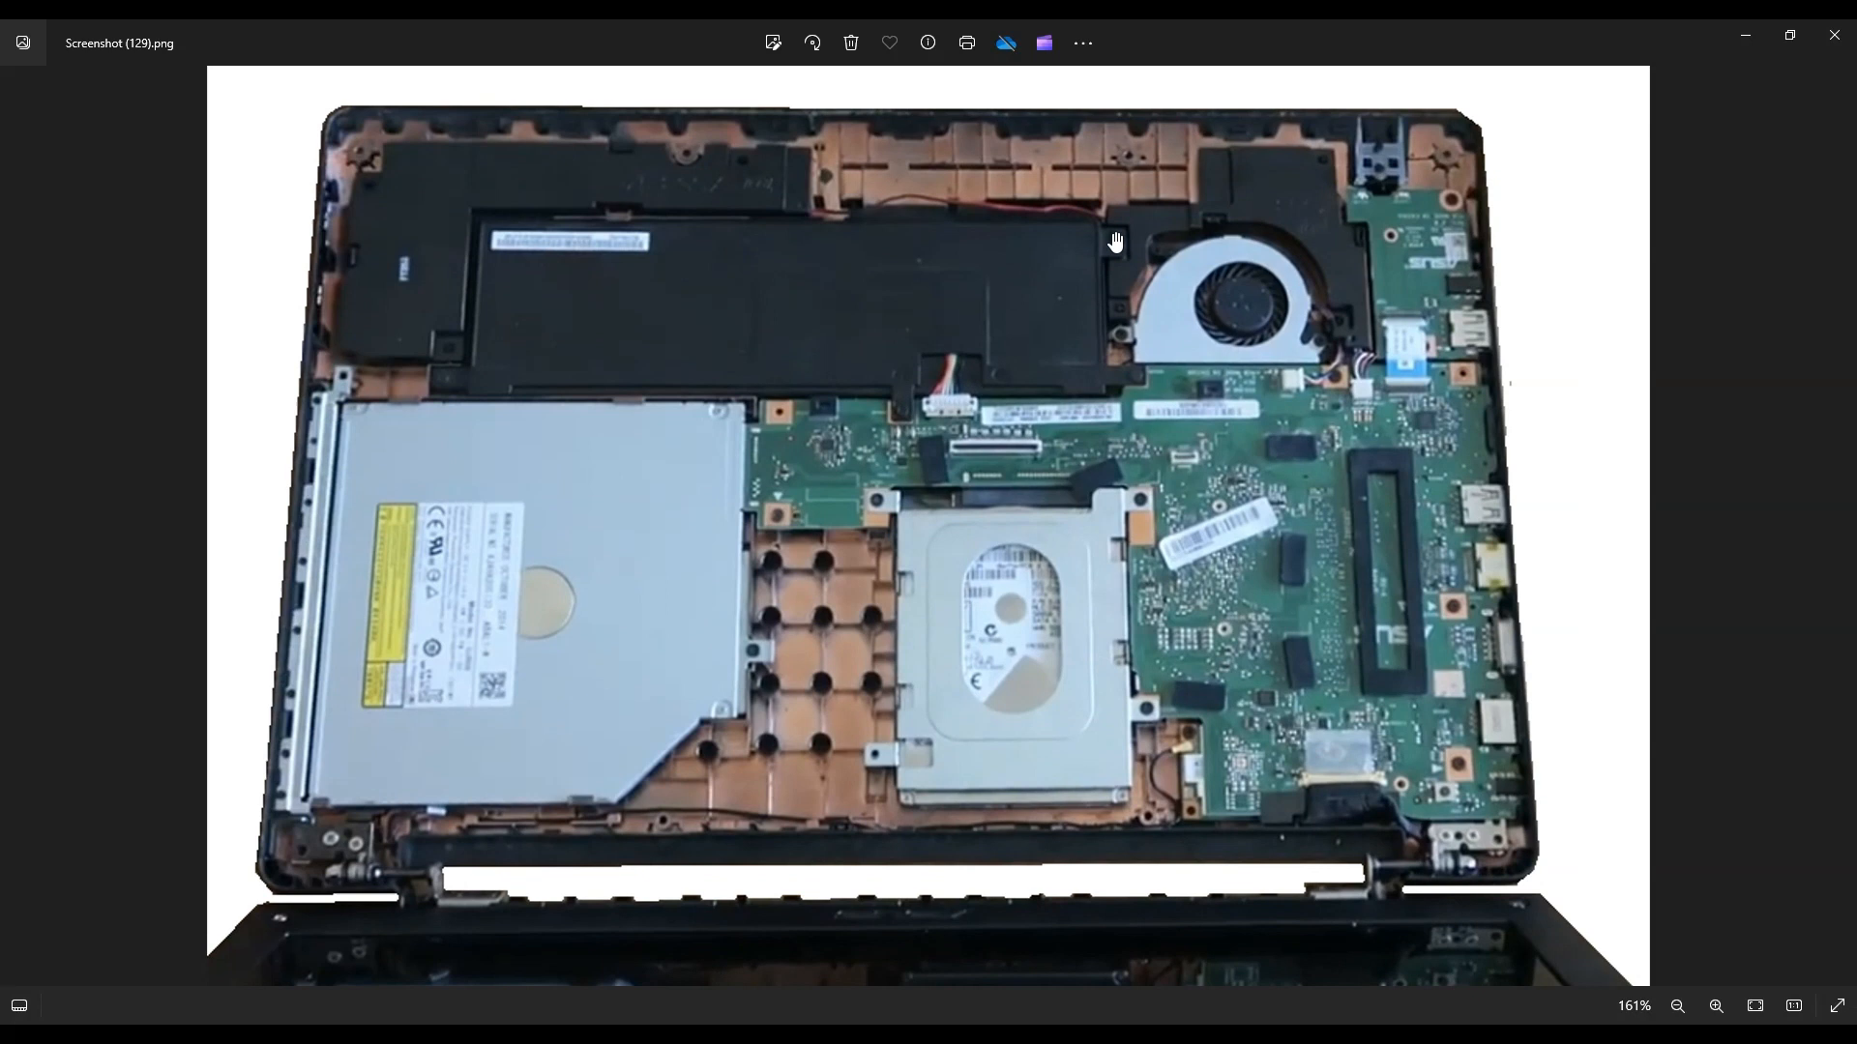
pyautogui.moveTo(457, 307)
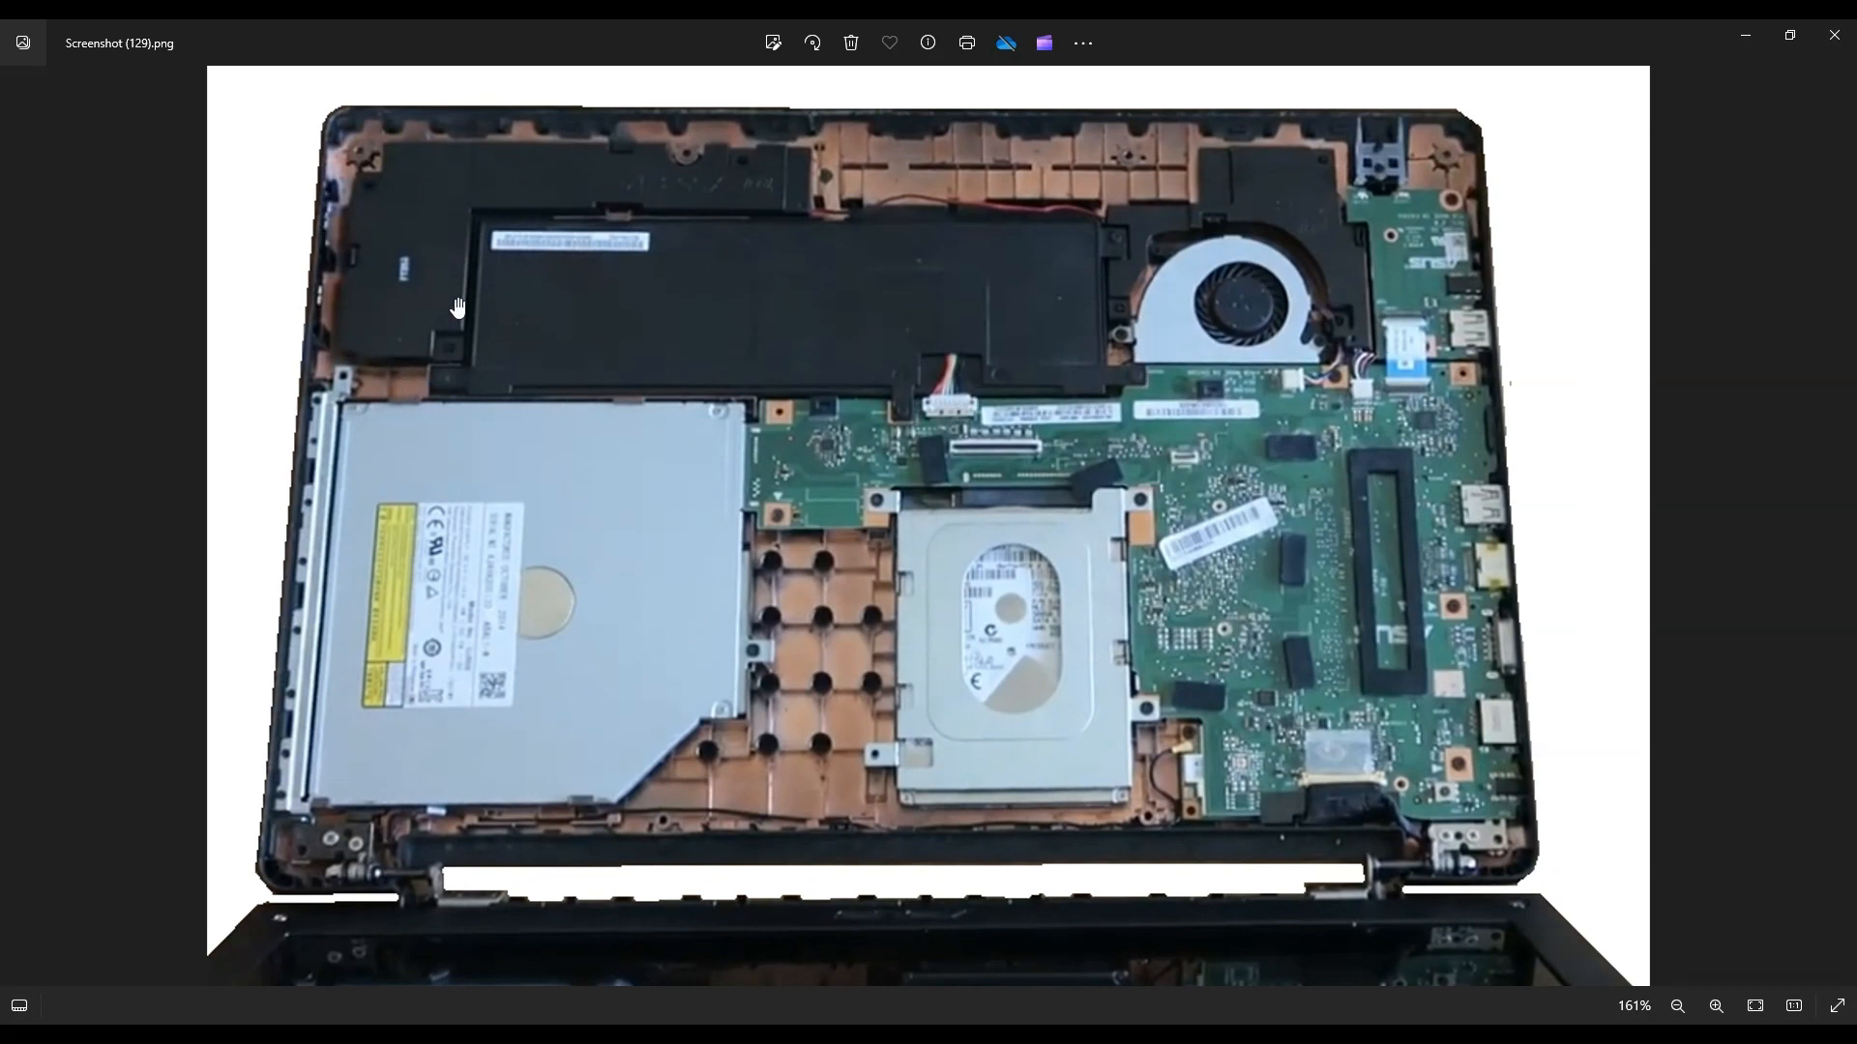
pyautogui.moveTo(911, 375)
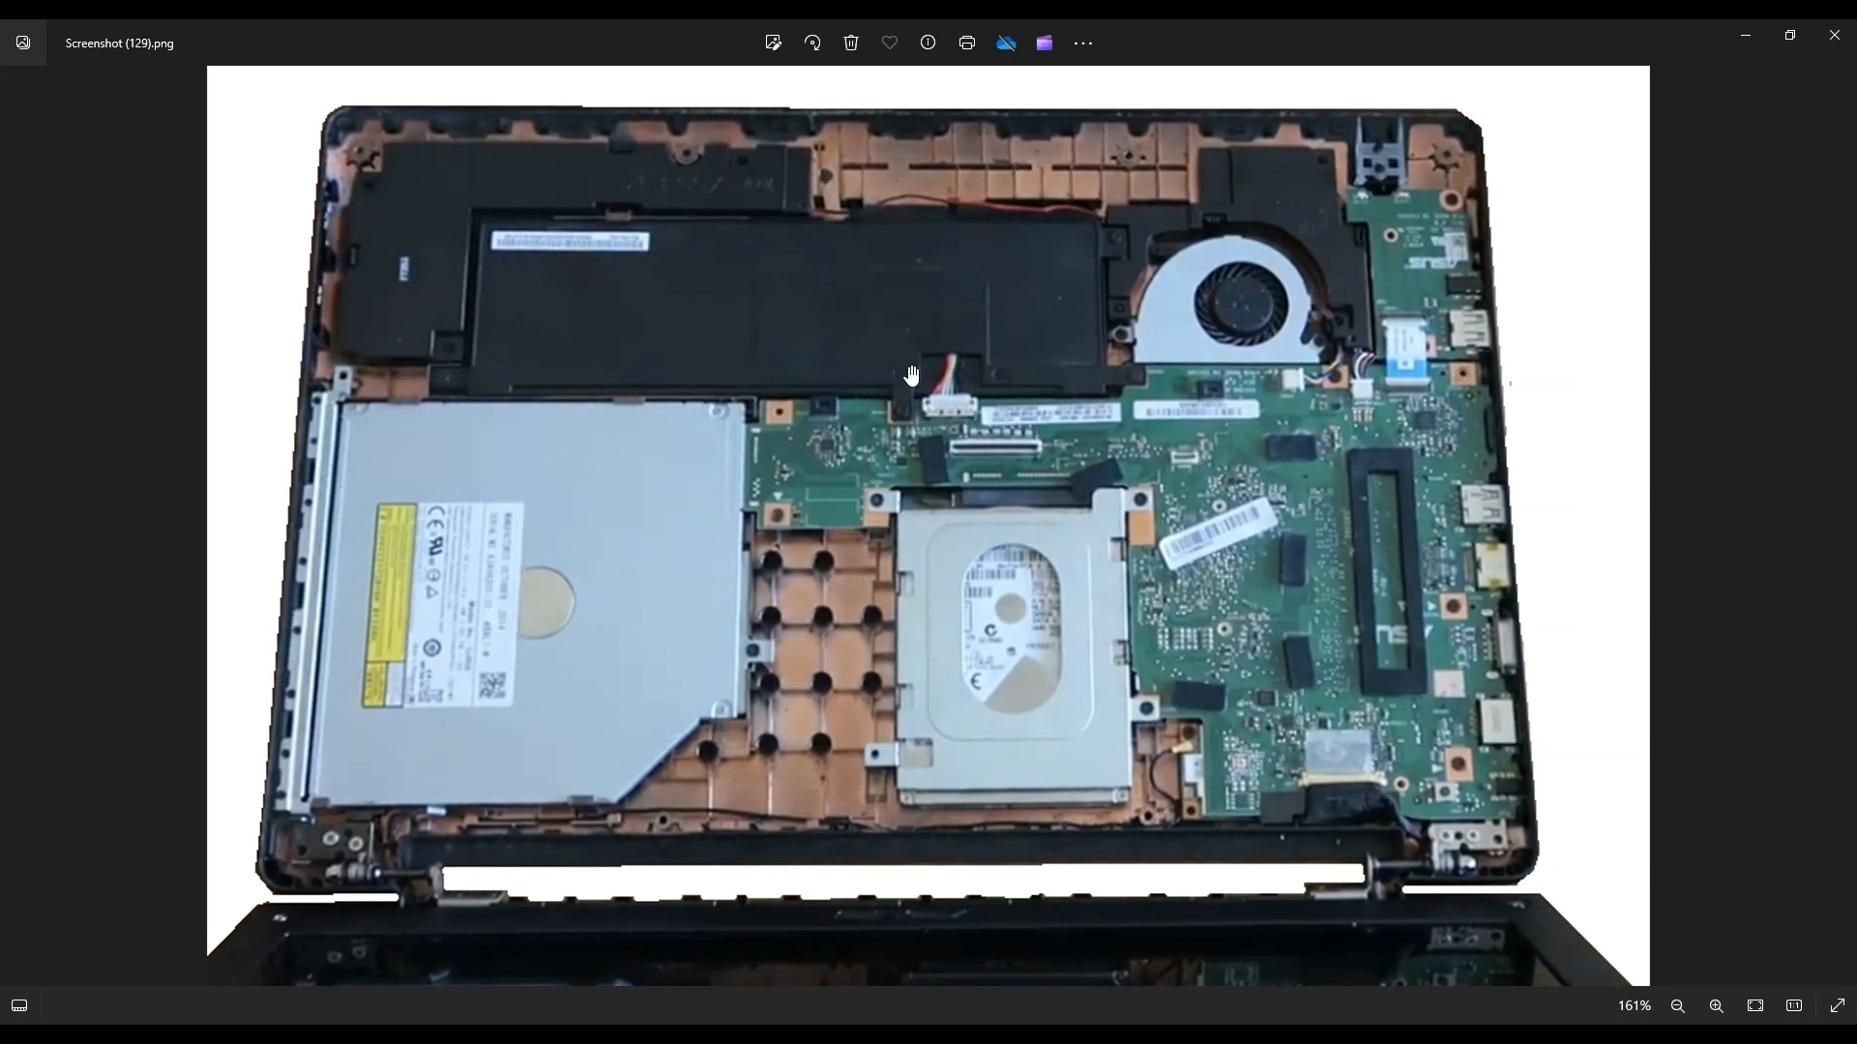
pyautogui.moveTo(925, 405)
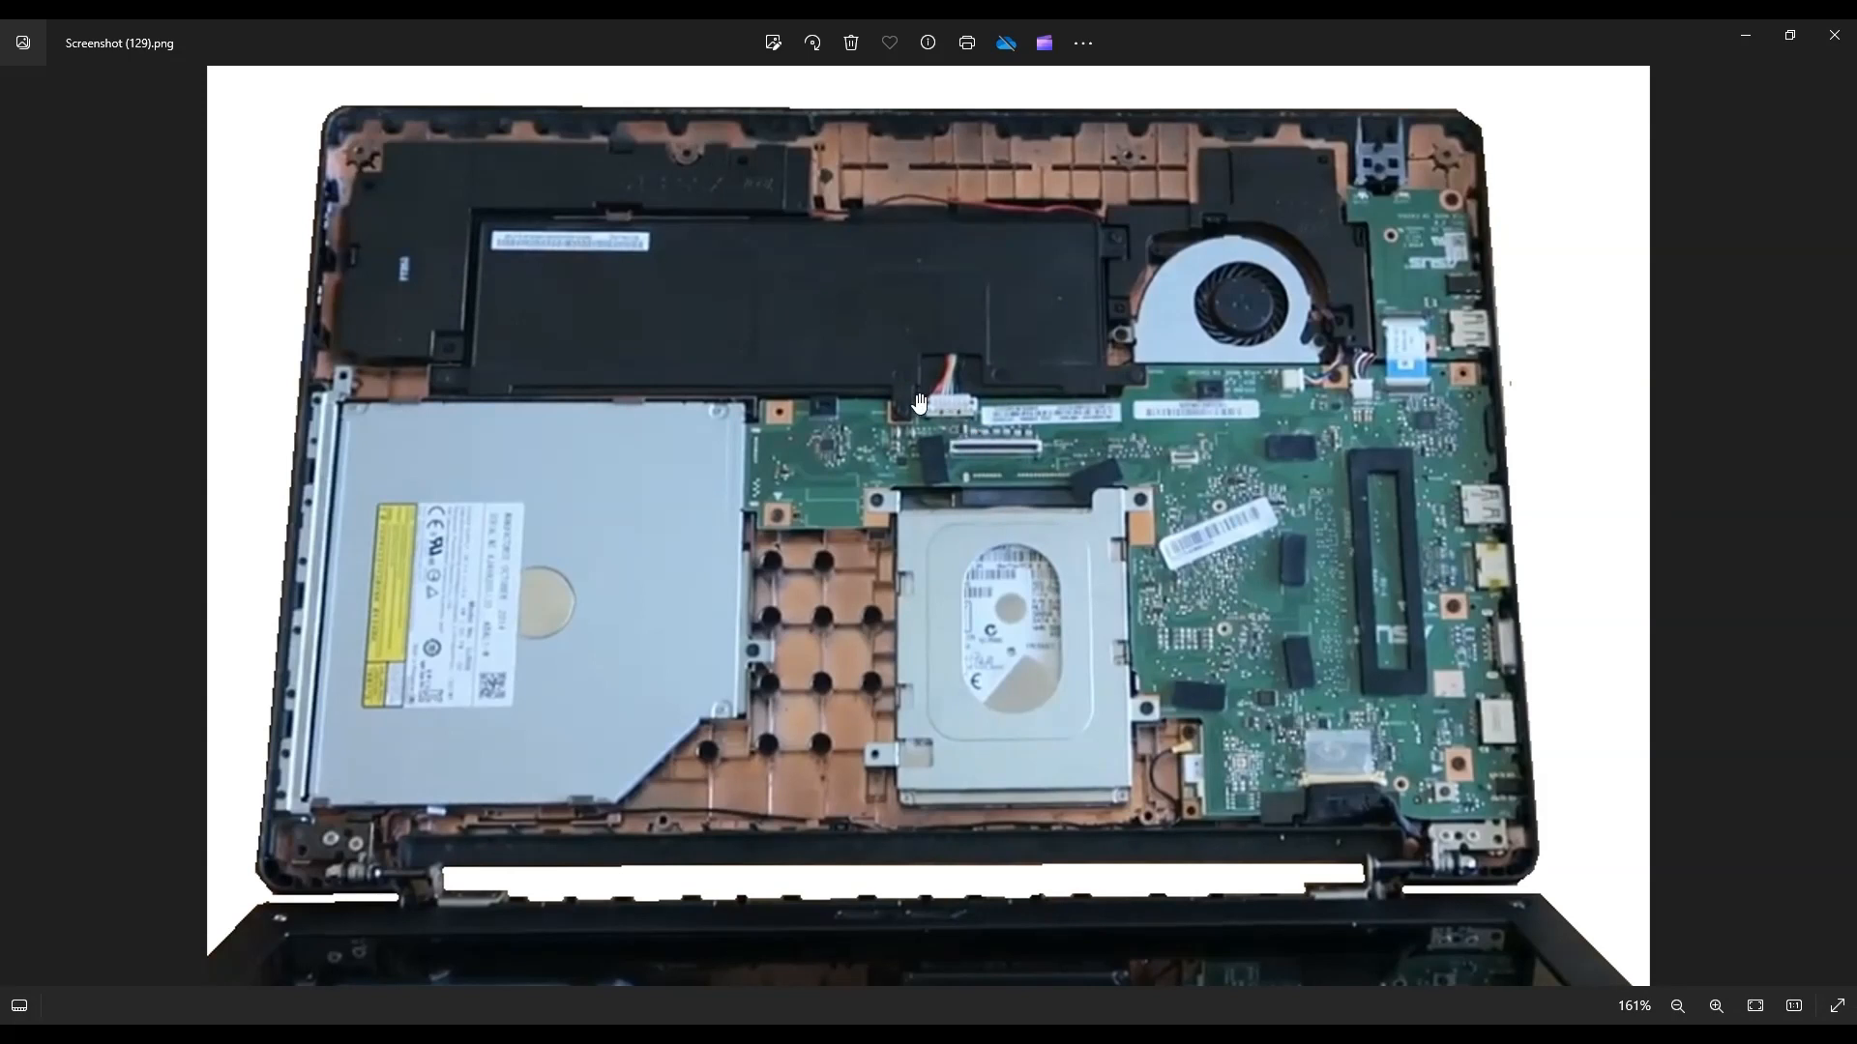
pyautogui.moveTo(934, 426)
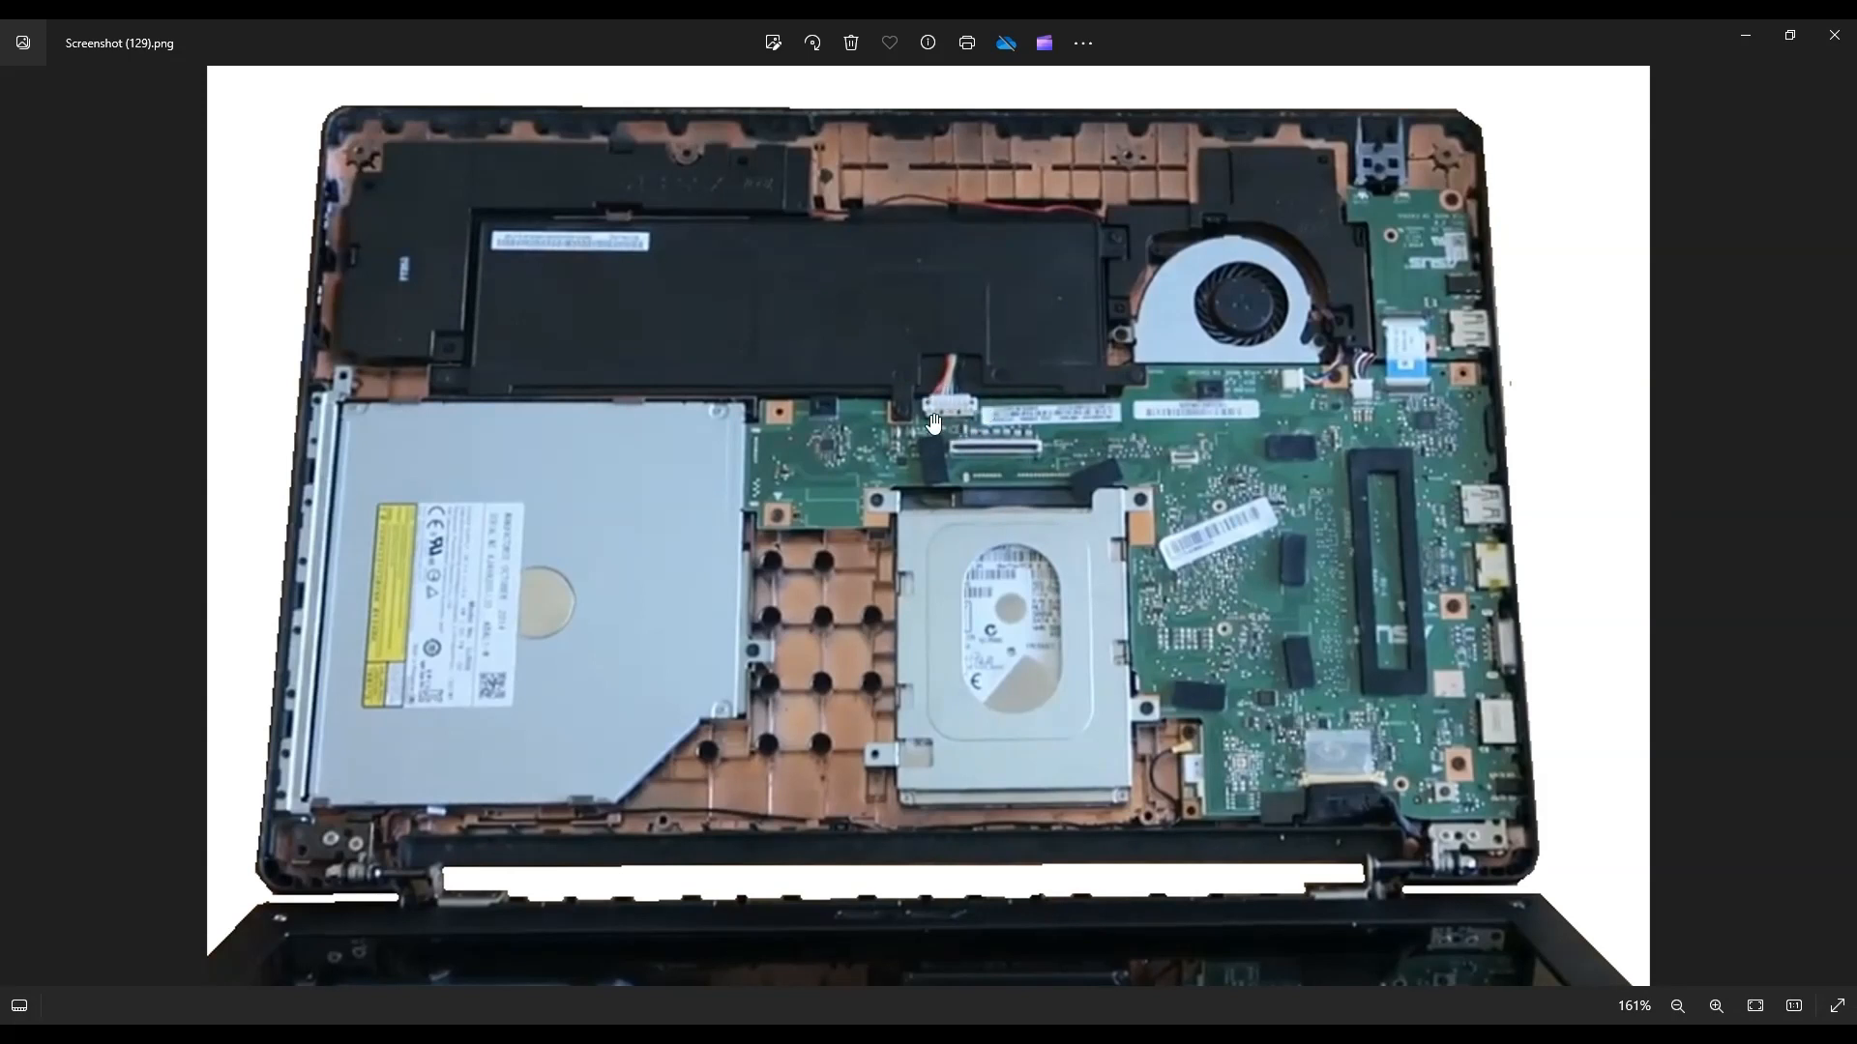
pyautogui.moveTo(946, 418)
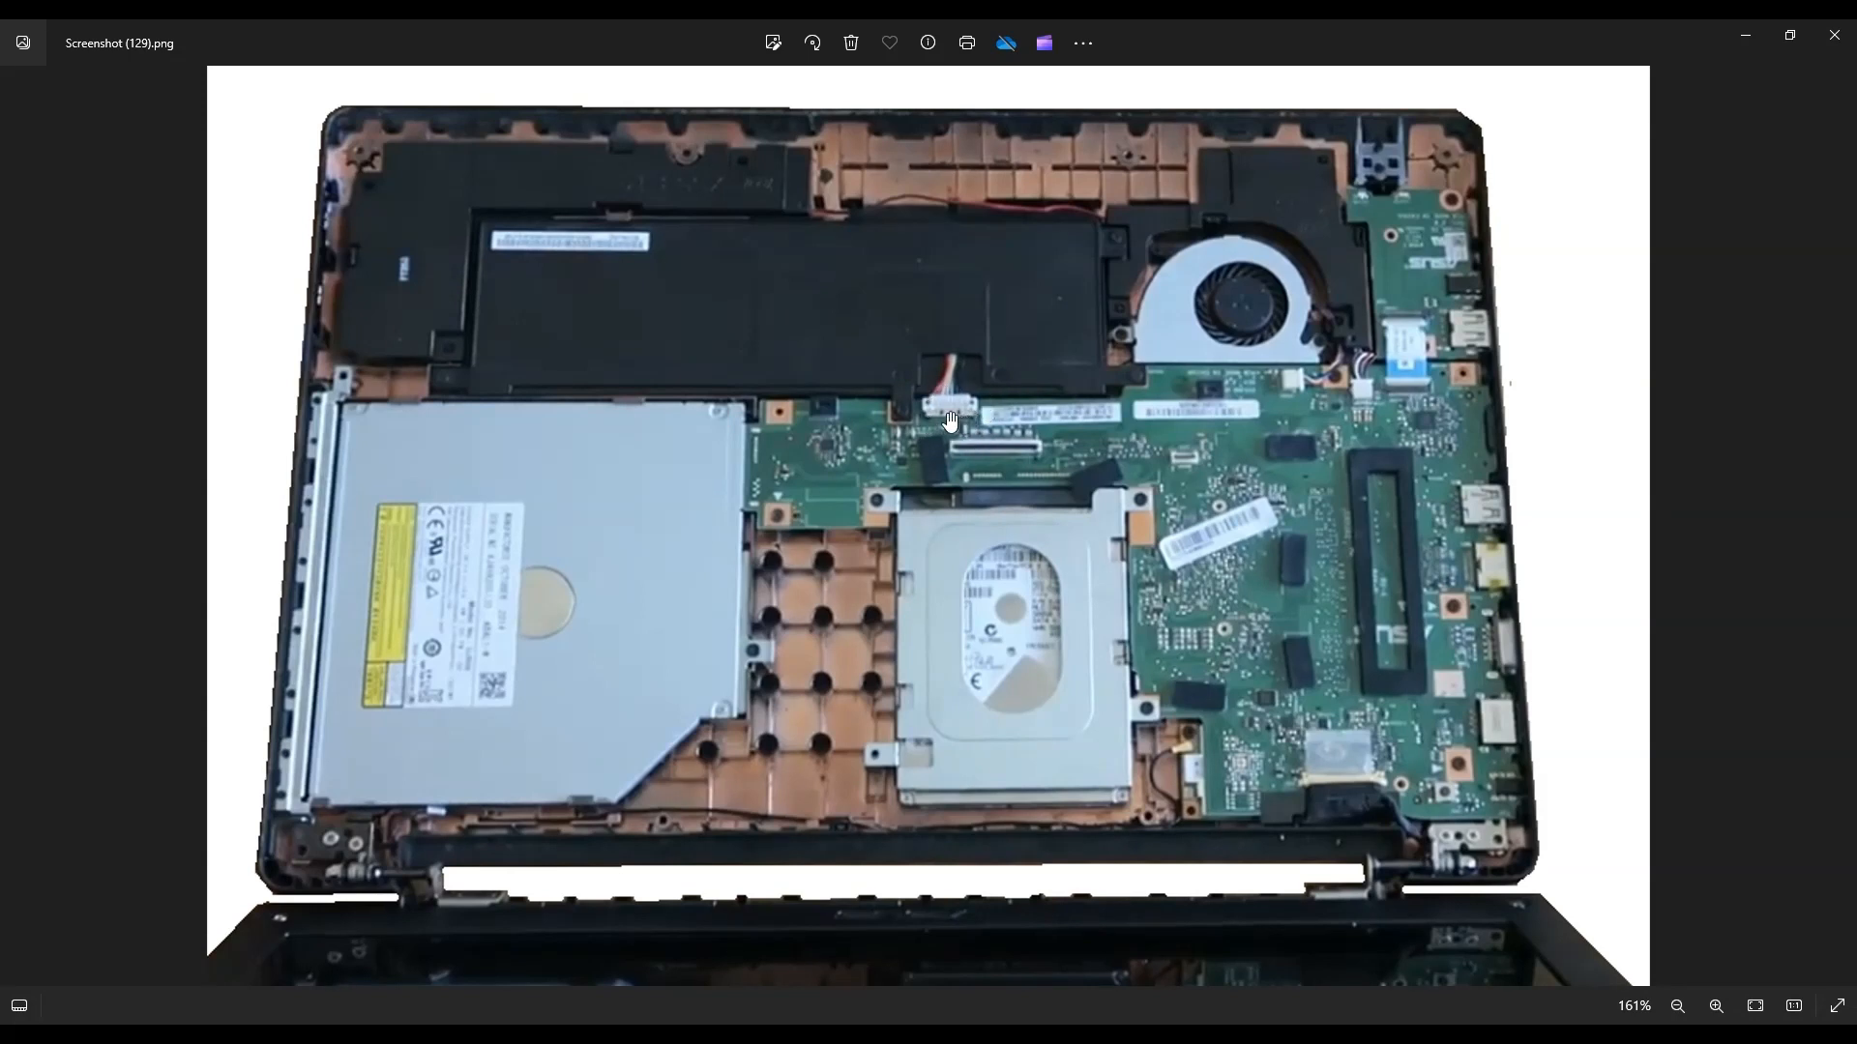
pyautogui.moveTo(979, 412)
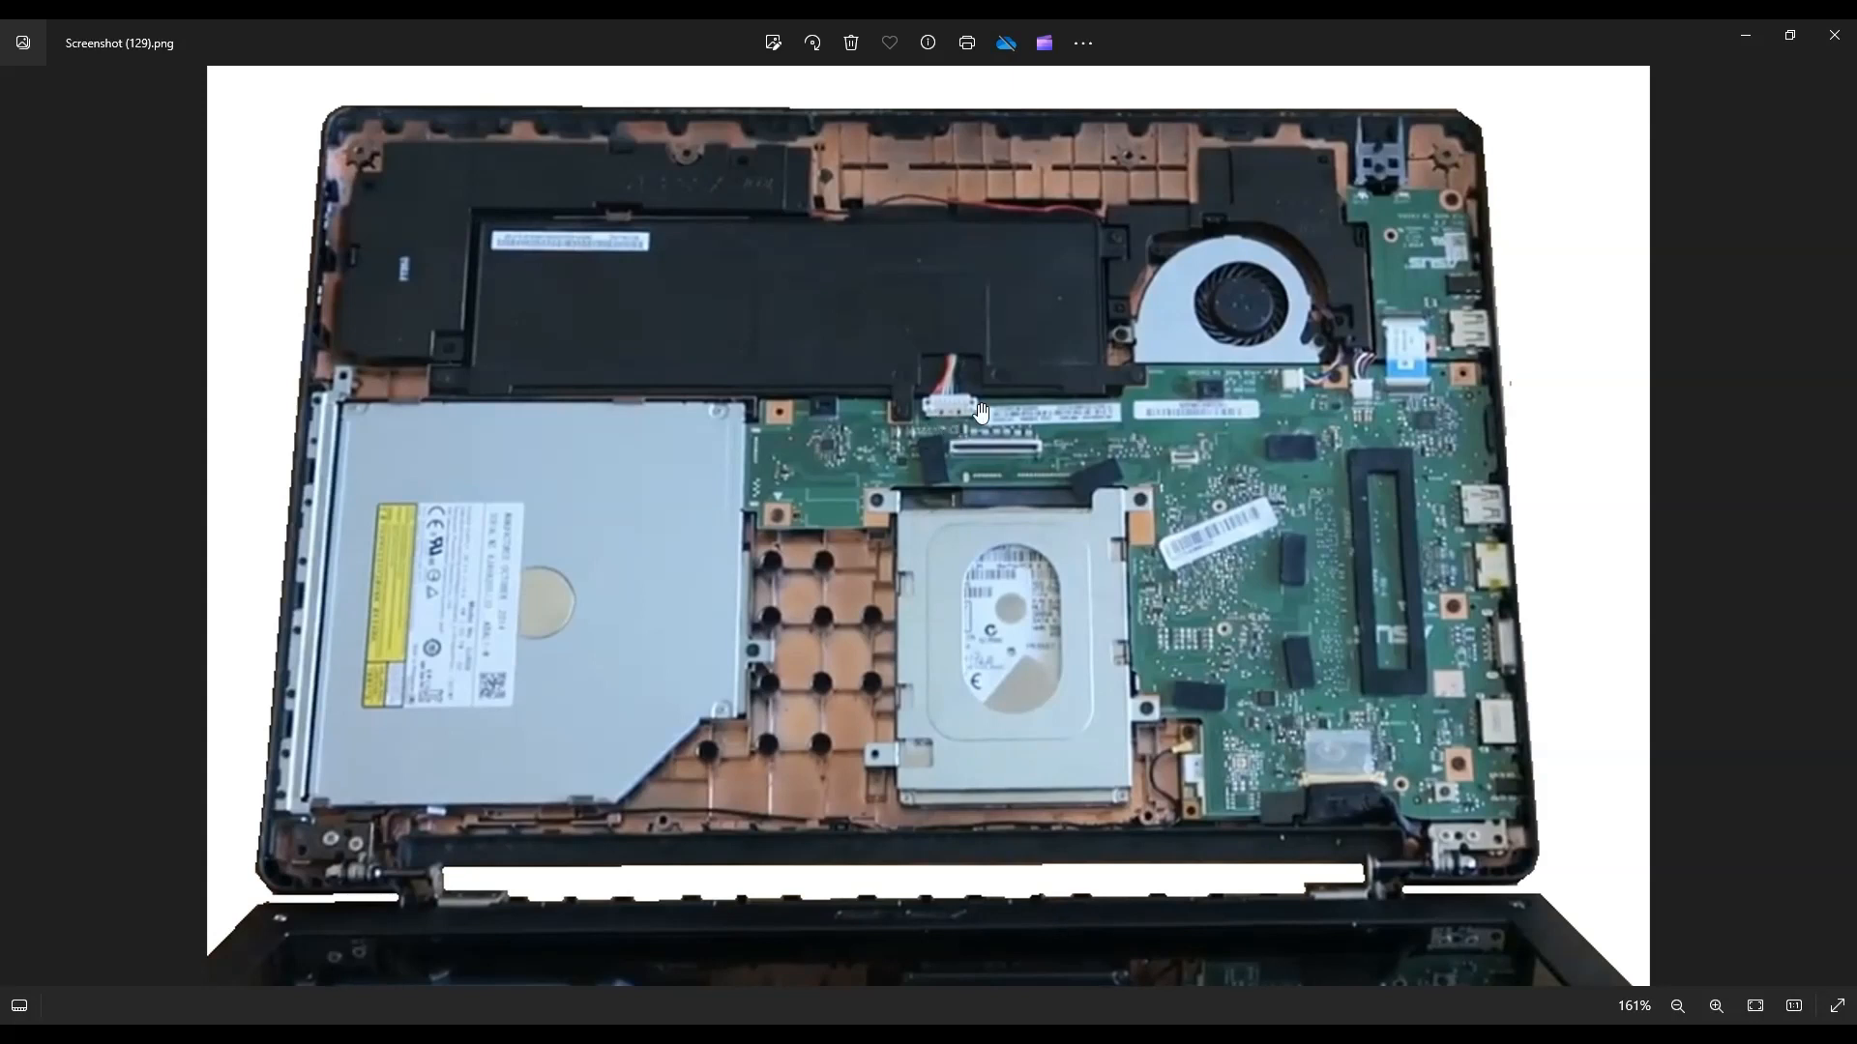
pyautogui.moveTo(969, 391)
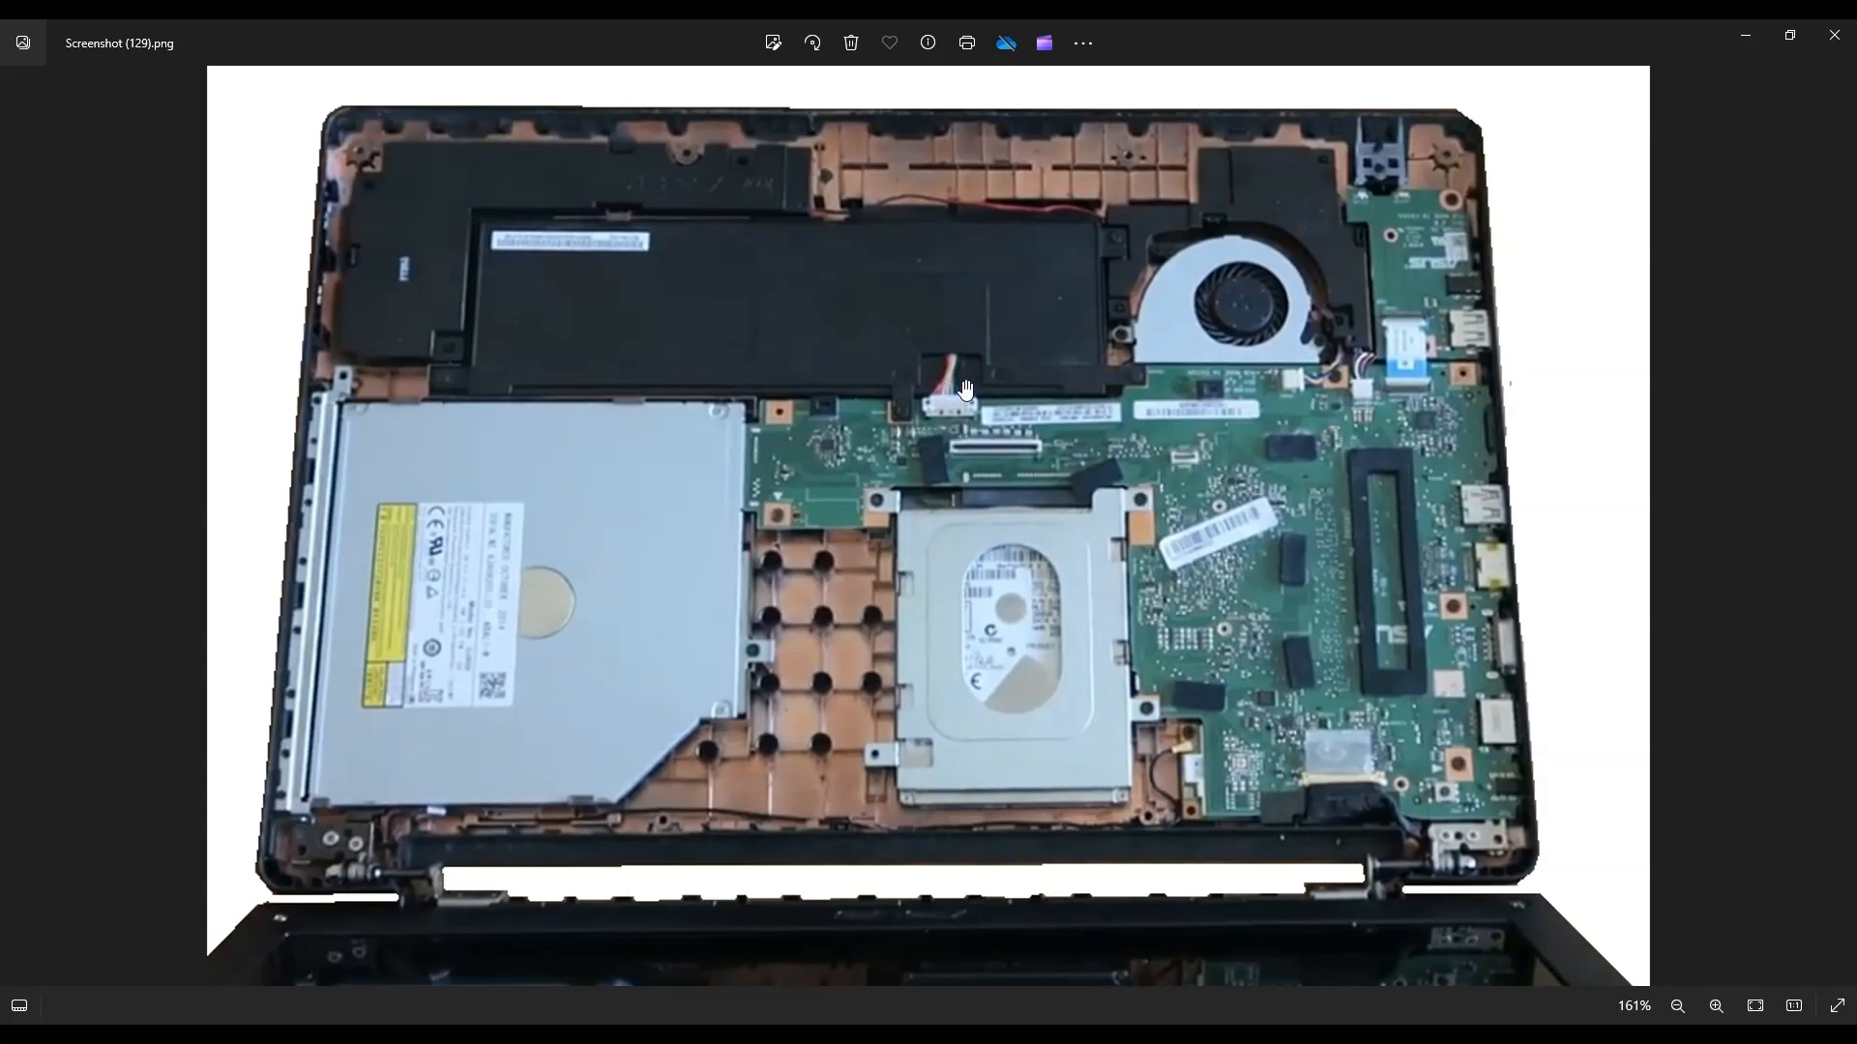
pyautogui.moveTo(959, 434)
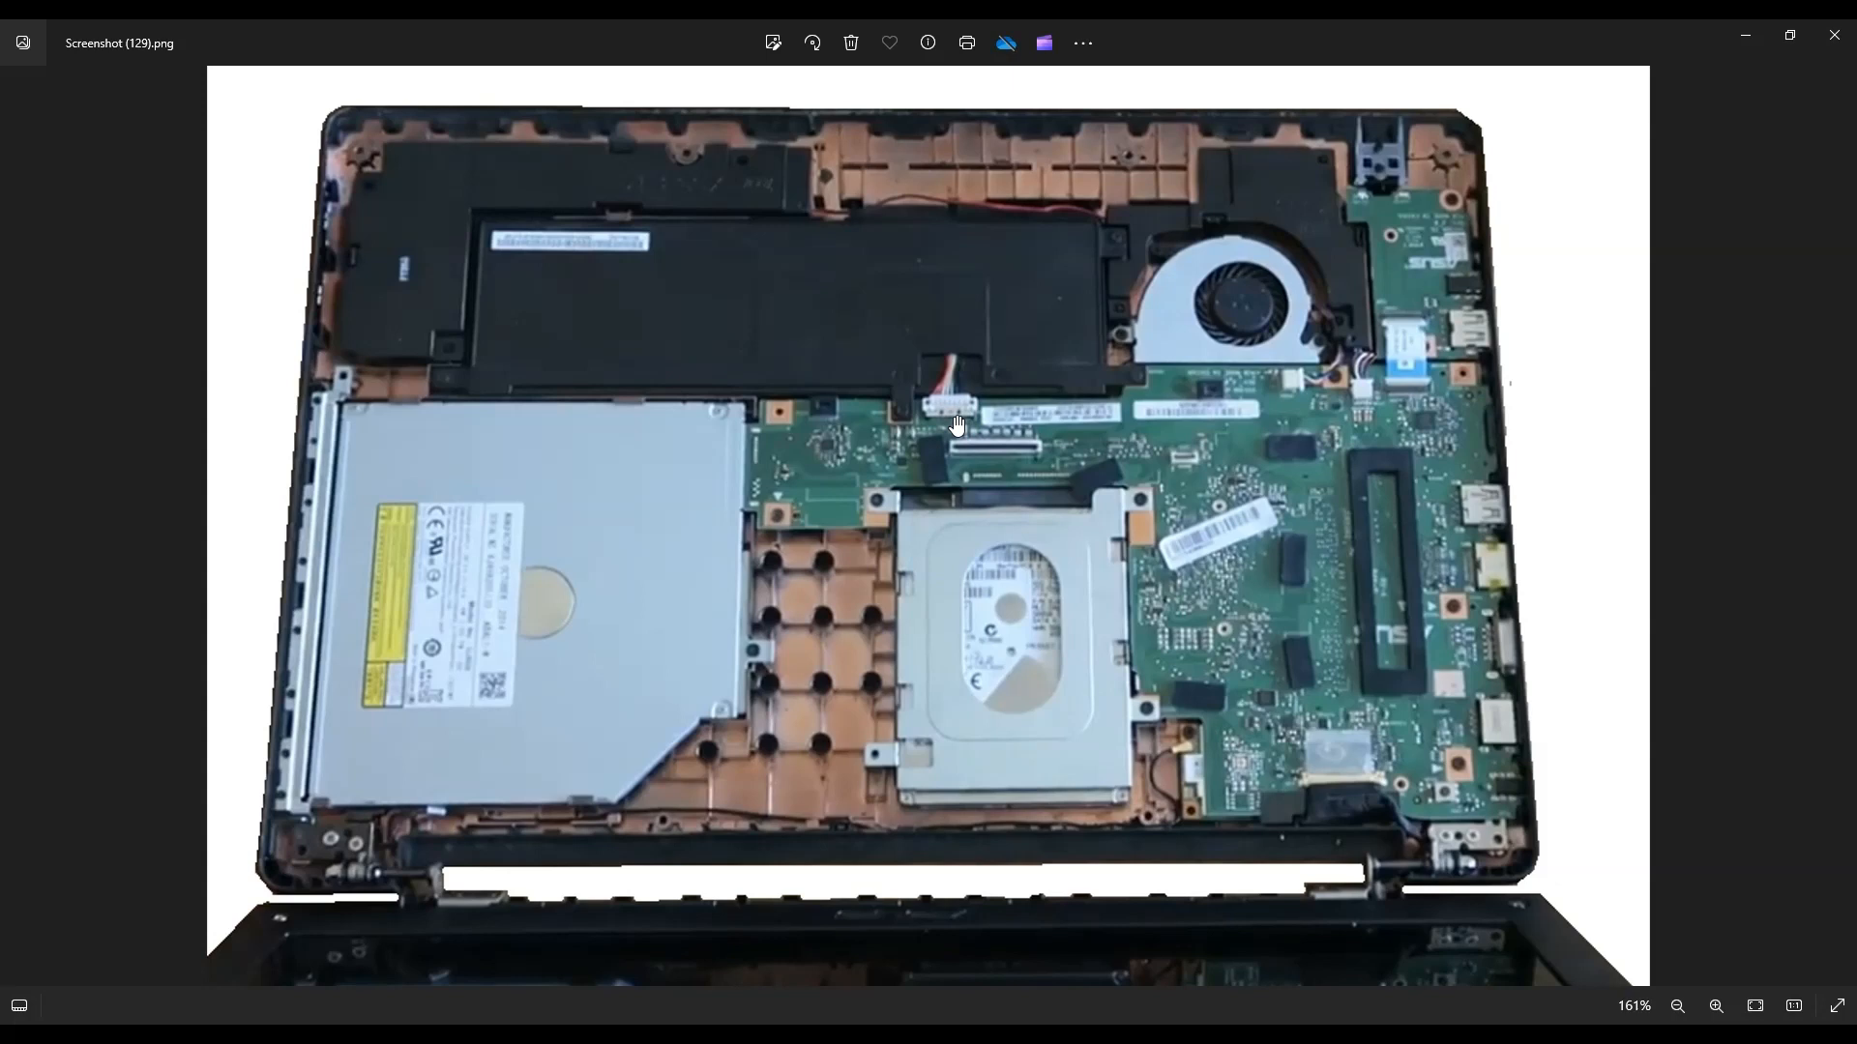
pyautogui.moveTo(950, 429)
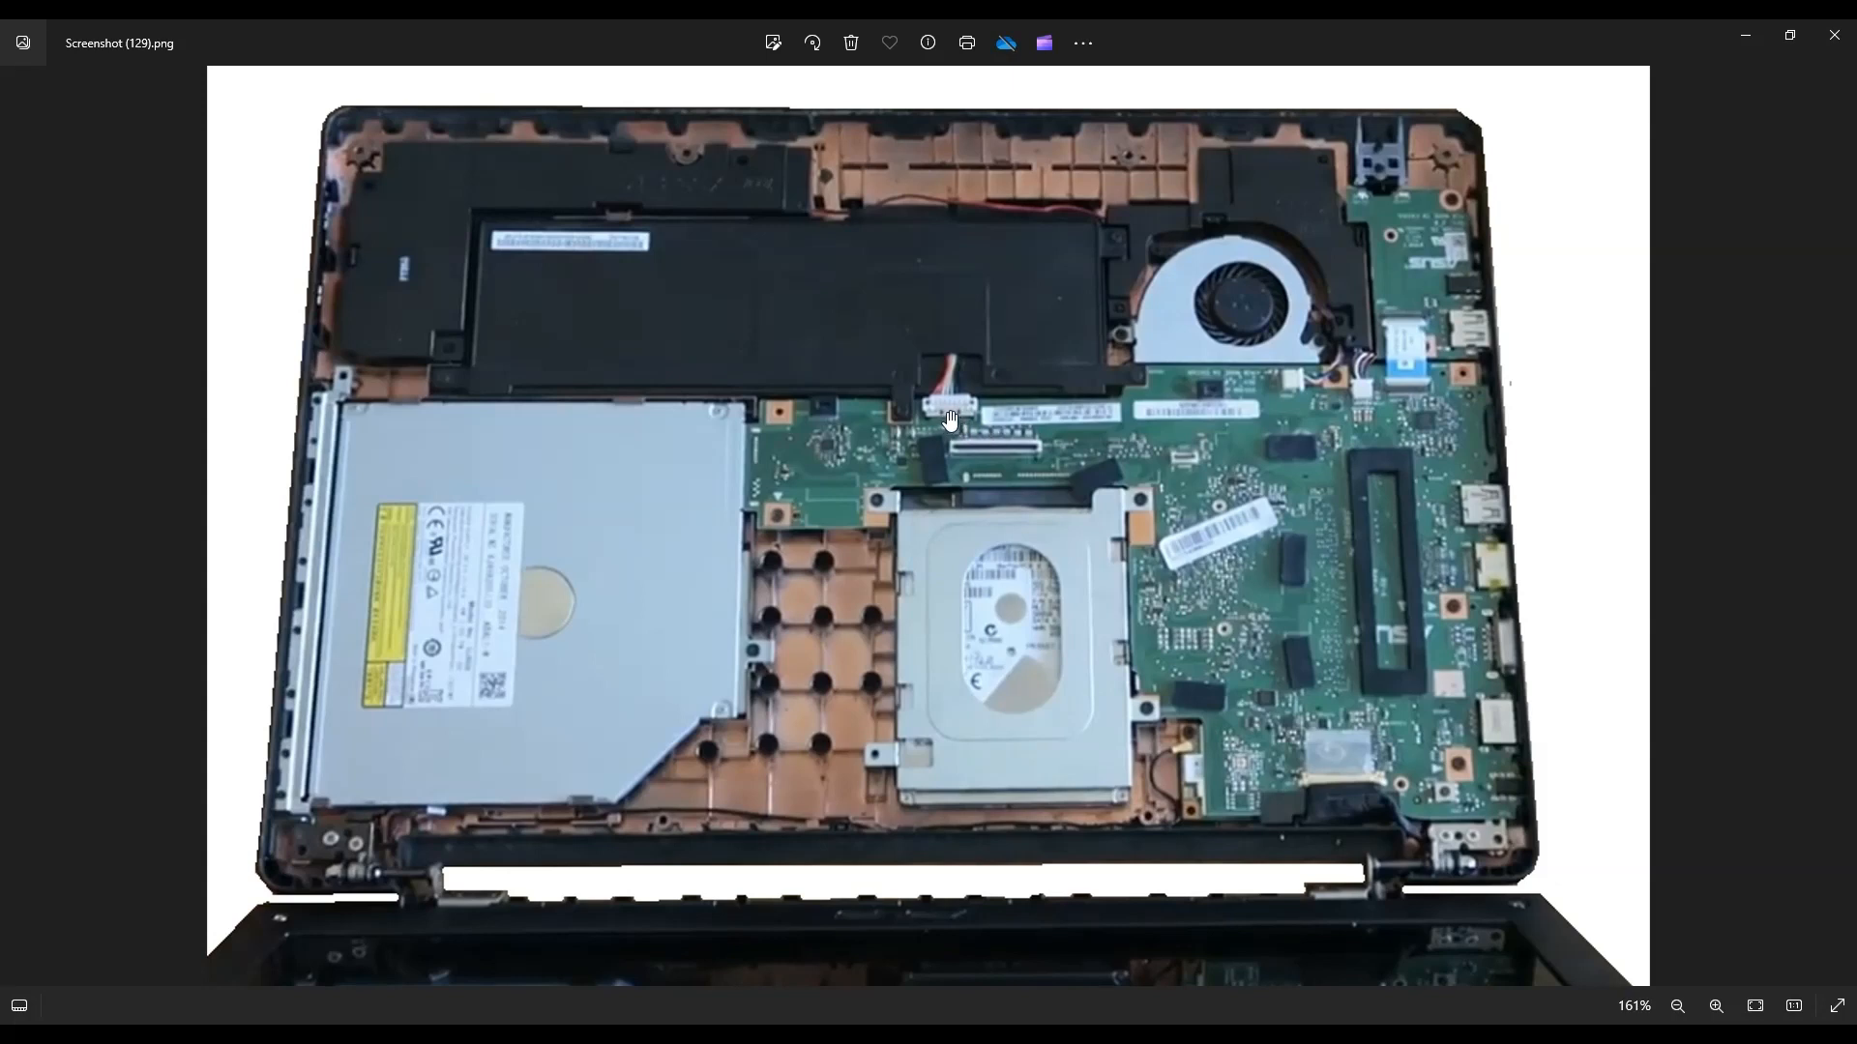
pyautogui.moveTo(959, 458)
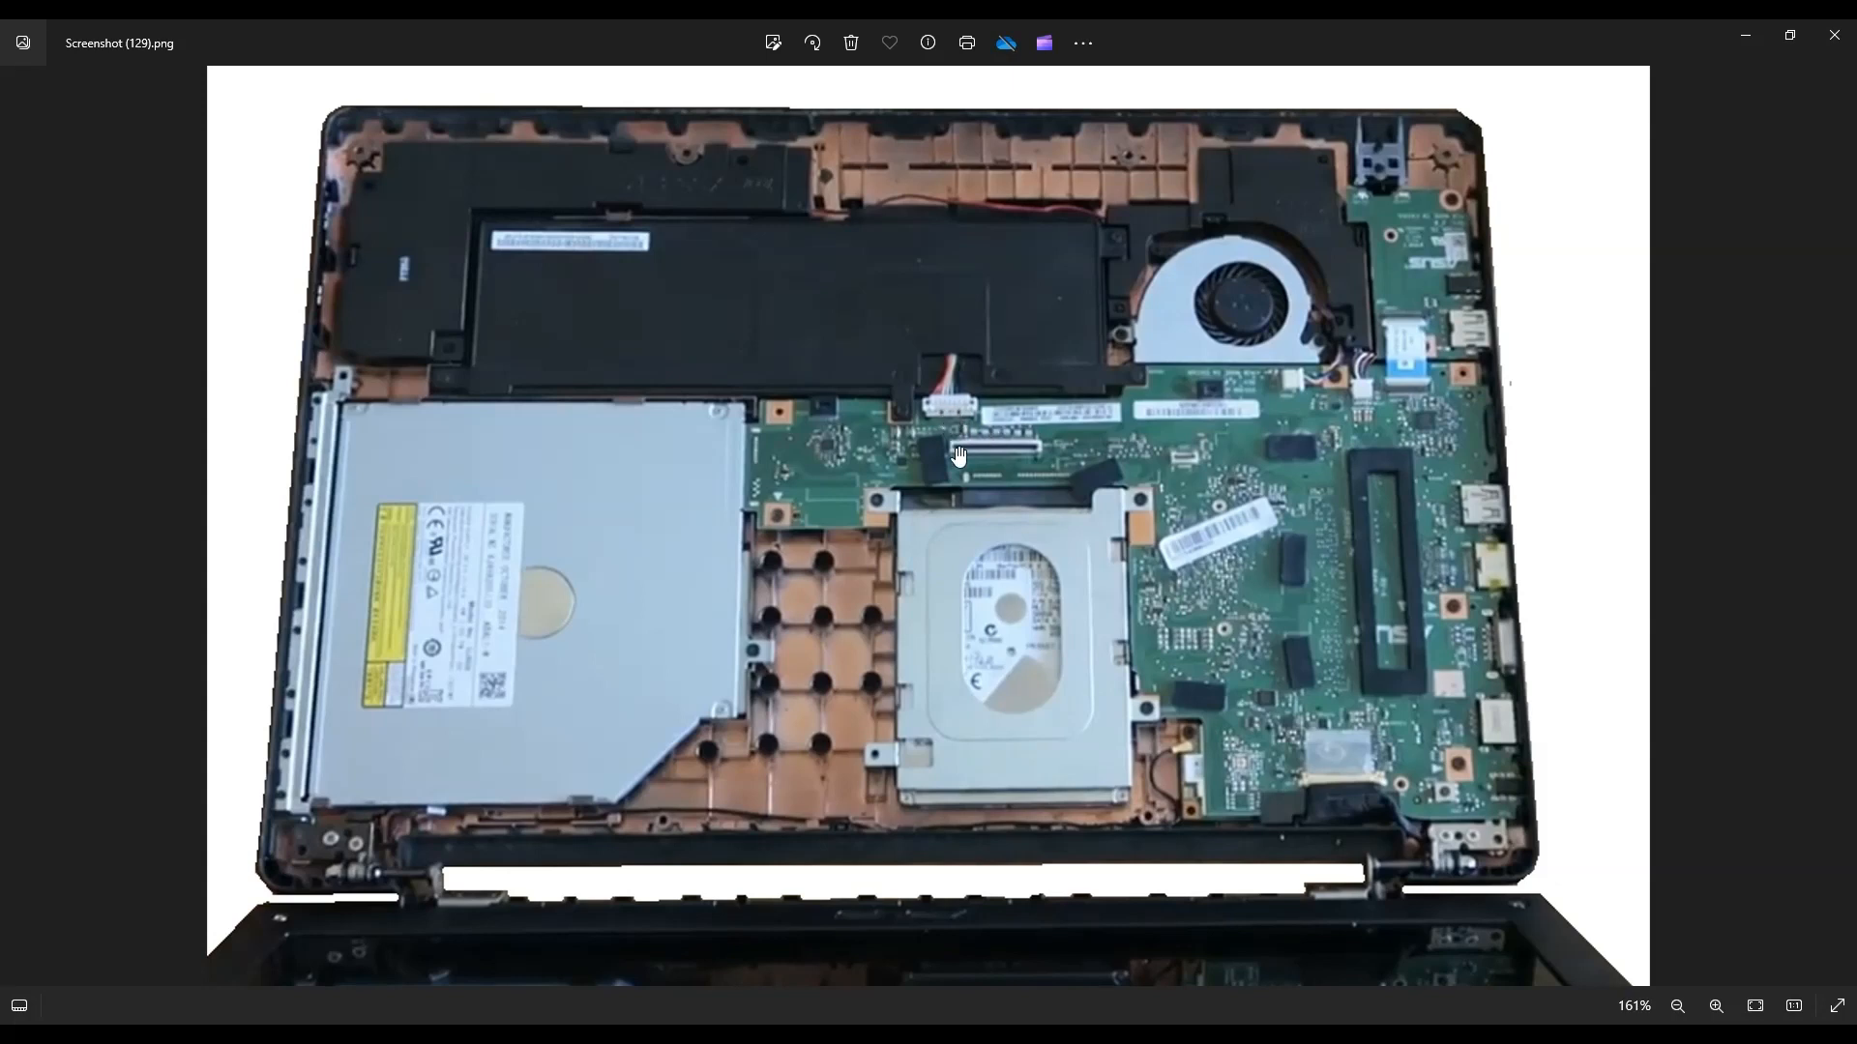
pyautogui.moveTo(1060, 637)
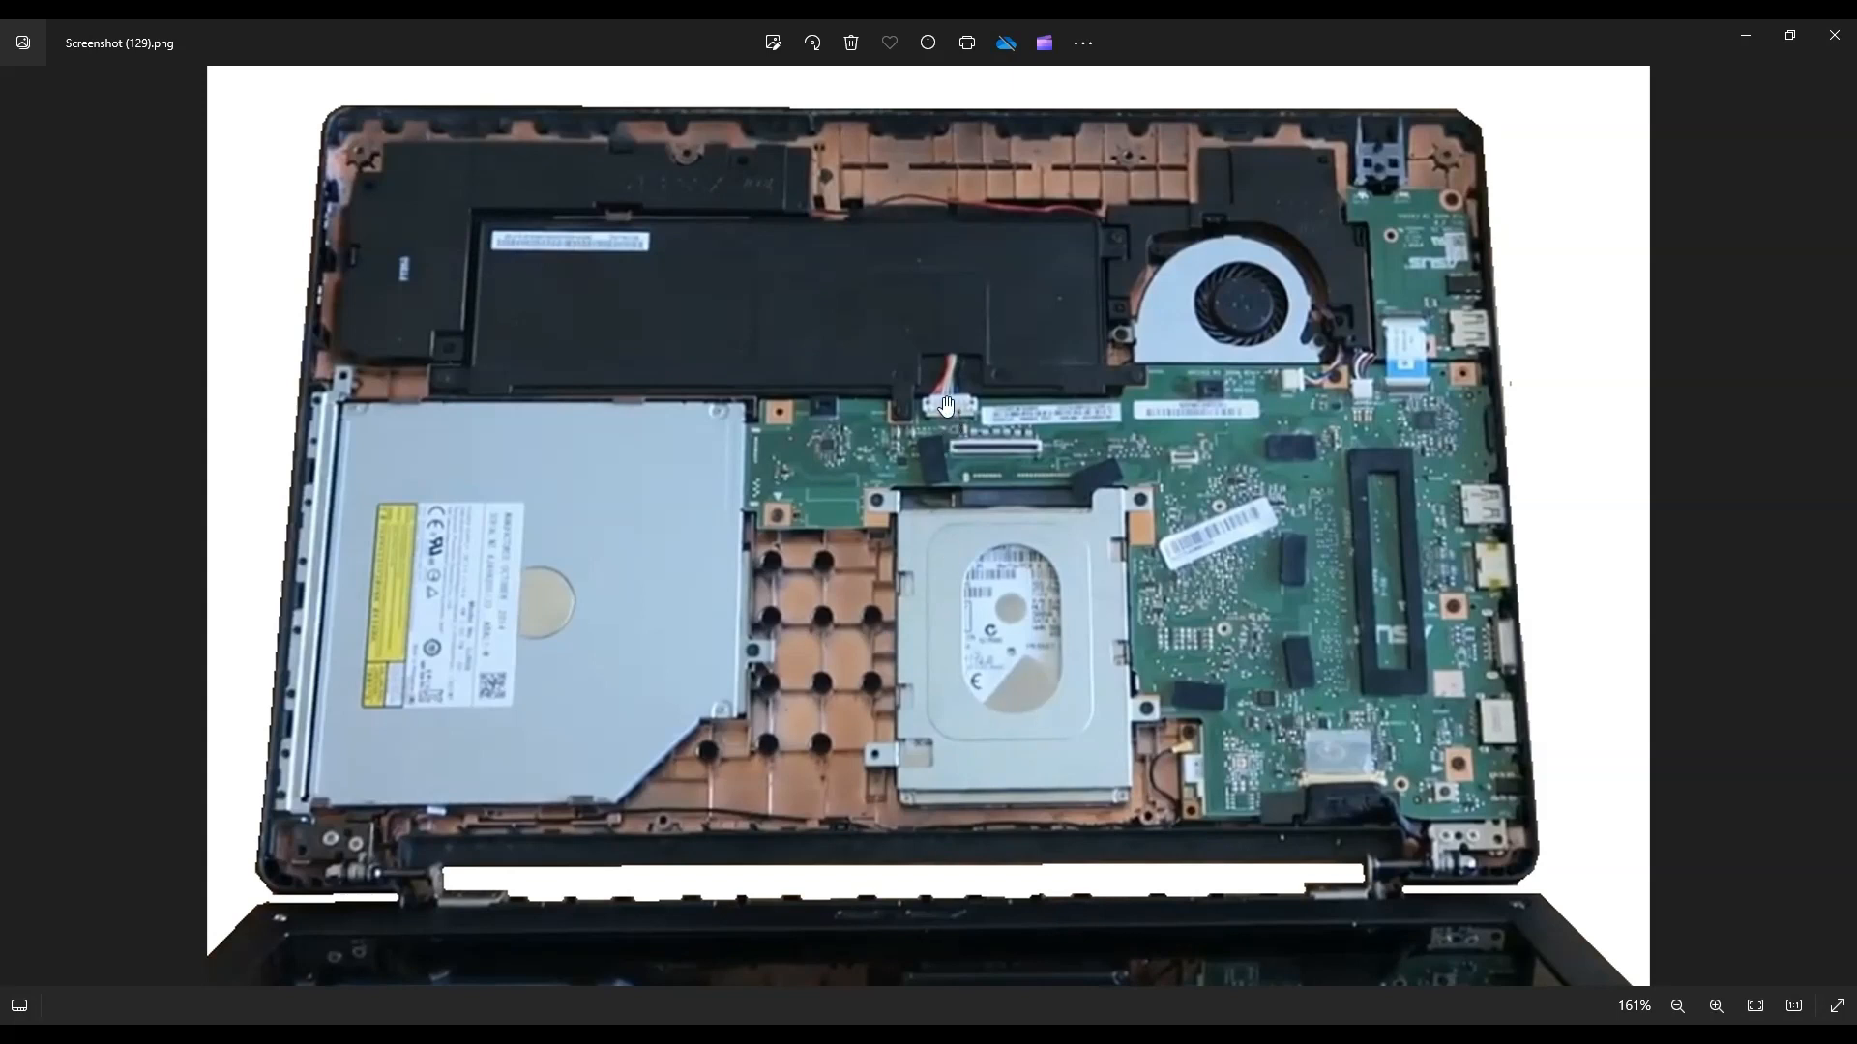
pyautogui.moveTo(977, 406)
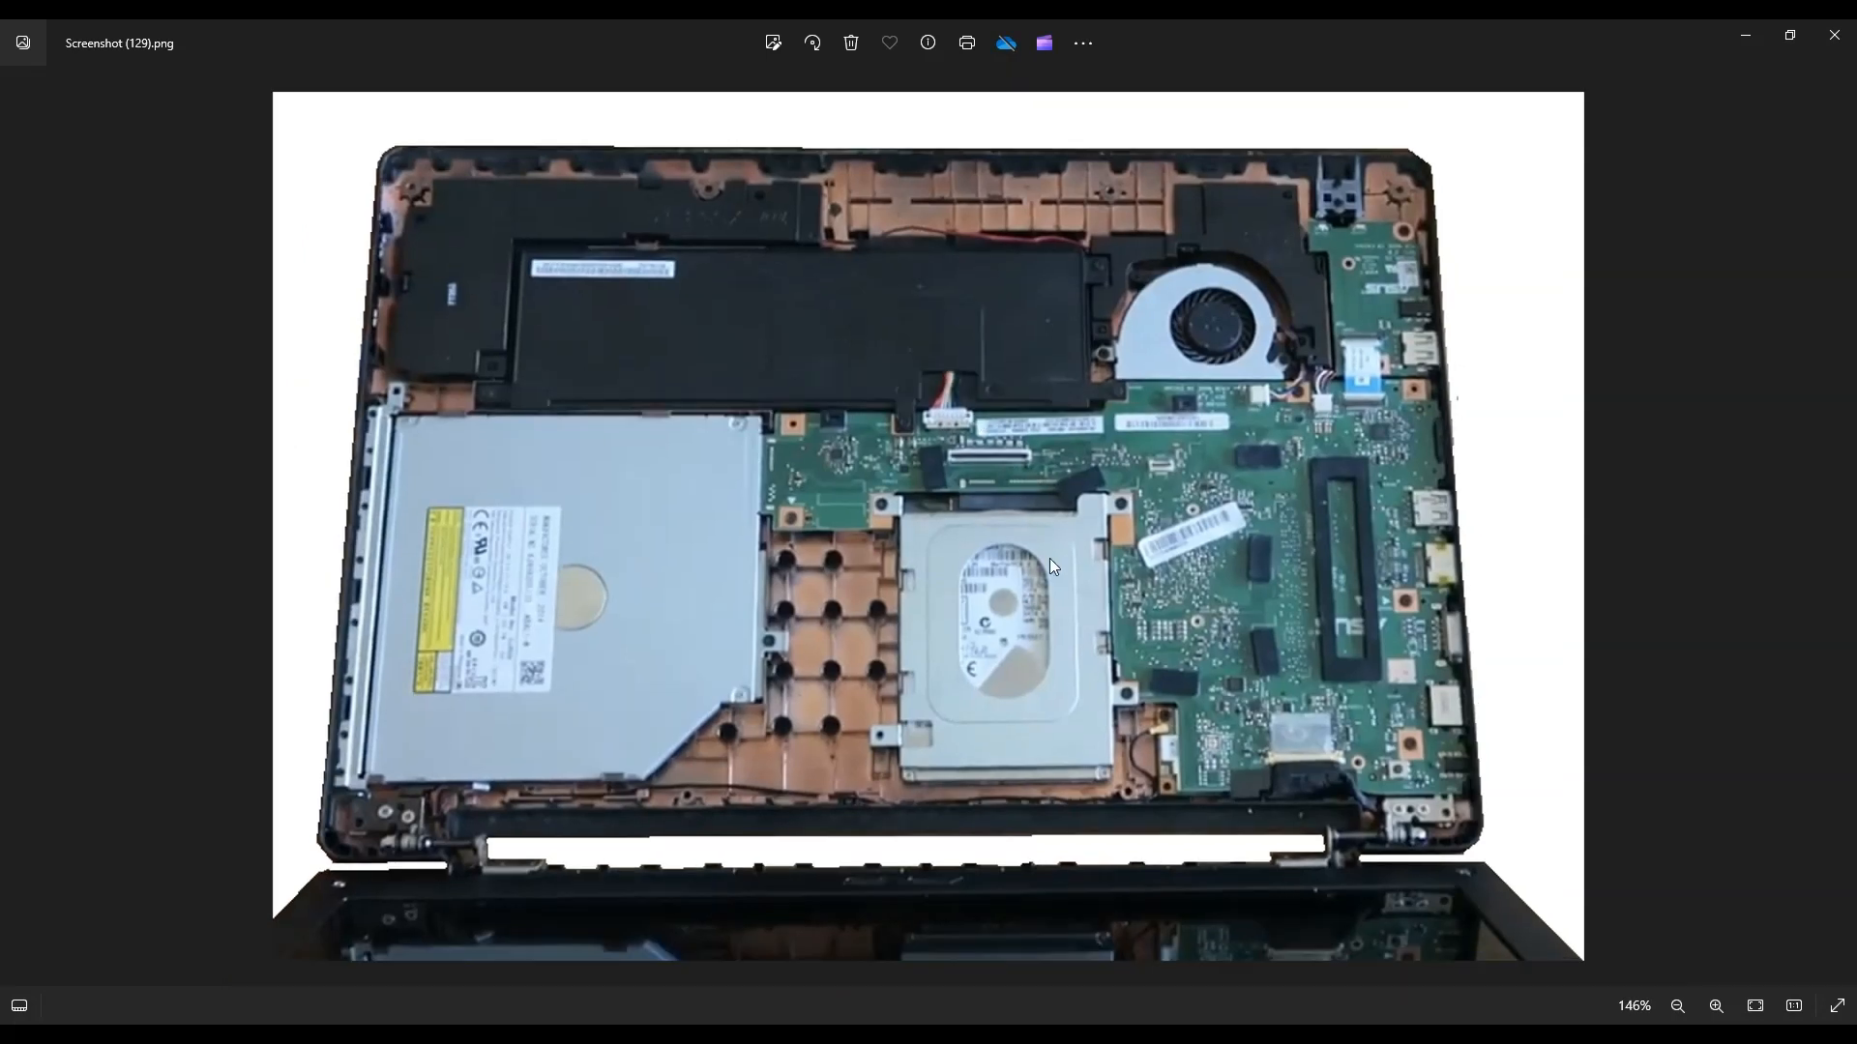
pyautogui.moveTo(915, 313)
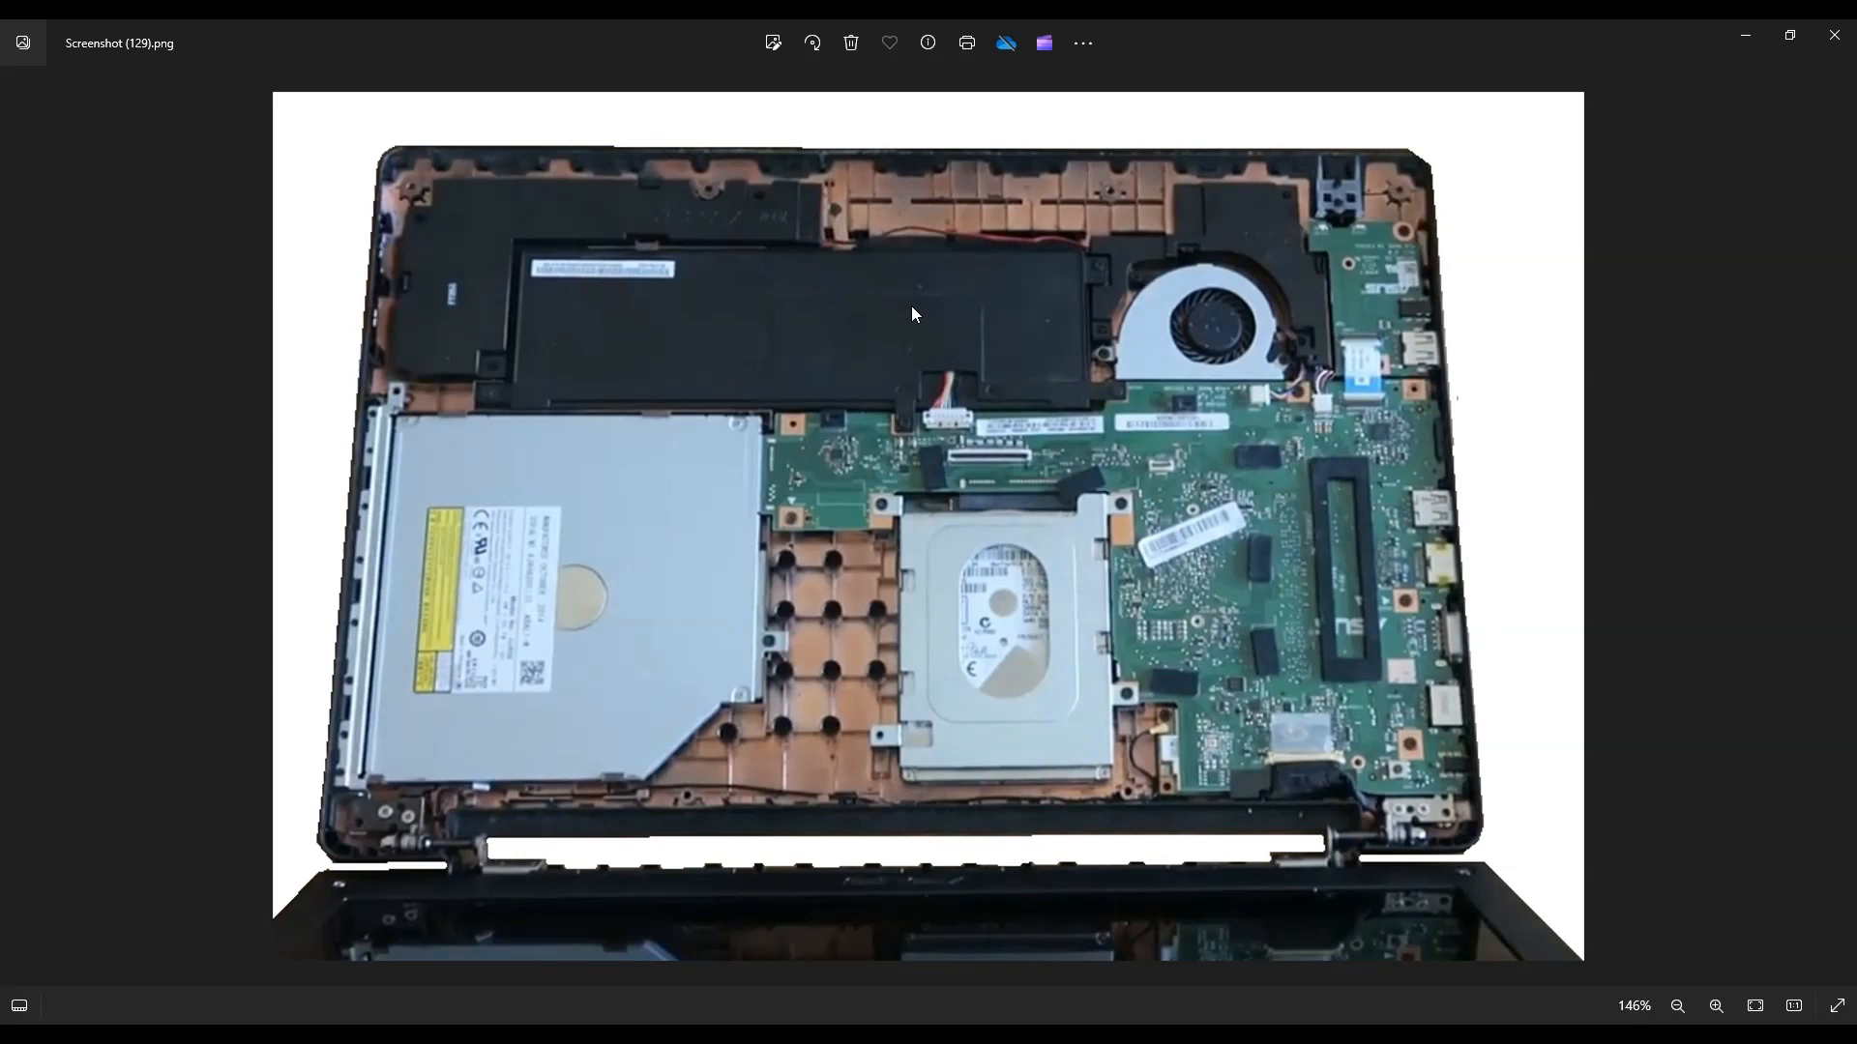
pyautogui.moveTo(936, 321)
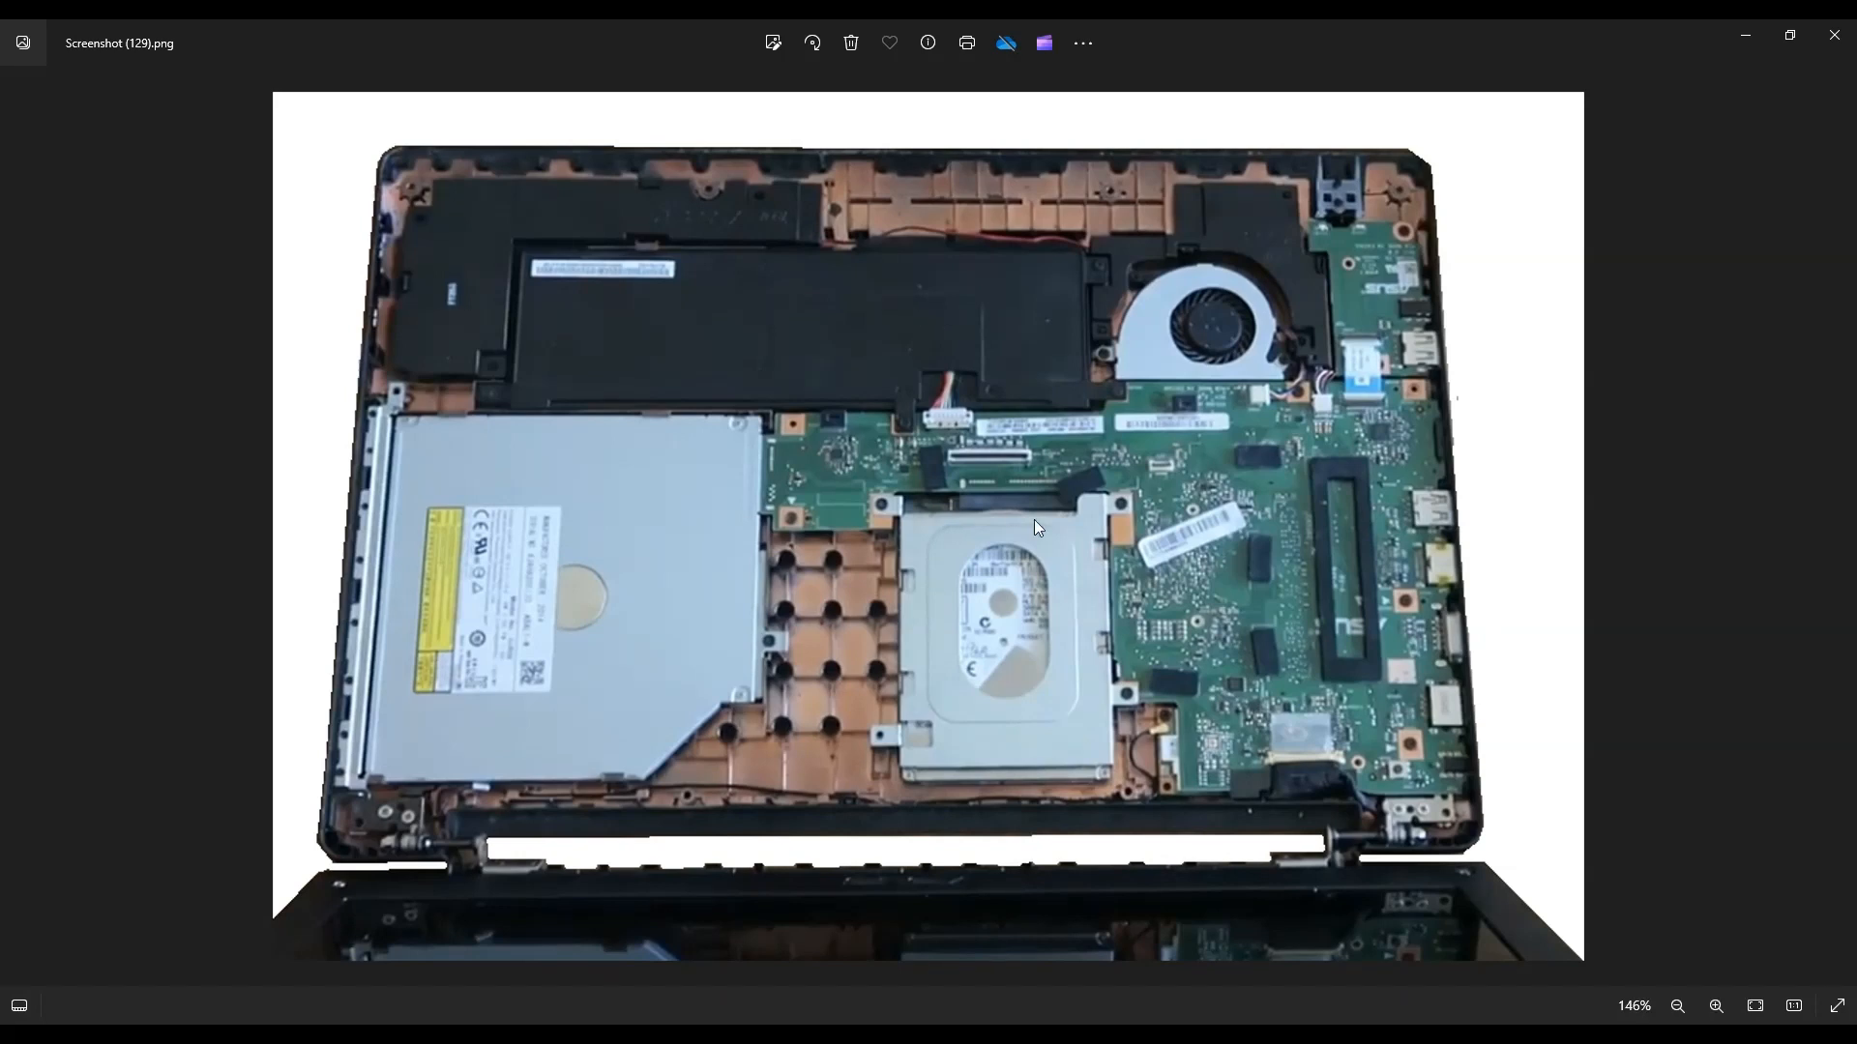
pyautogui.moveTo(1036, 573)
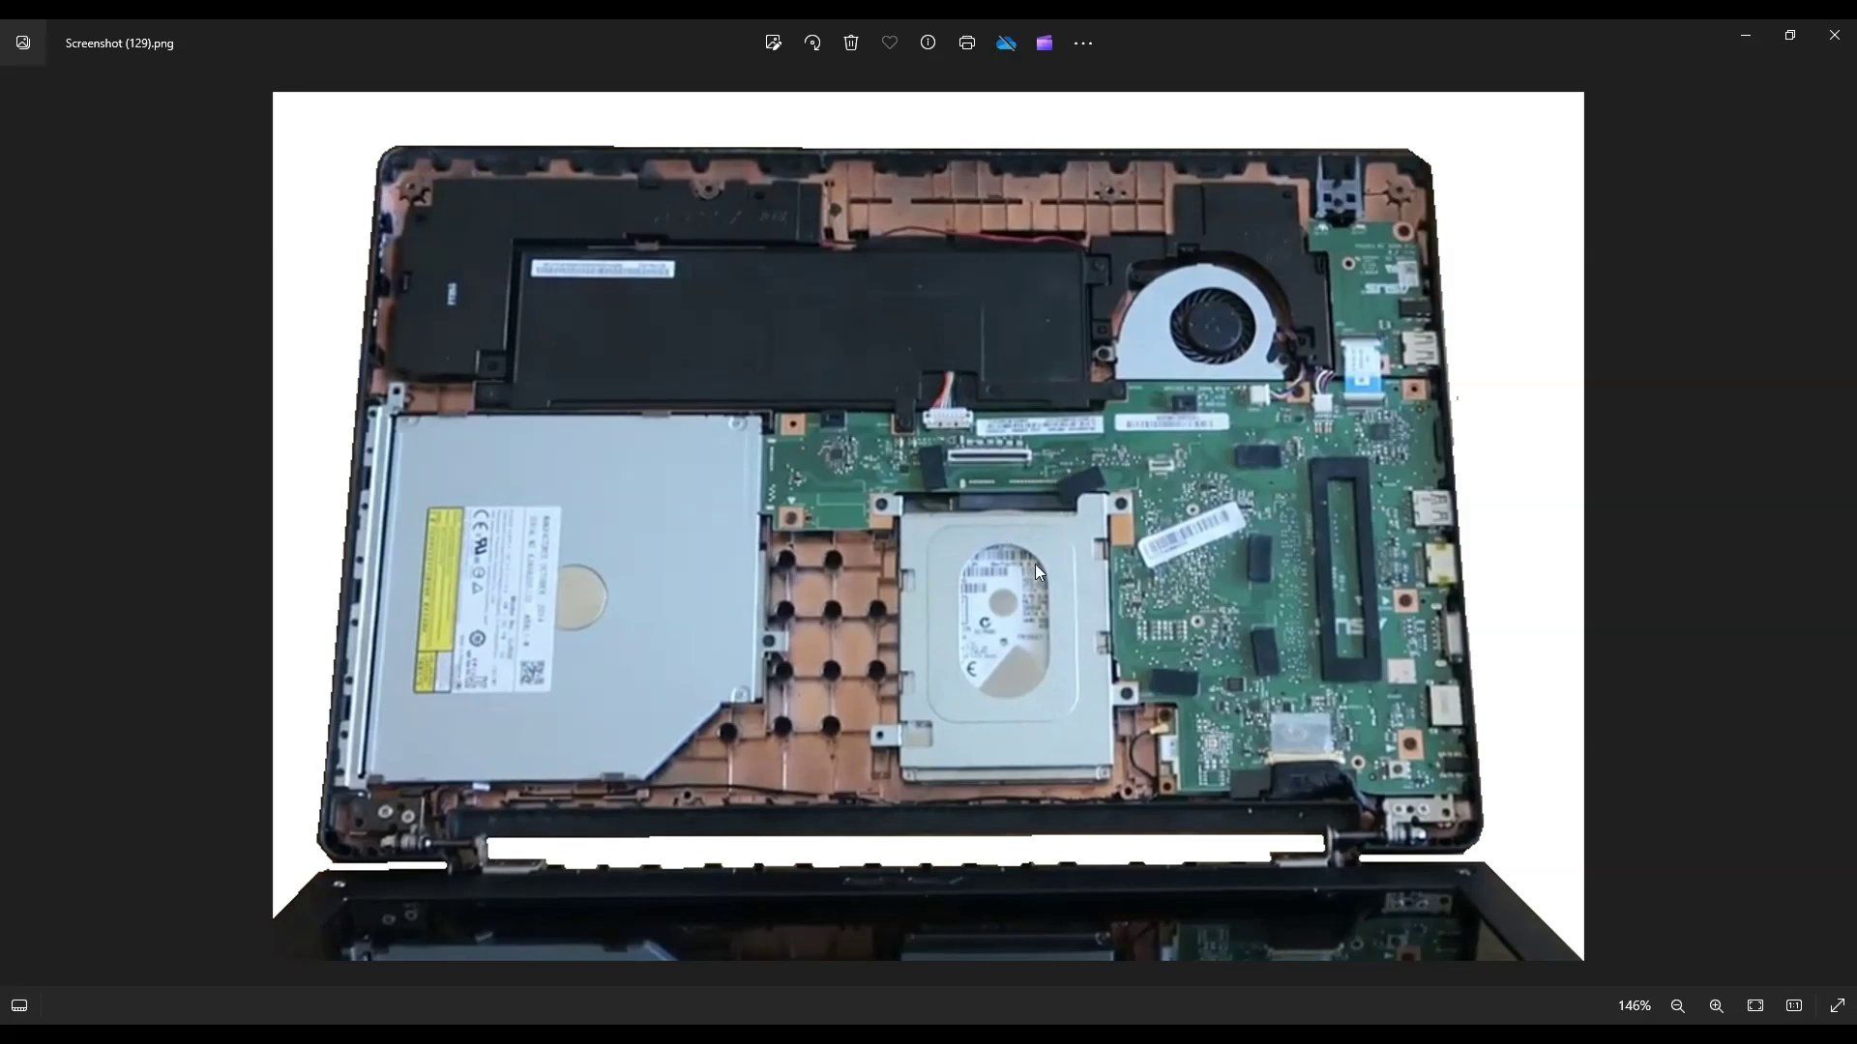
pyautogui.moveTo(1004, 594)
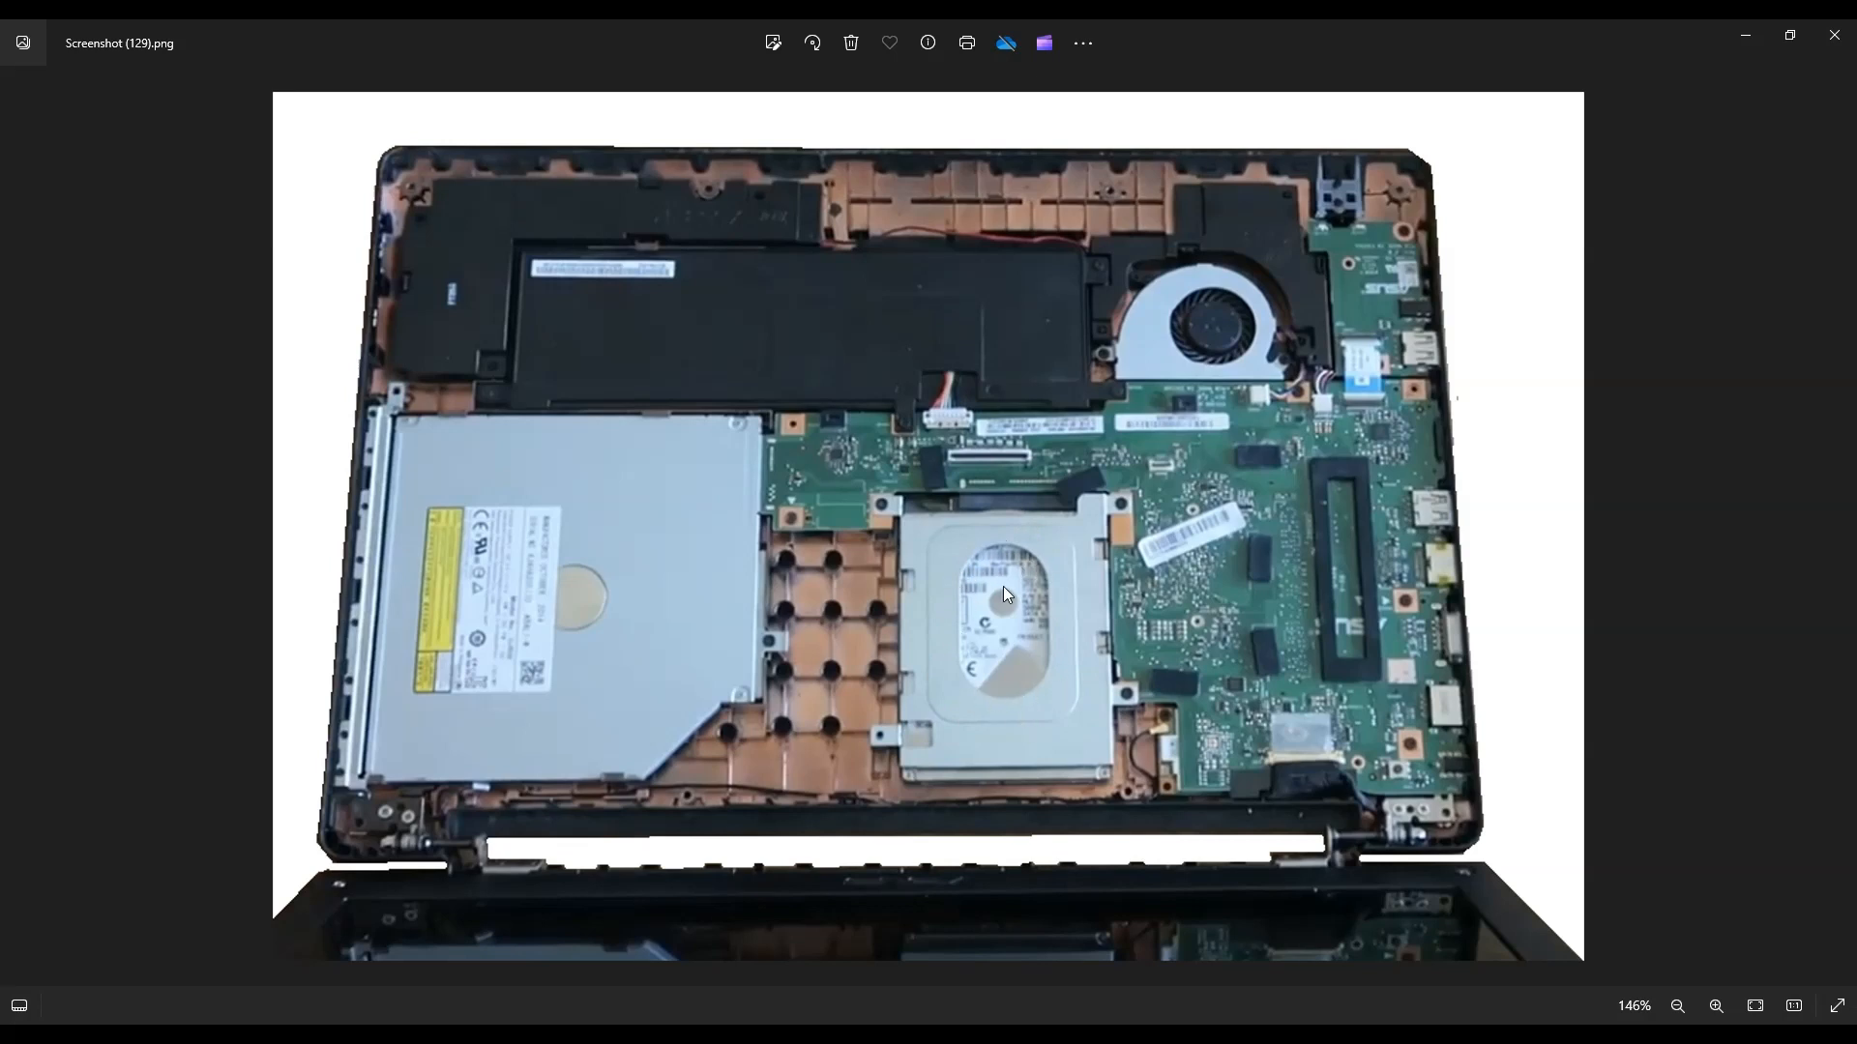
pyautogui.moveTo(890, 503)
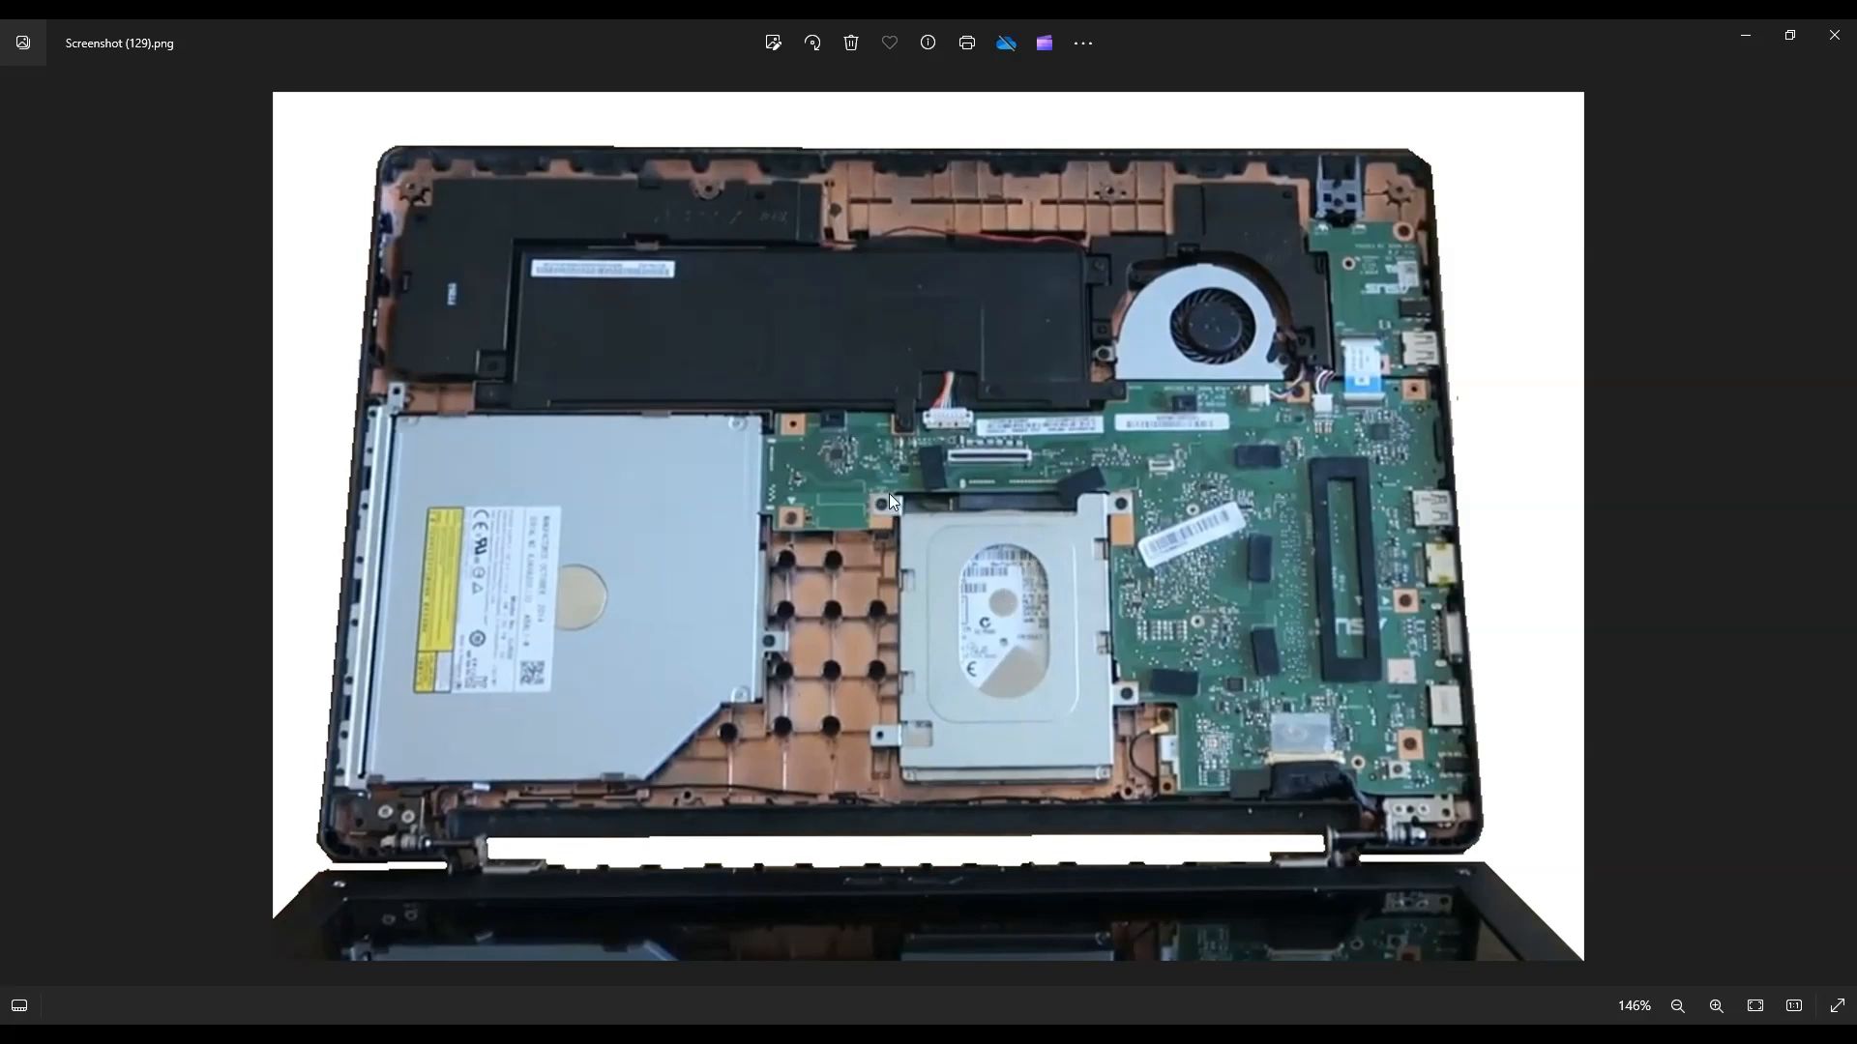
pyautogui.moveTo(1108, 495)
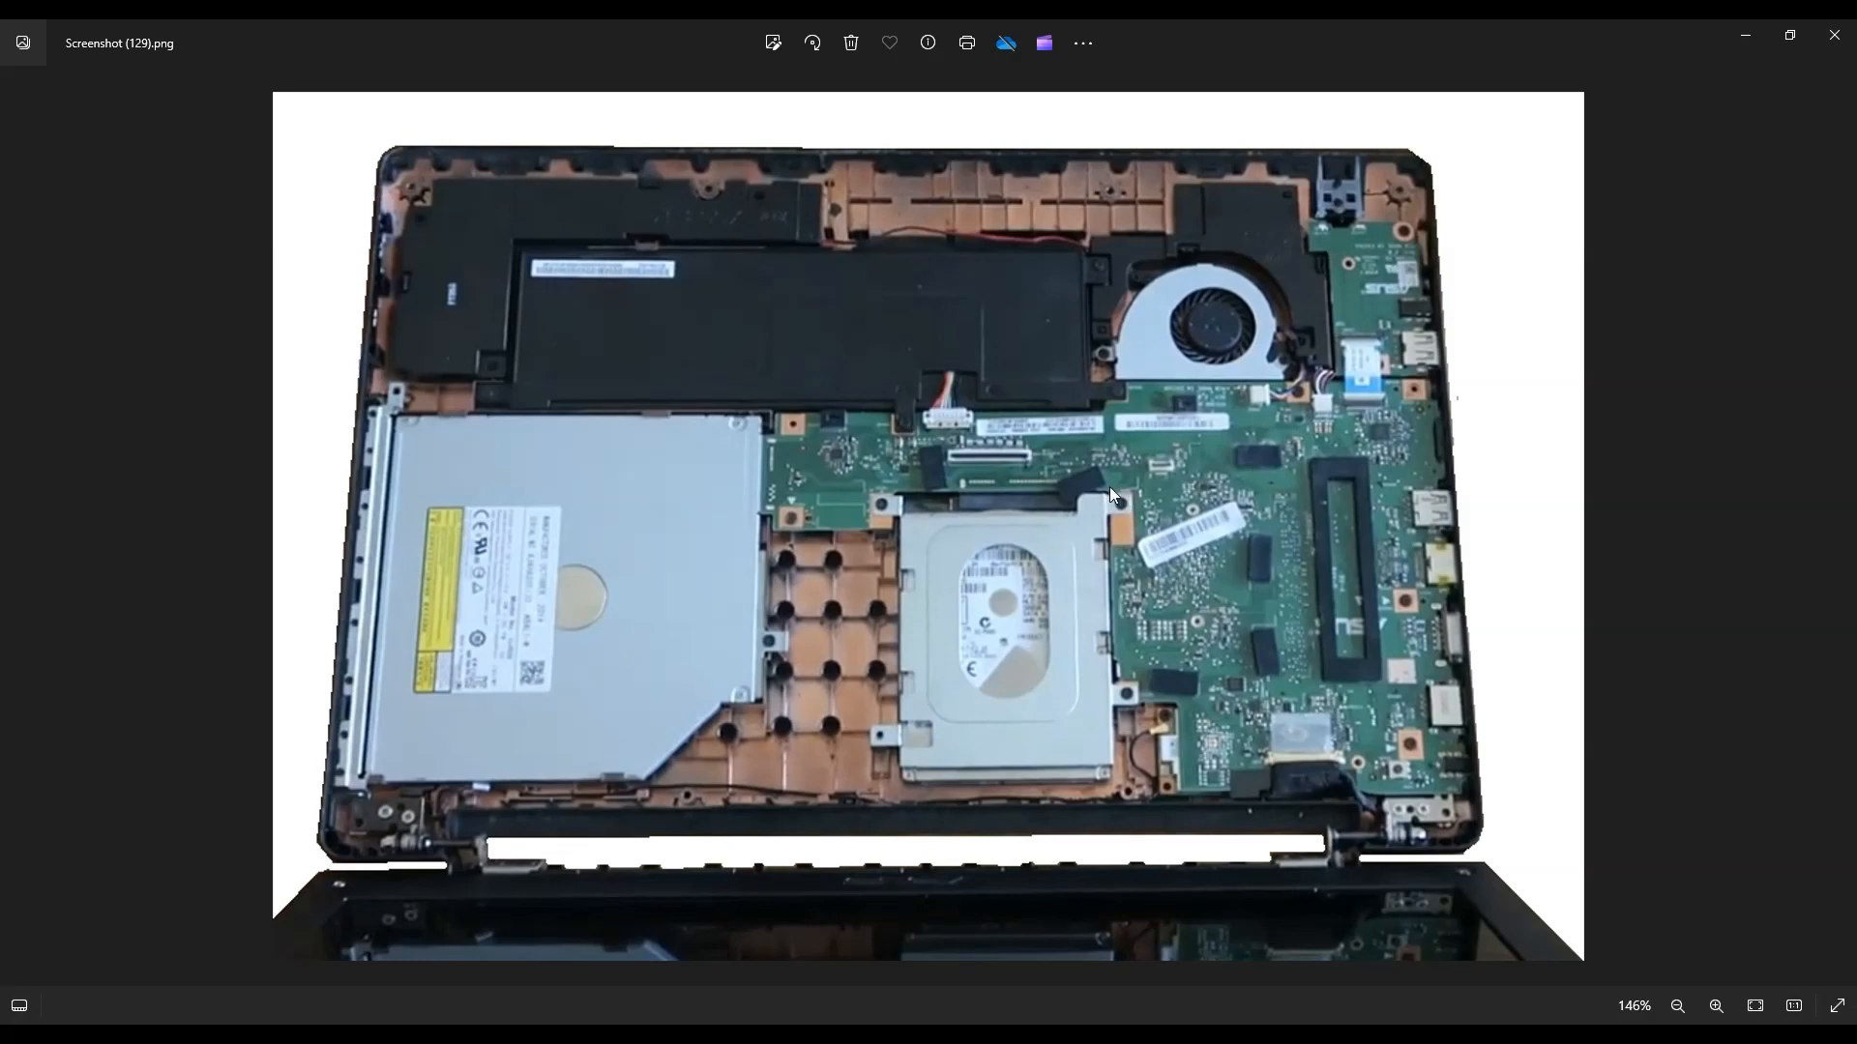
pyautogui.moveTo(1129, 511)
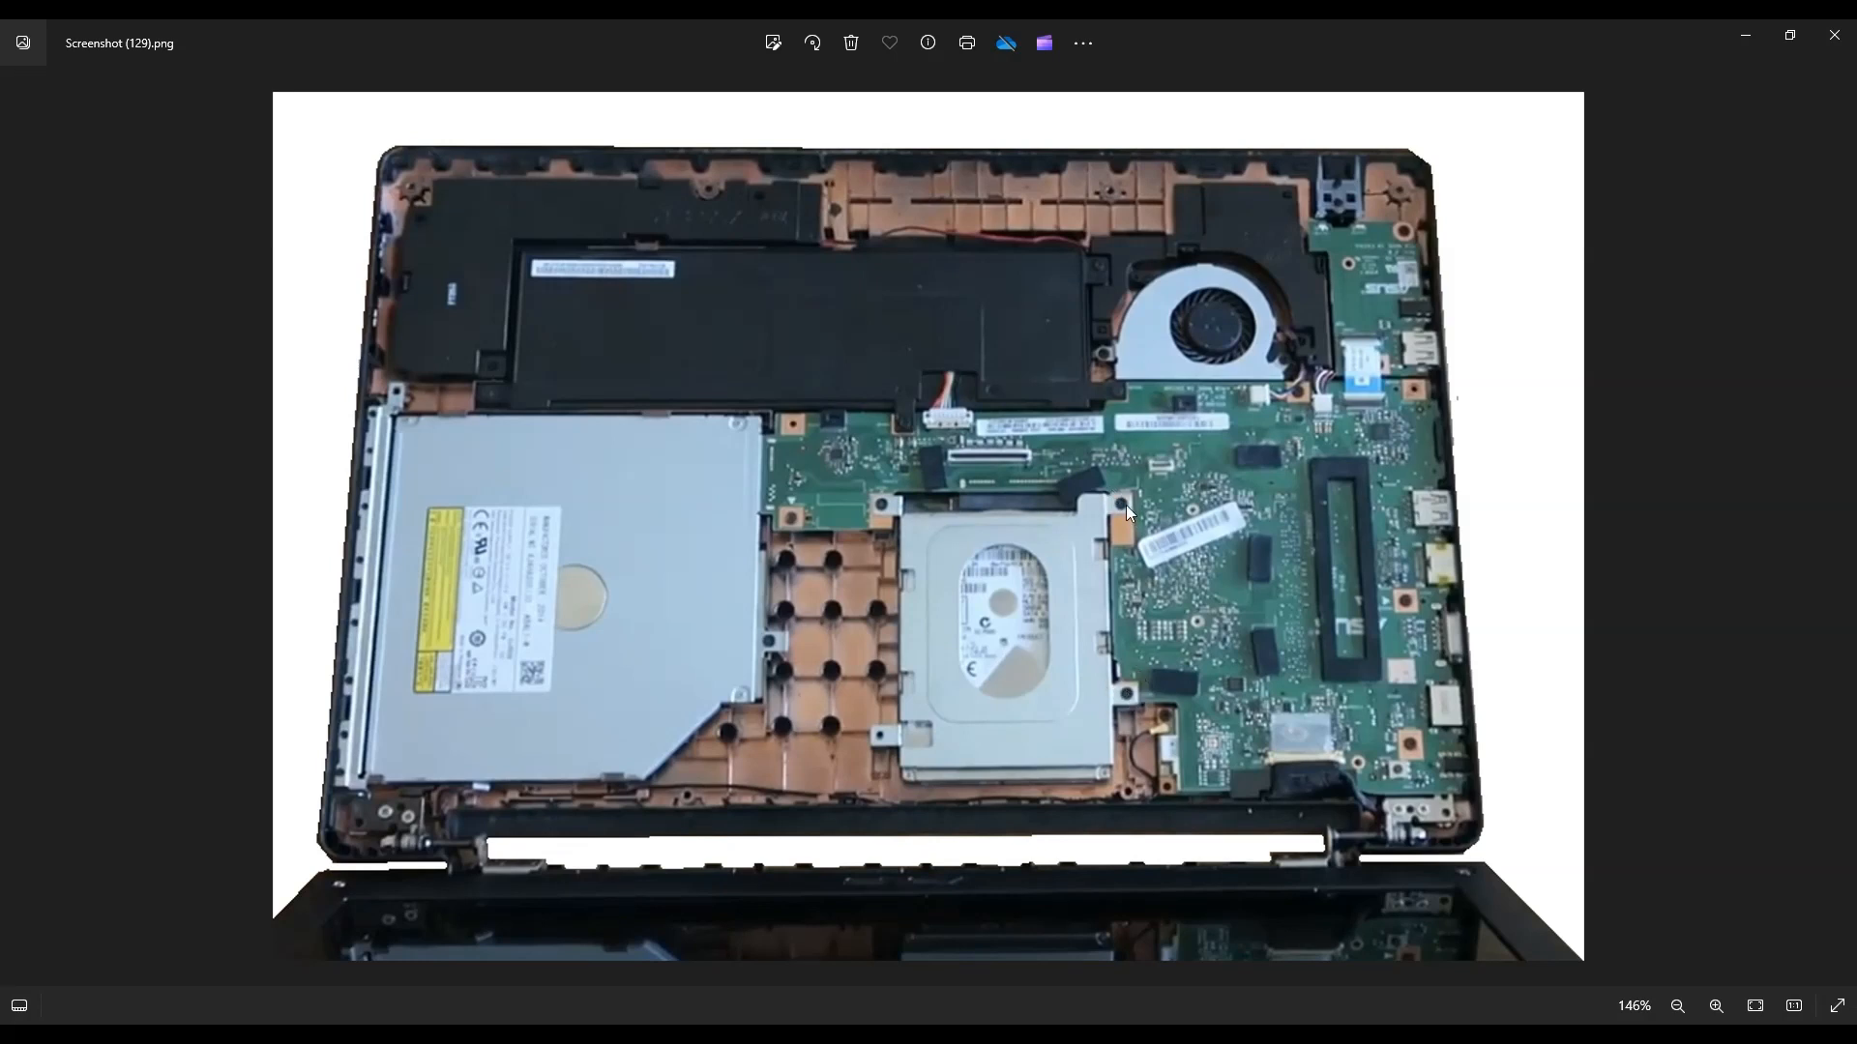
pyautogui.moveTo(1054, 682)
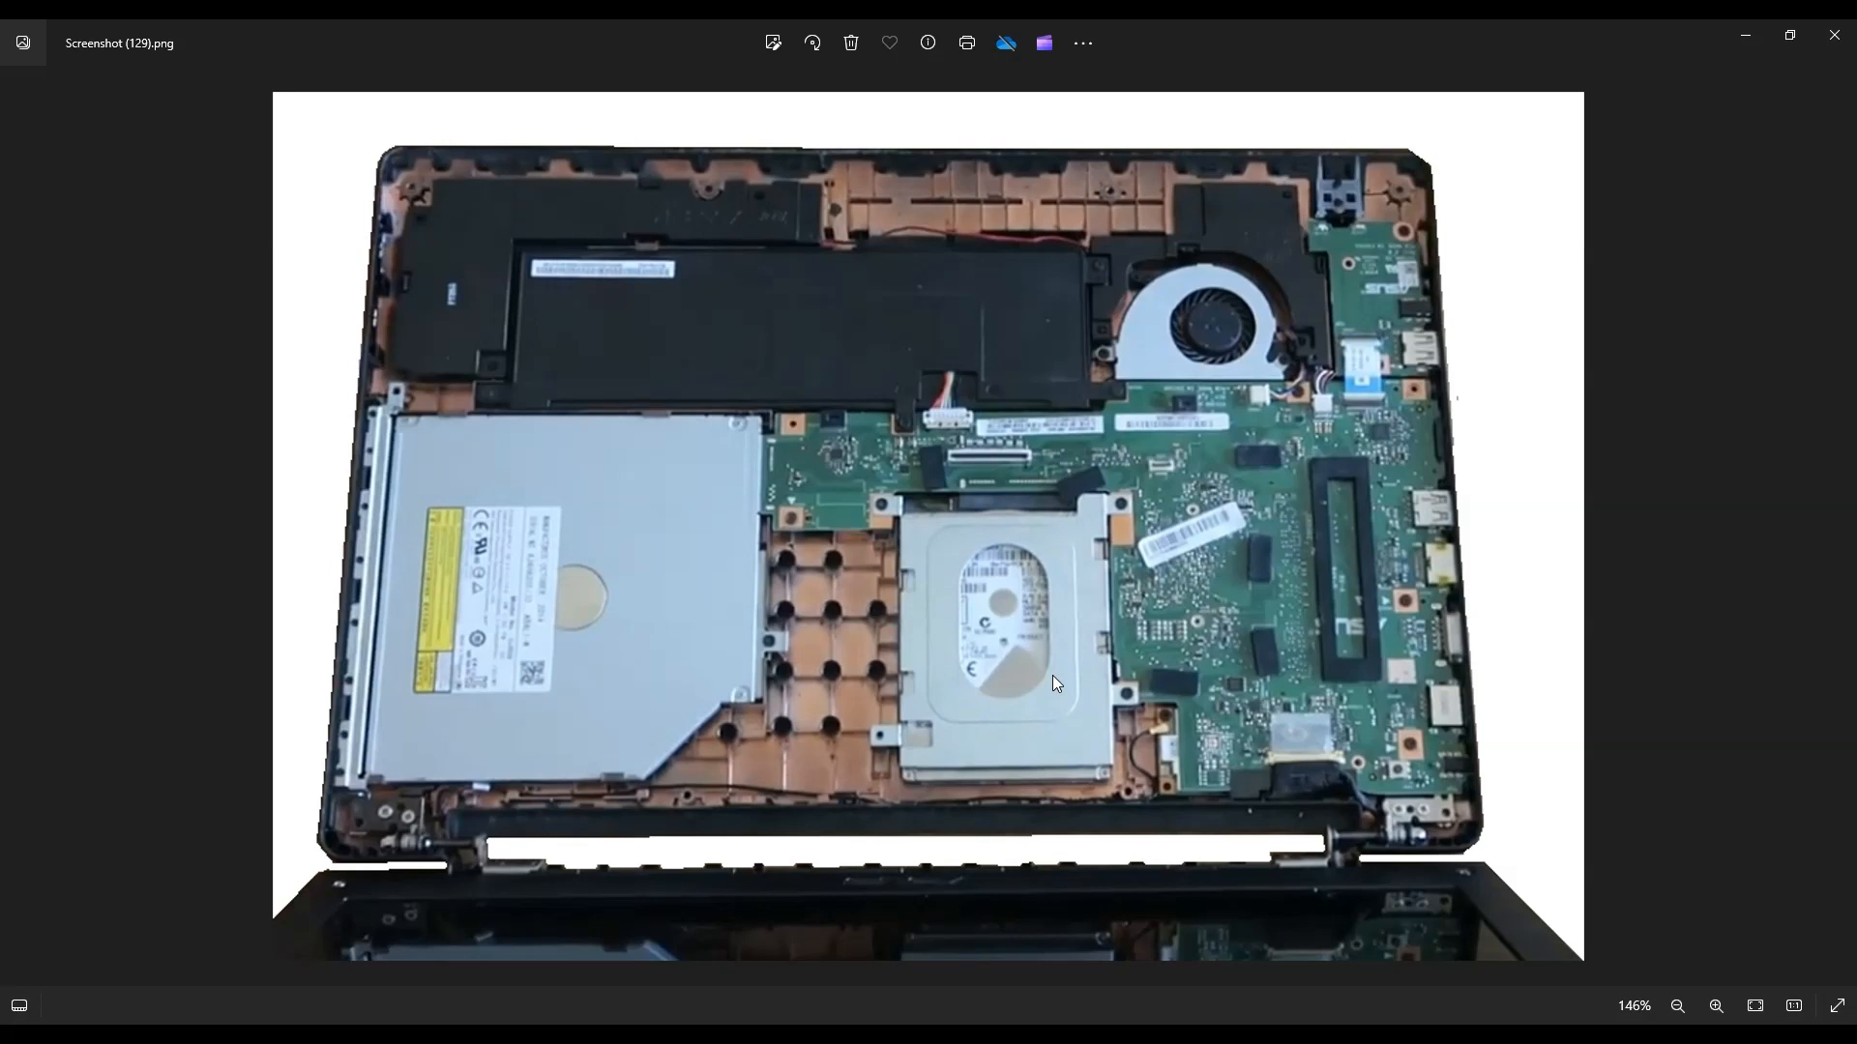
pyautogui.moveTo(1083, 608)
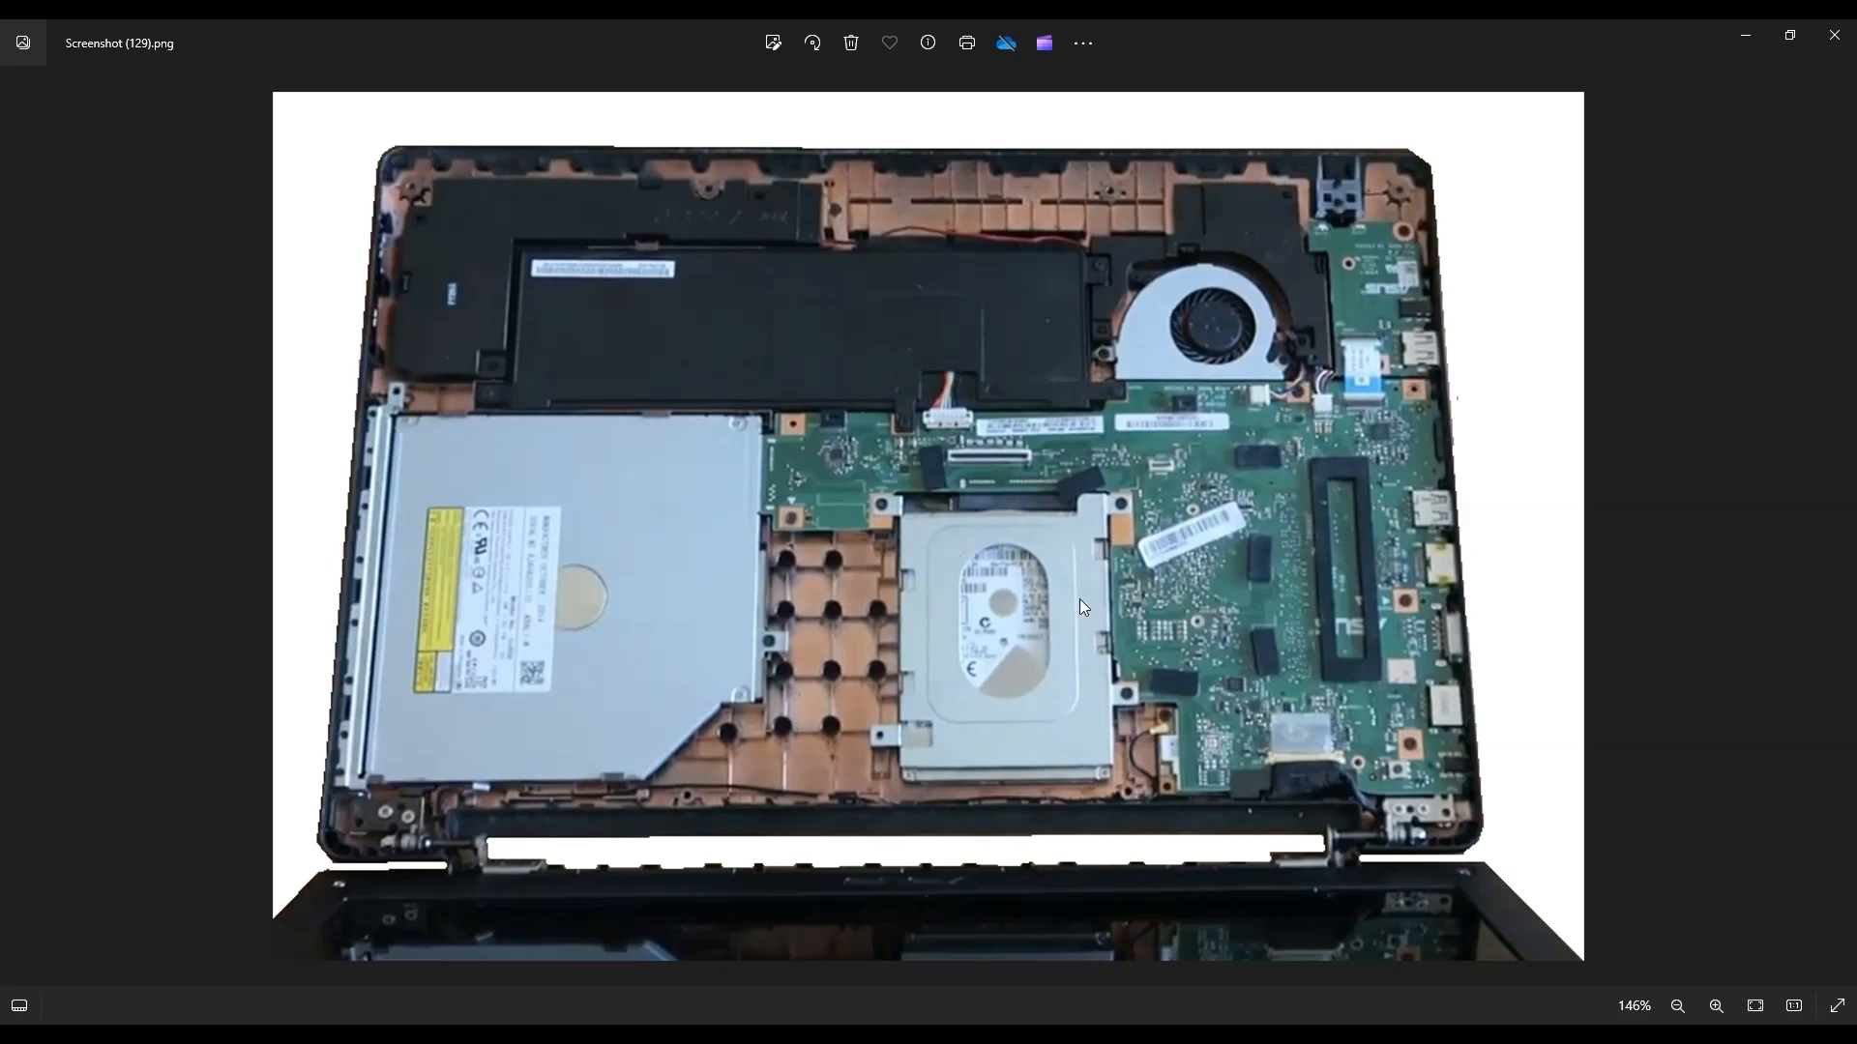
pyautogui.moveTo(1098, 545)
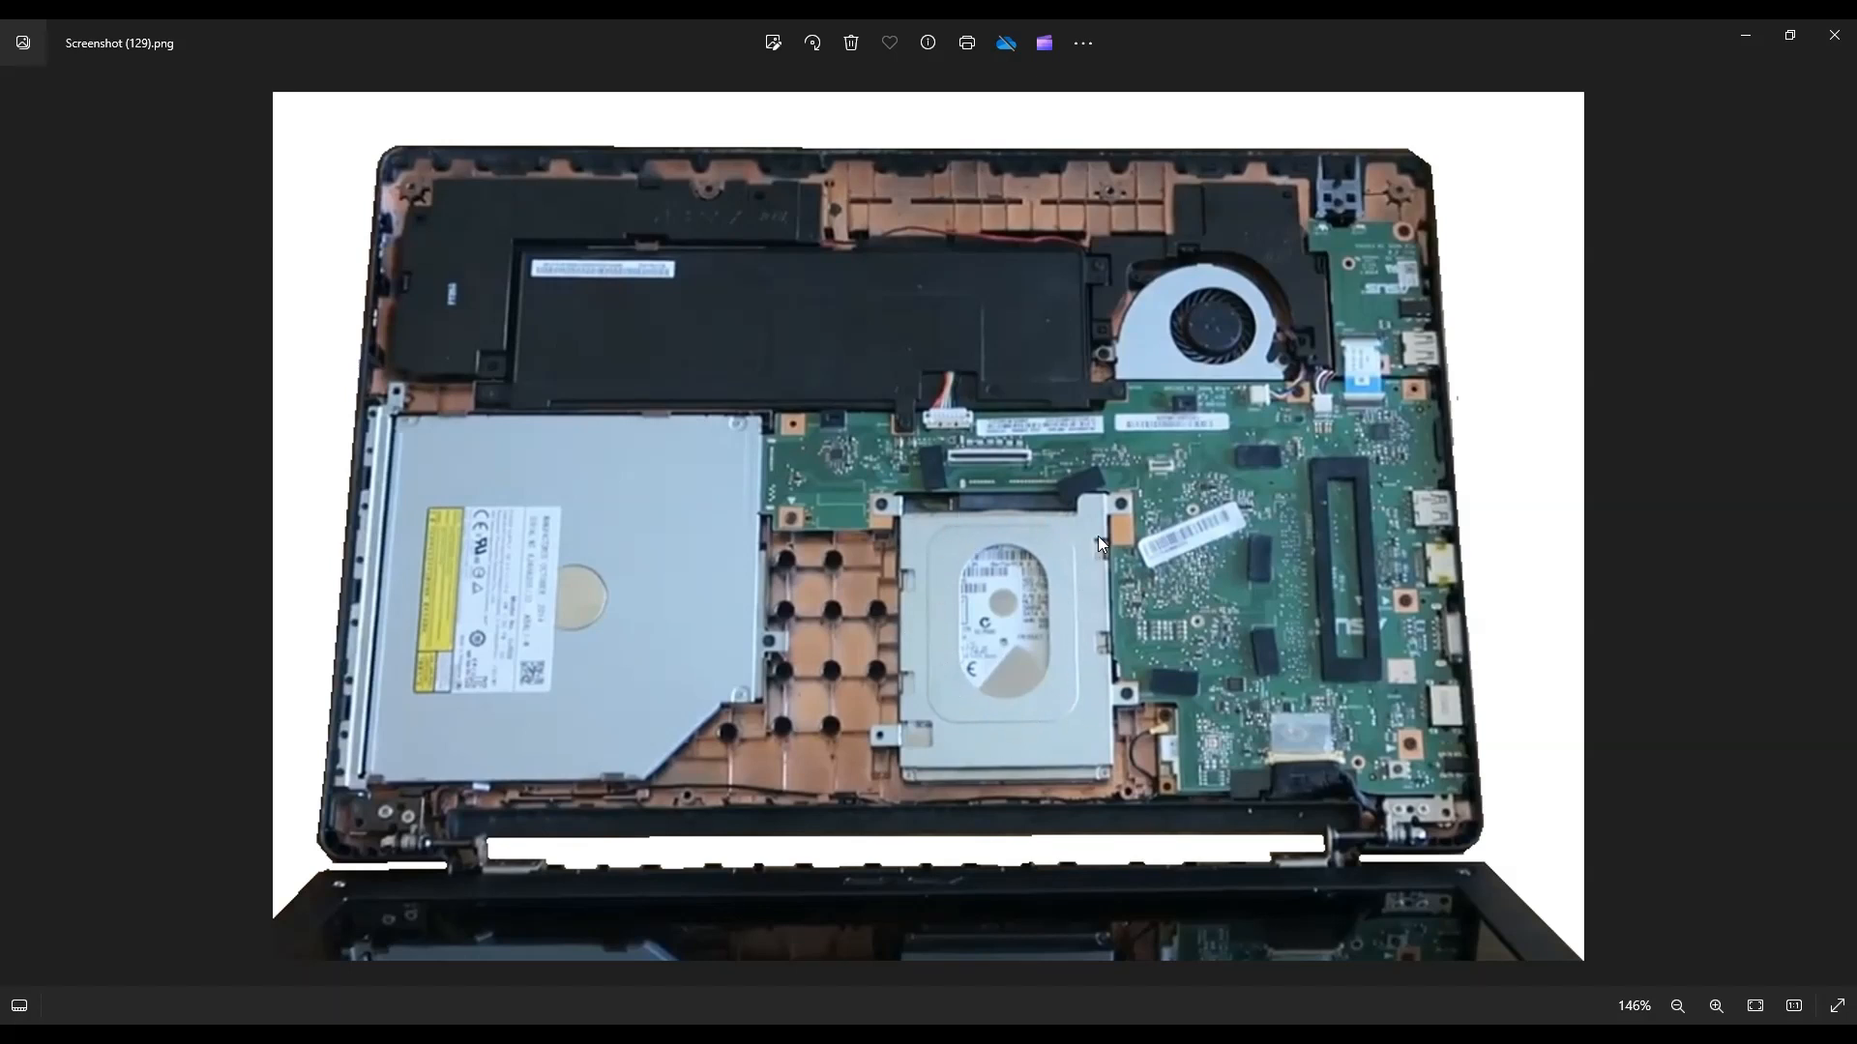
pyautogui.moveTo(887, 513)
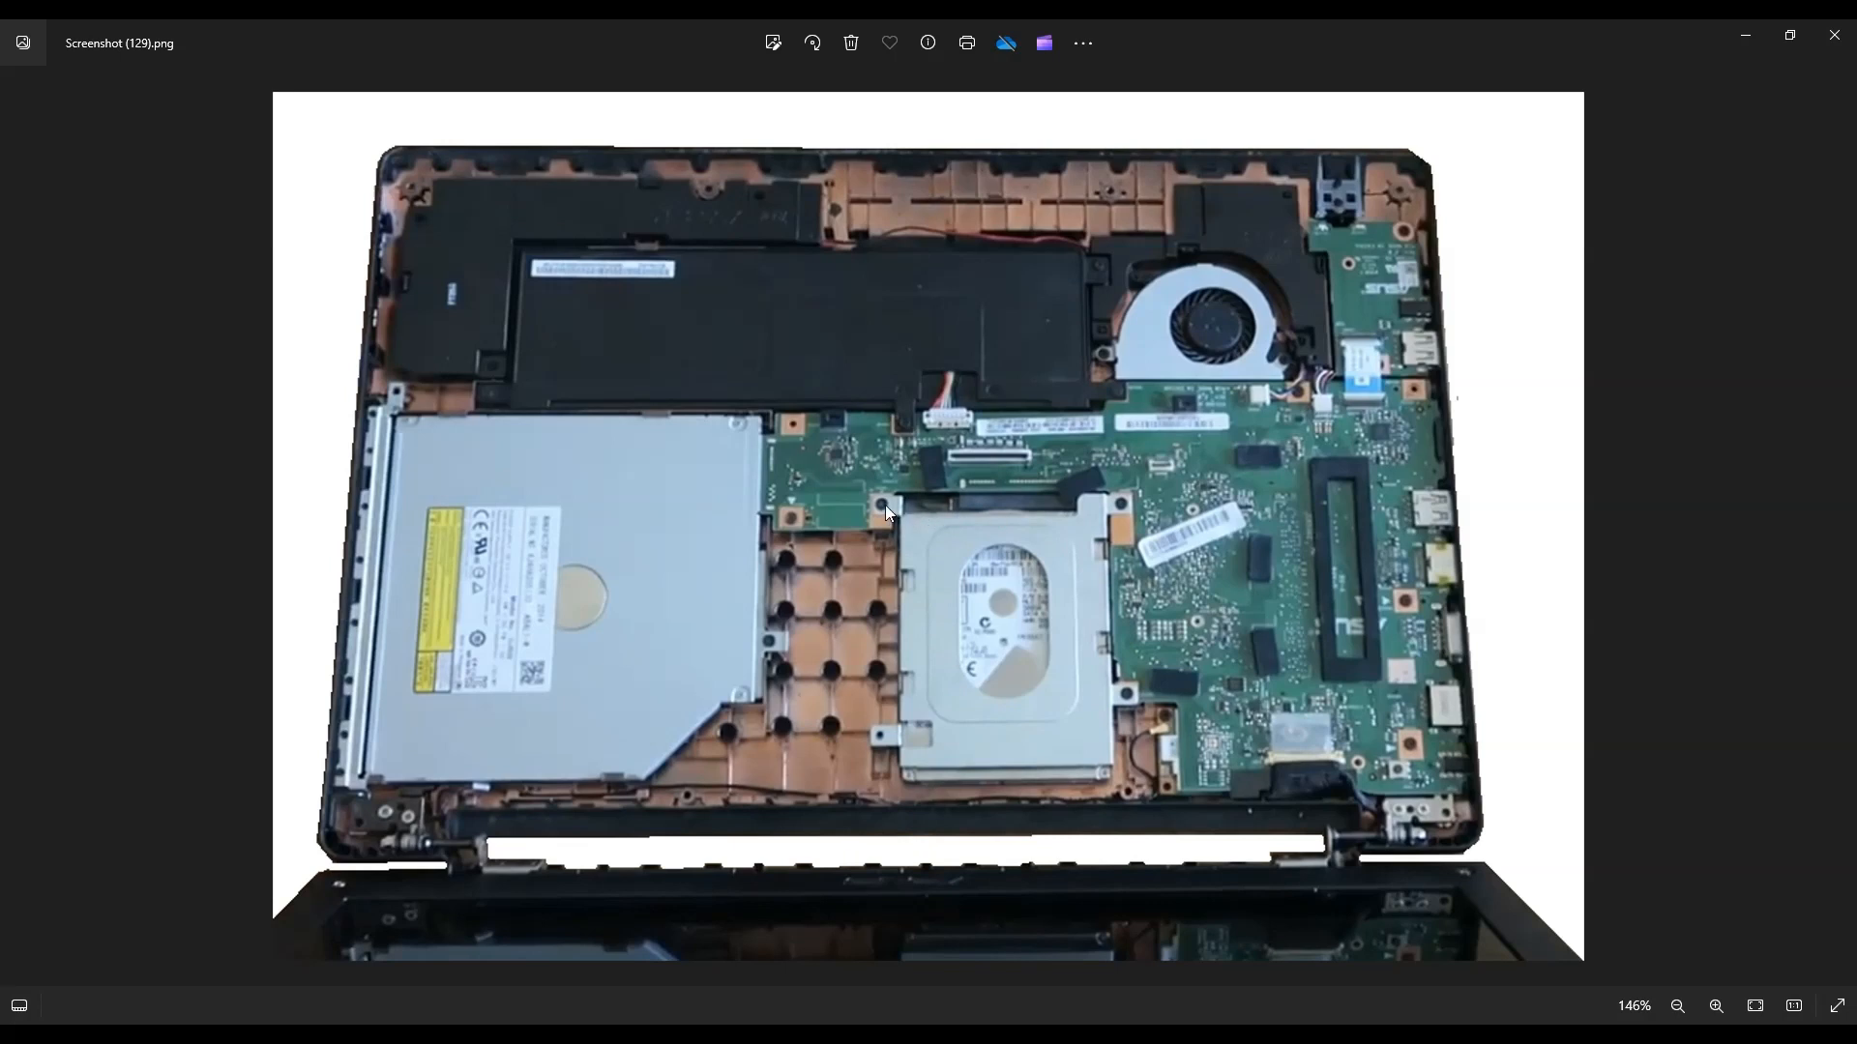
pyautogui.moveTo(1005, 602)
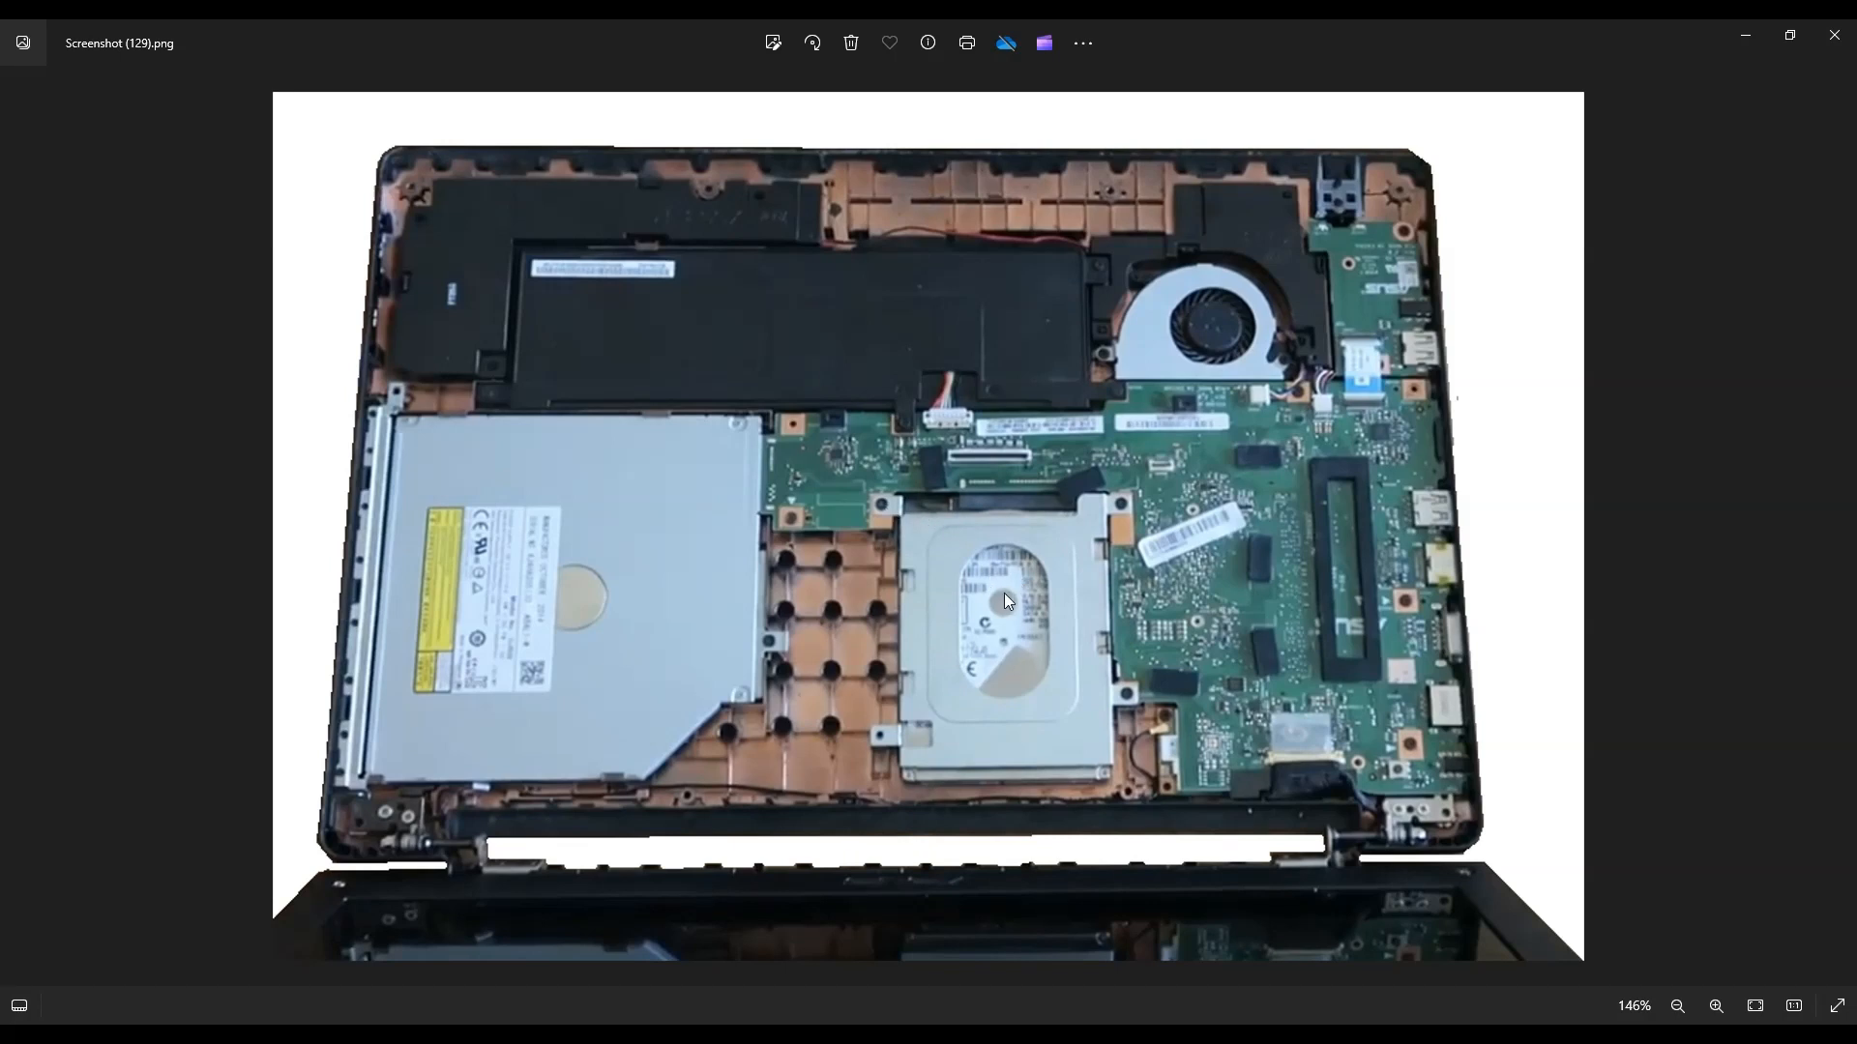
pyautogui.moveTo(1002, 563)
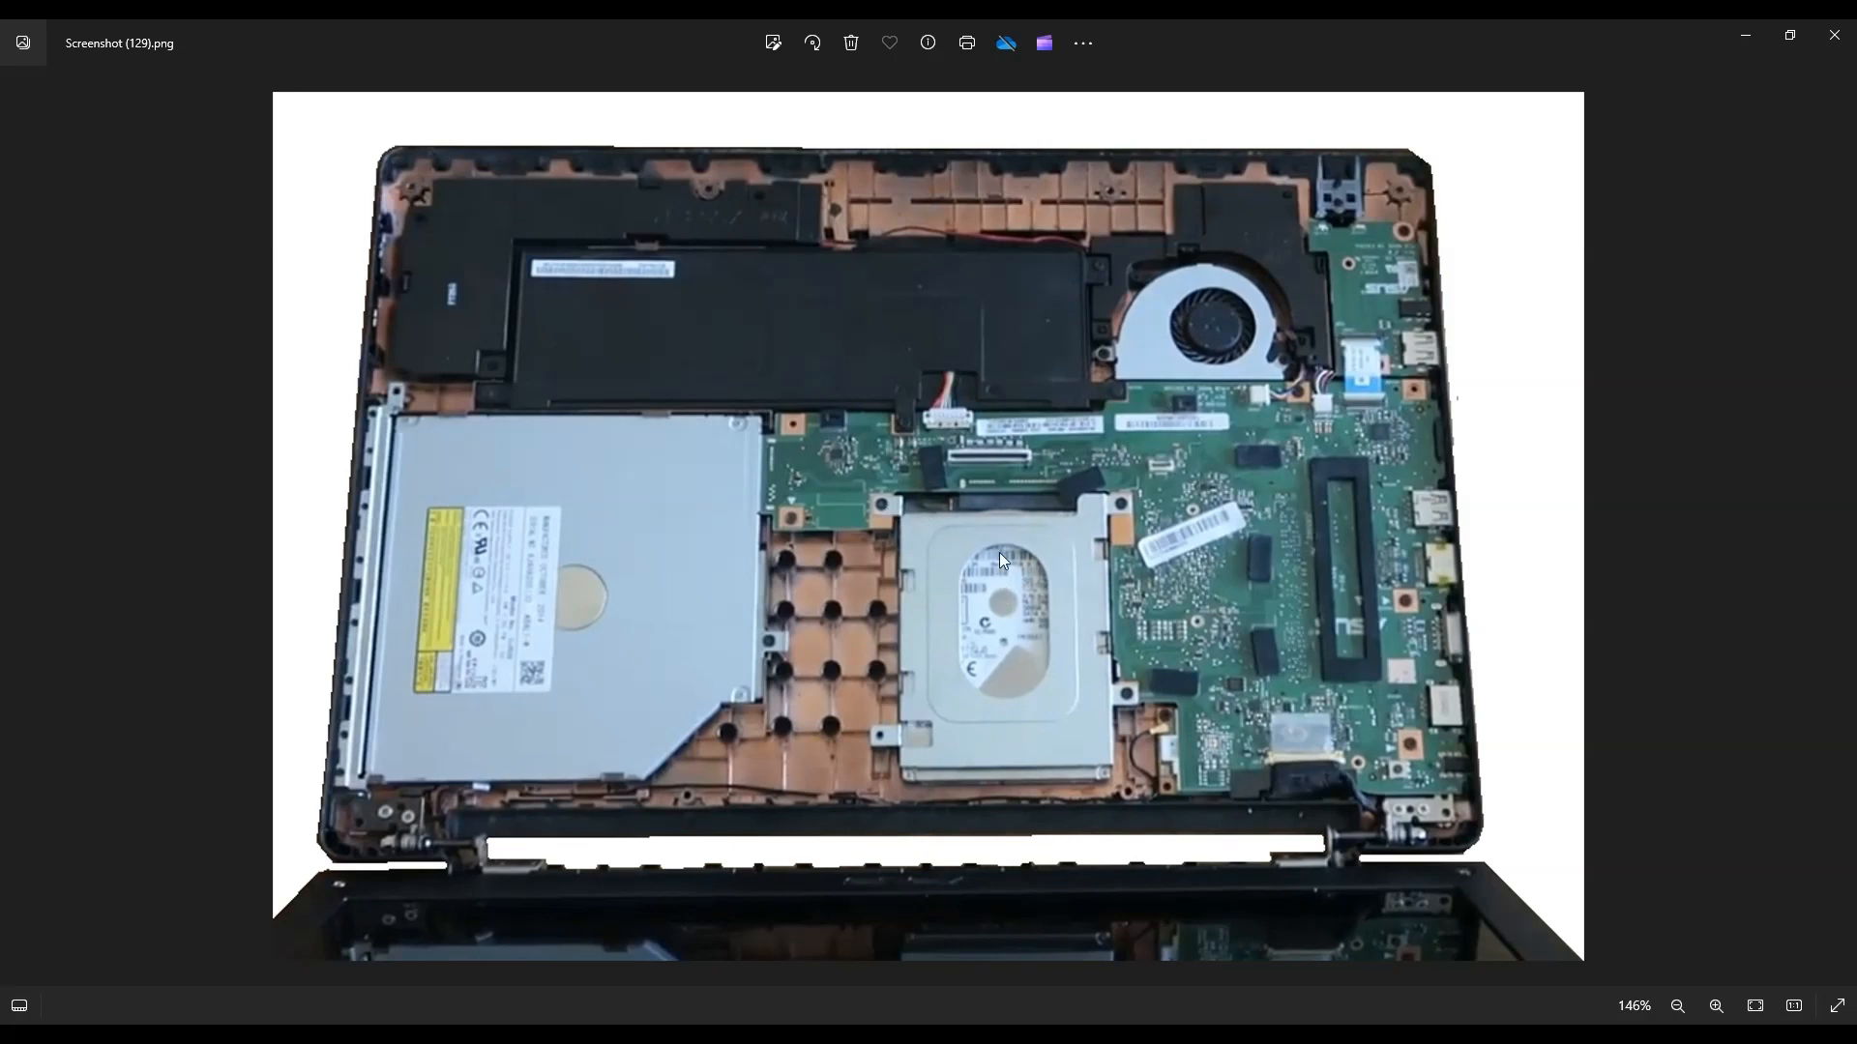
pyautogui.moveTo(1016, 487)
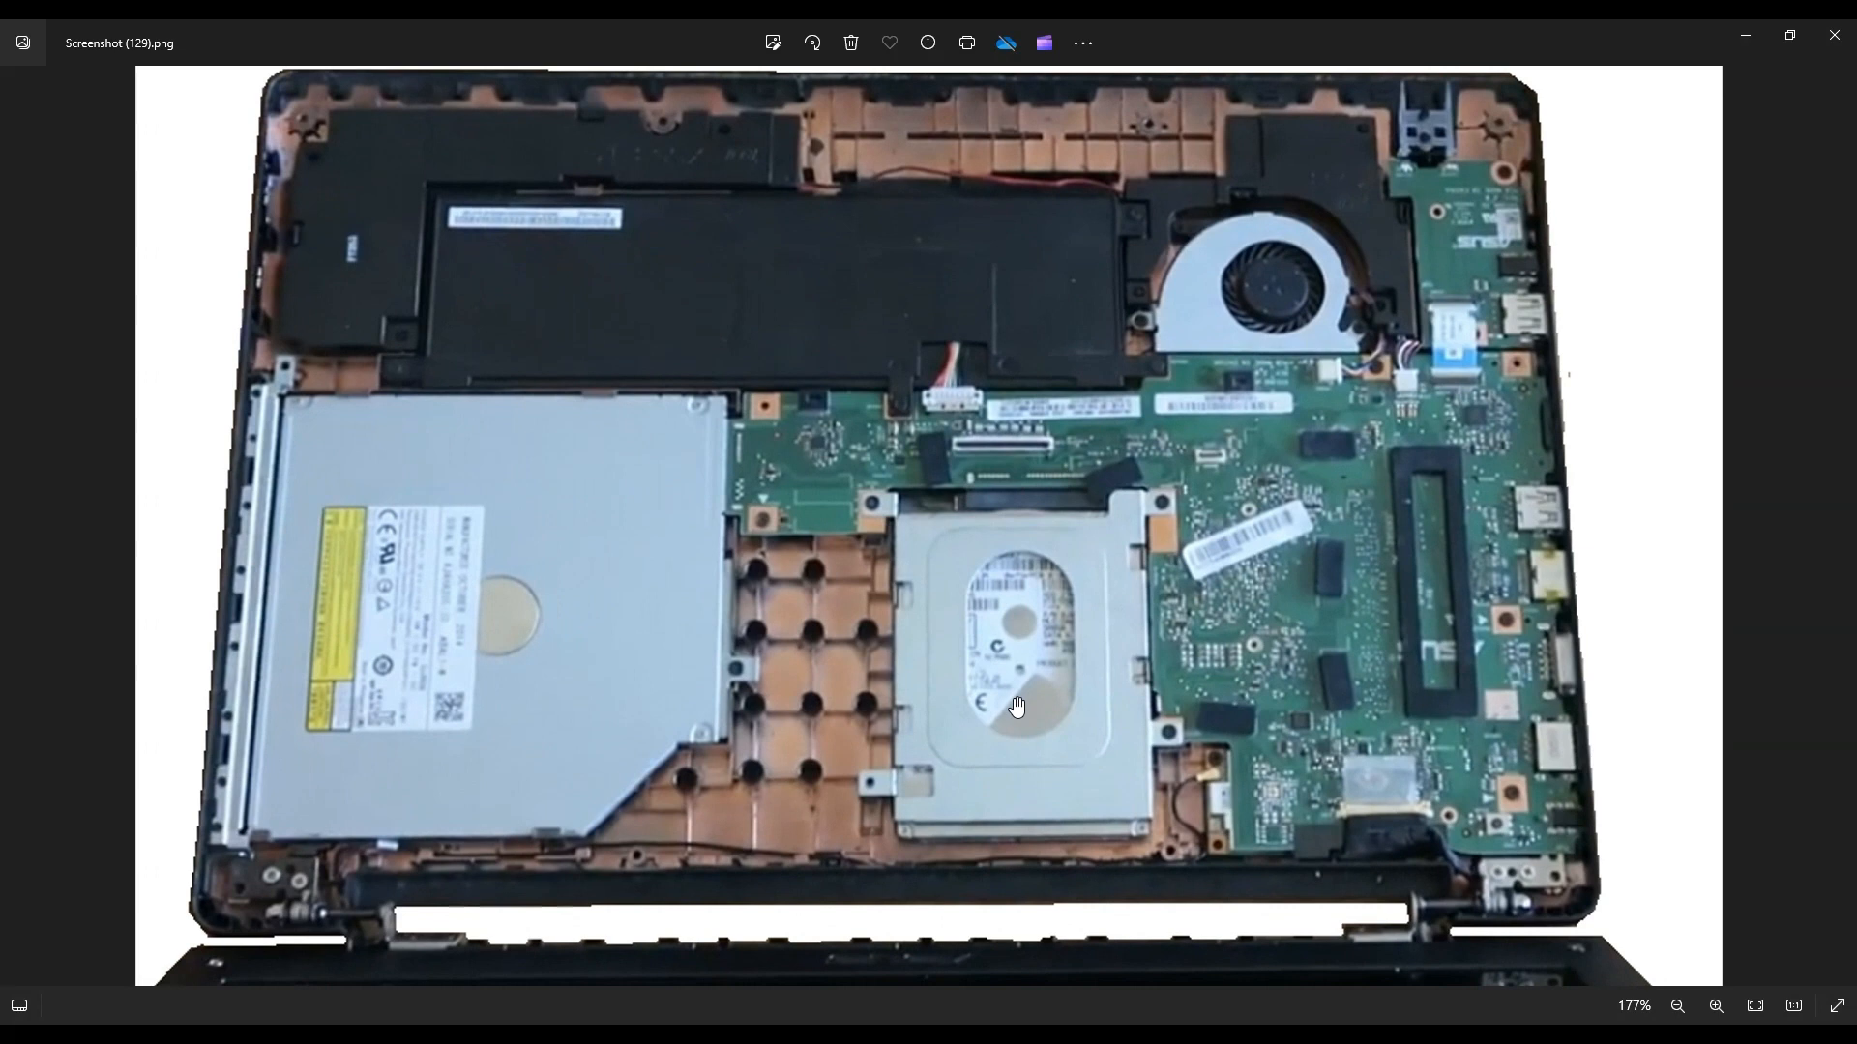
pyautogui.moveTo(1069, 688)
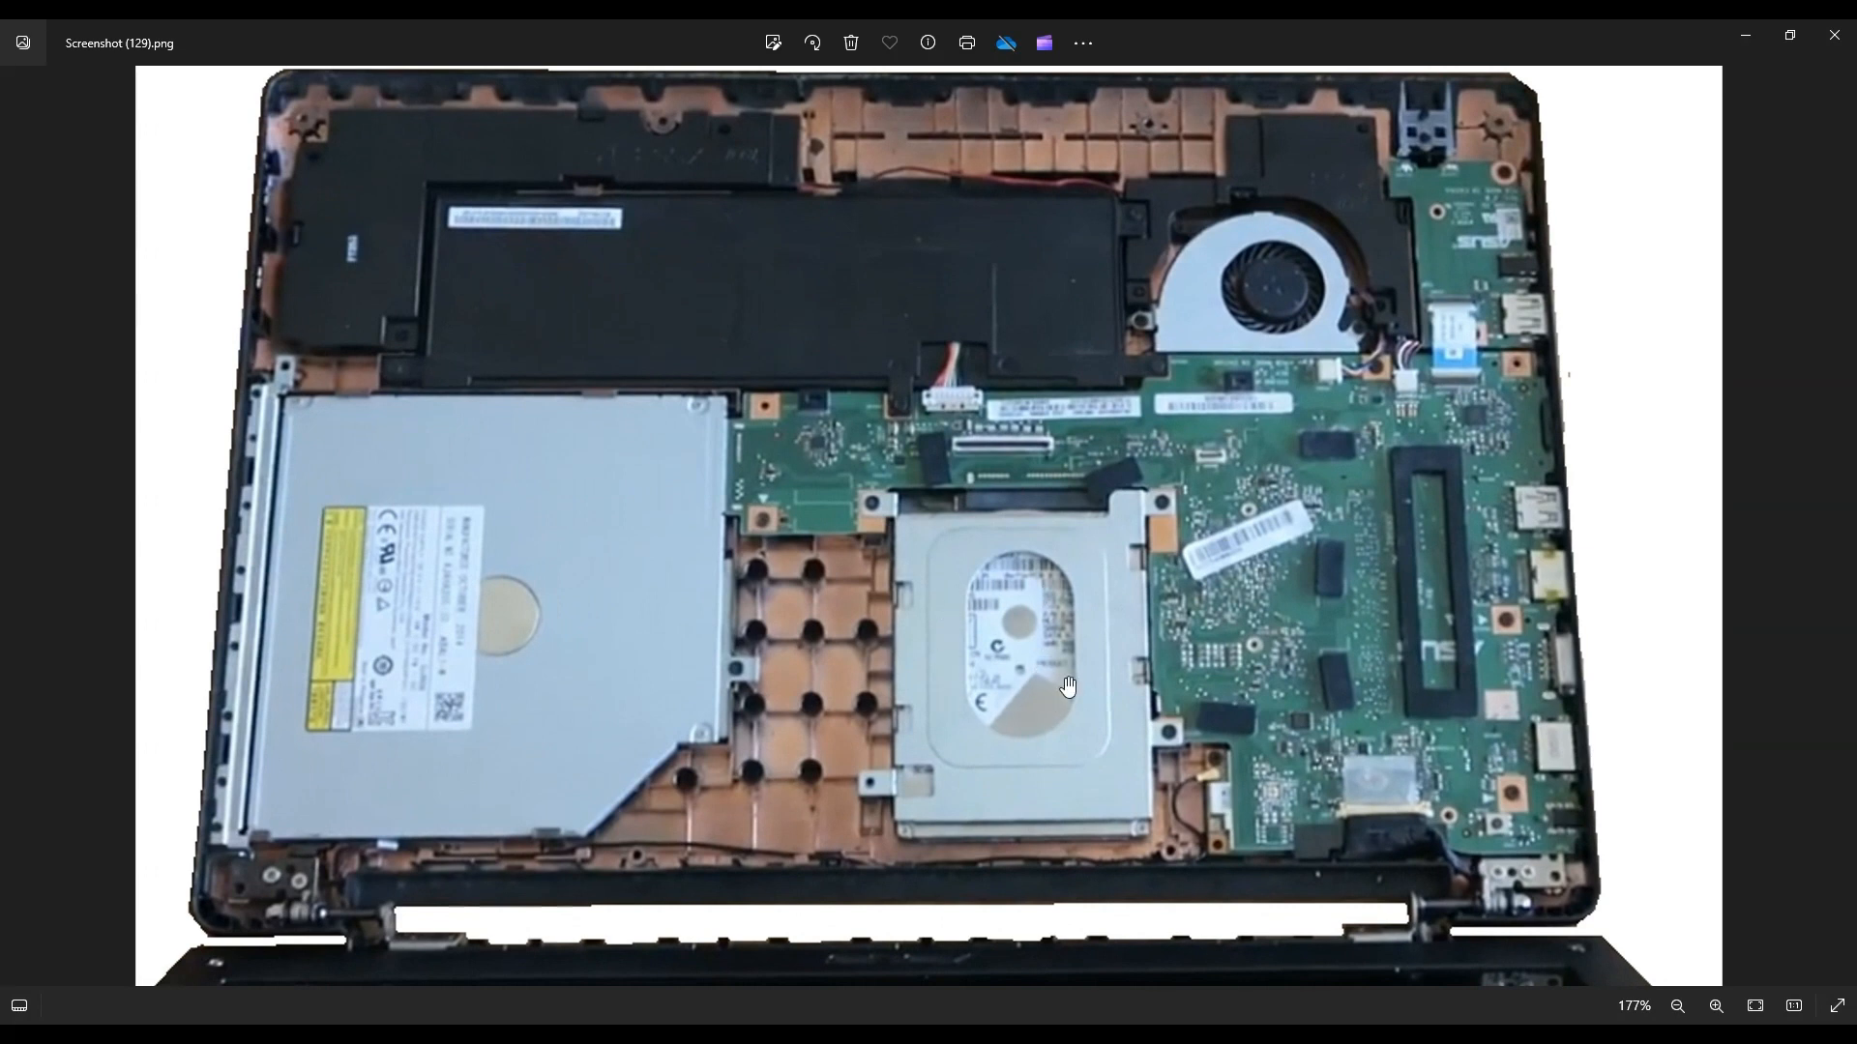
pyautogui.moveTo(1054, 580)
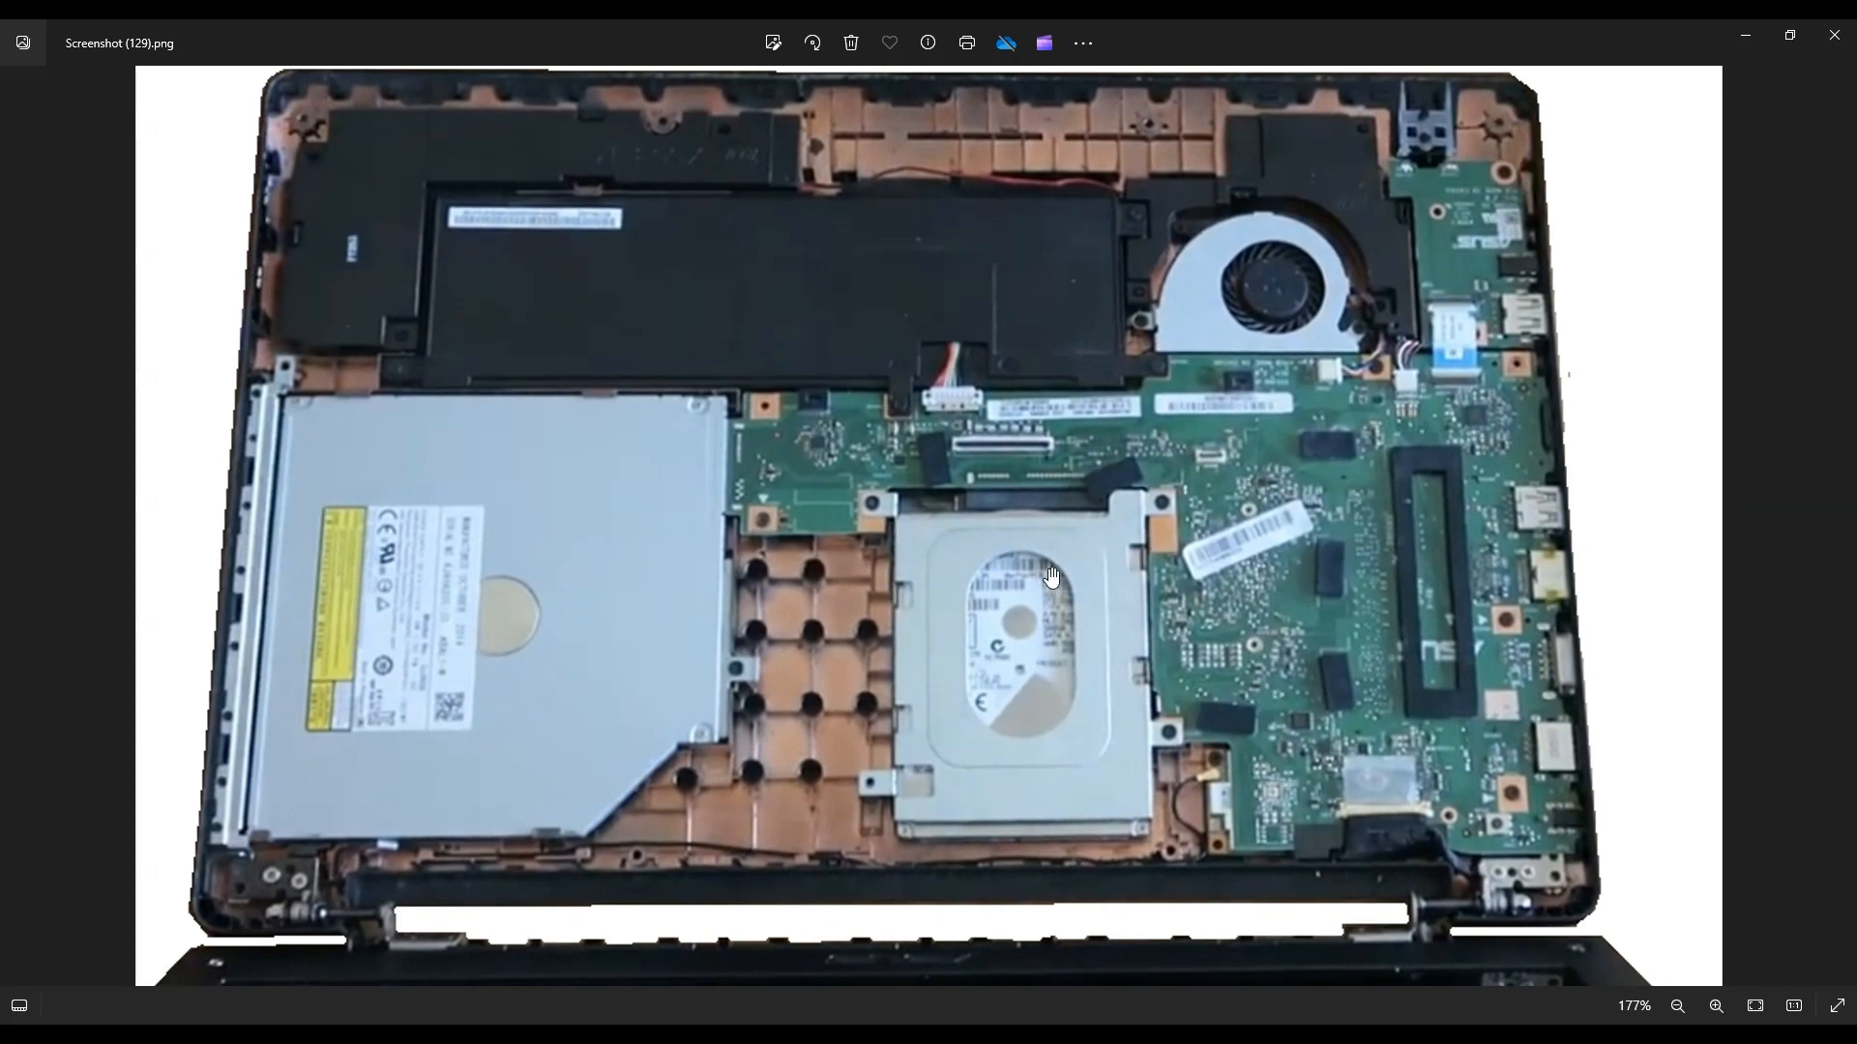
pyautogui.moveTo(878, 581)
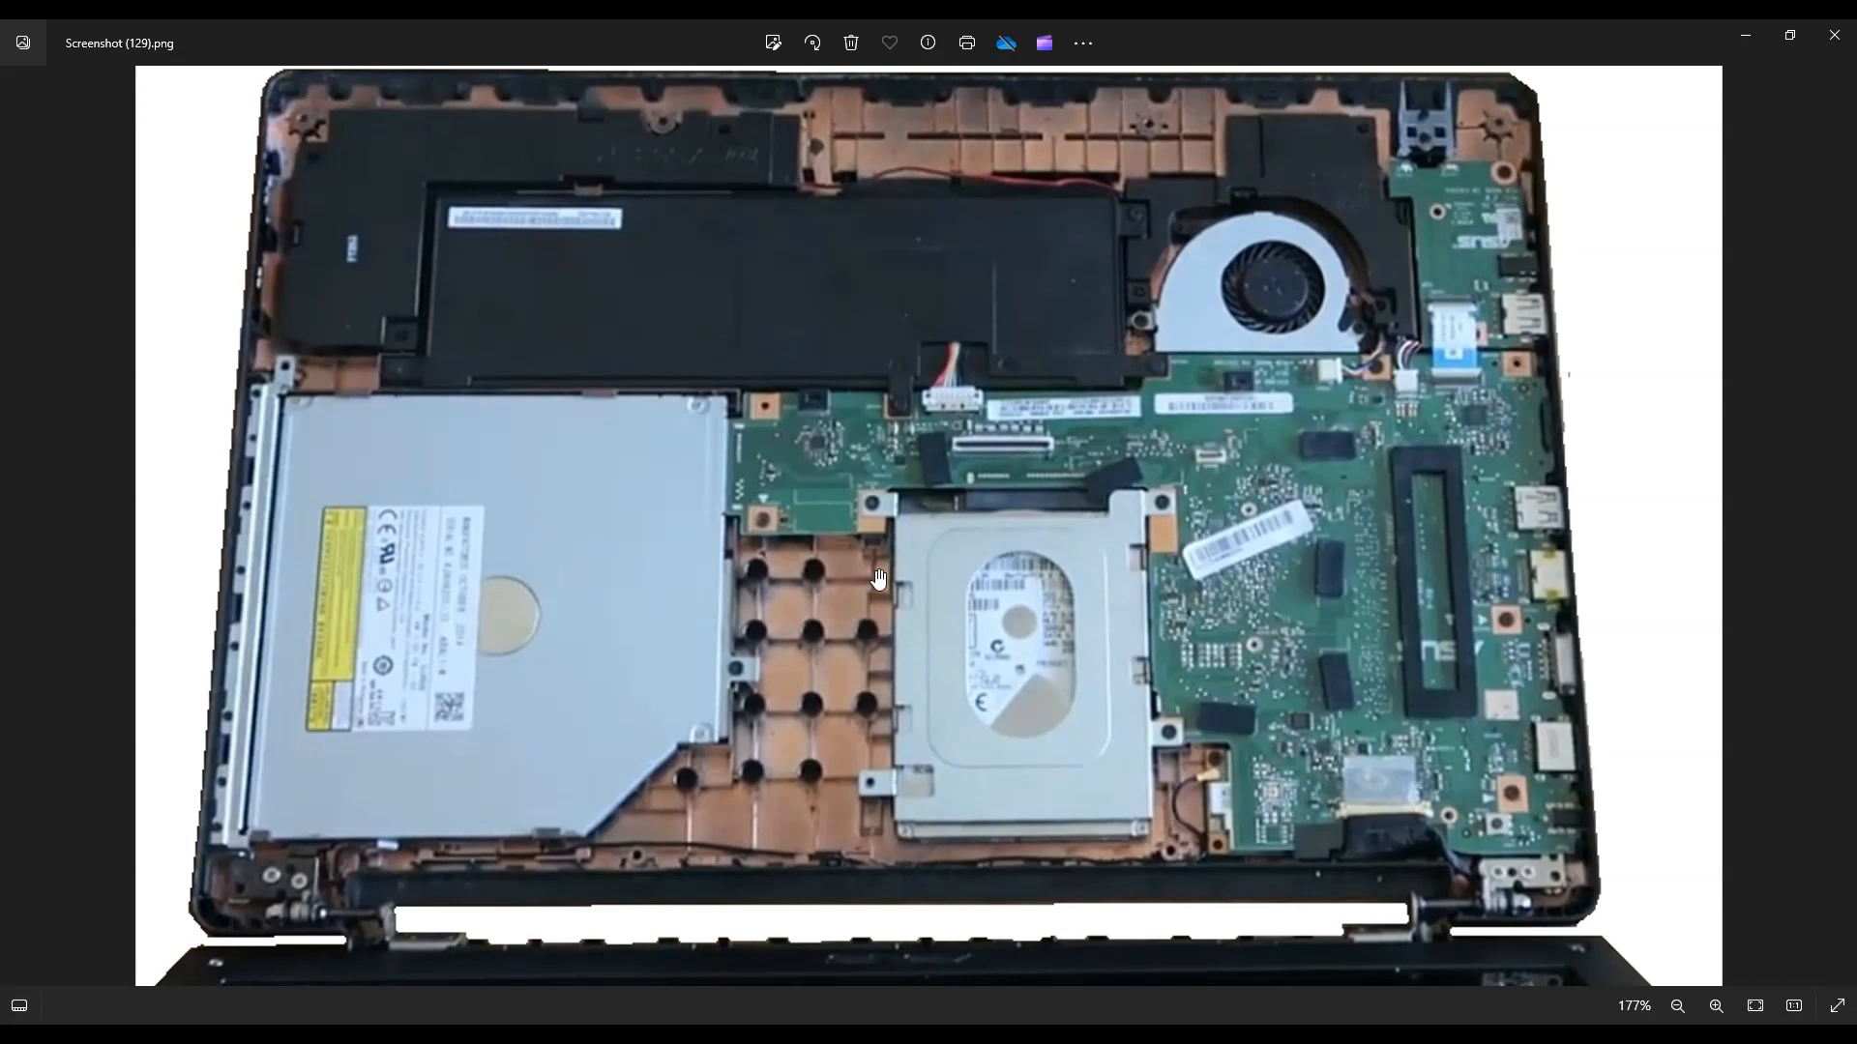
pyautogui.moveTo(1161, 574)
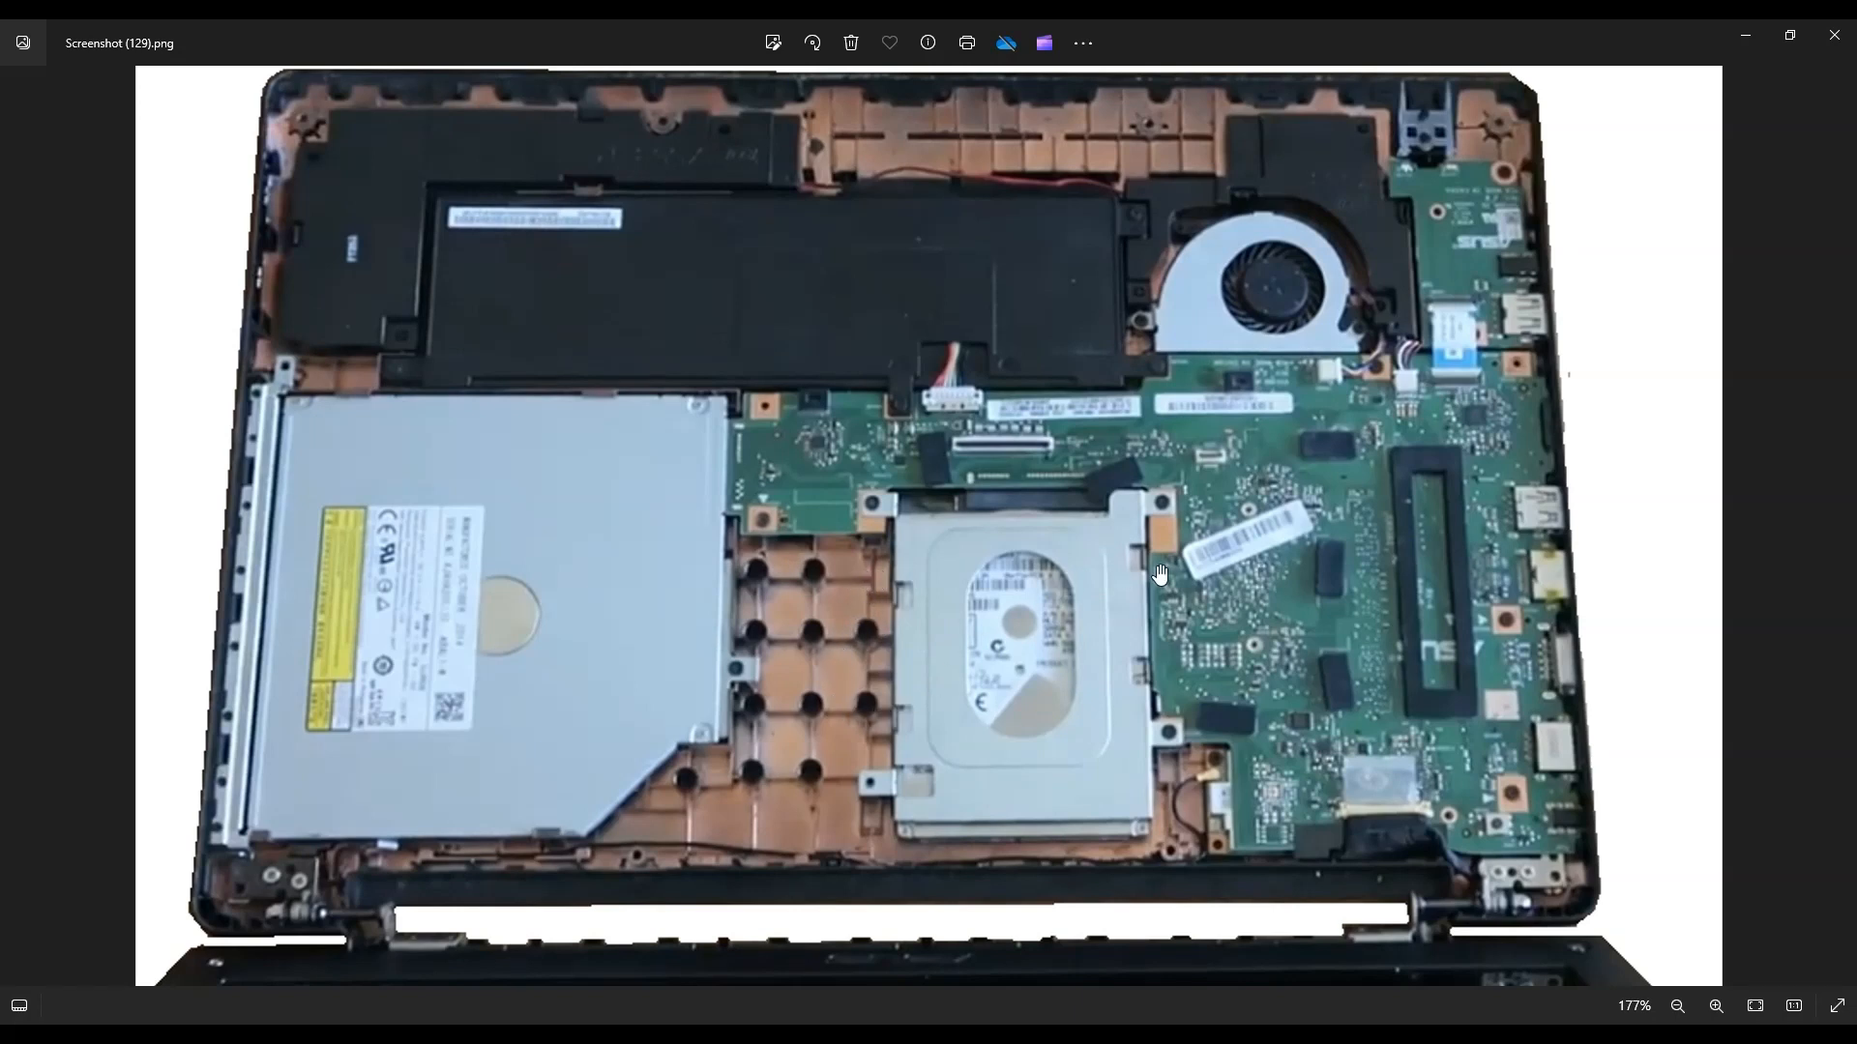
pyautogui.moveTo(992, 722)
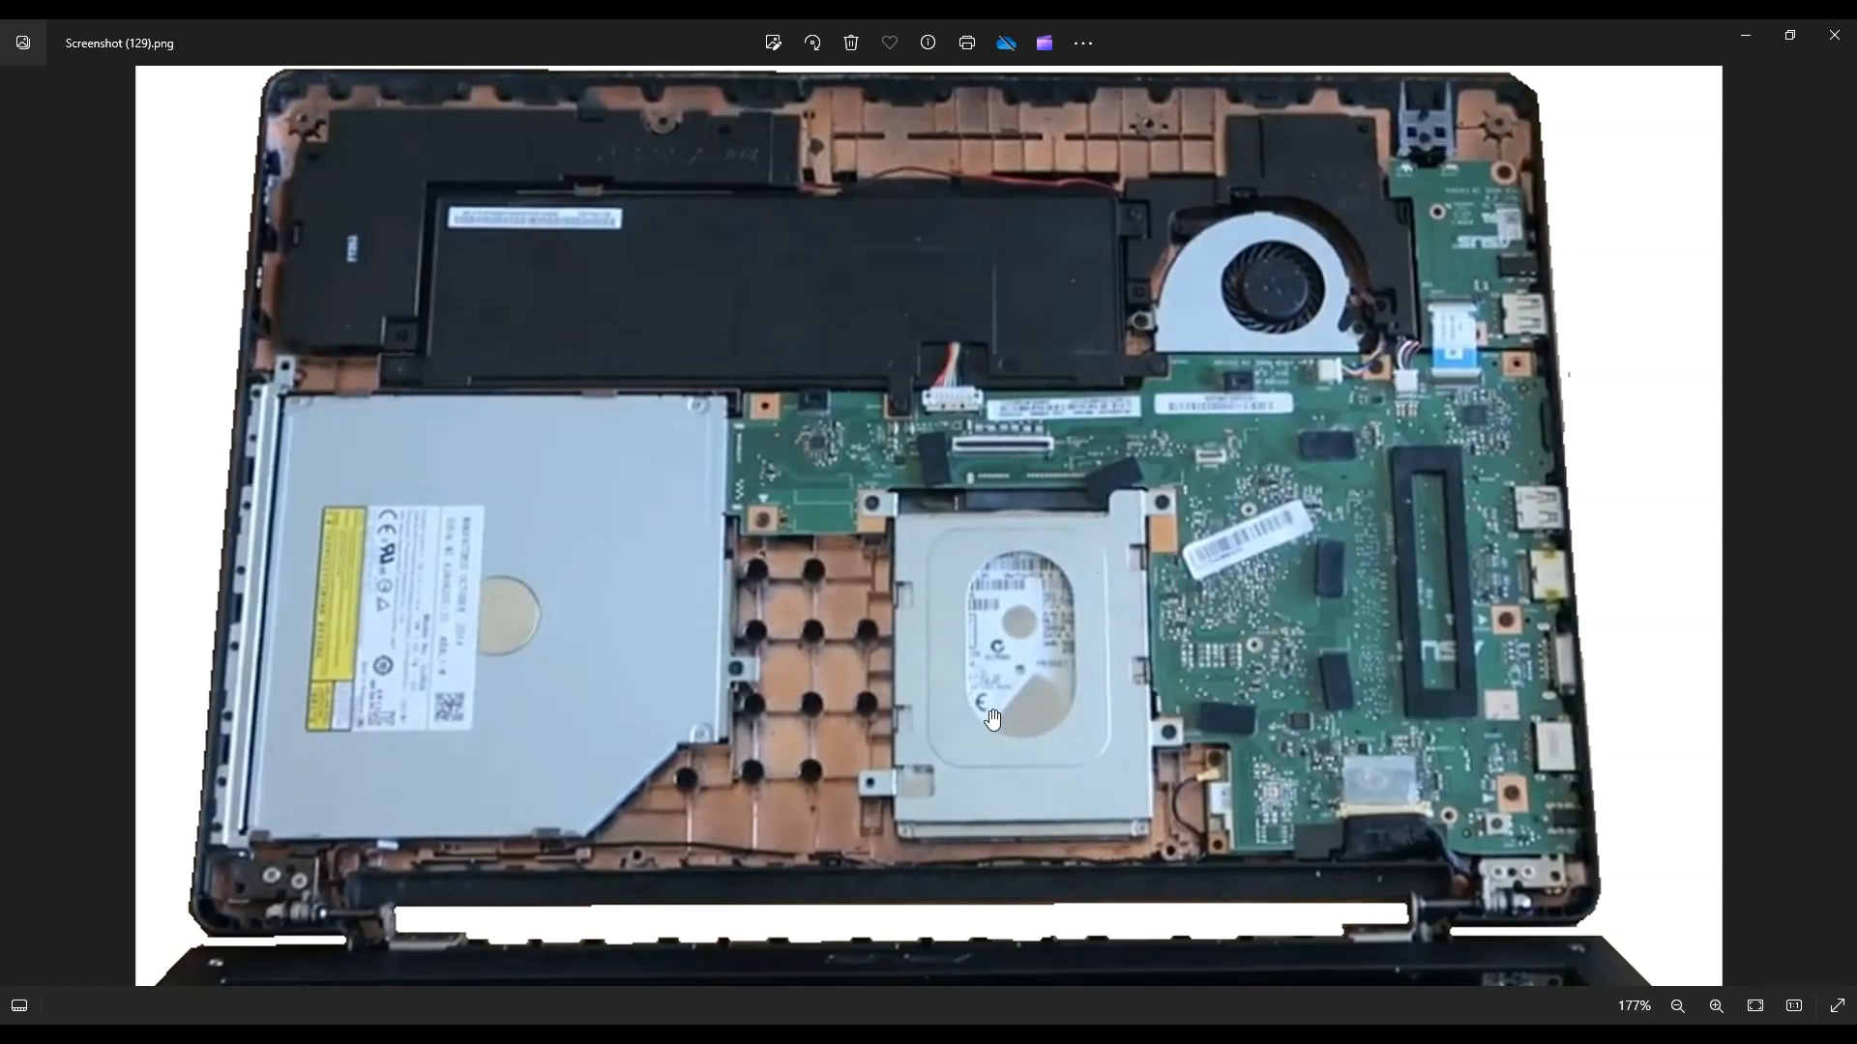
pyautogui.moveTo(1040, 710)
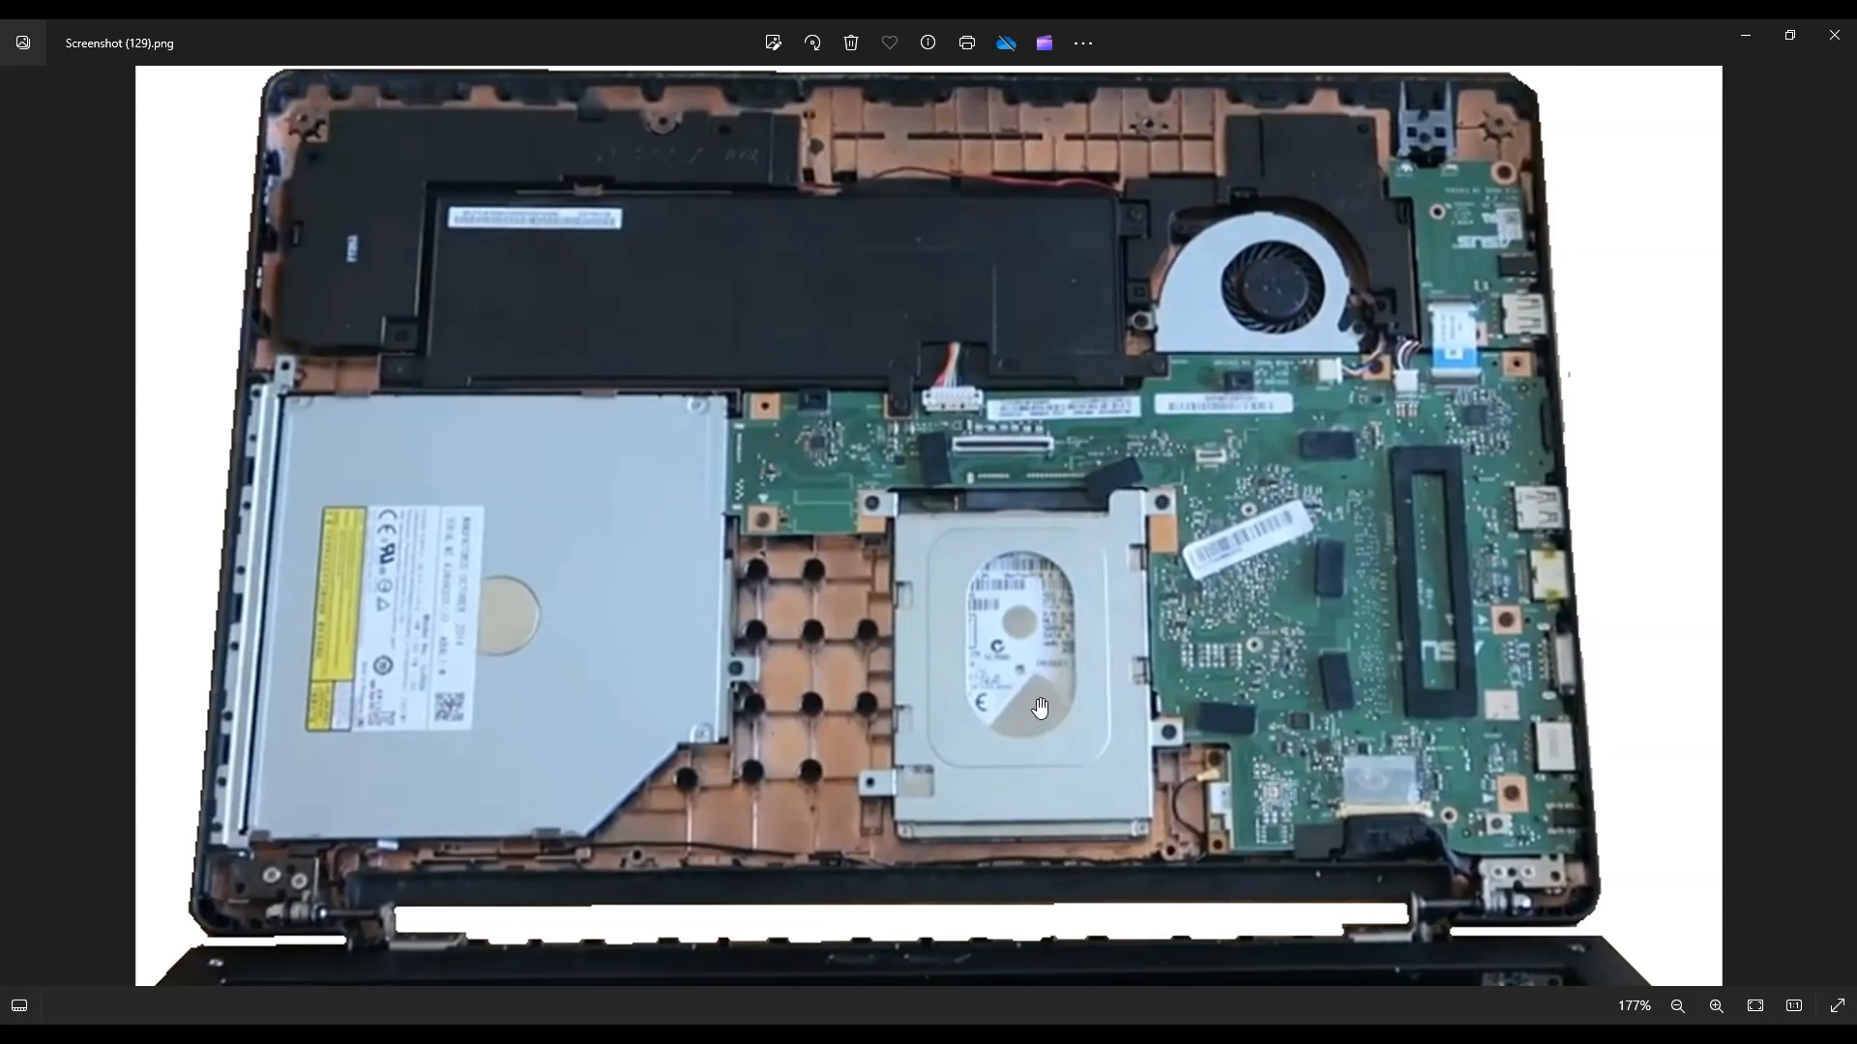
pyautogui.moveTo(1079, 557)
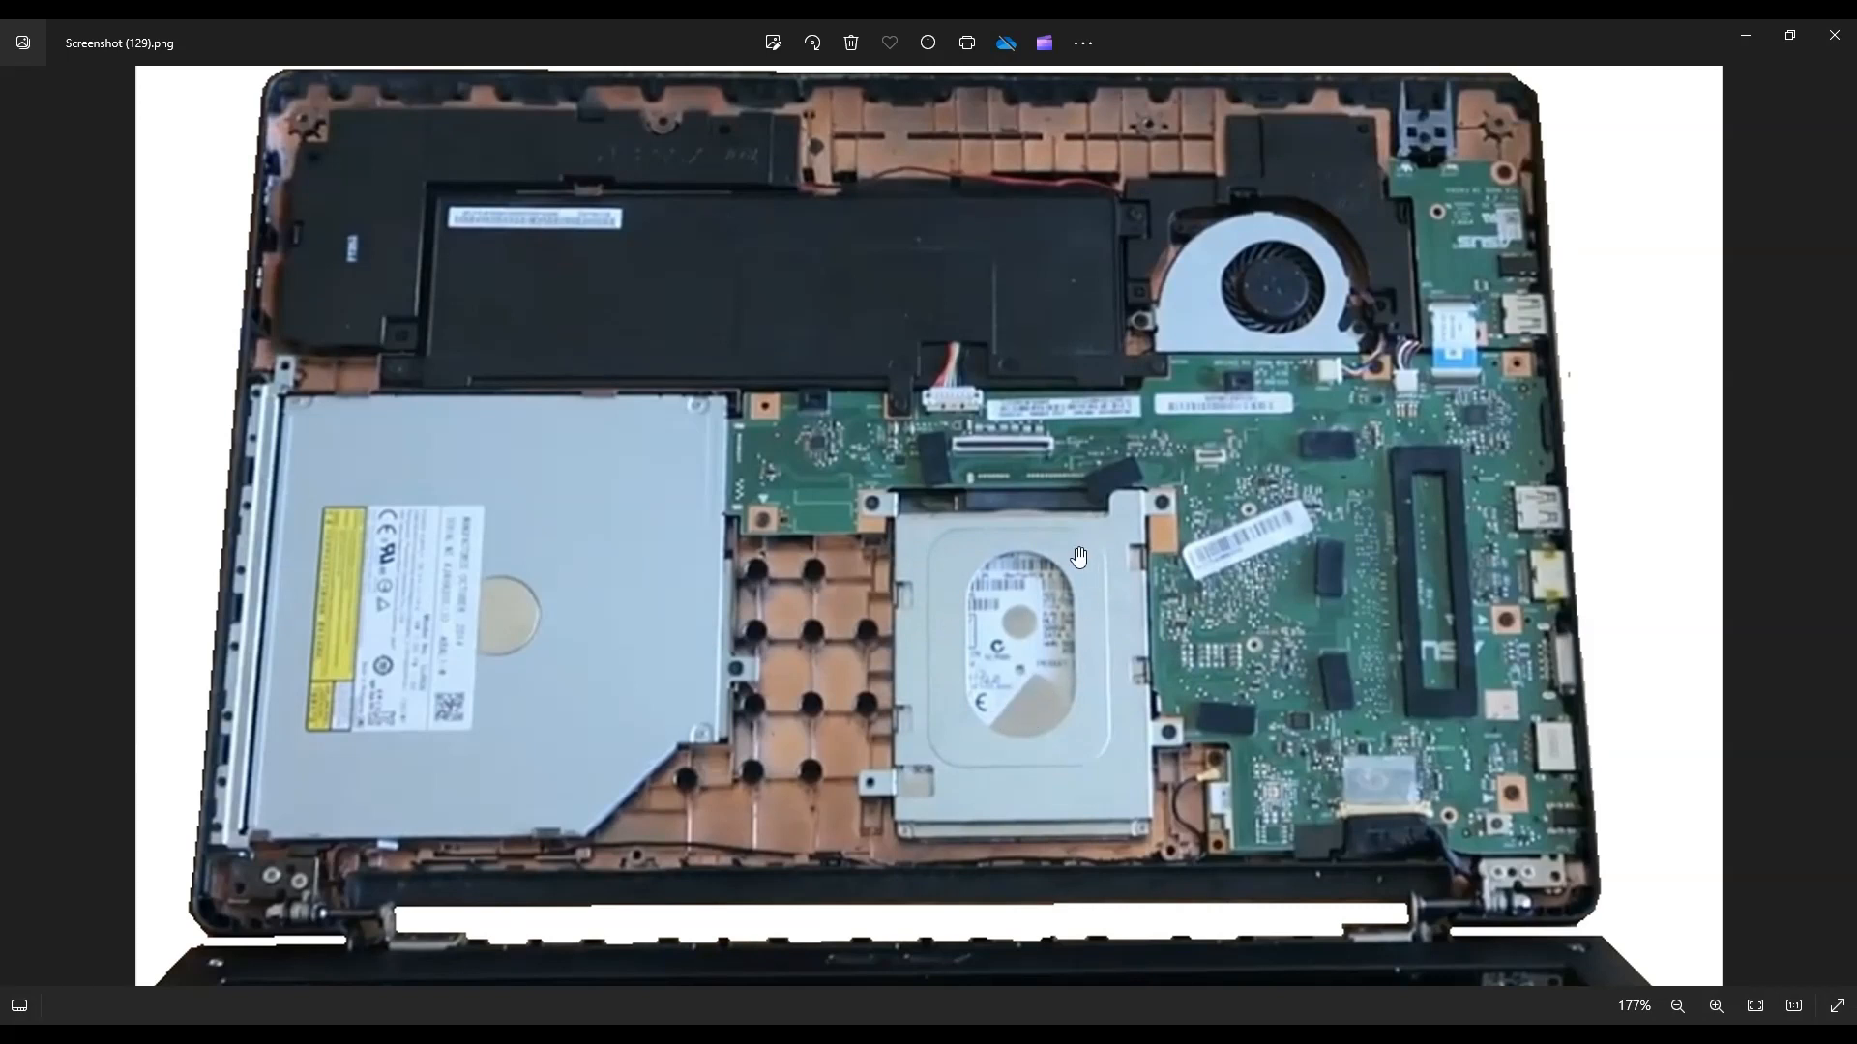
pyautogui.moveTo(956, 677)
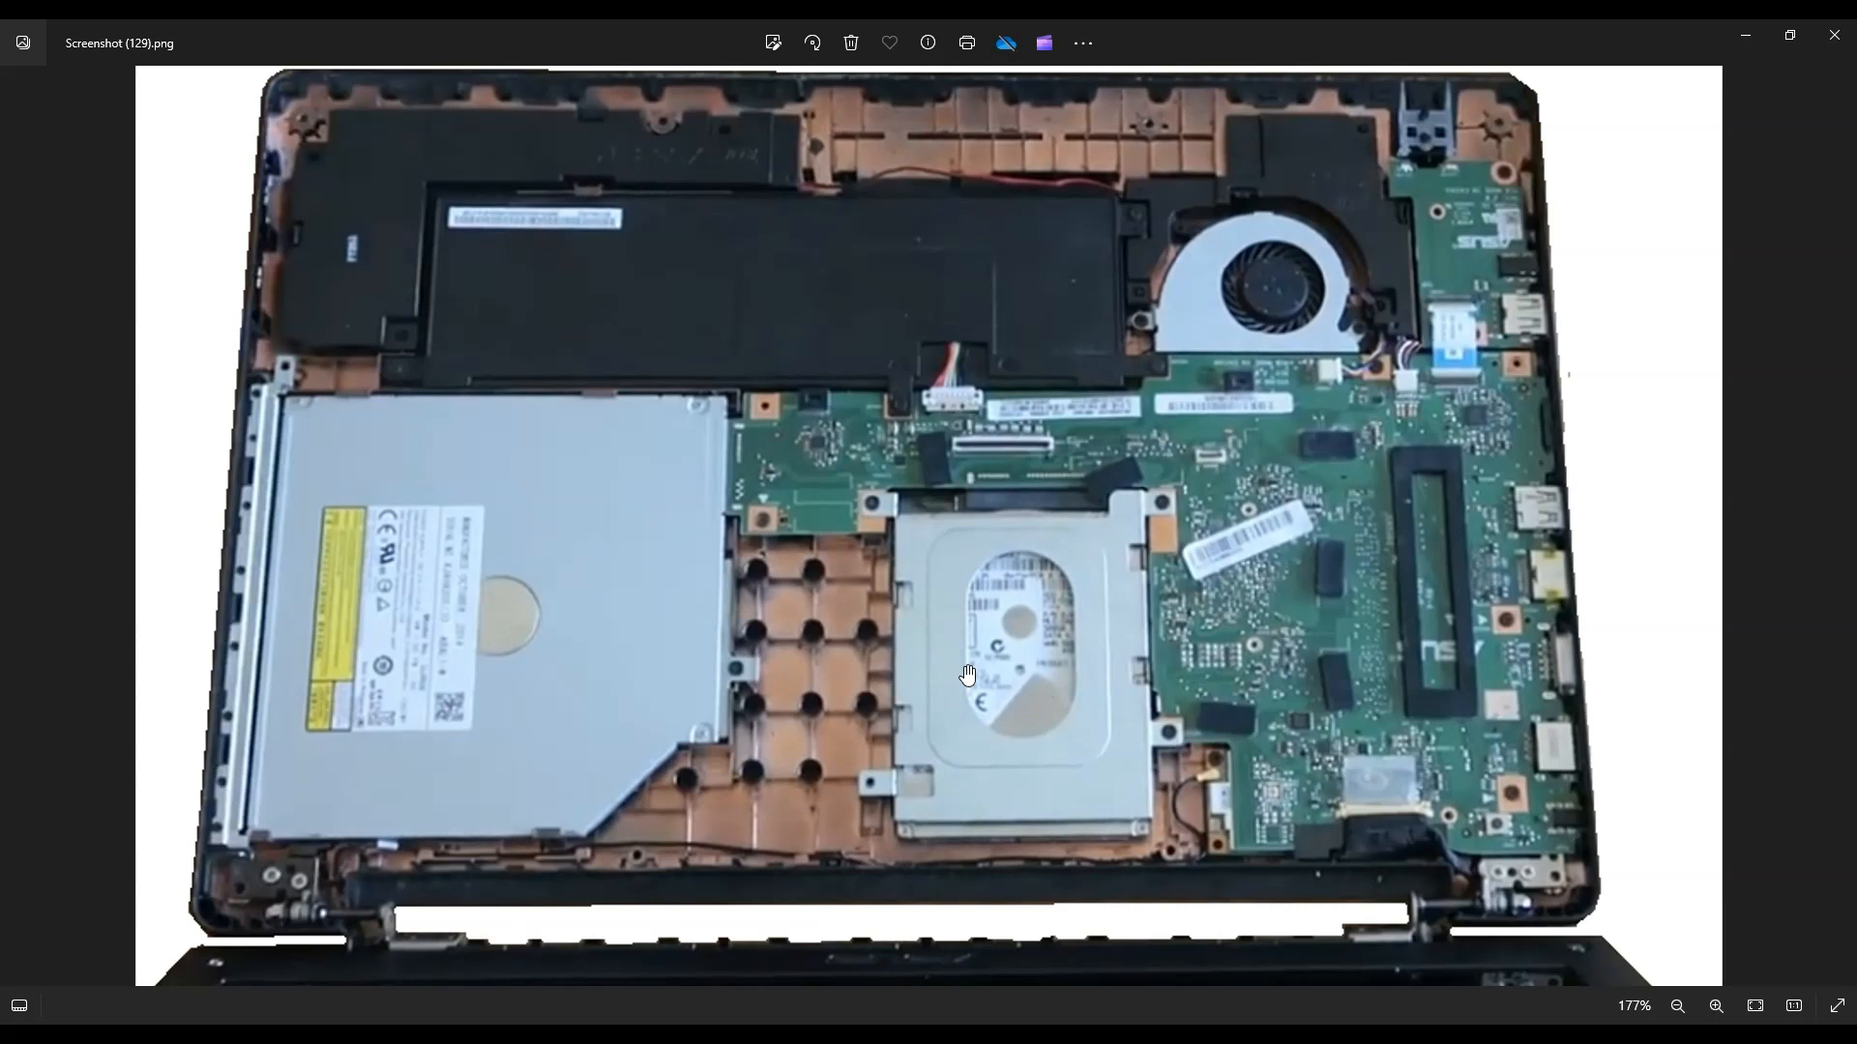
pyautogui.moveTo(444, 681)
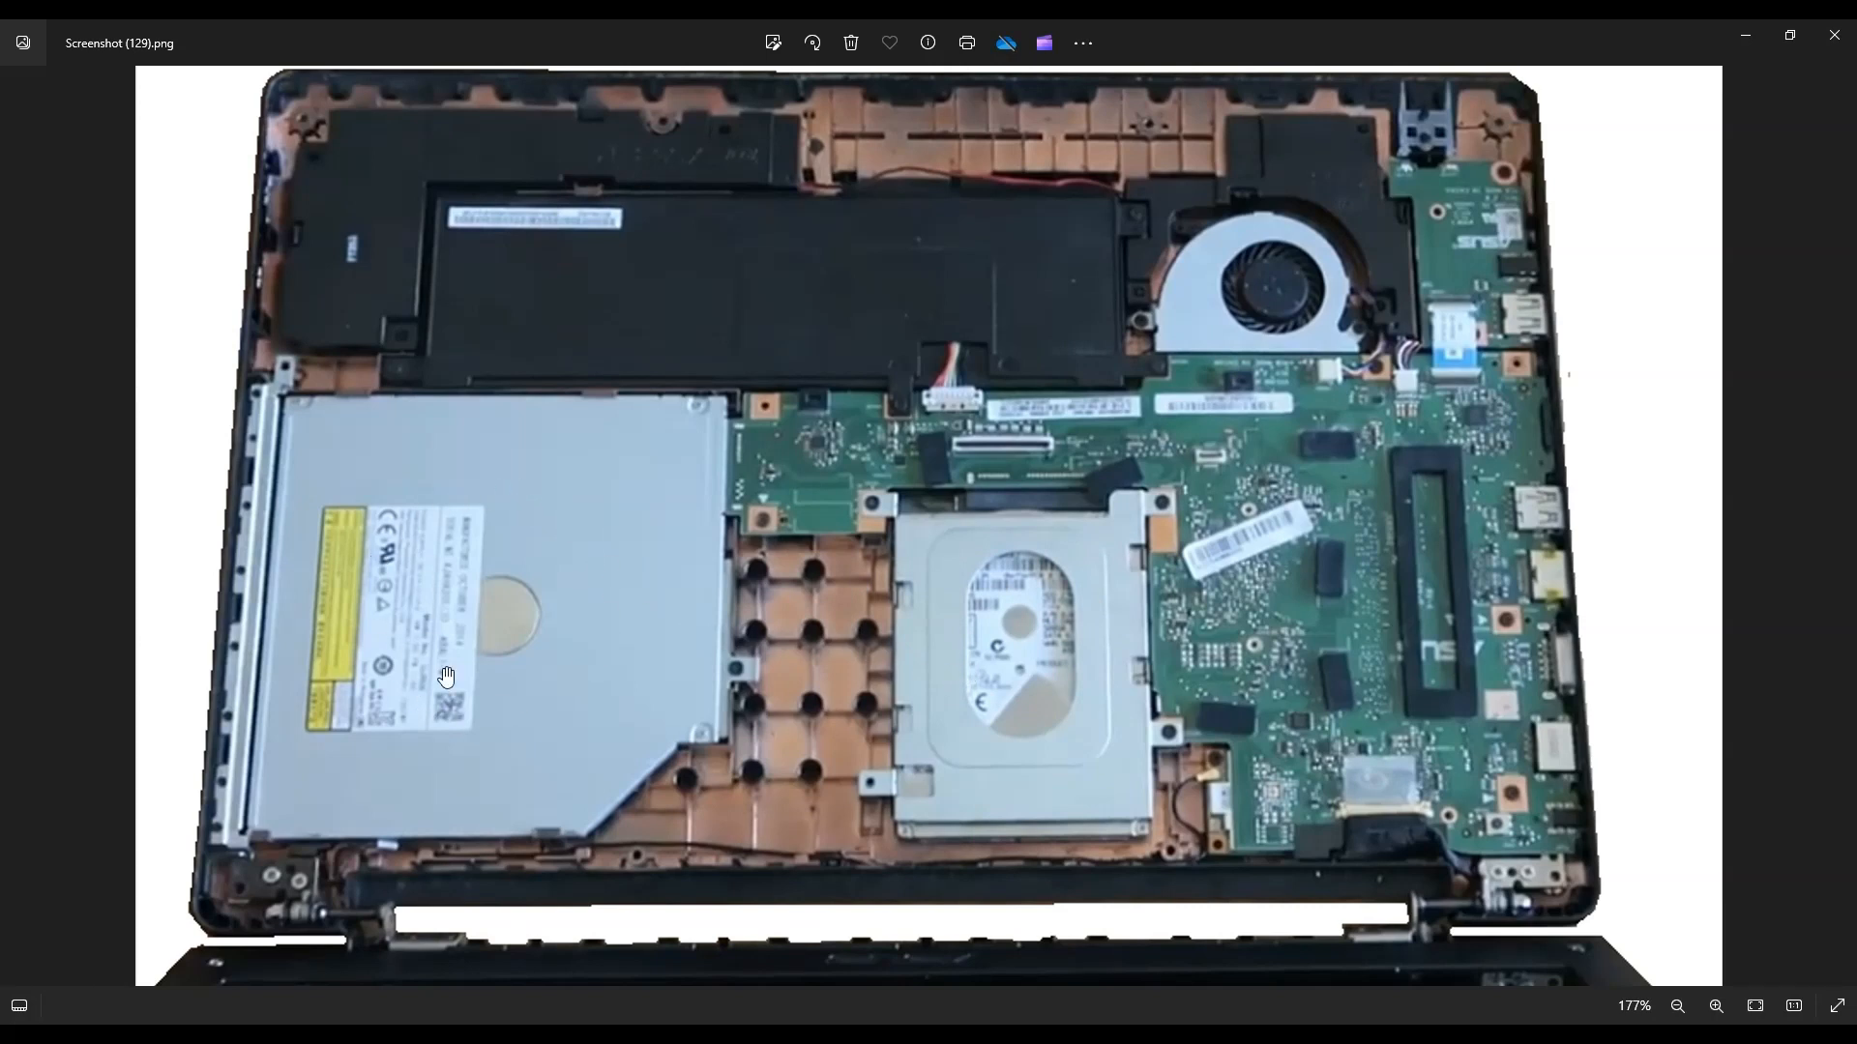
pyautogui.moveTo(482, 576)
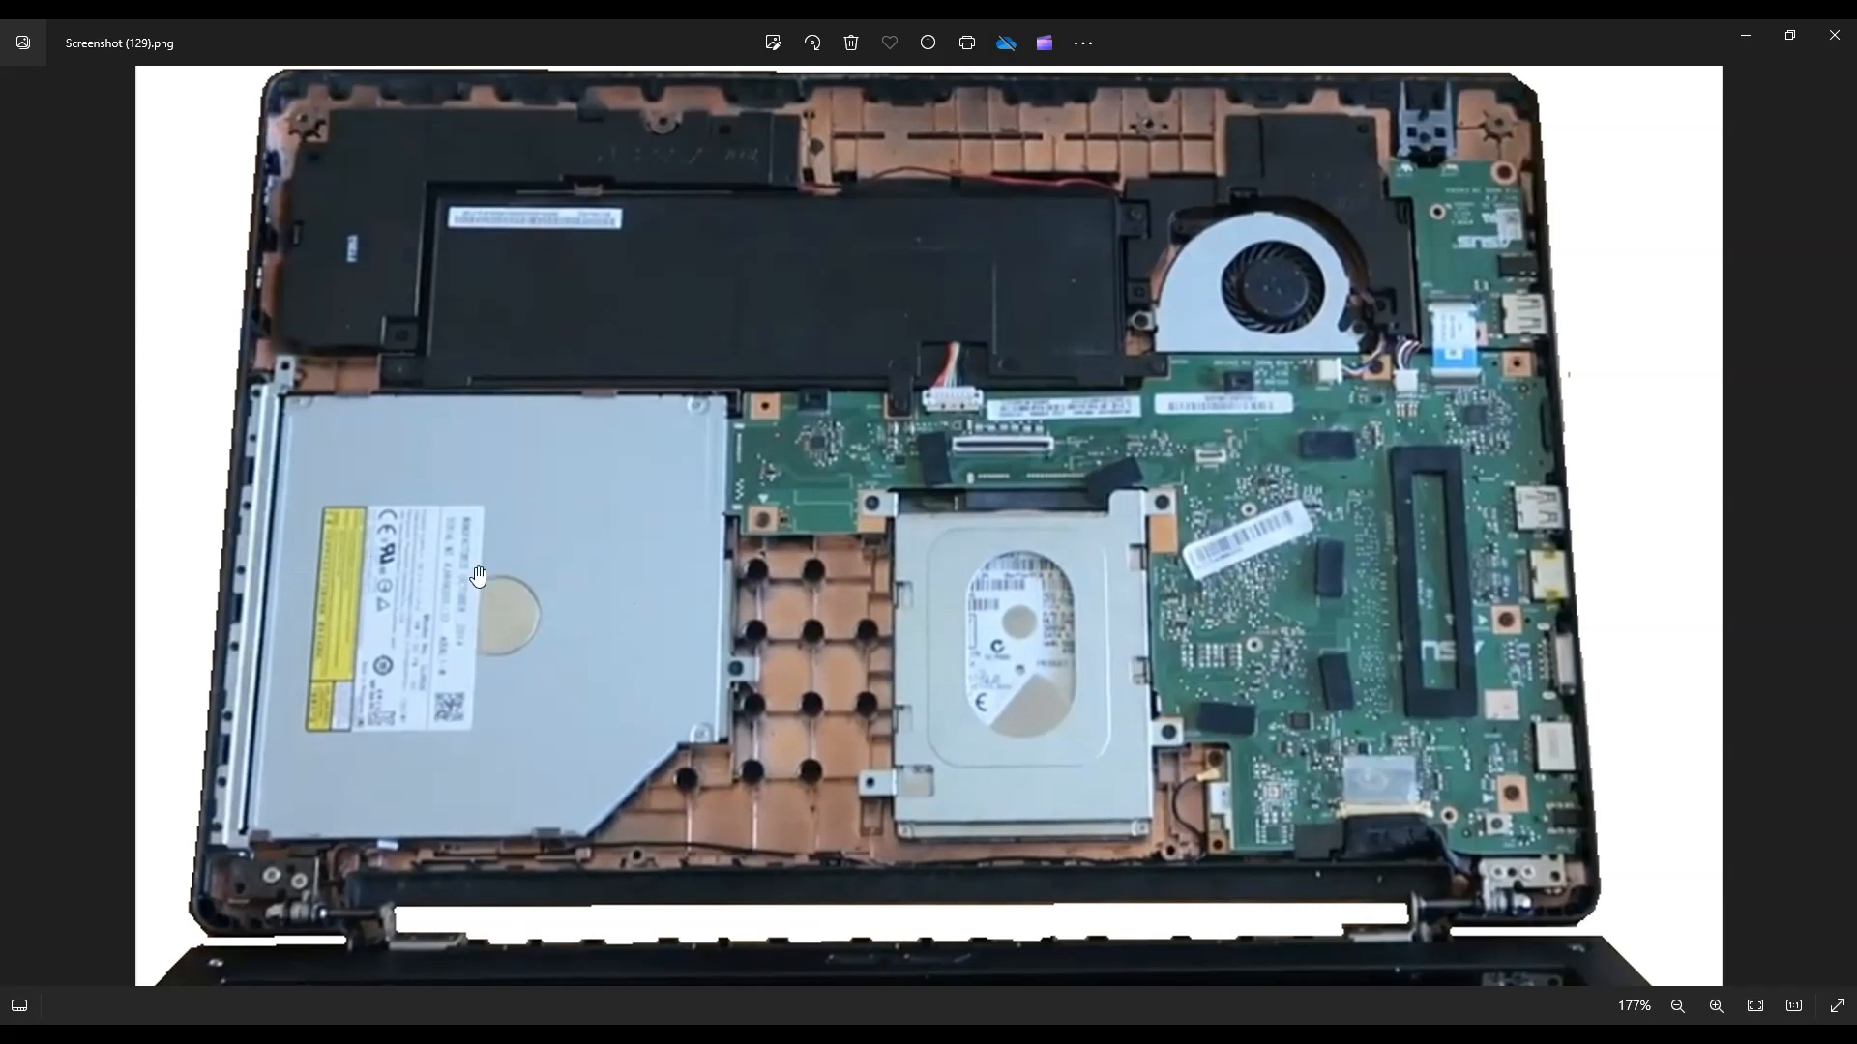
pyautogui.moveTo(736, 511)
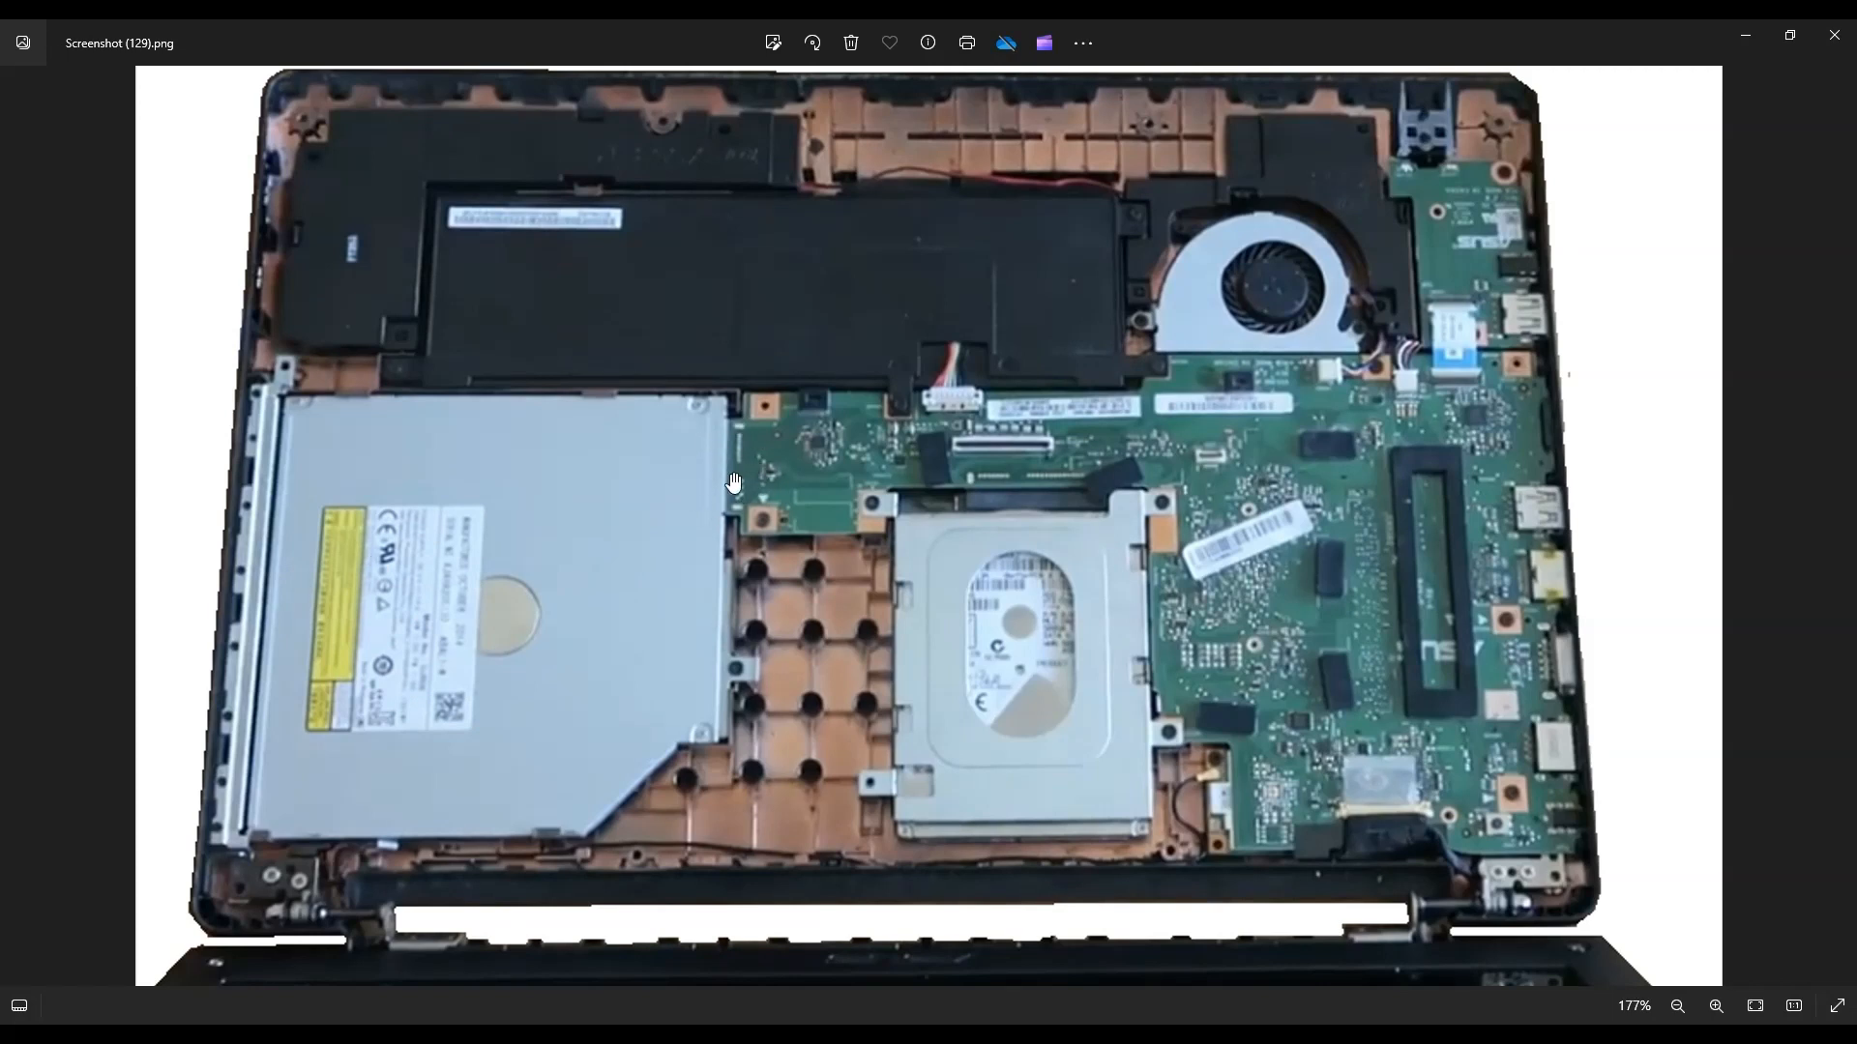
pyautogui.moveTo(669, 151)
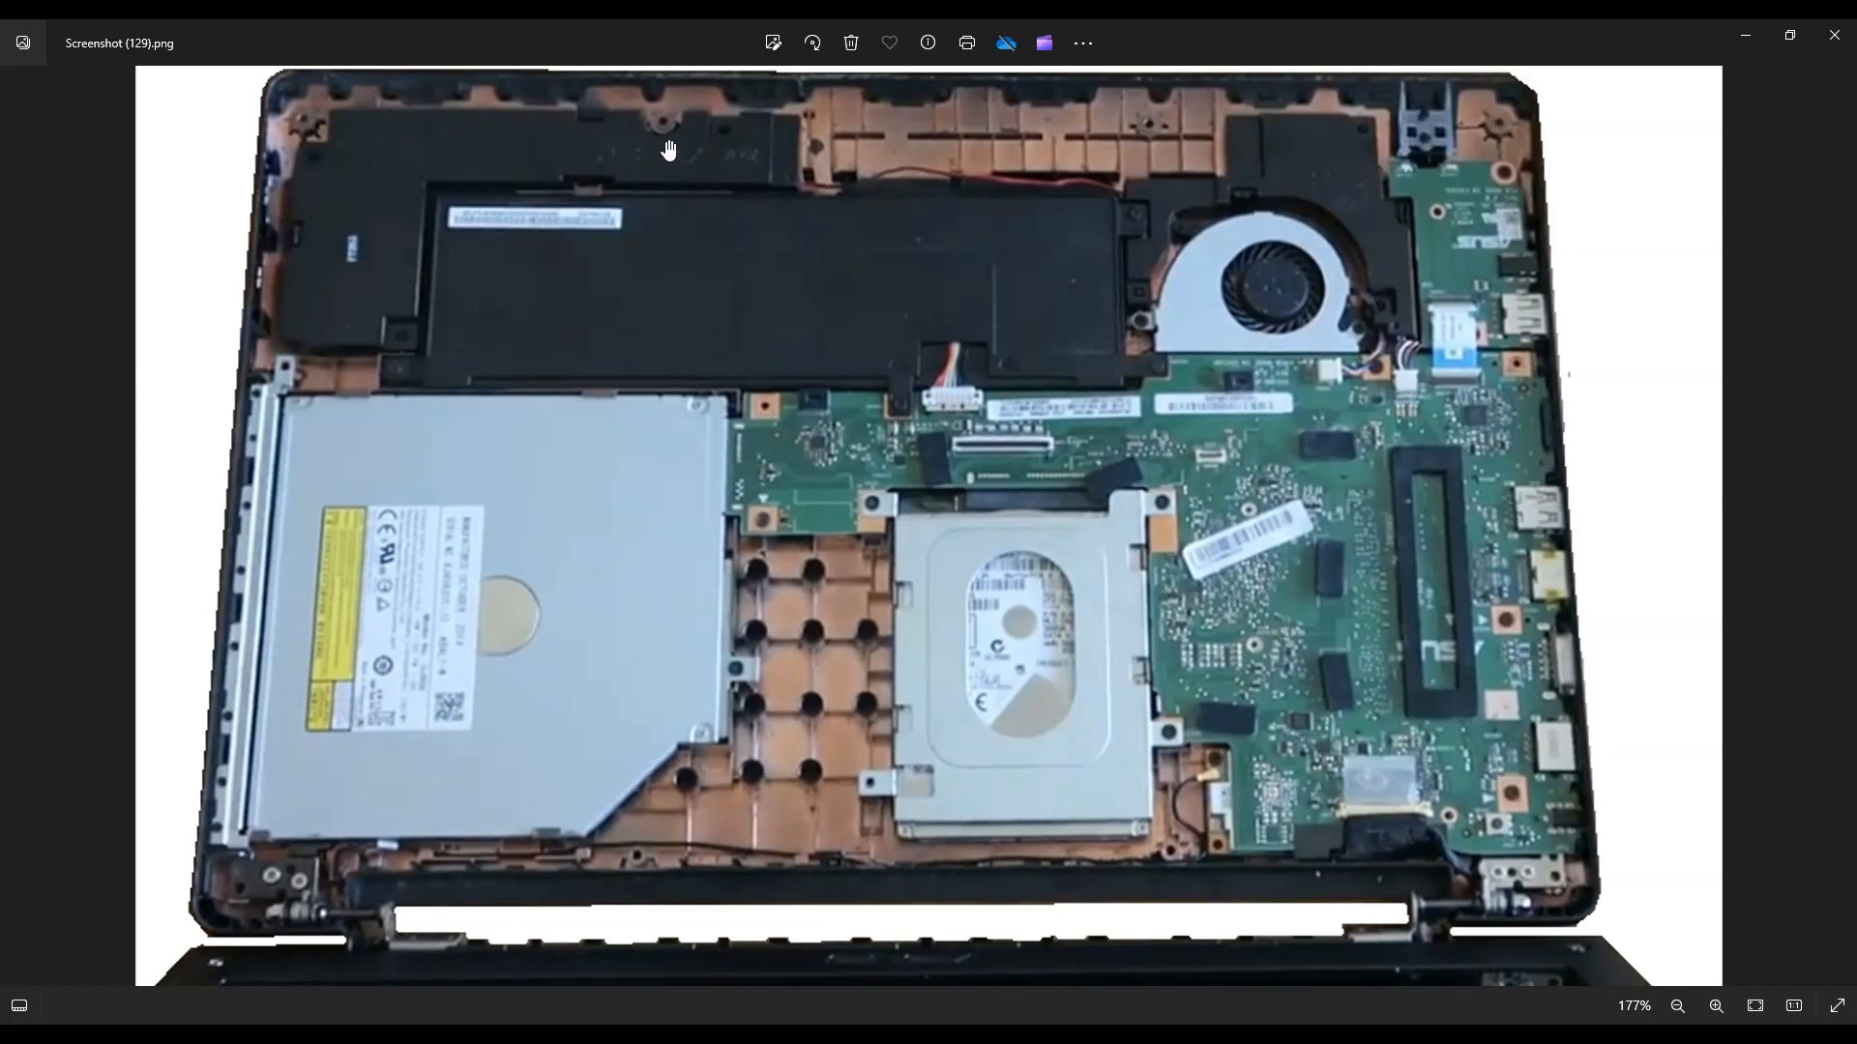
pyautogui.moveTo(851, 186)
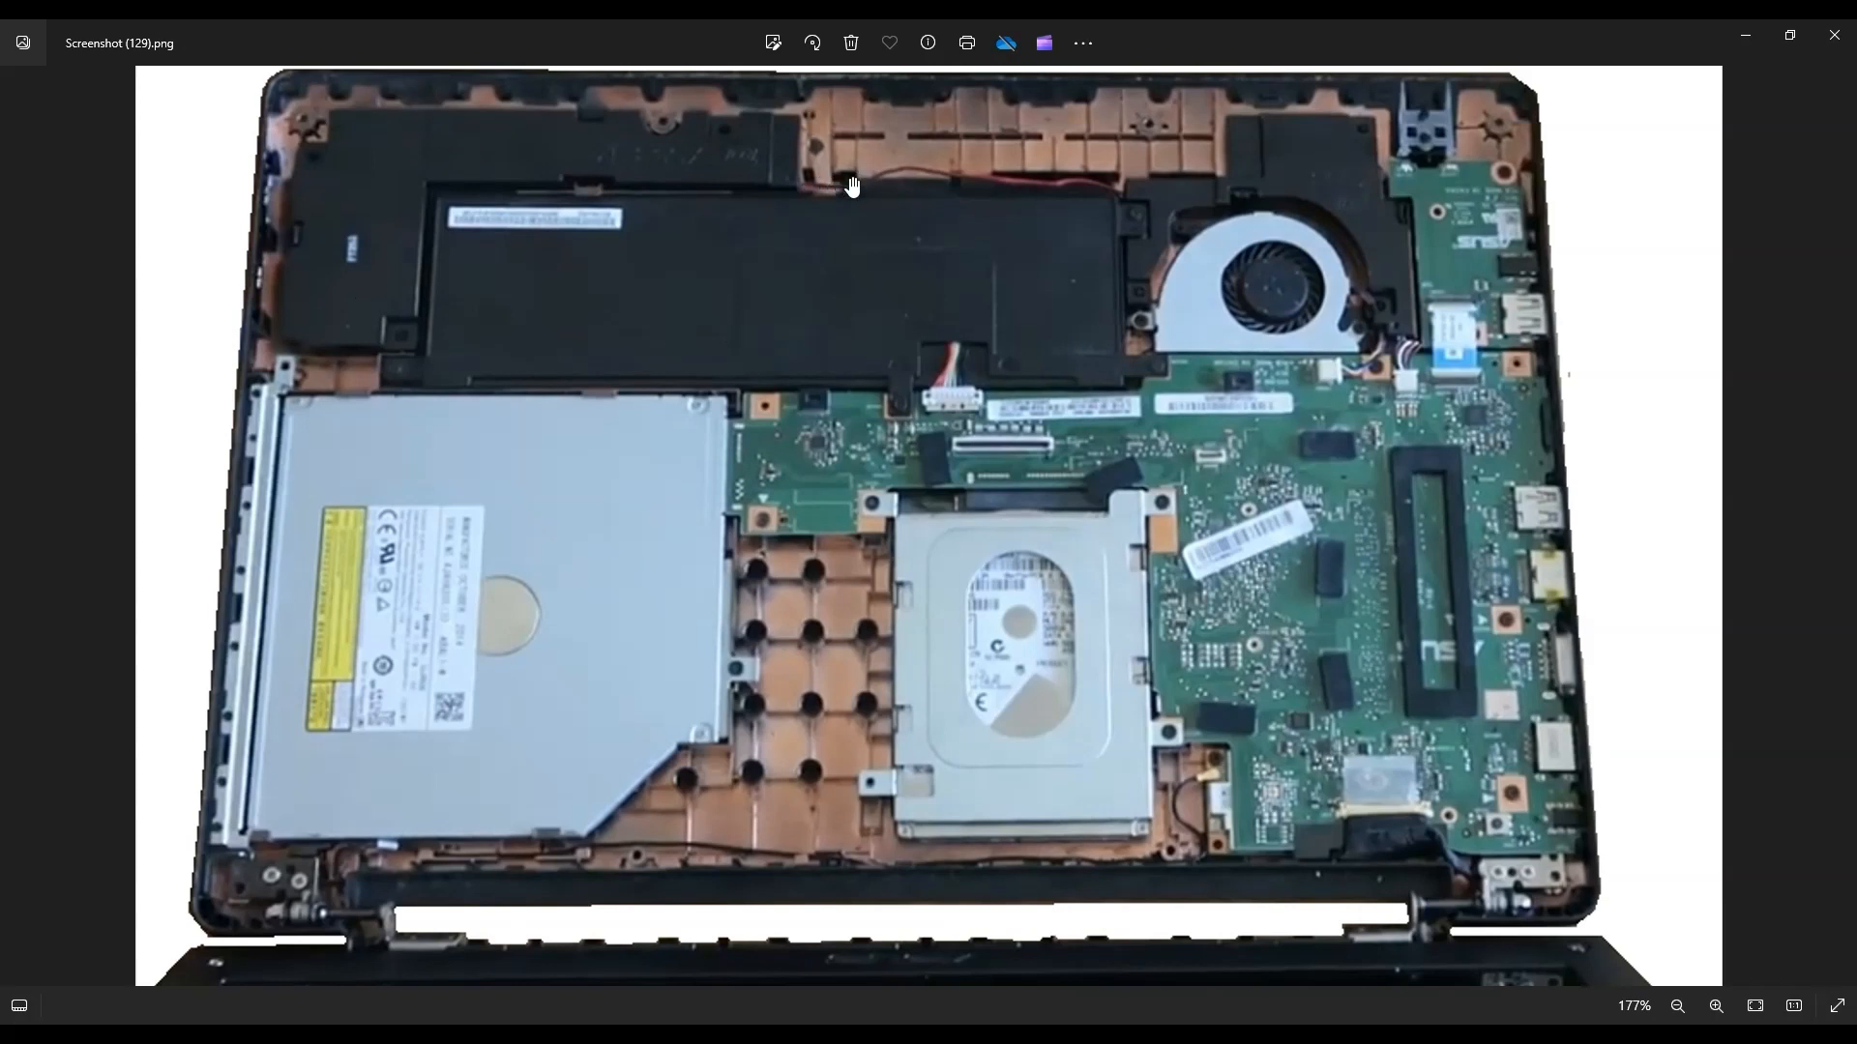
pyautogui.moveTo(1010, 167)
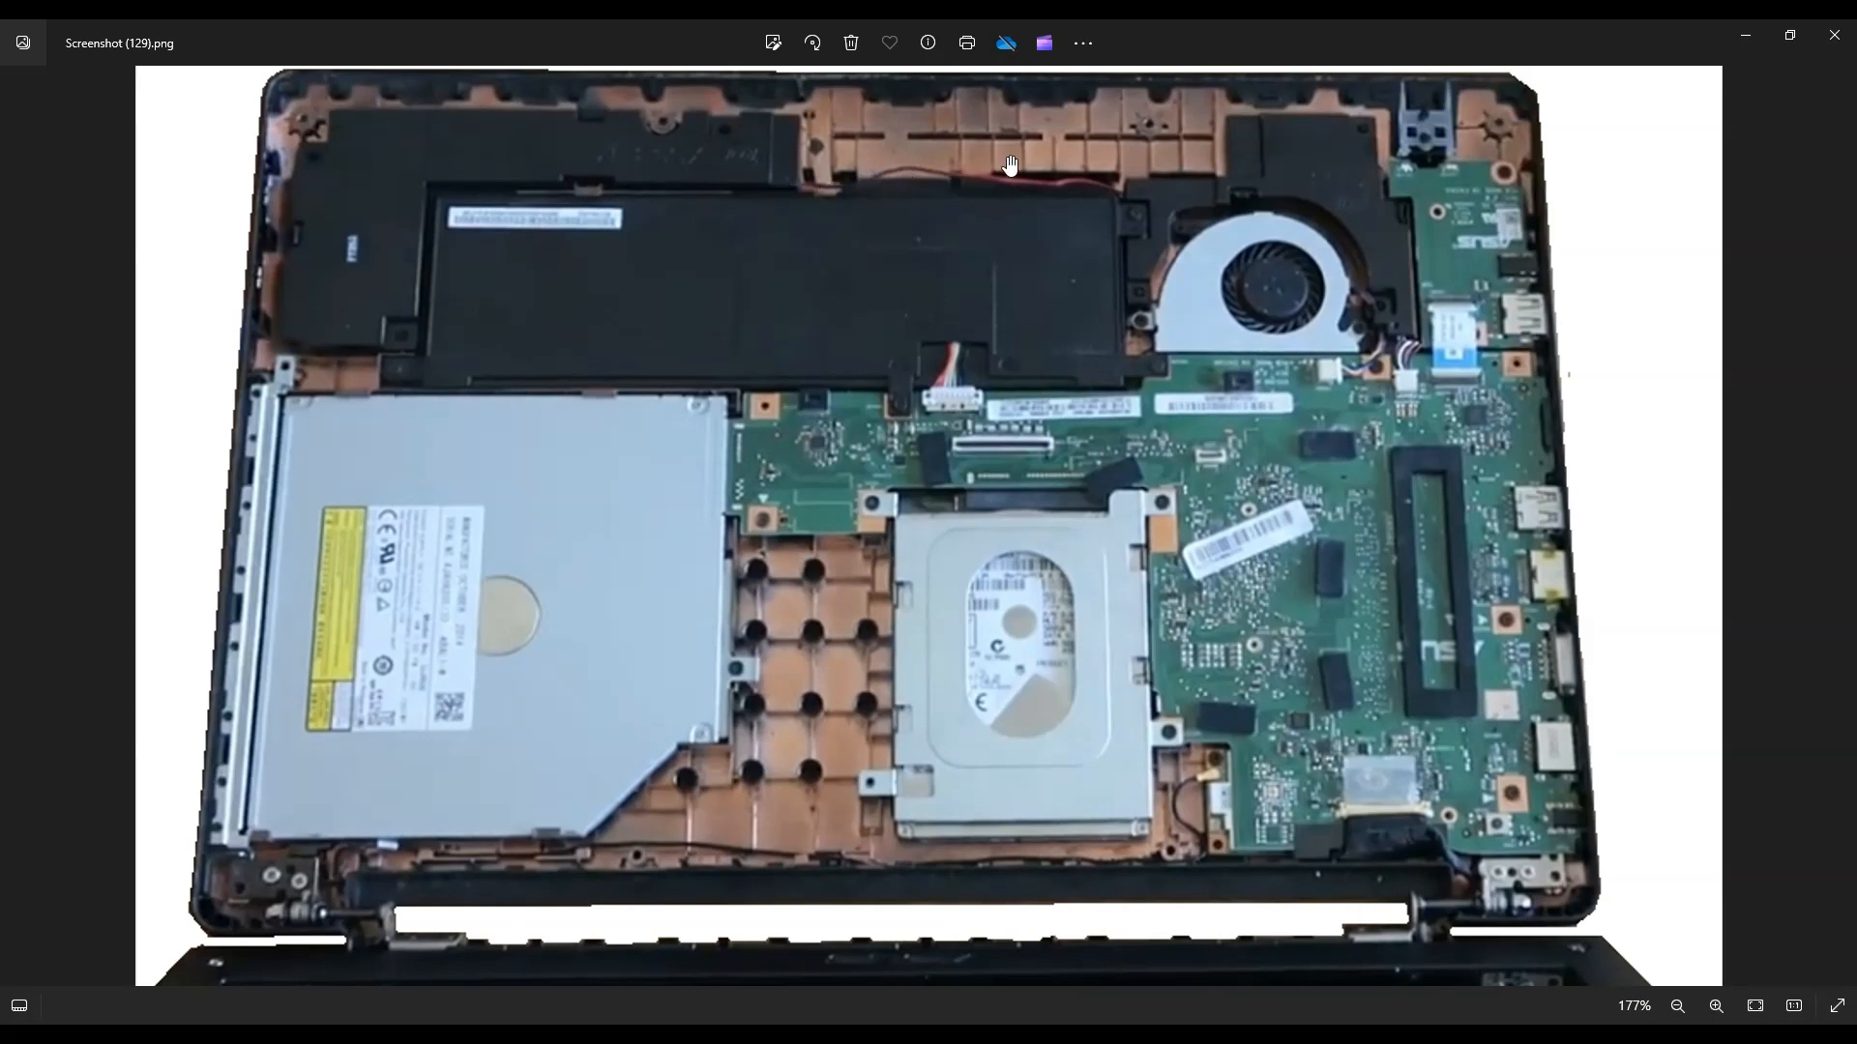
pyautogui.moveTo(1389, 246)
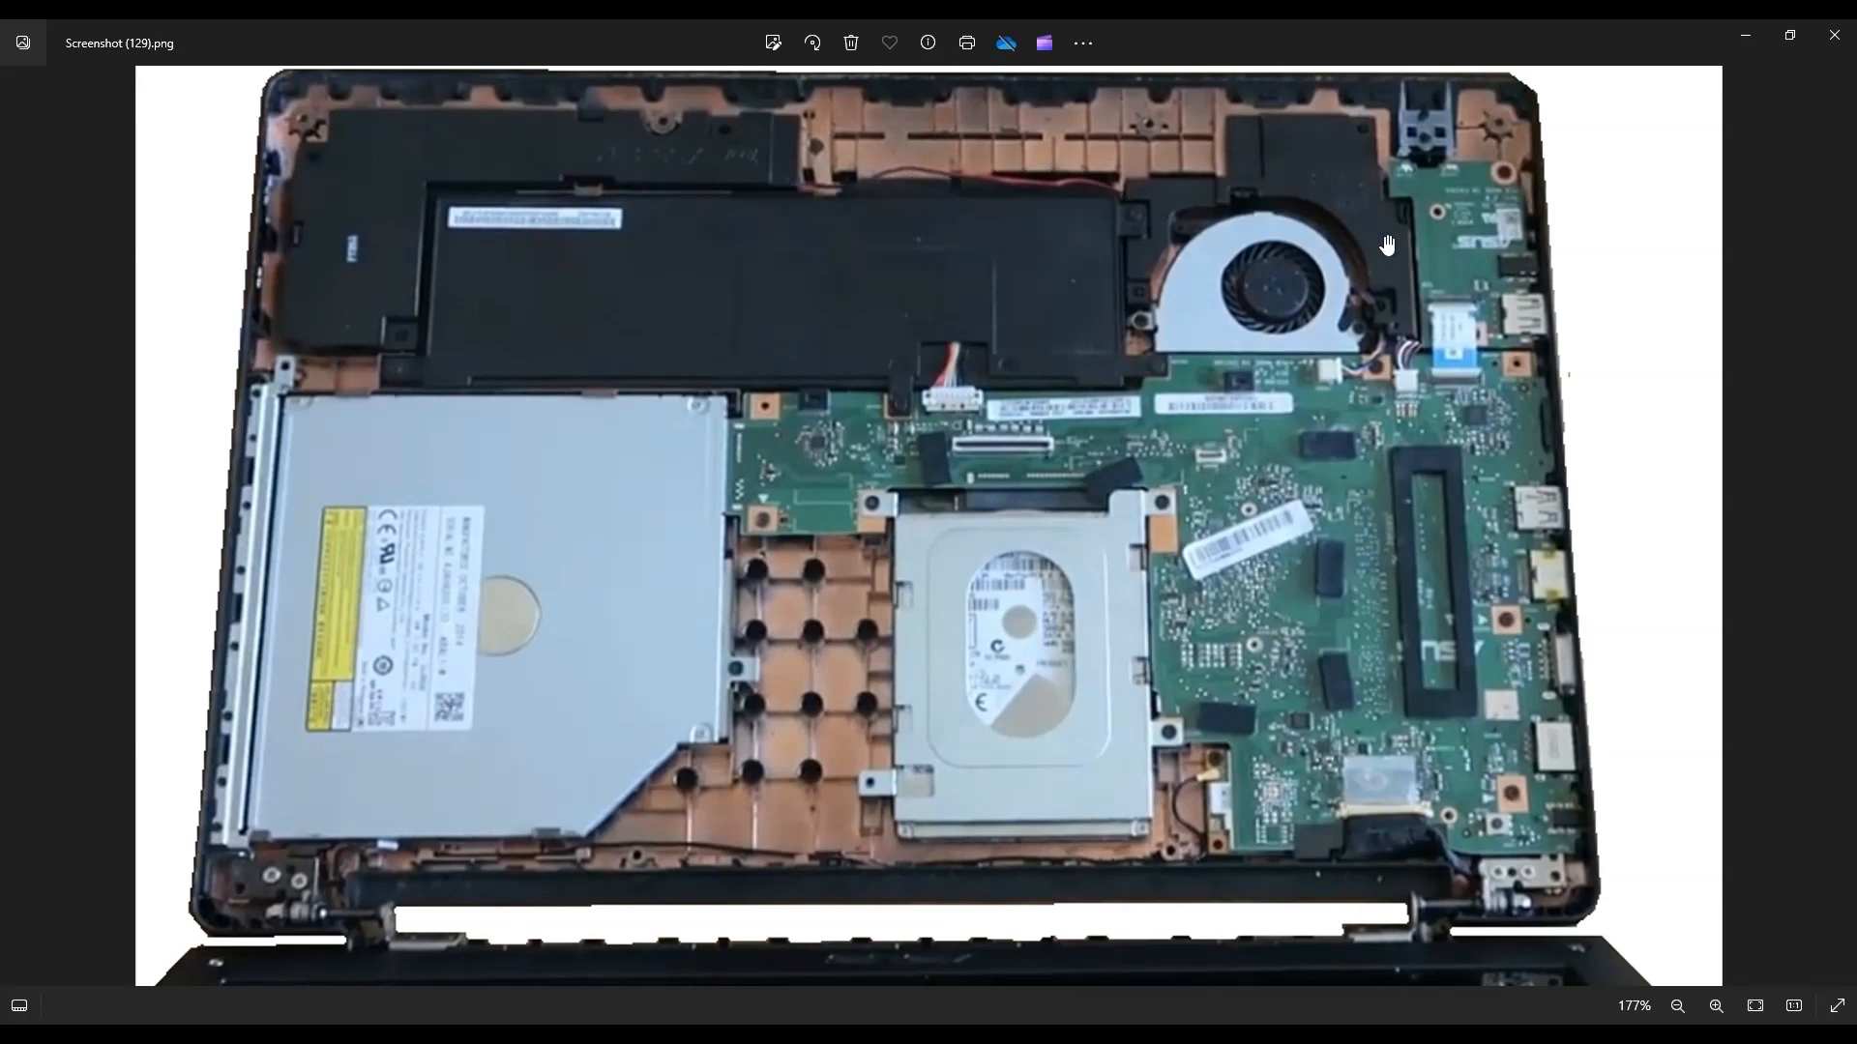
pyautogui.moveTo(1392, 300)
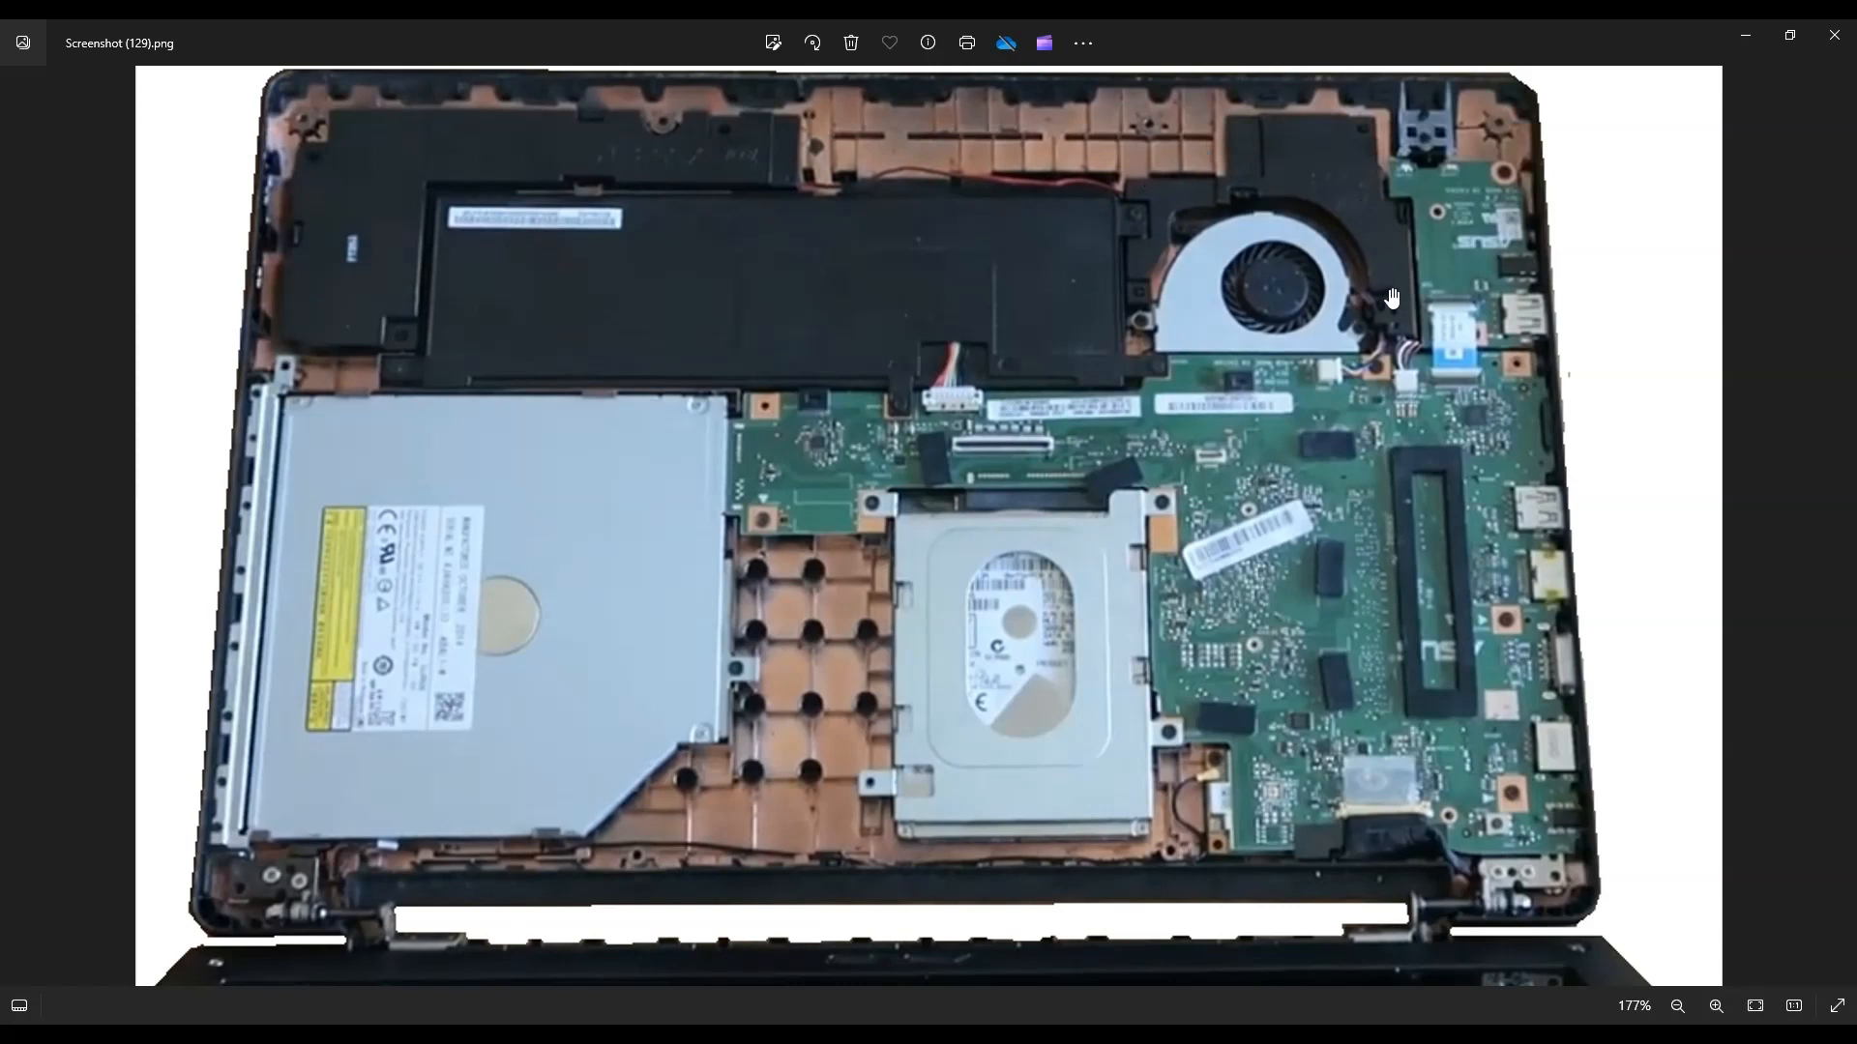
pyautogui.moveTo(1416, 342)
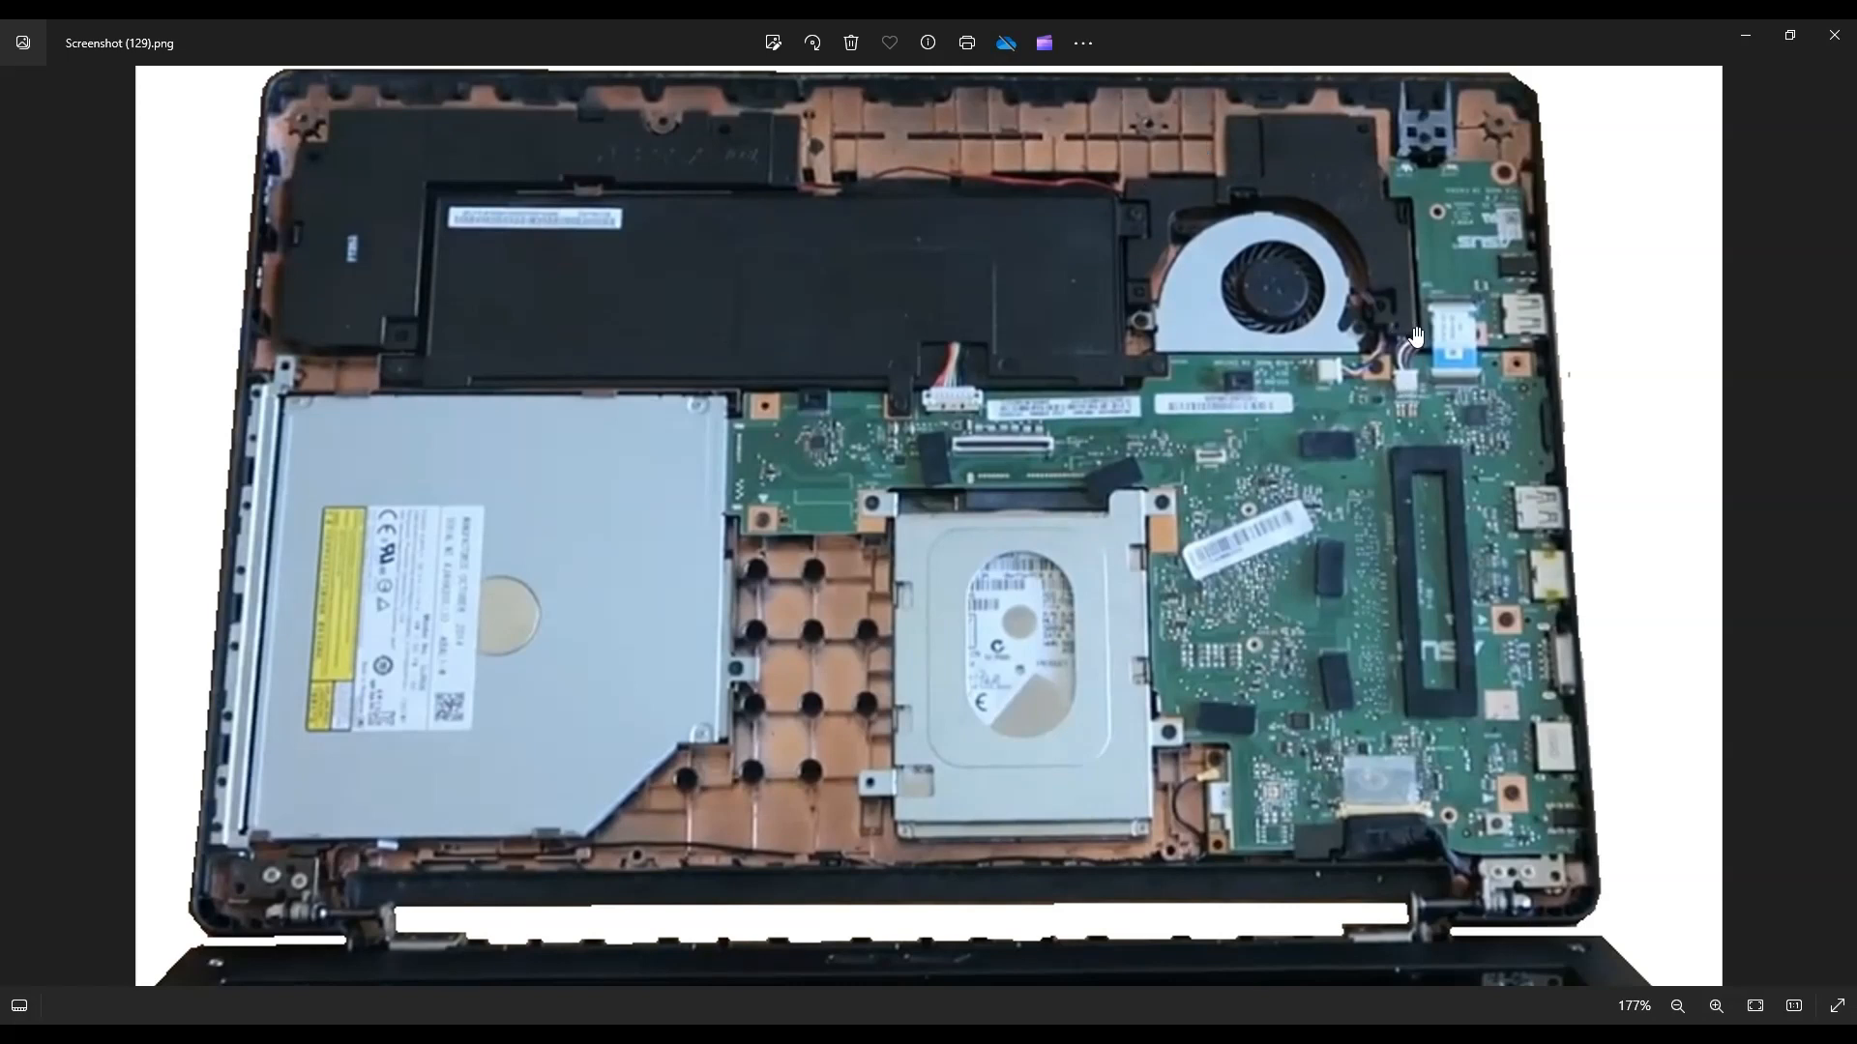
pyautogui.moveTo(1265, 333)
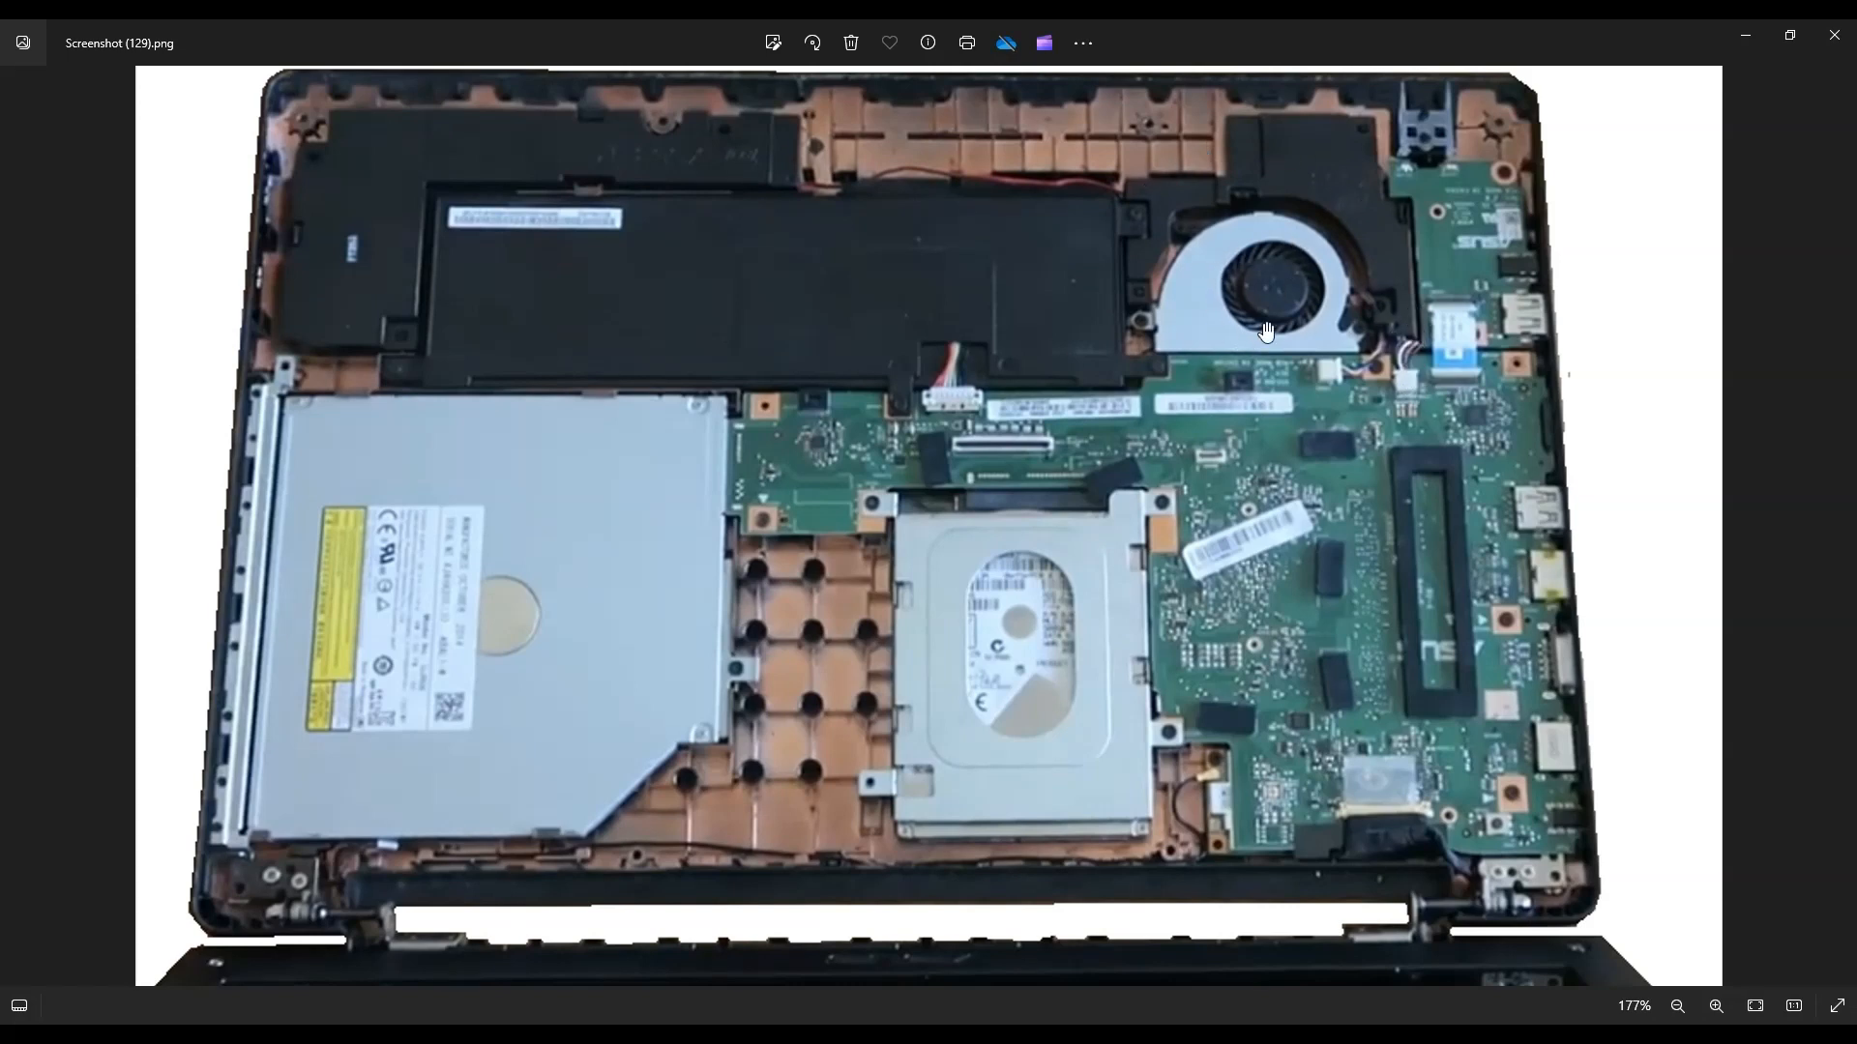
pyautogui.moveTo(1404, 391)
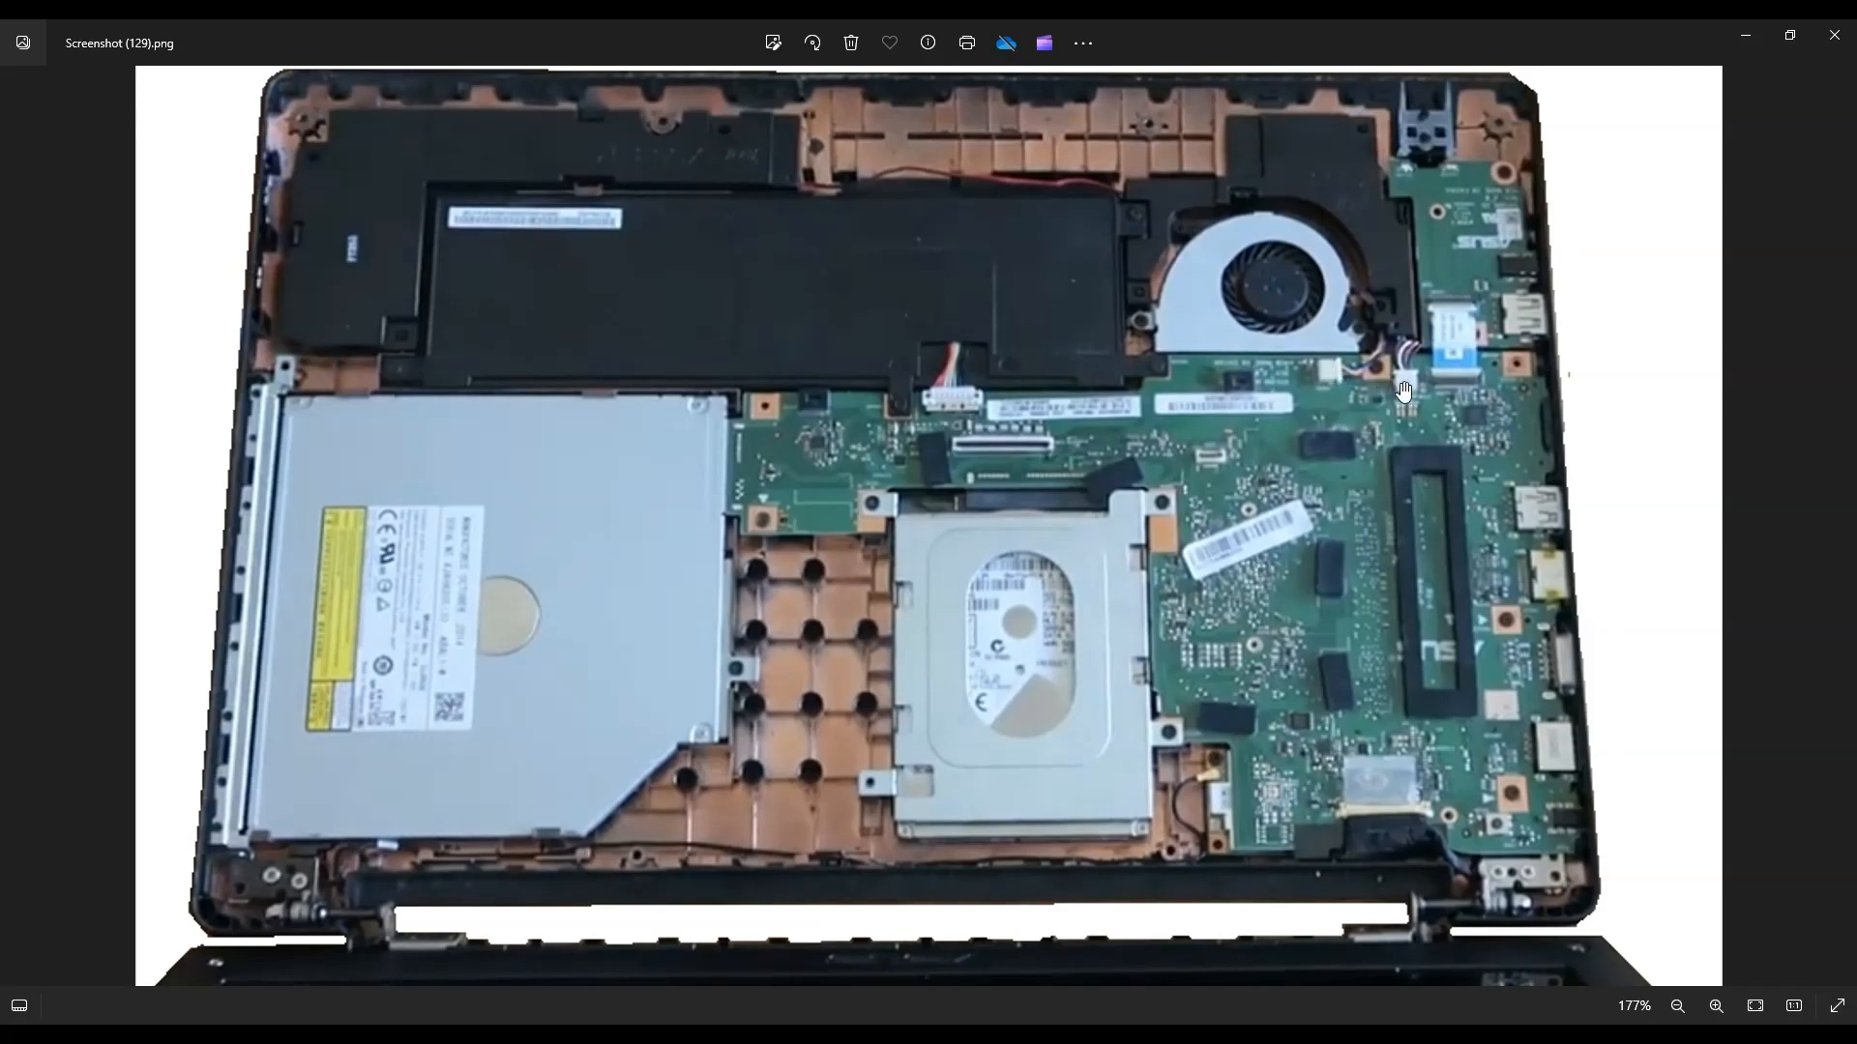
pyautogui.moveTo(1393, 383)
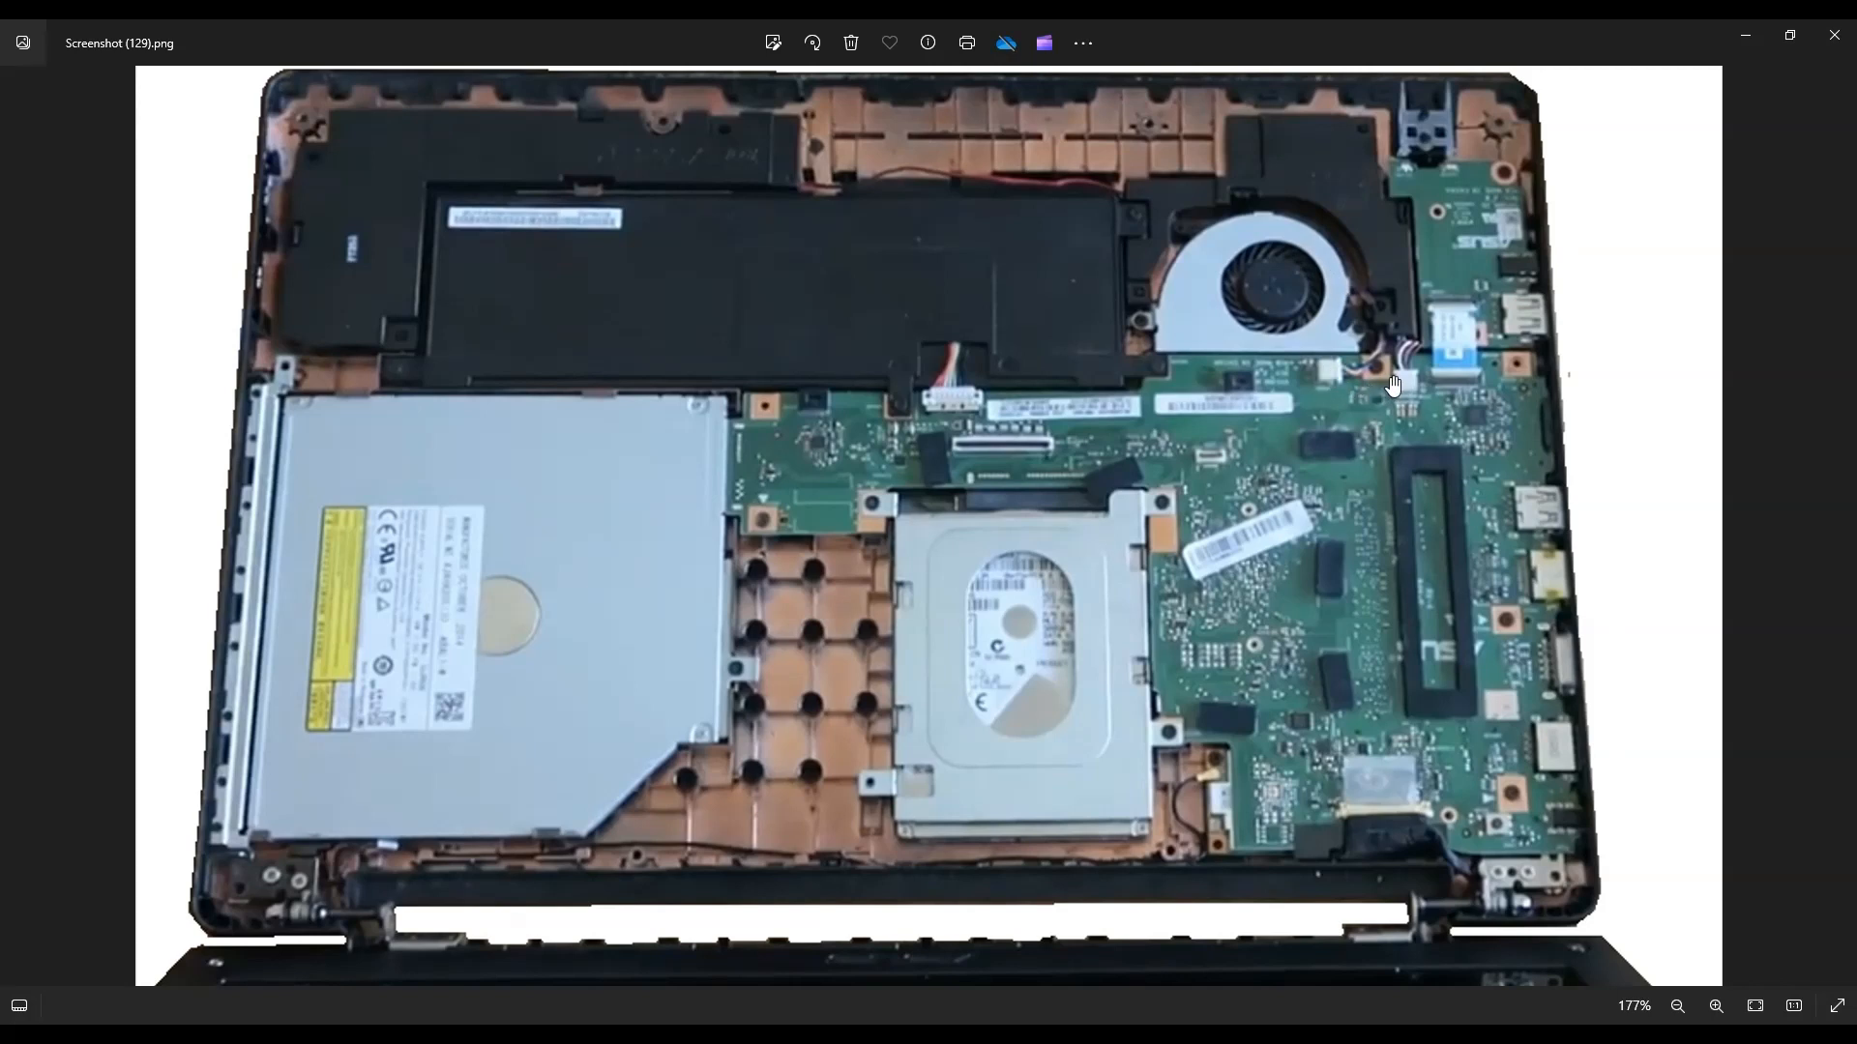
pyautogui.moveTo(1330, 402)
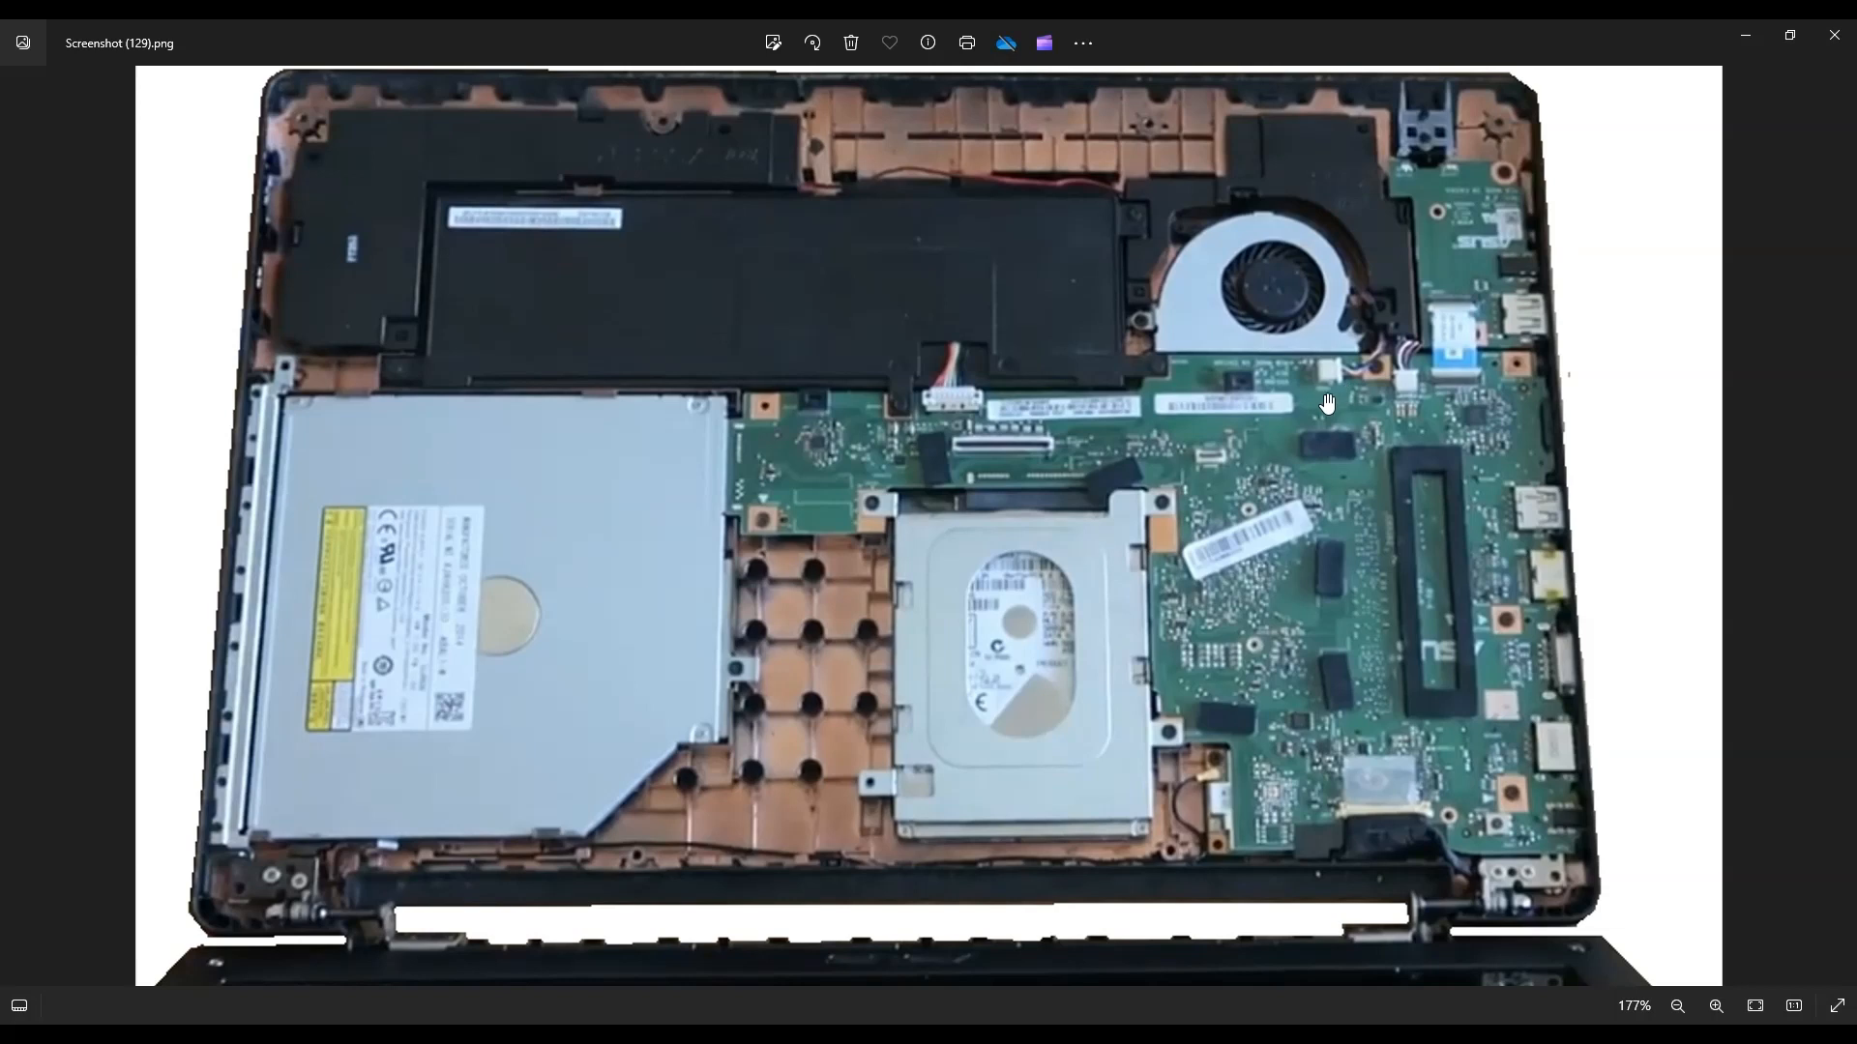
pyautogui.moveTo(1323, 385)
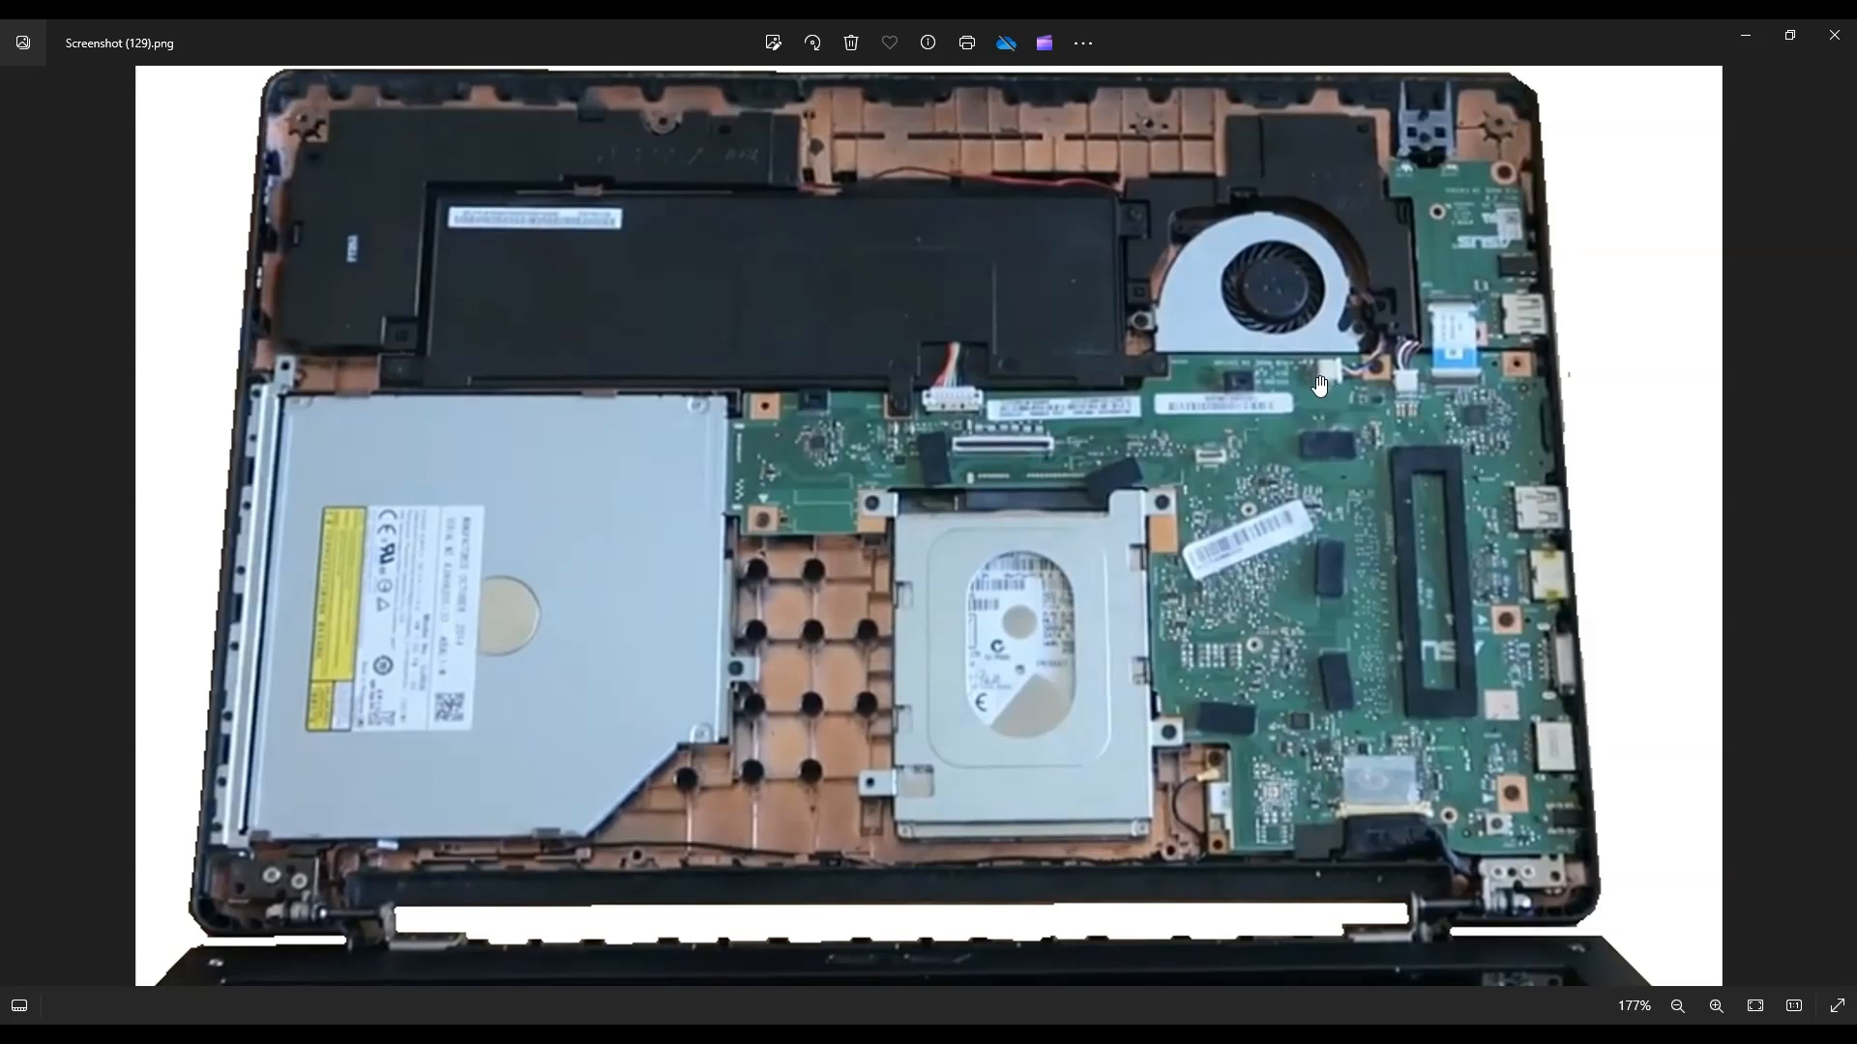
pyautogui.moveTo(1365, 332)
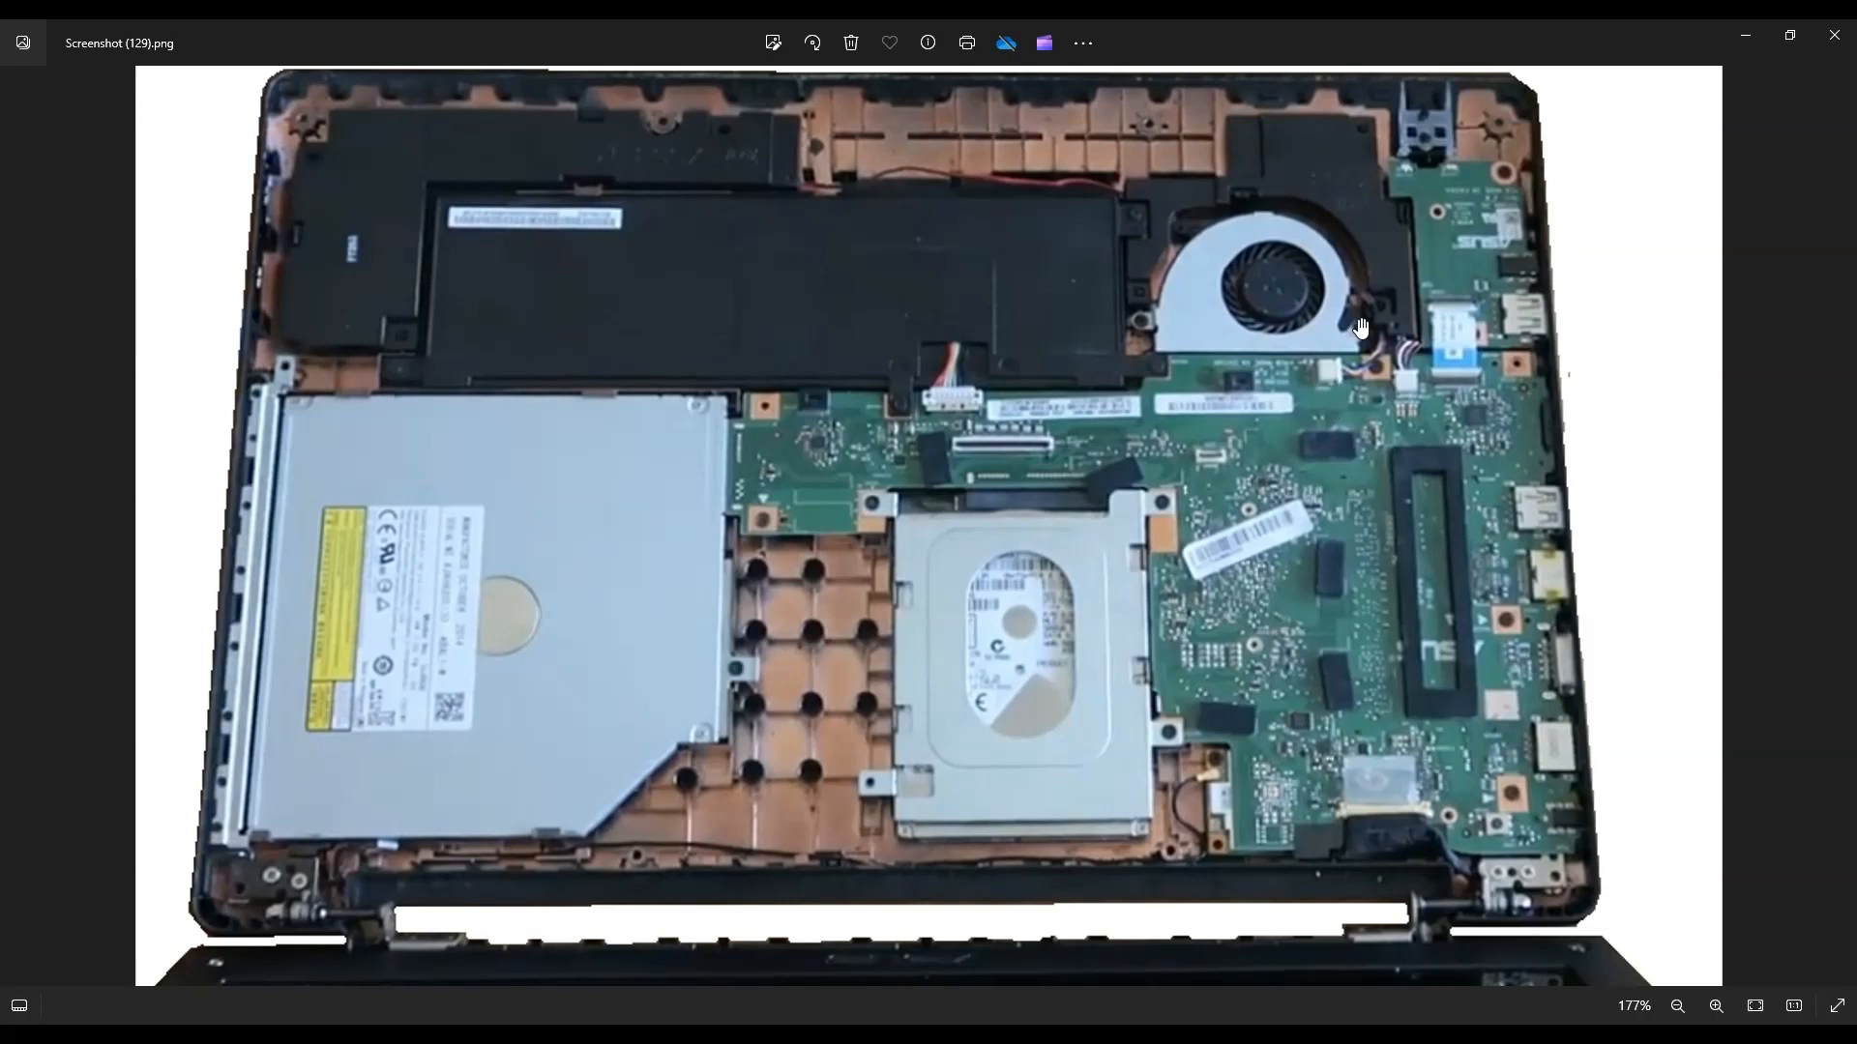
pyautogui.moveTo(1334, 348)
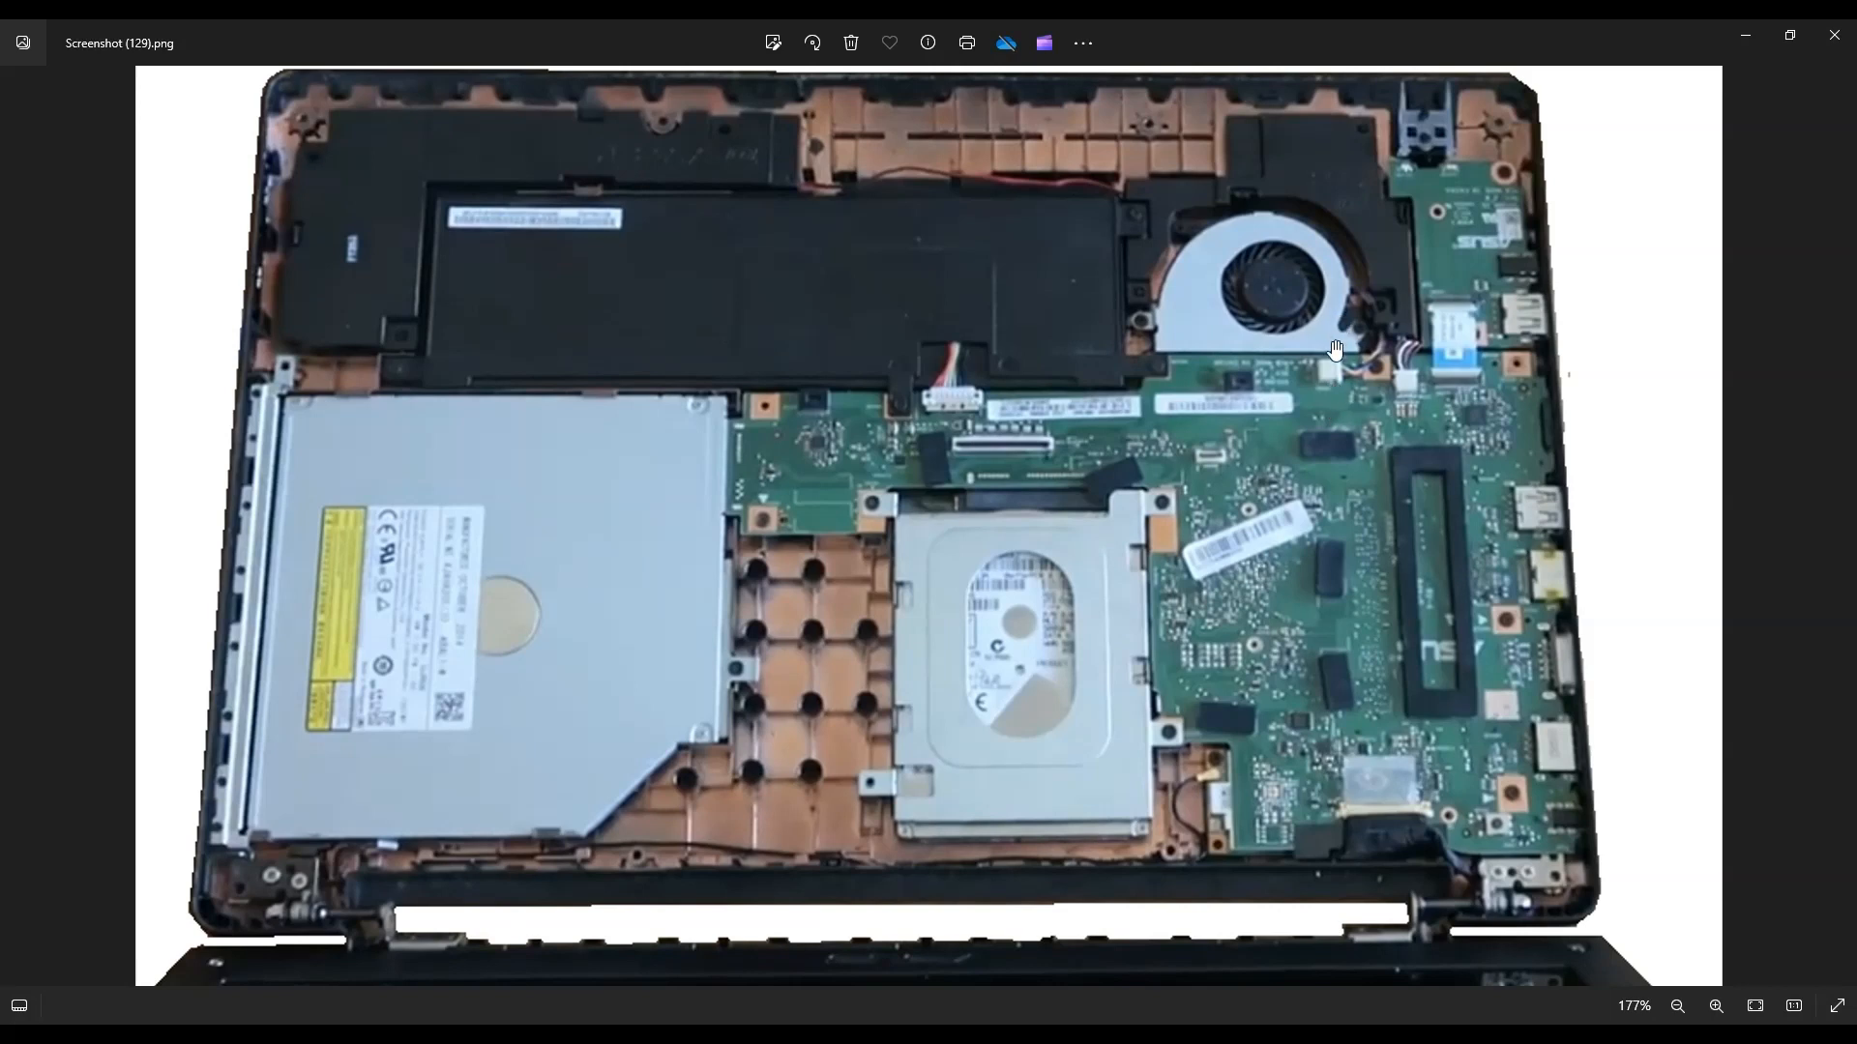
pyautogui.moveTo(1370, 379)
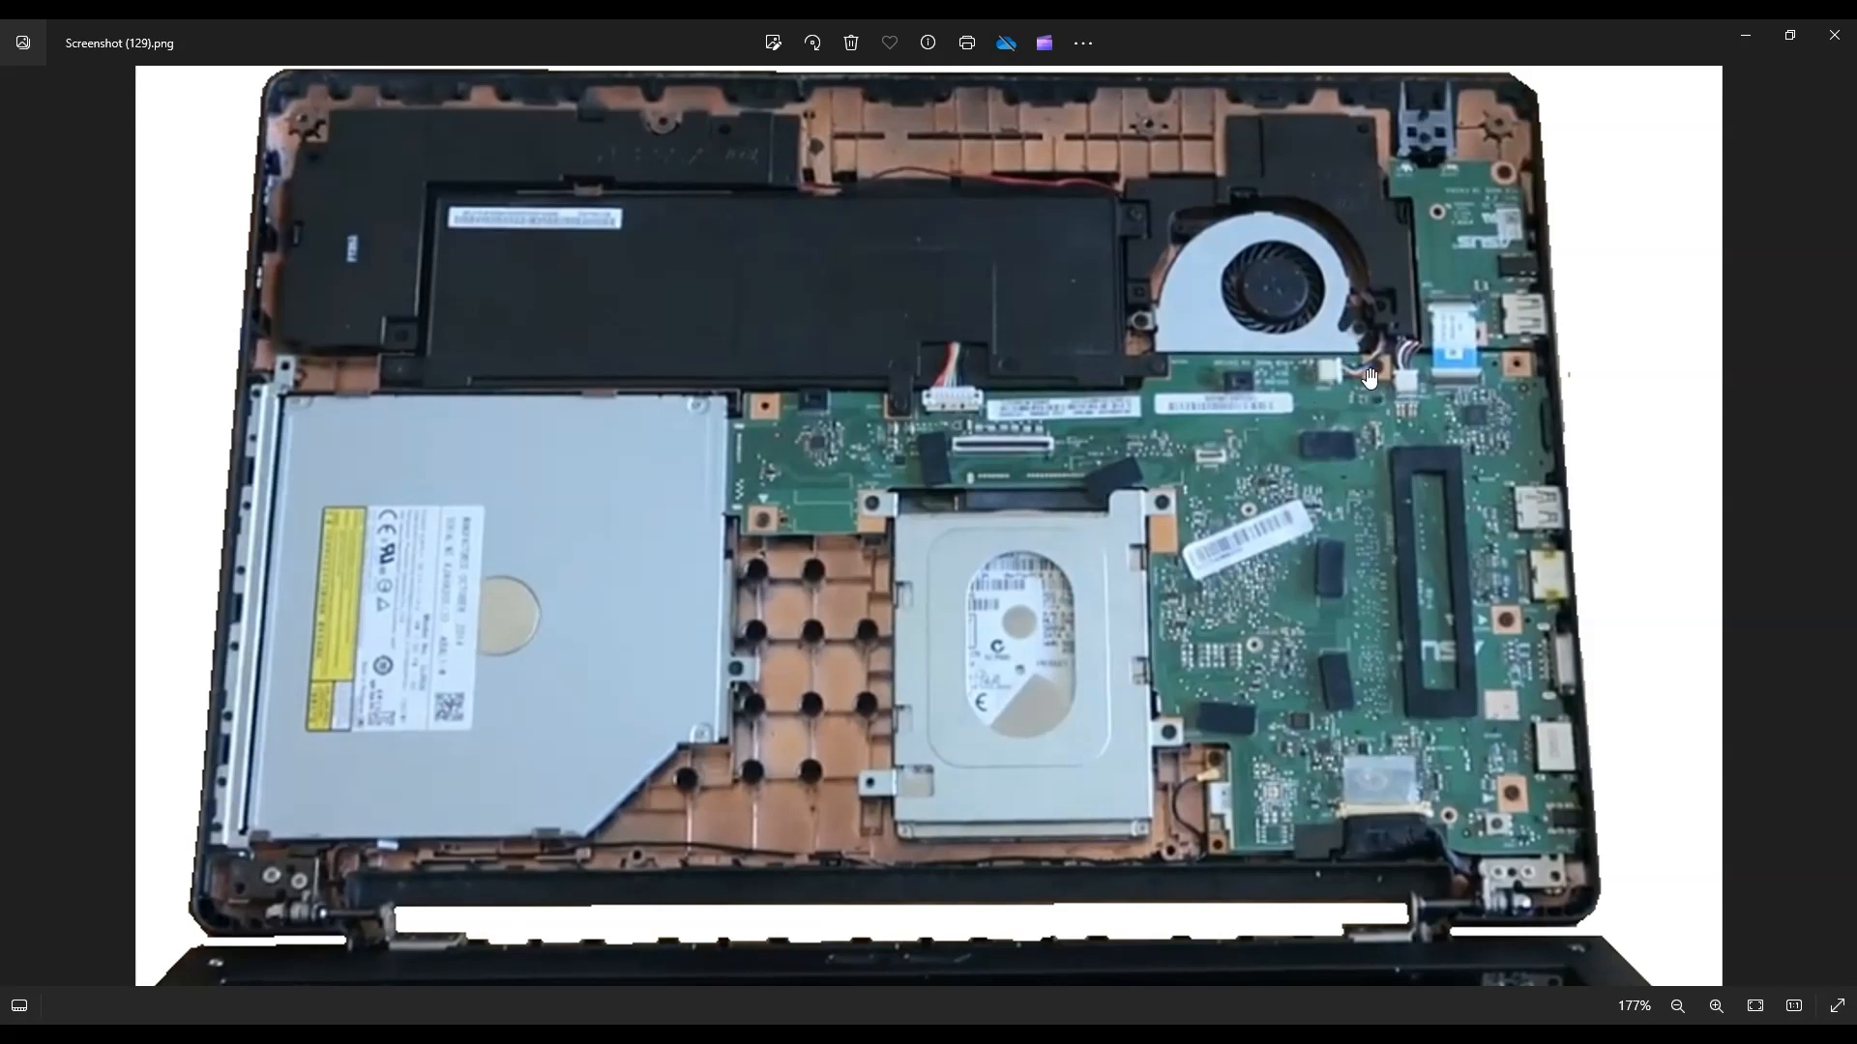
pyautogui.moveTo(1315, 381)
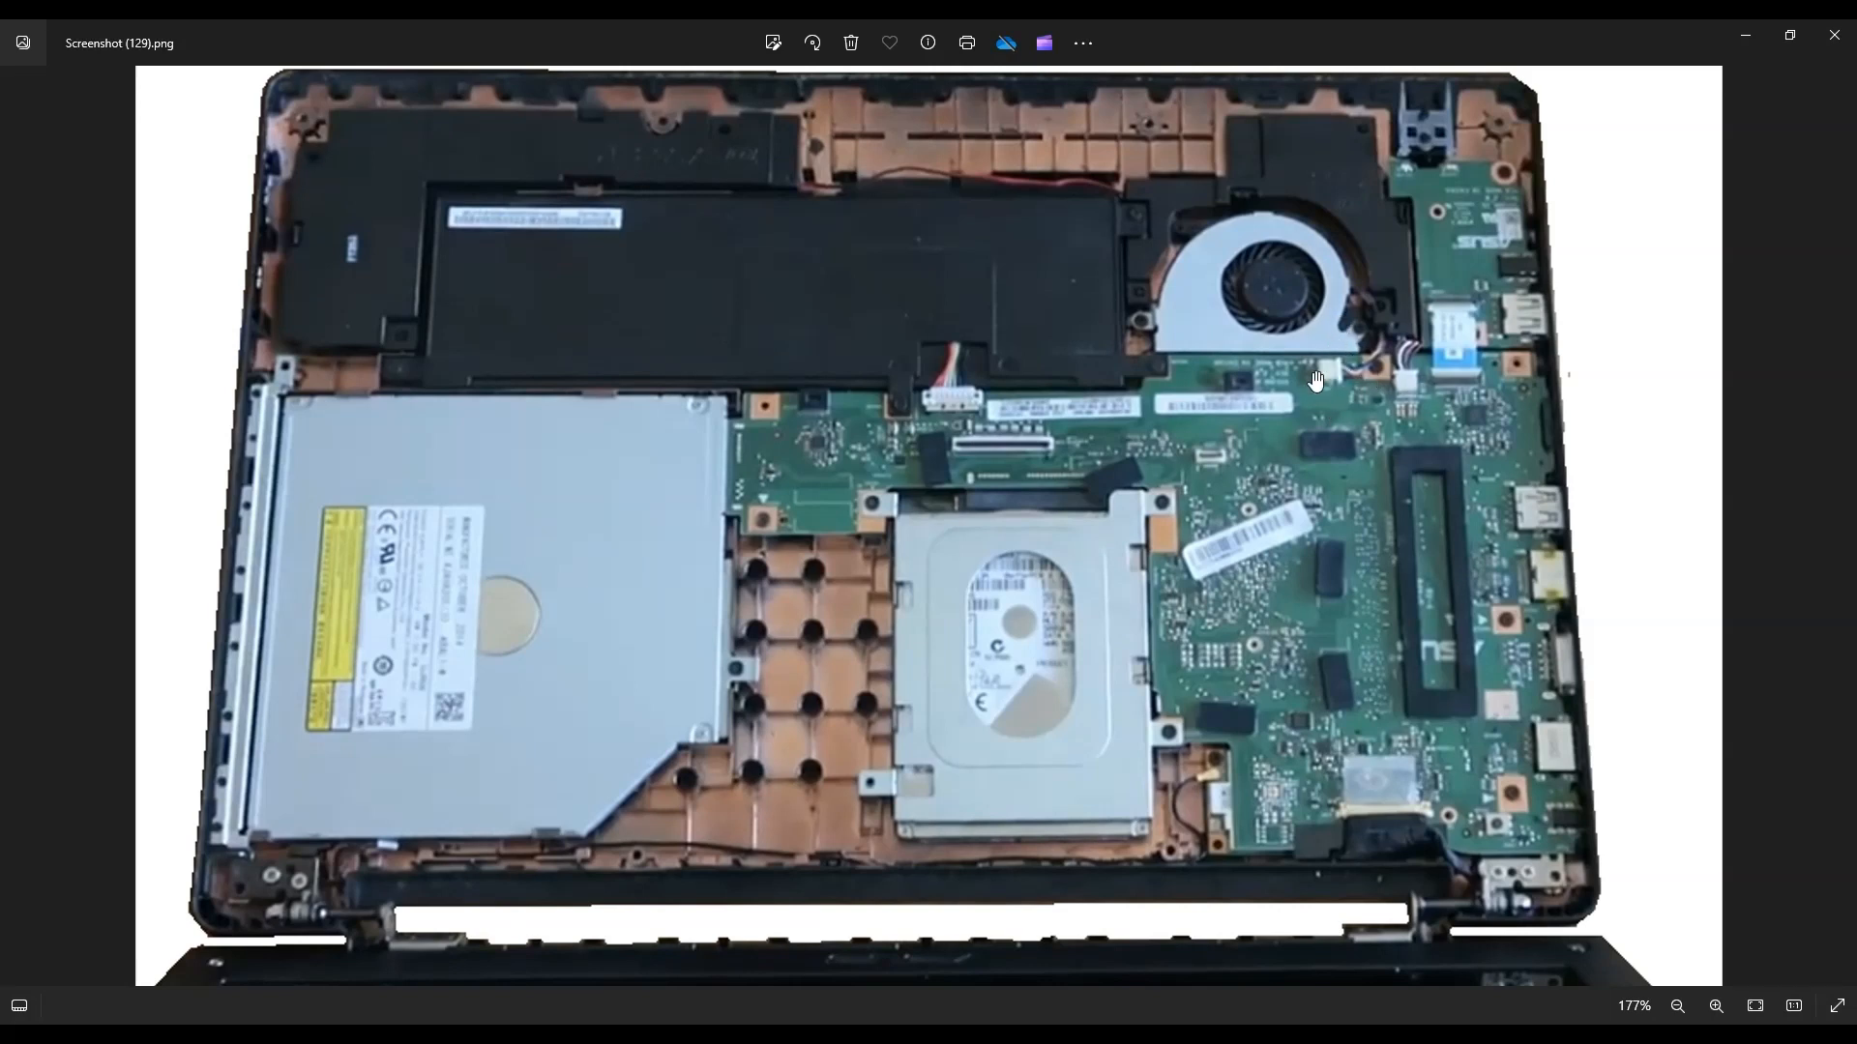
pyautogui.moveTo(1381, 331)
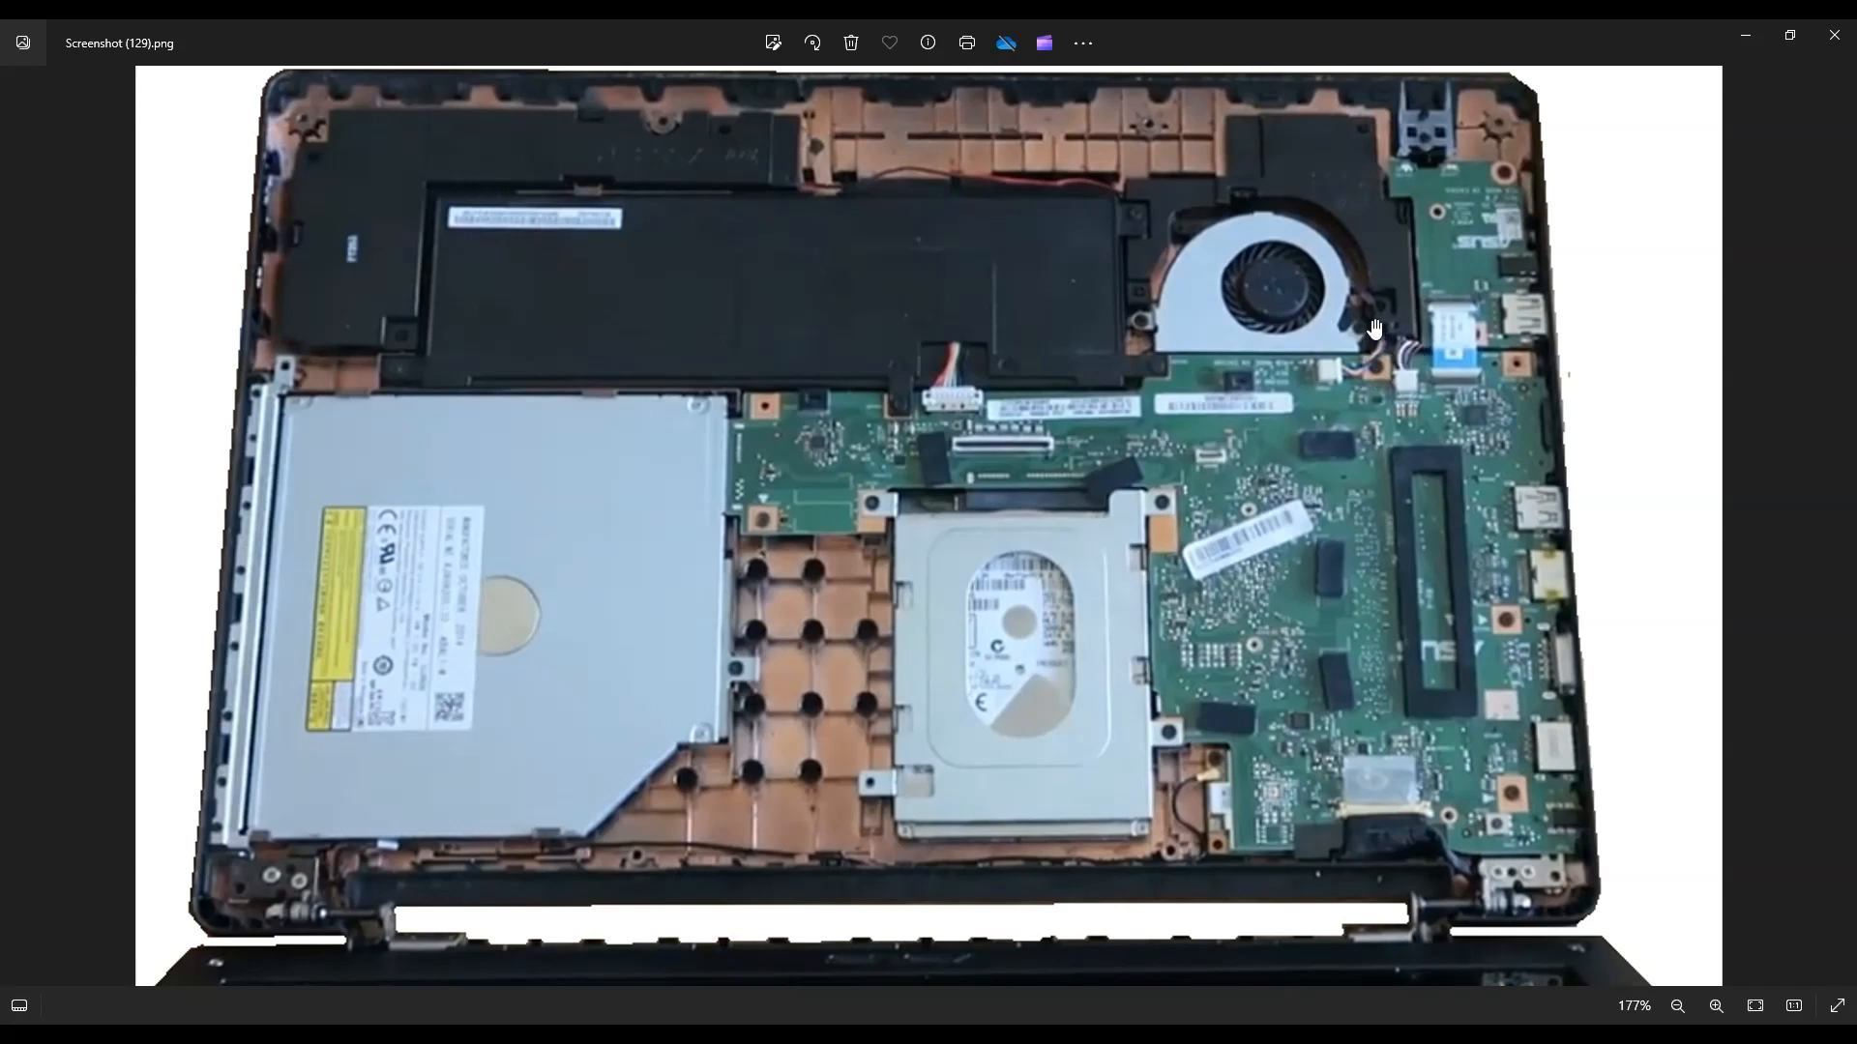
pyautogui.moveTo(1048, 282)
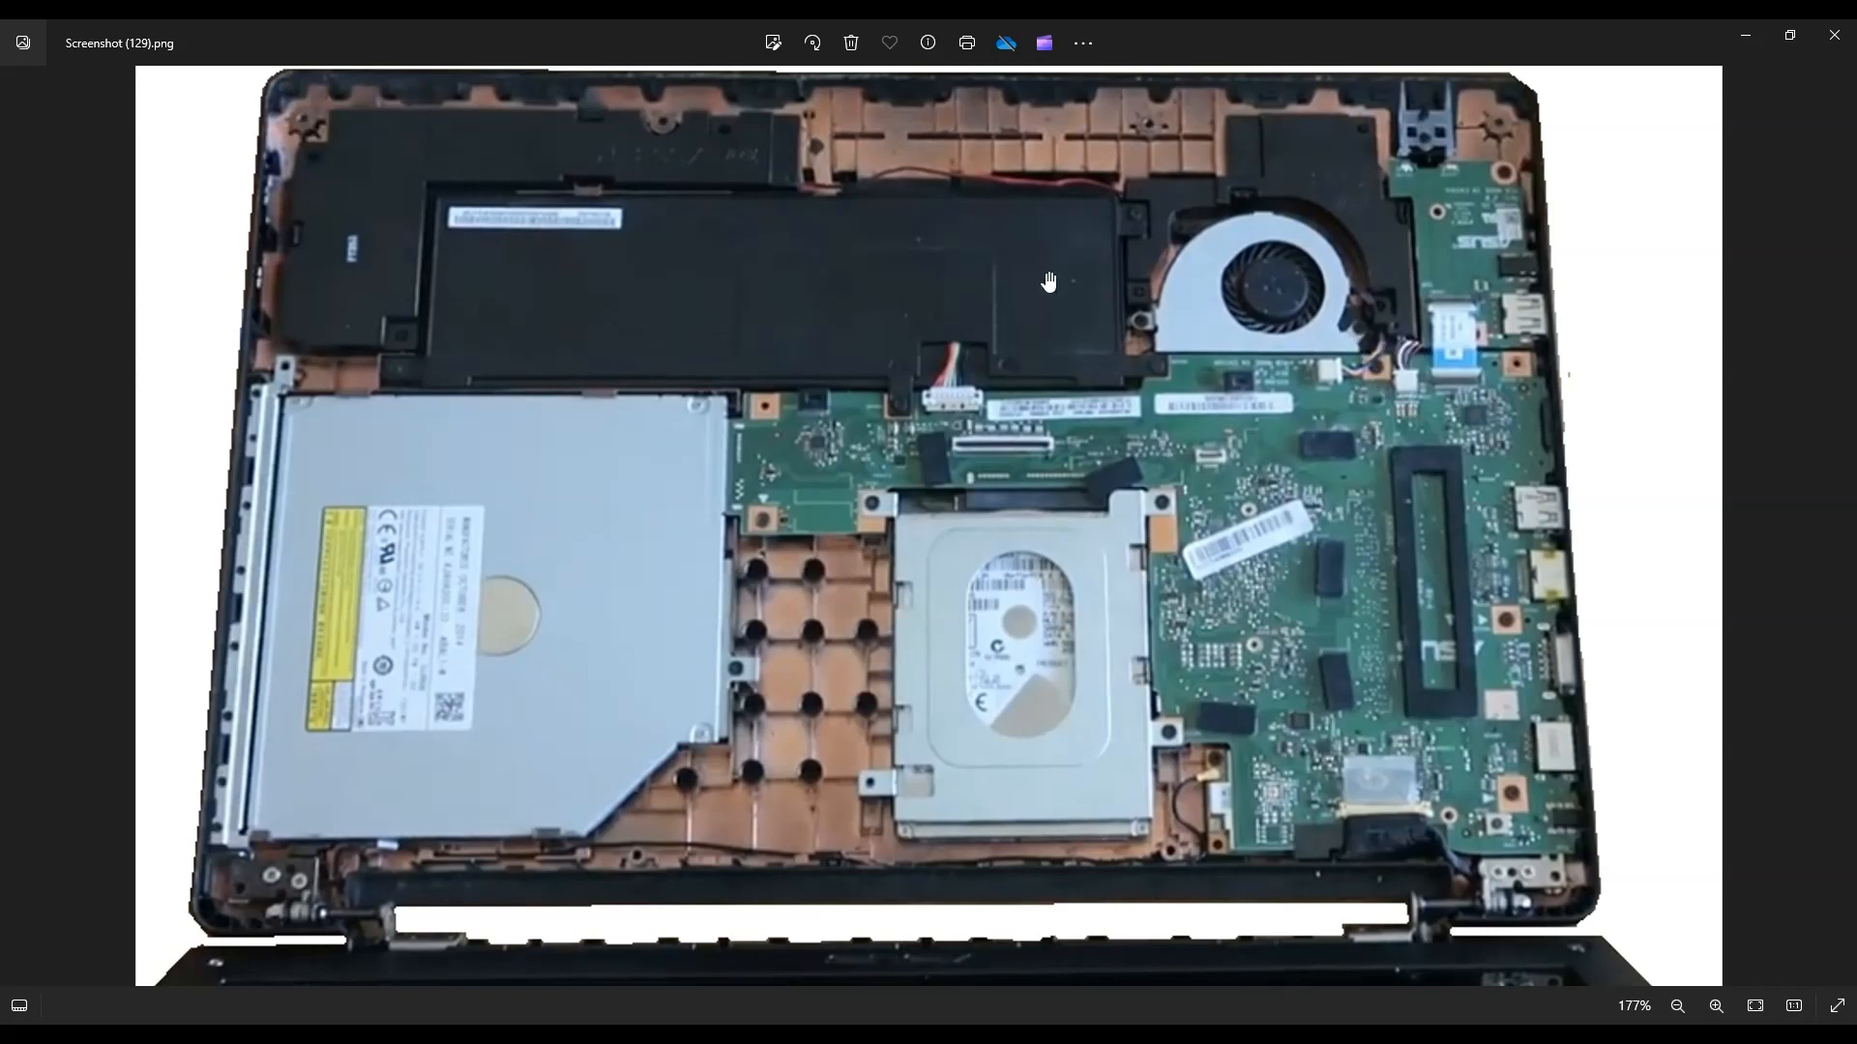
pyautogui.moveTo(1495, 305)
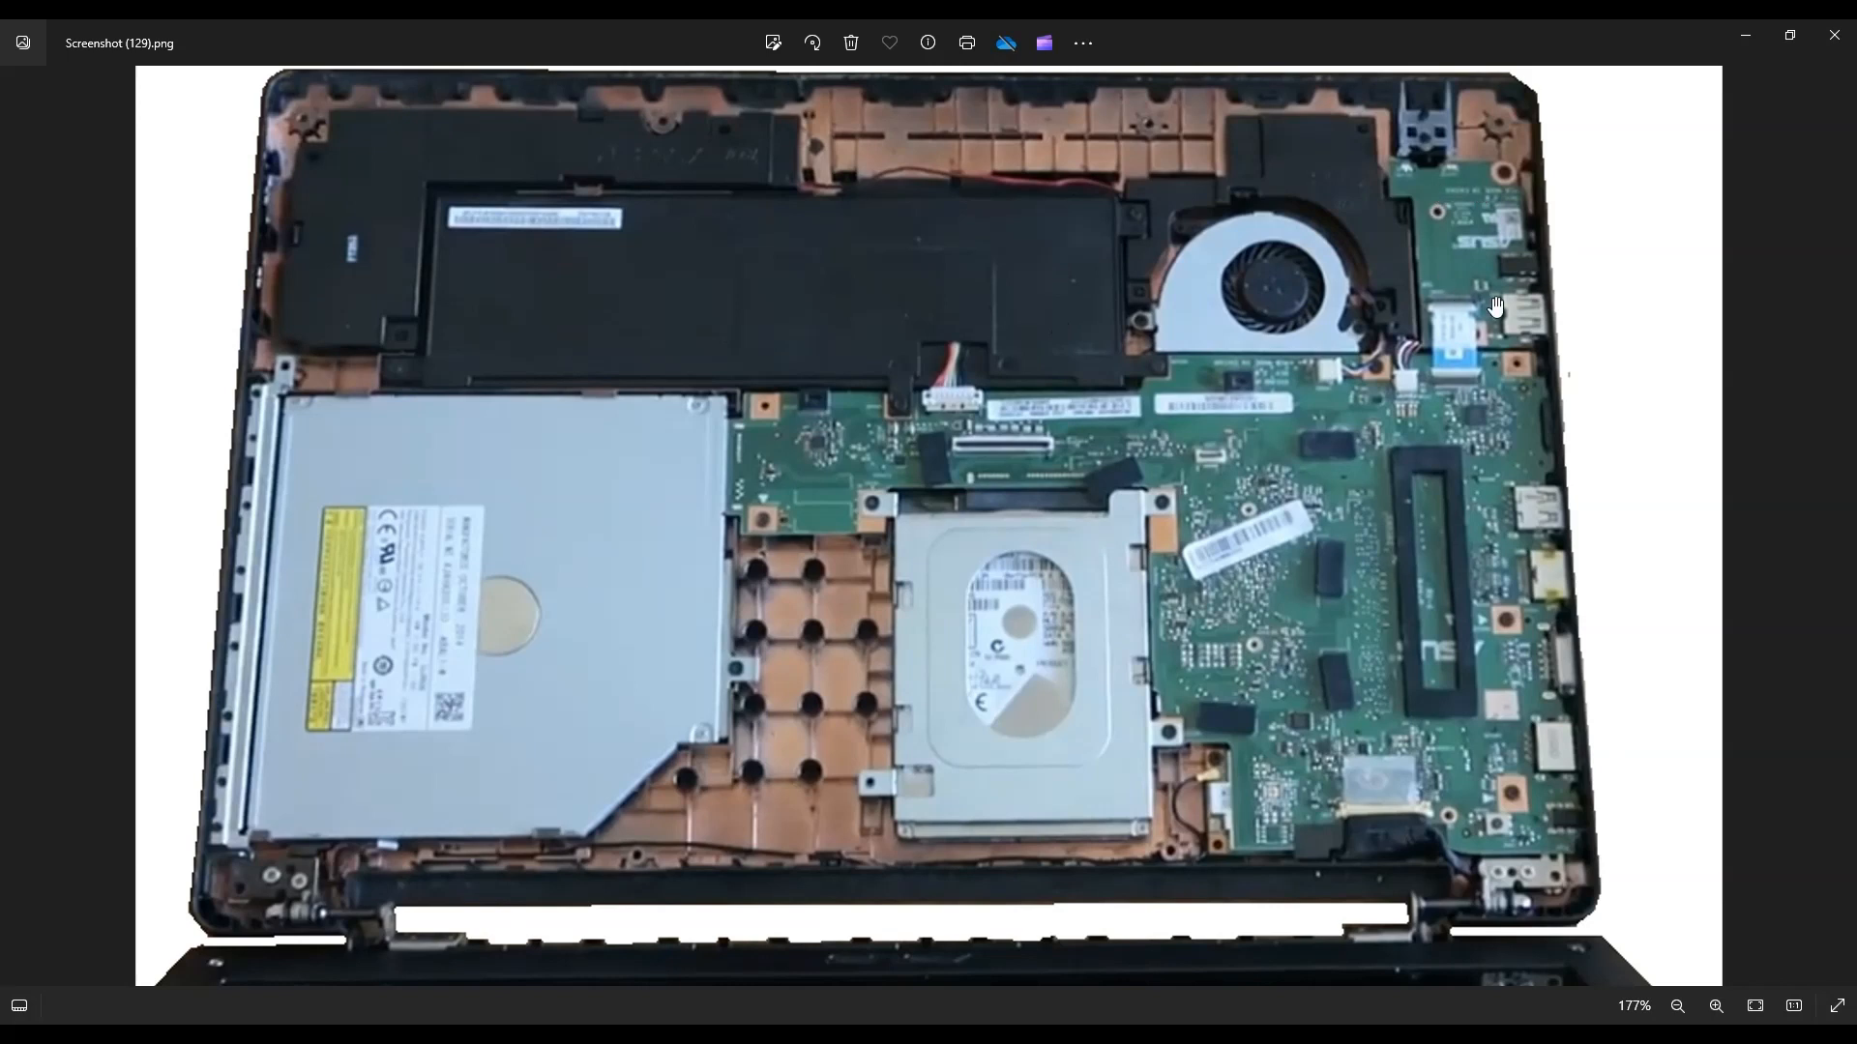
pyautogui.moveTo(1501, 155)
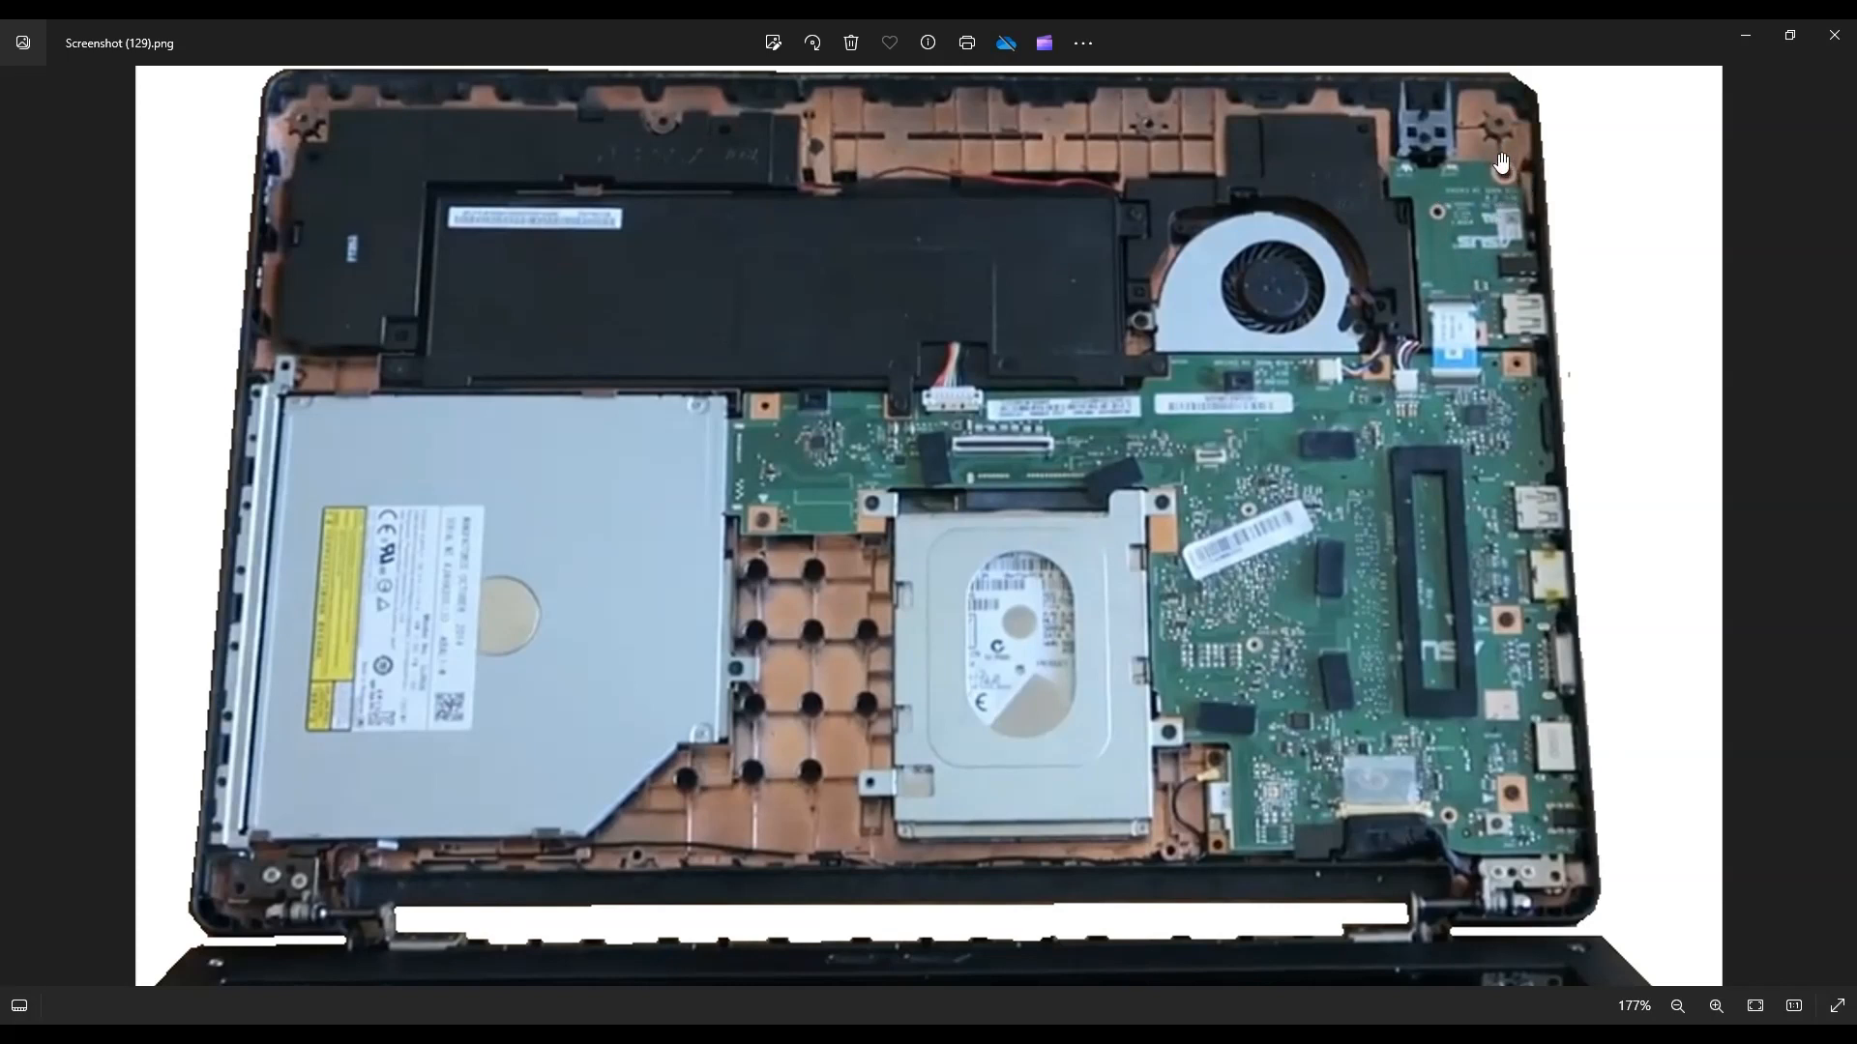
pyautogui.moveTo(1470, 280)
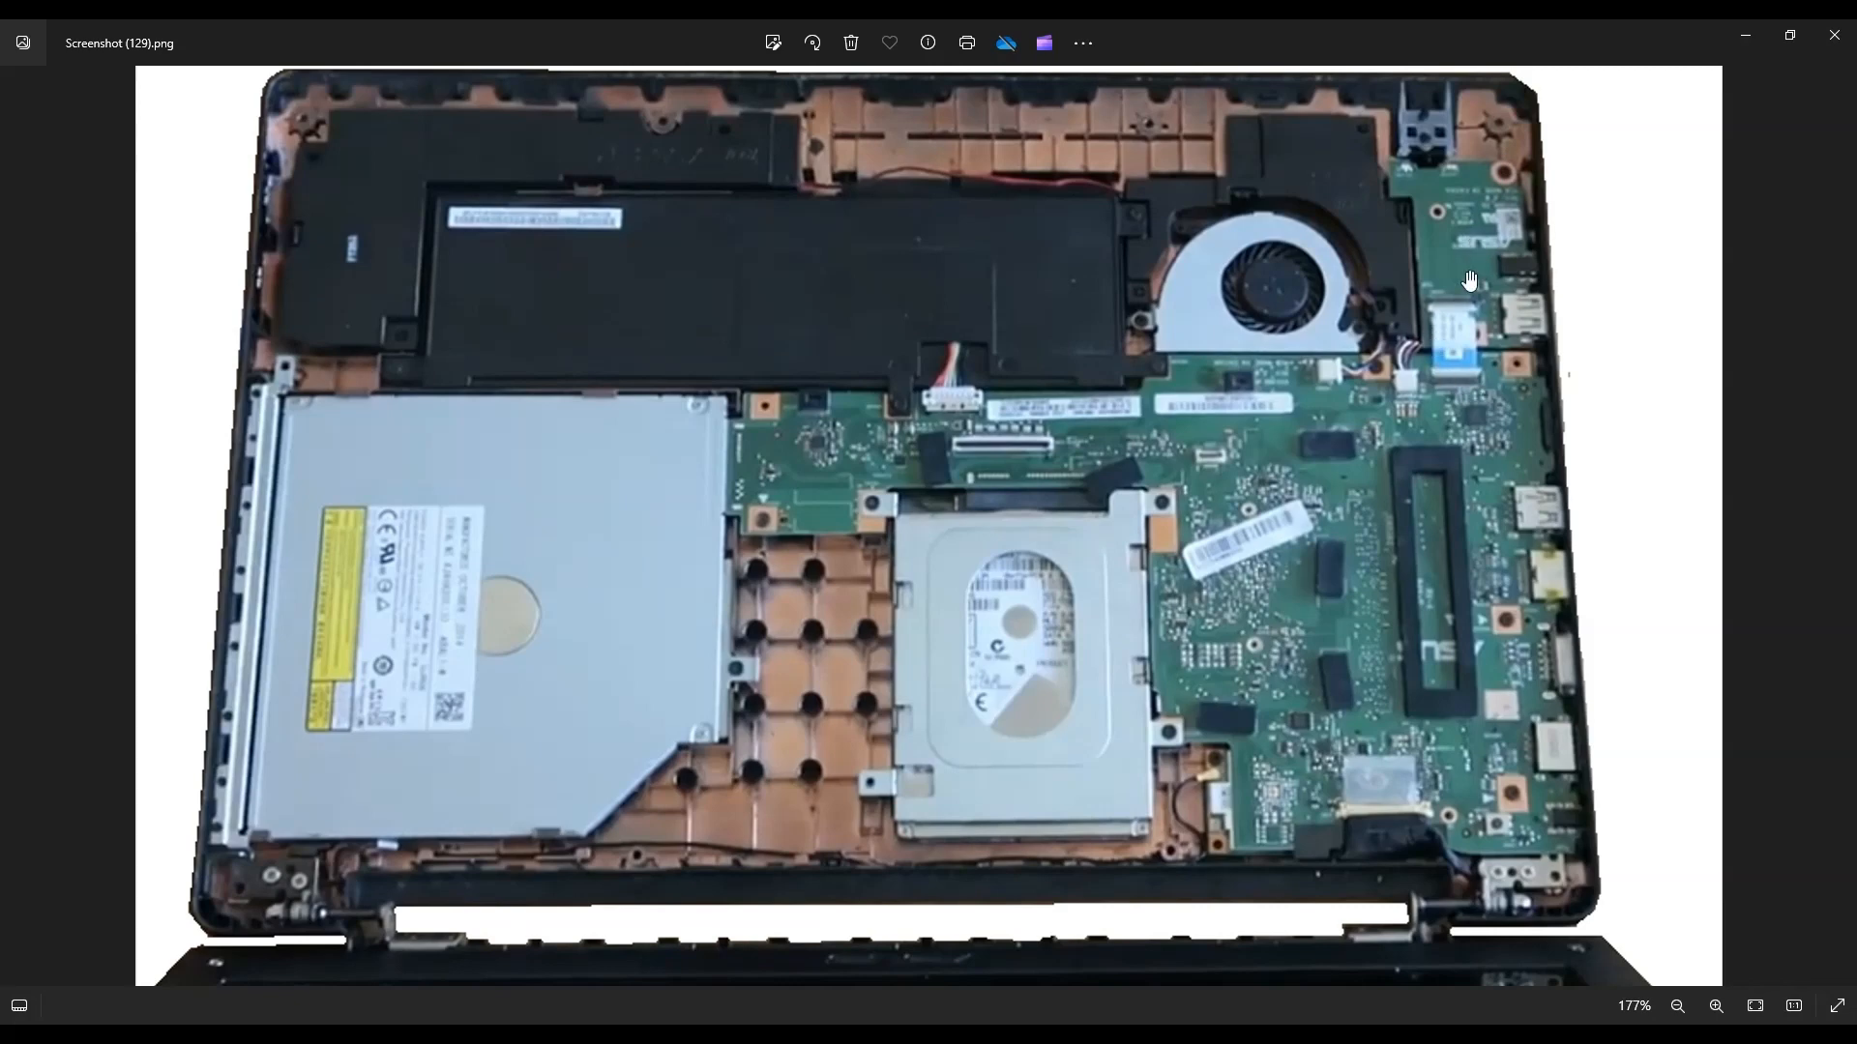
pyautogui.moveTo(1485, 352)
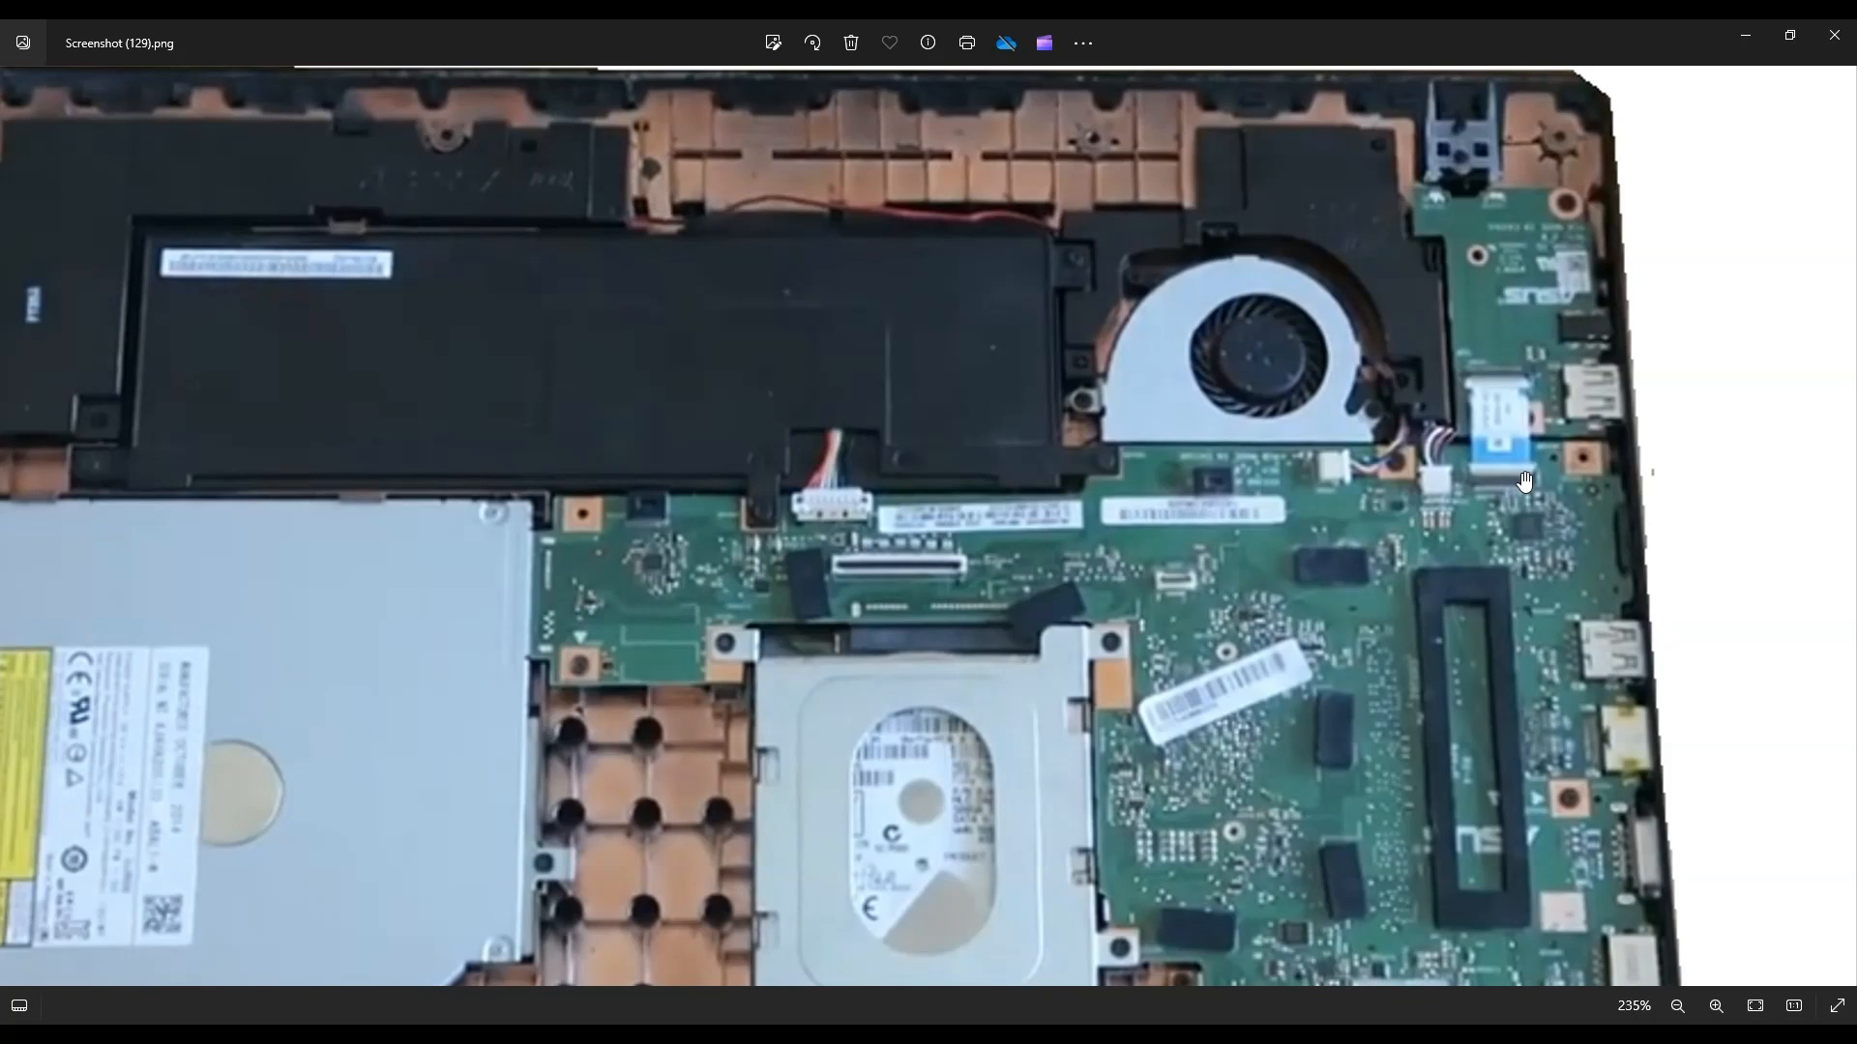
pyautogui.moveTo(1501, 453)
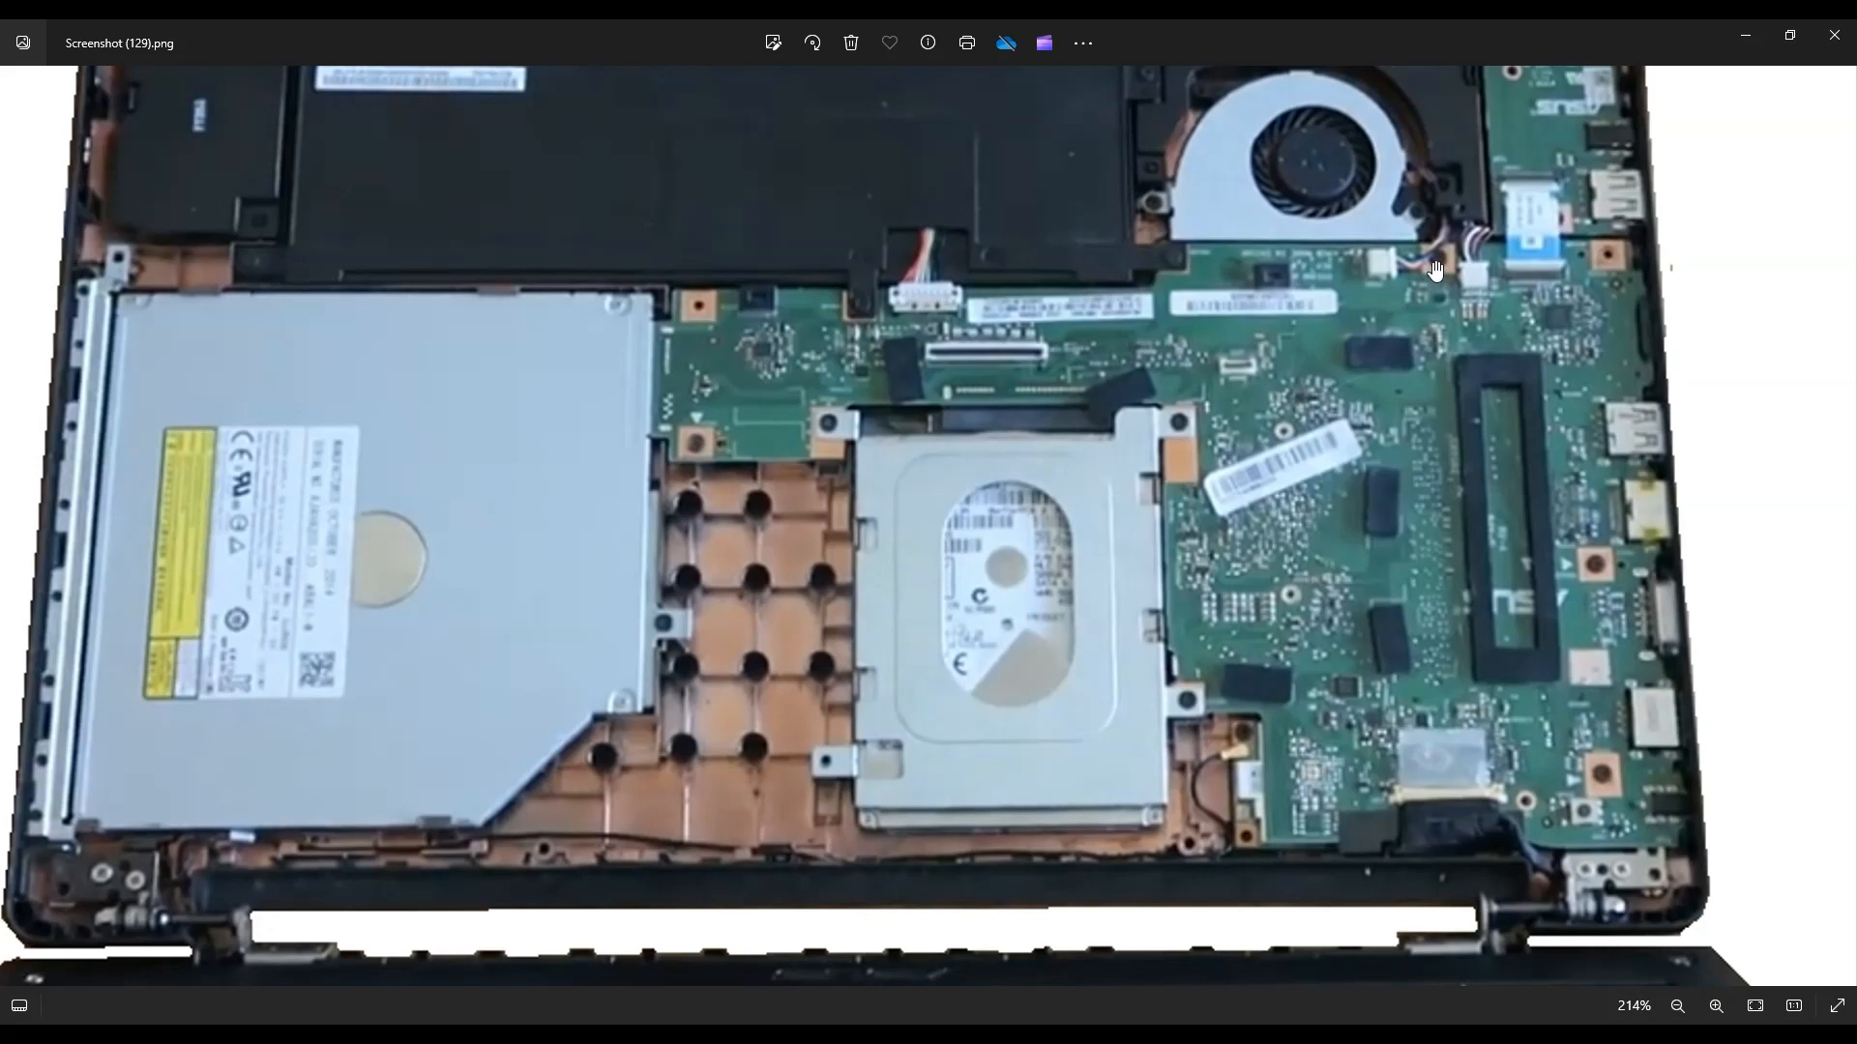
pyautogui.moveTo(884, 350)
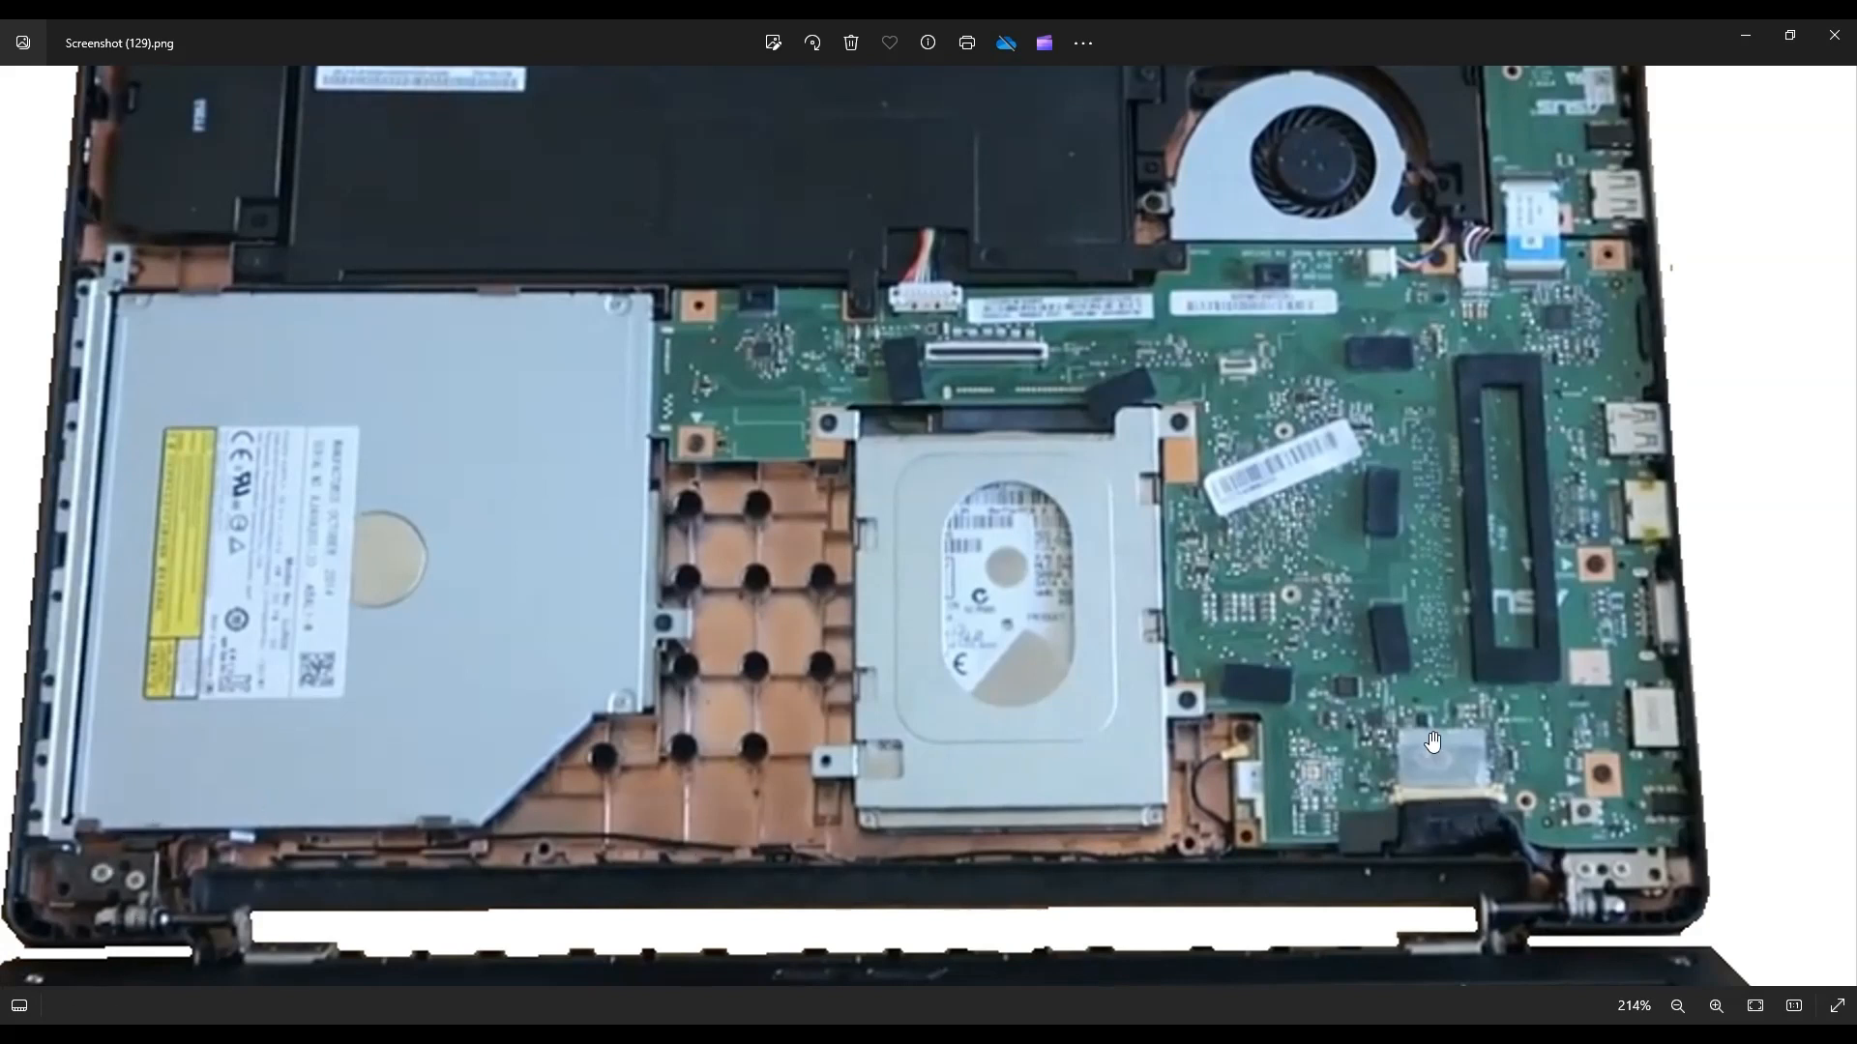
pyautogui.moveTo(1396, 801)
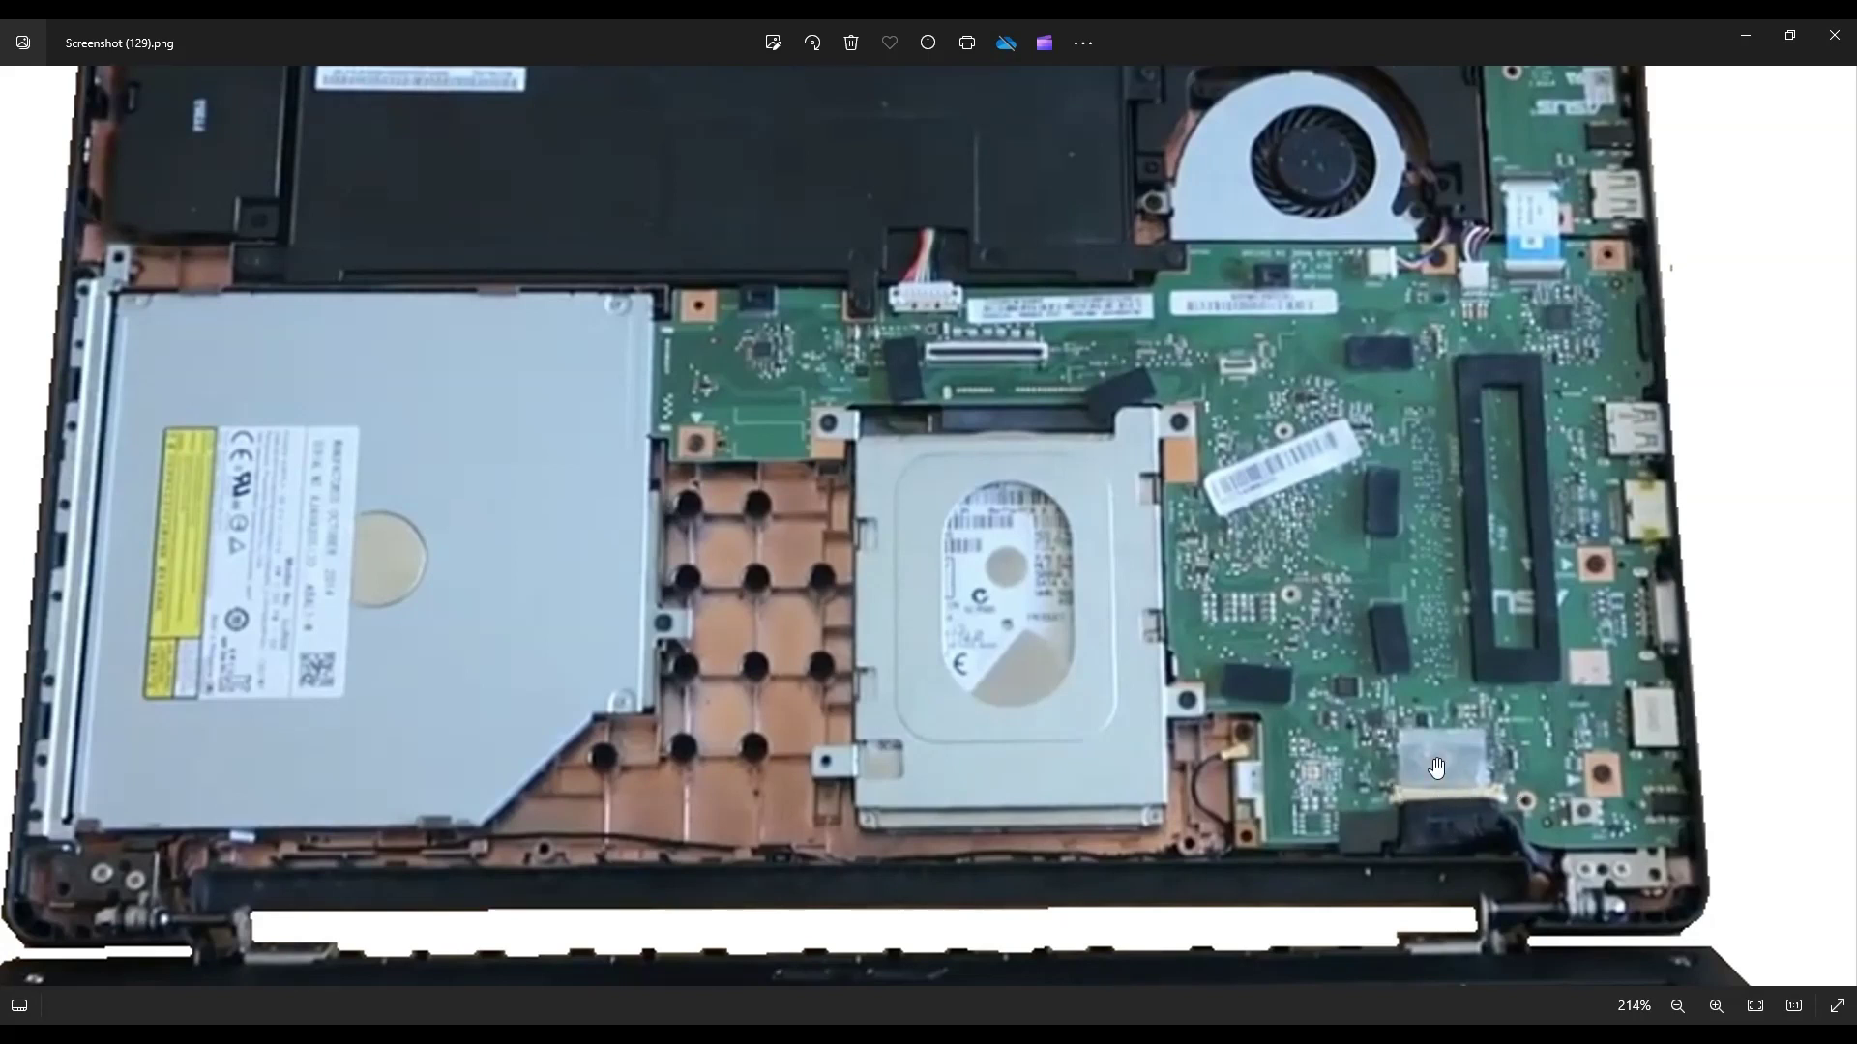
pyautogui.moveTo(1530, 383)
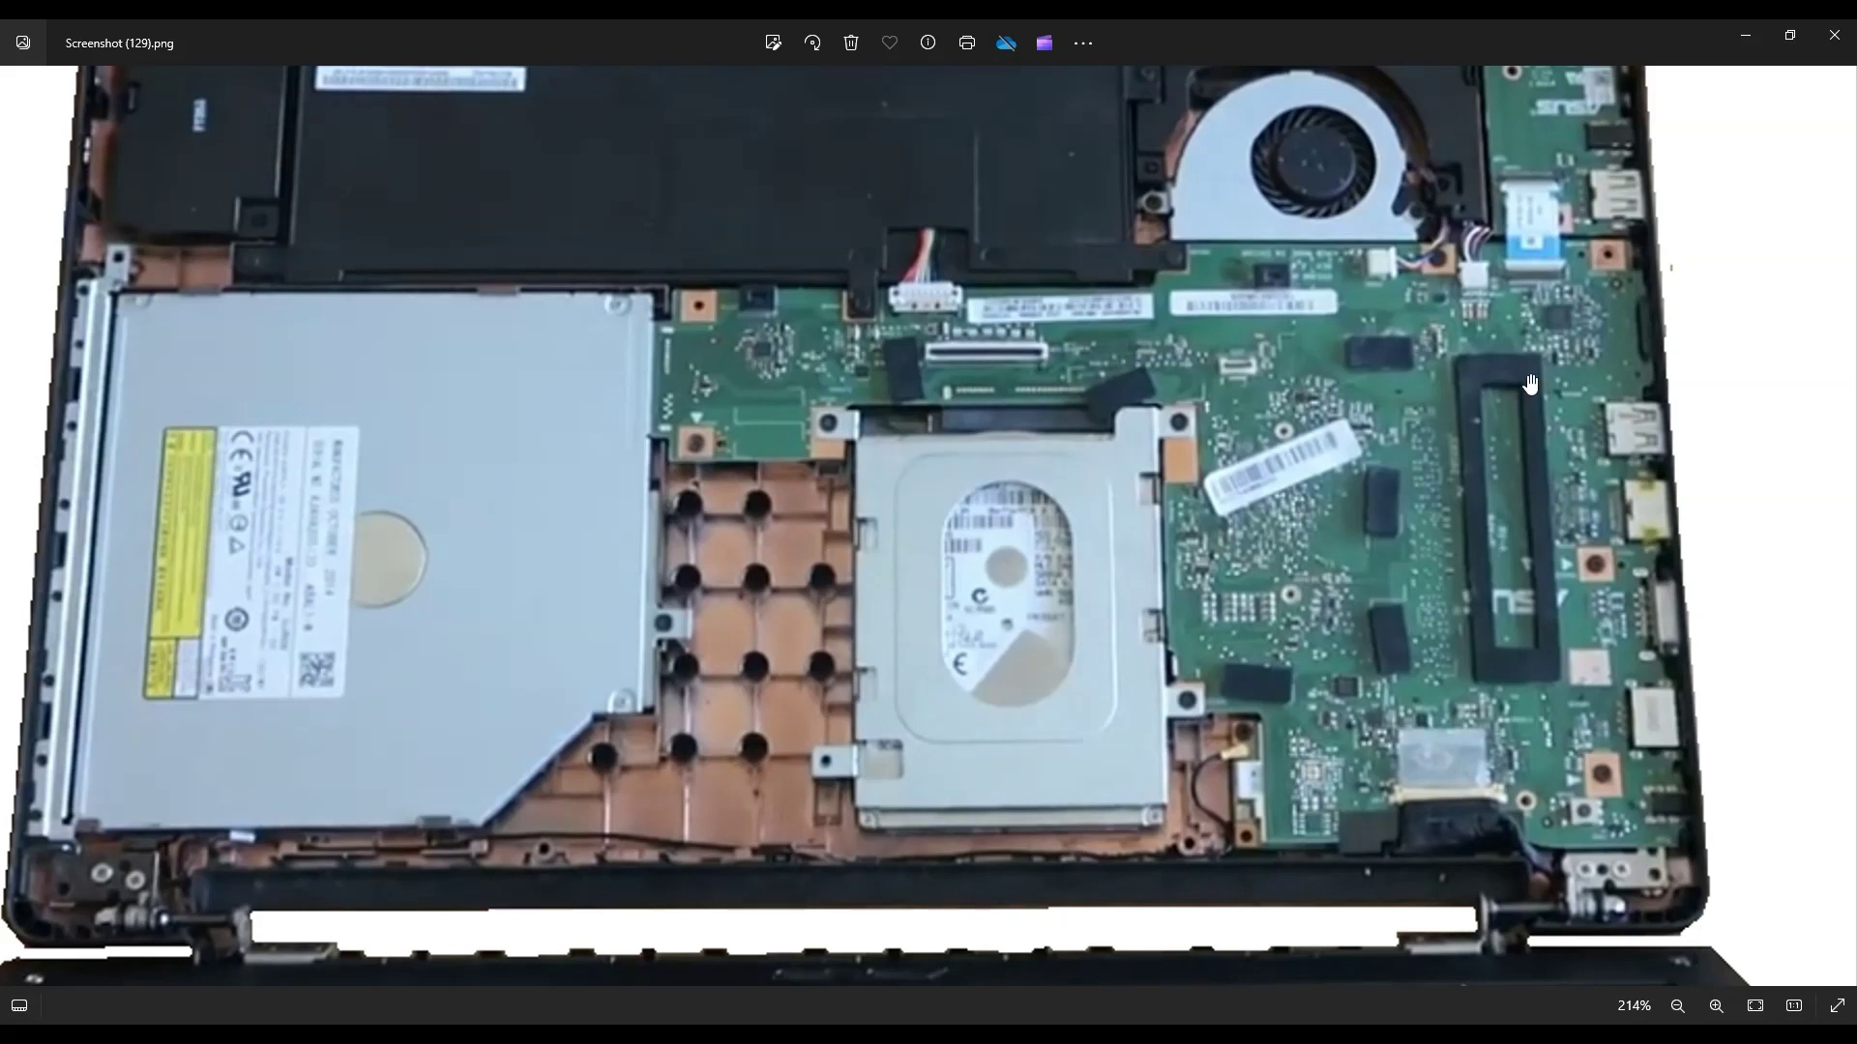
pyautogui.moveTo(1238, 792)
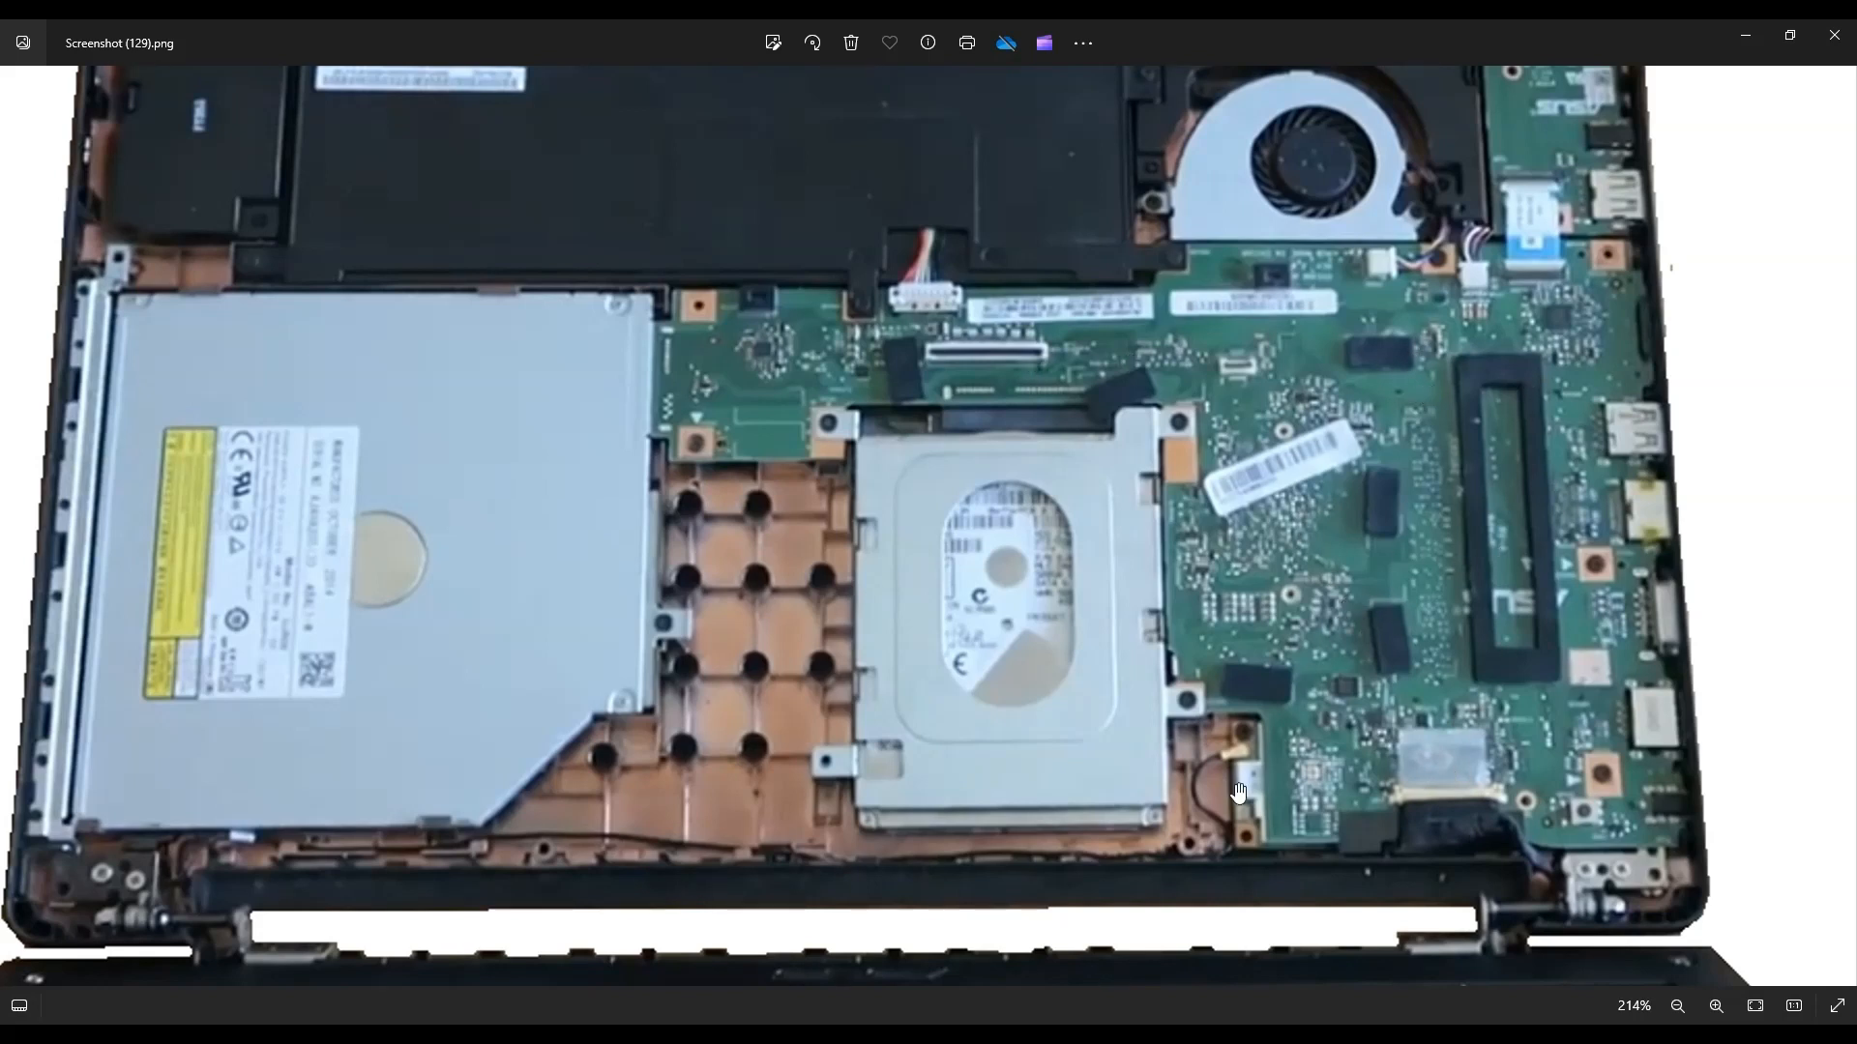
pyautogui.moveTo(1253, 685)
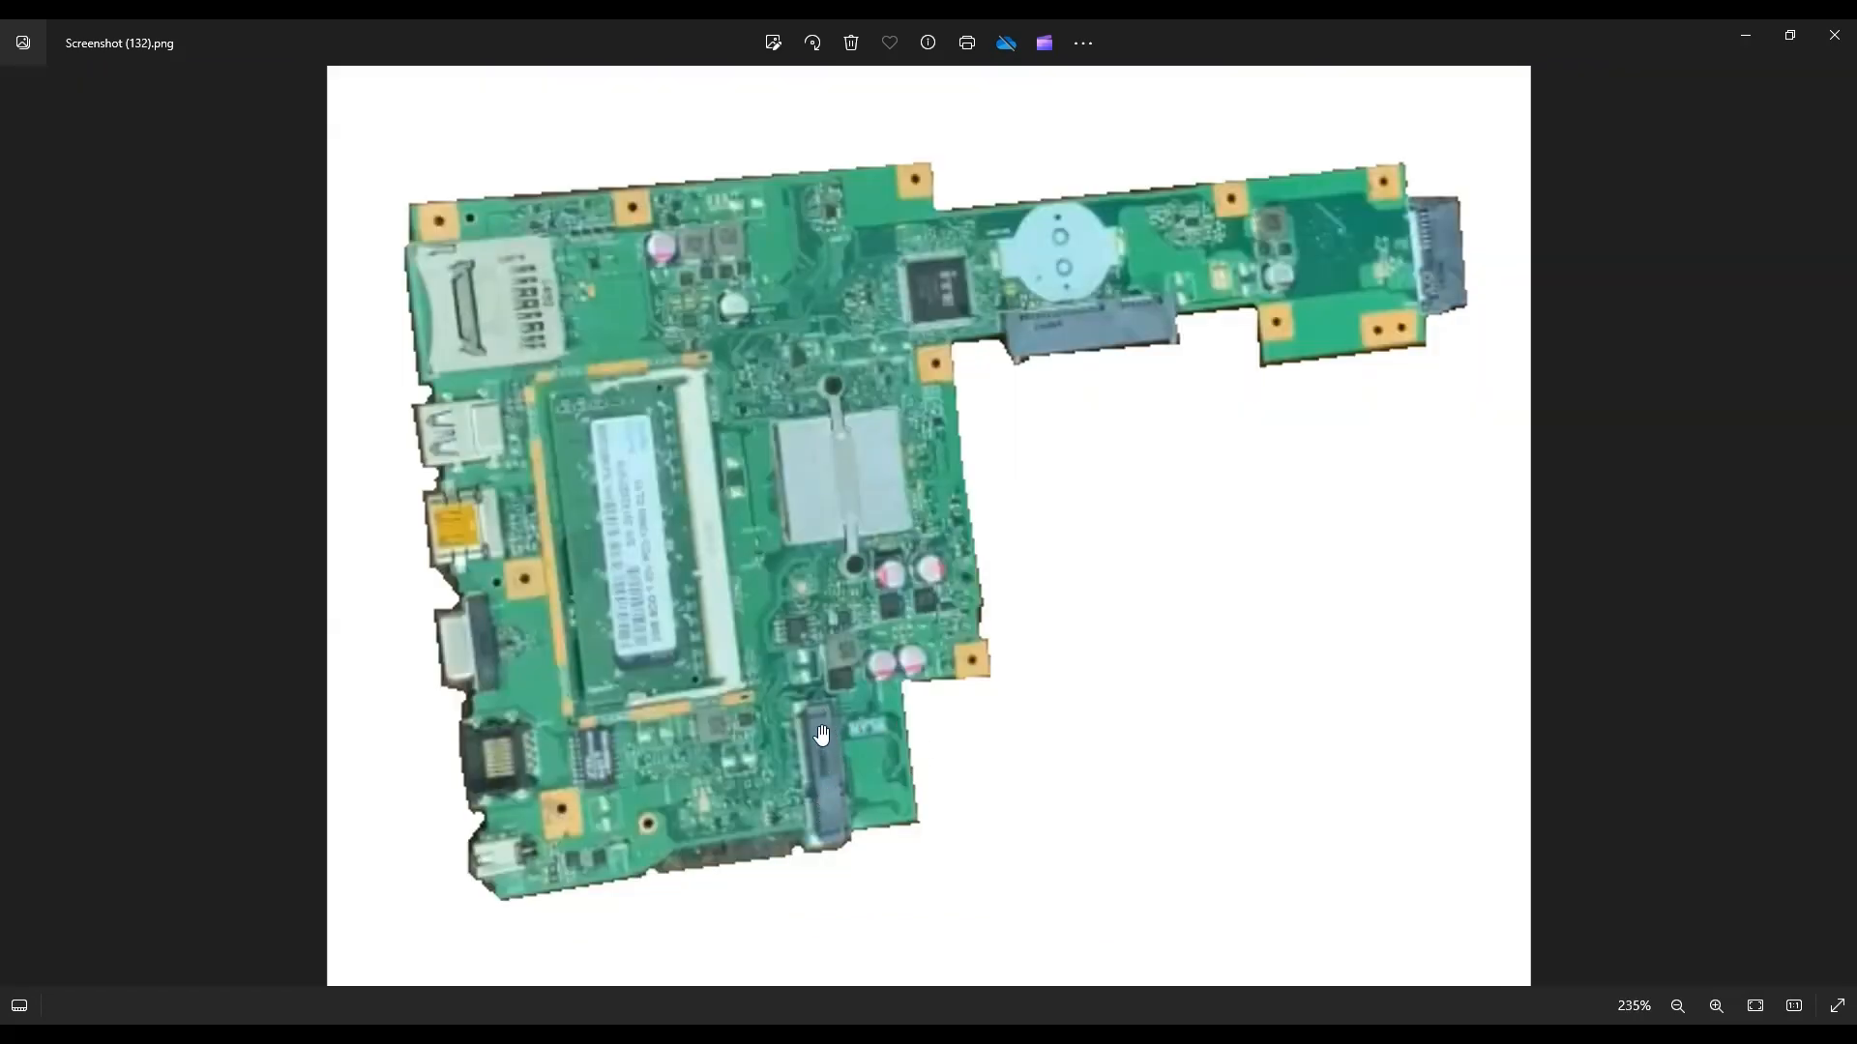
pyautogui.moveTo(898, 752)
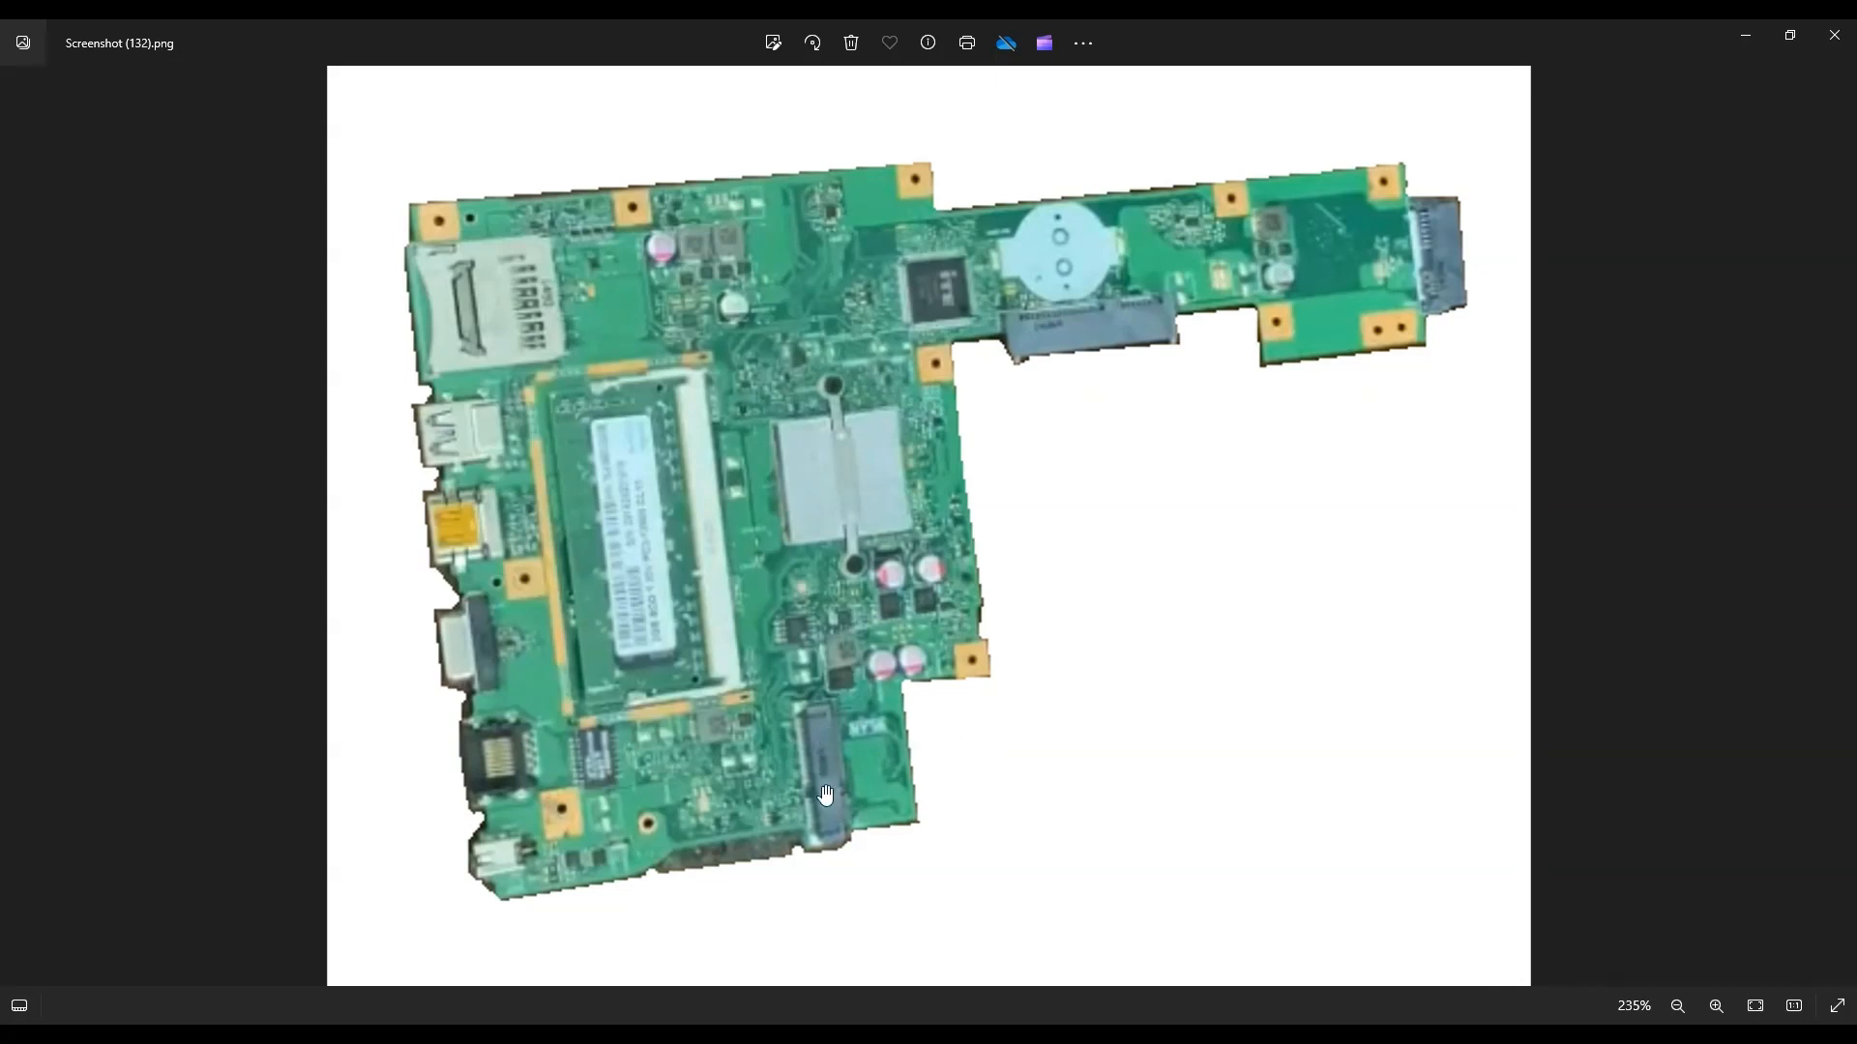
pyautogui.moveTo(646, 642)
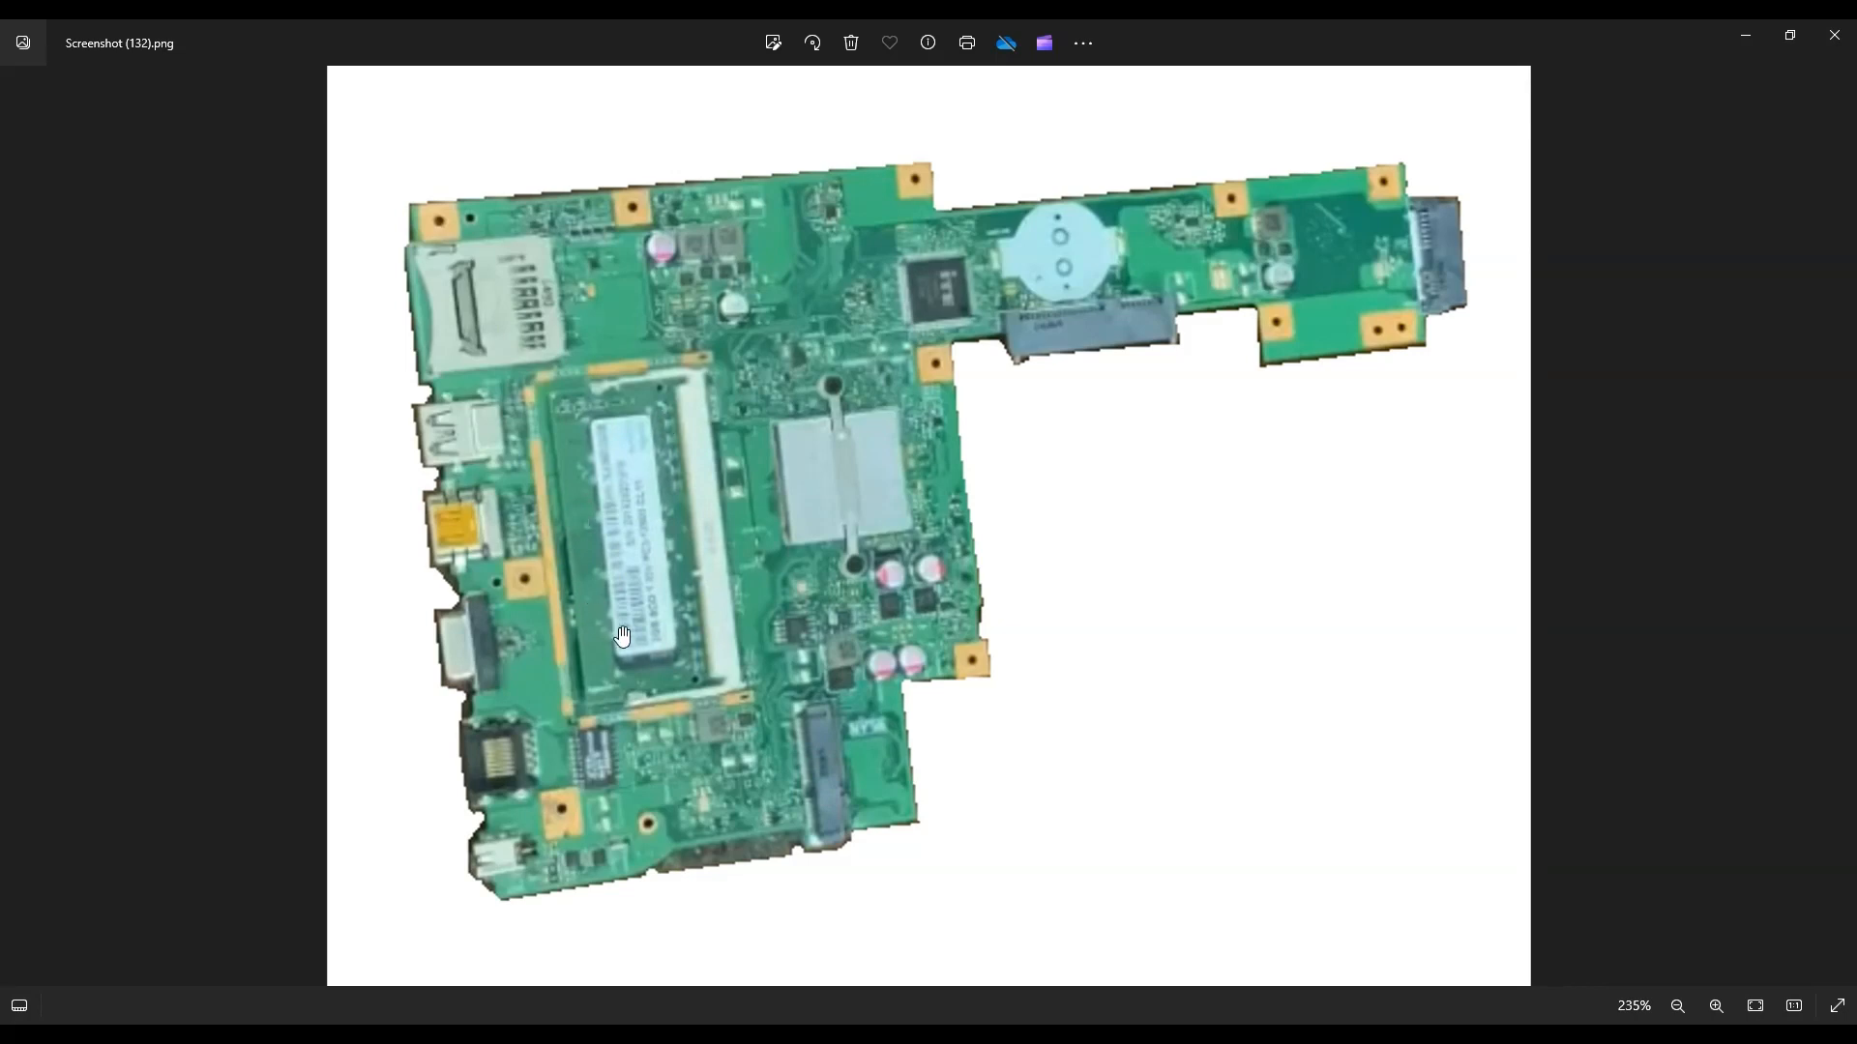
pyautogui.moveTo(653, 467)
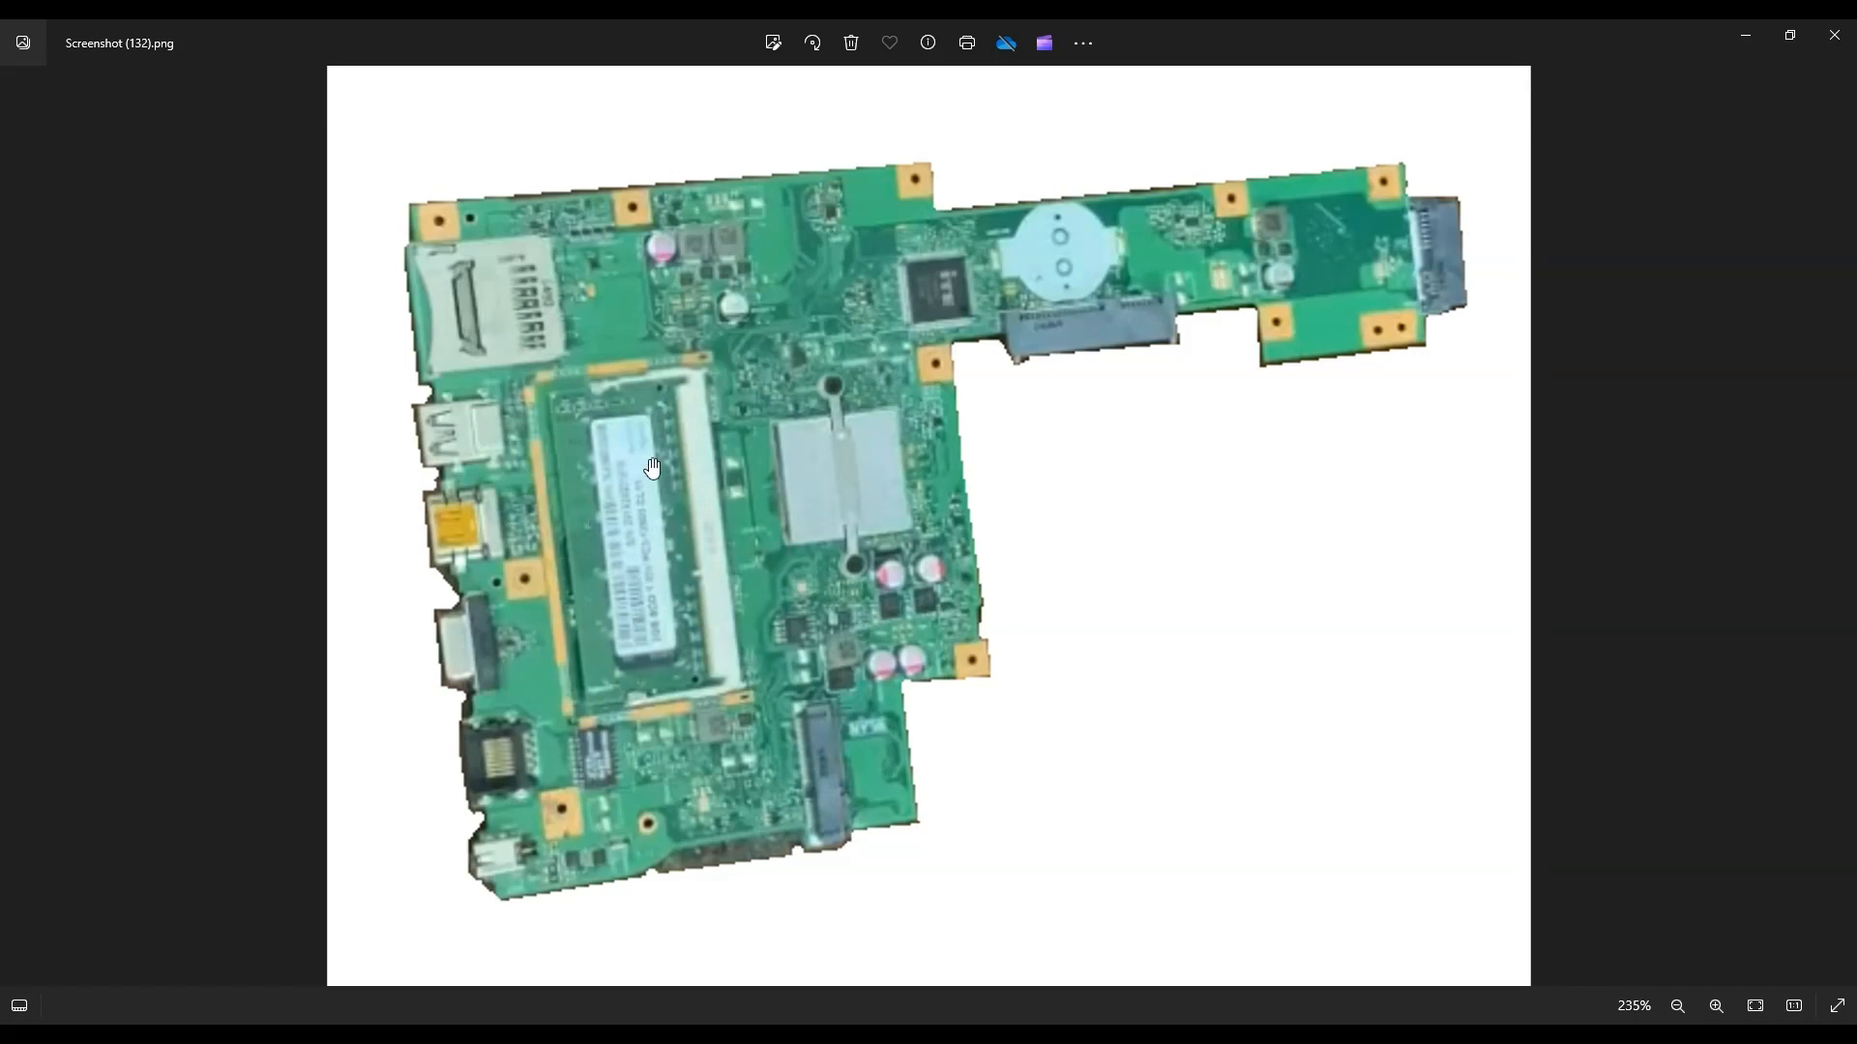
pyautogui.moveTo(661, 387)
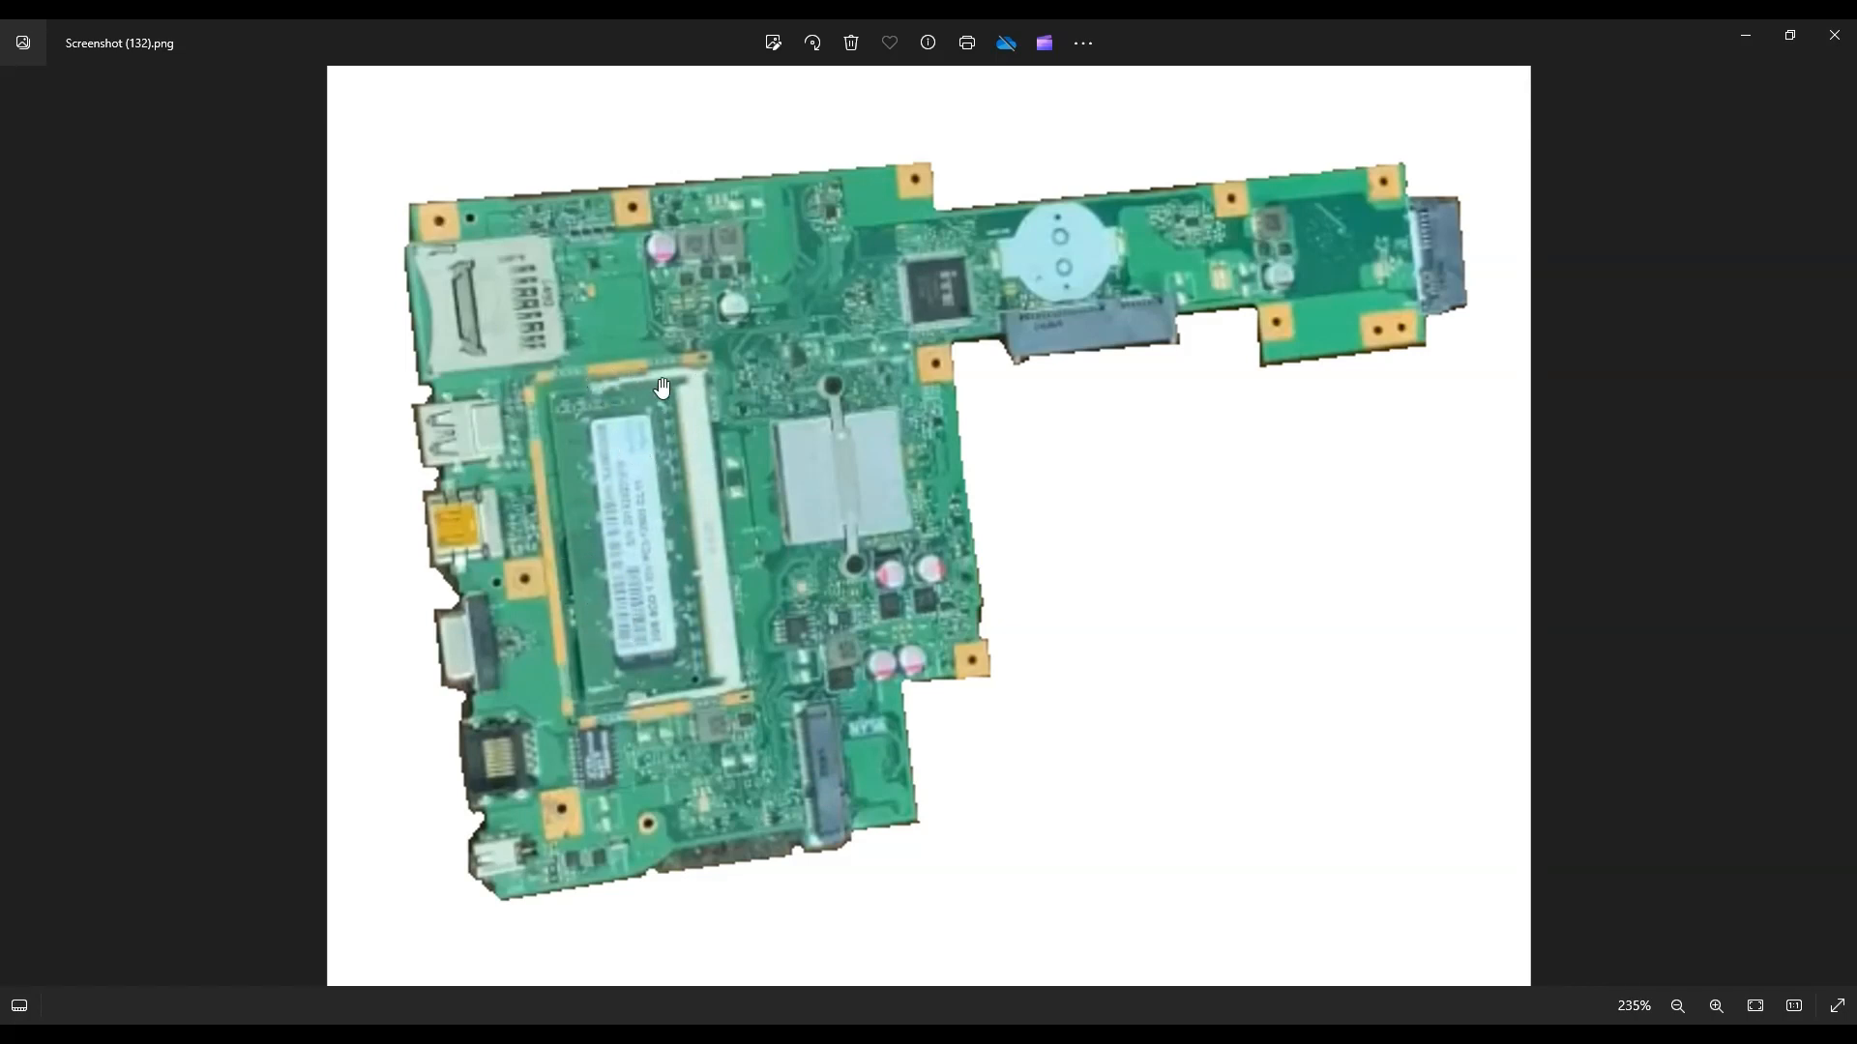
pyautogui.moveTo(588, 373)
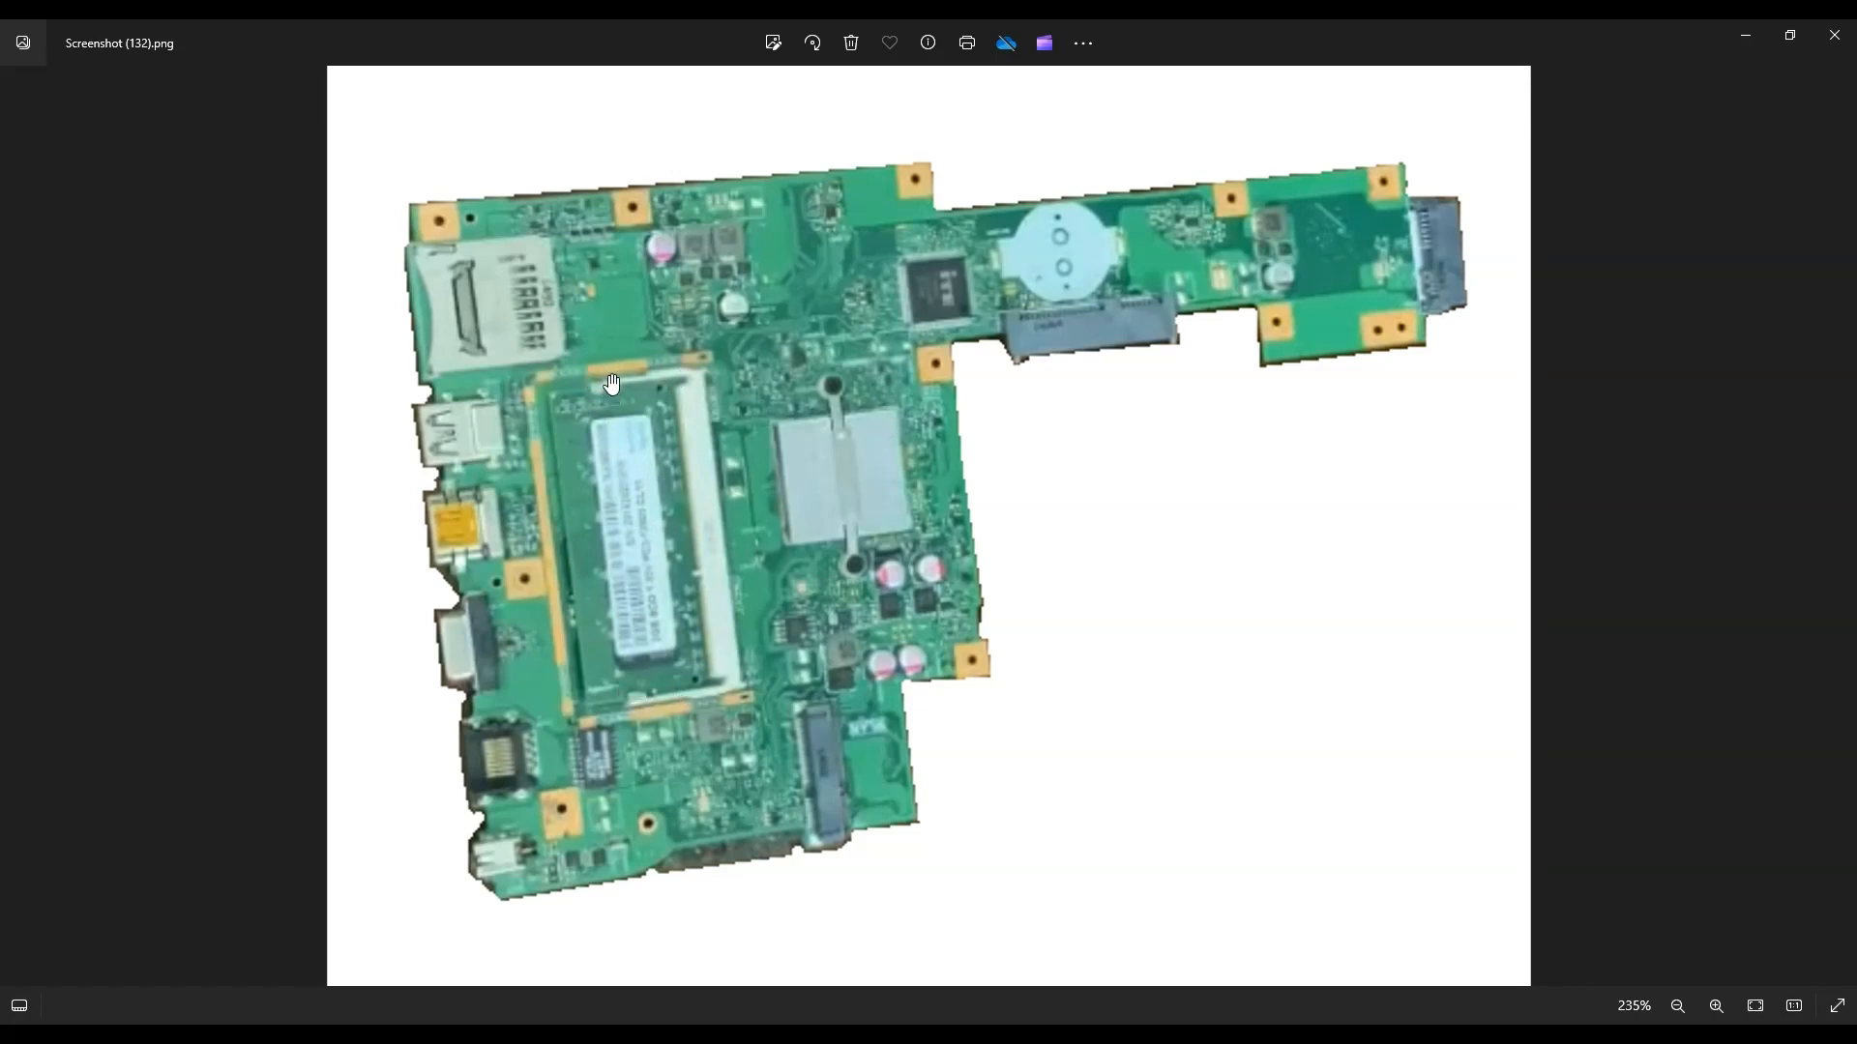
pyautogui.moveTo(652, 638)
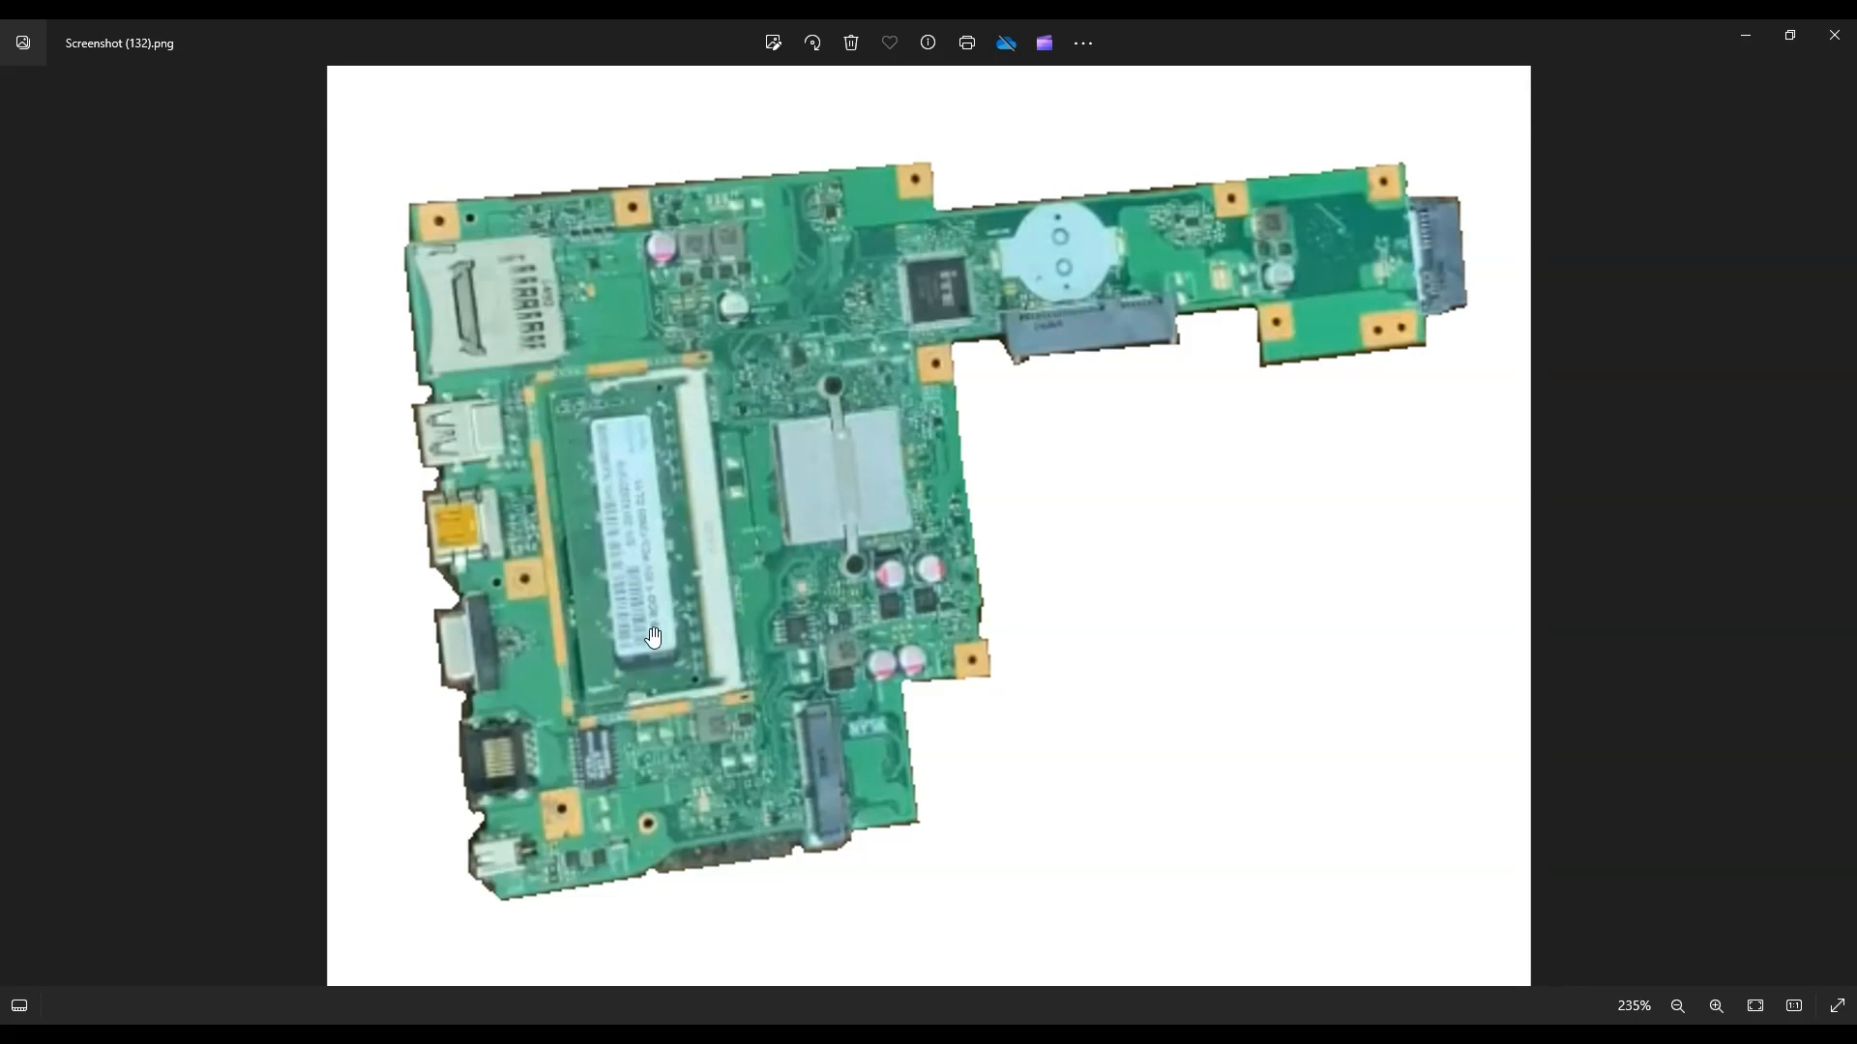
pyautogui.moveTo(669, 573)
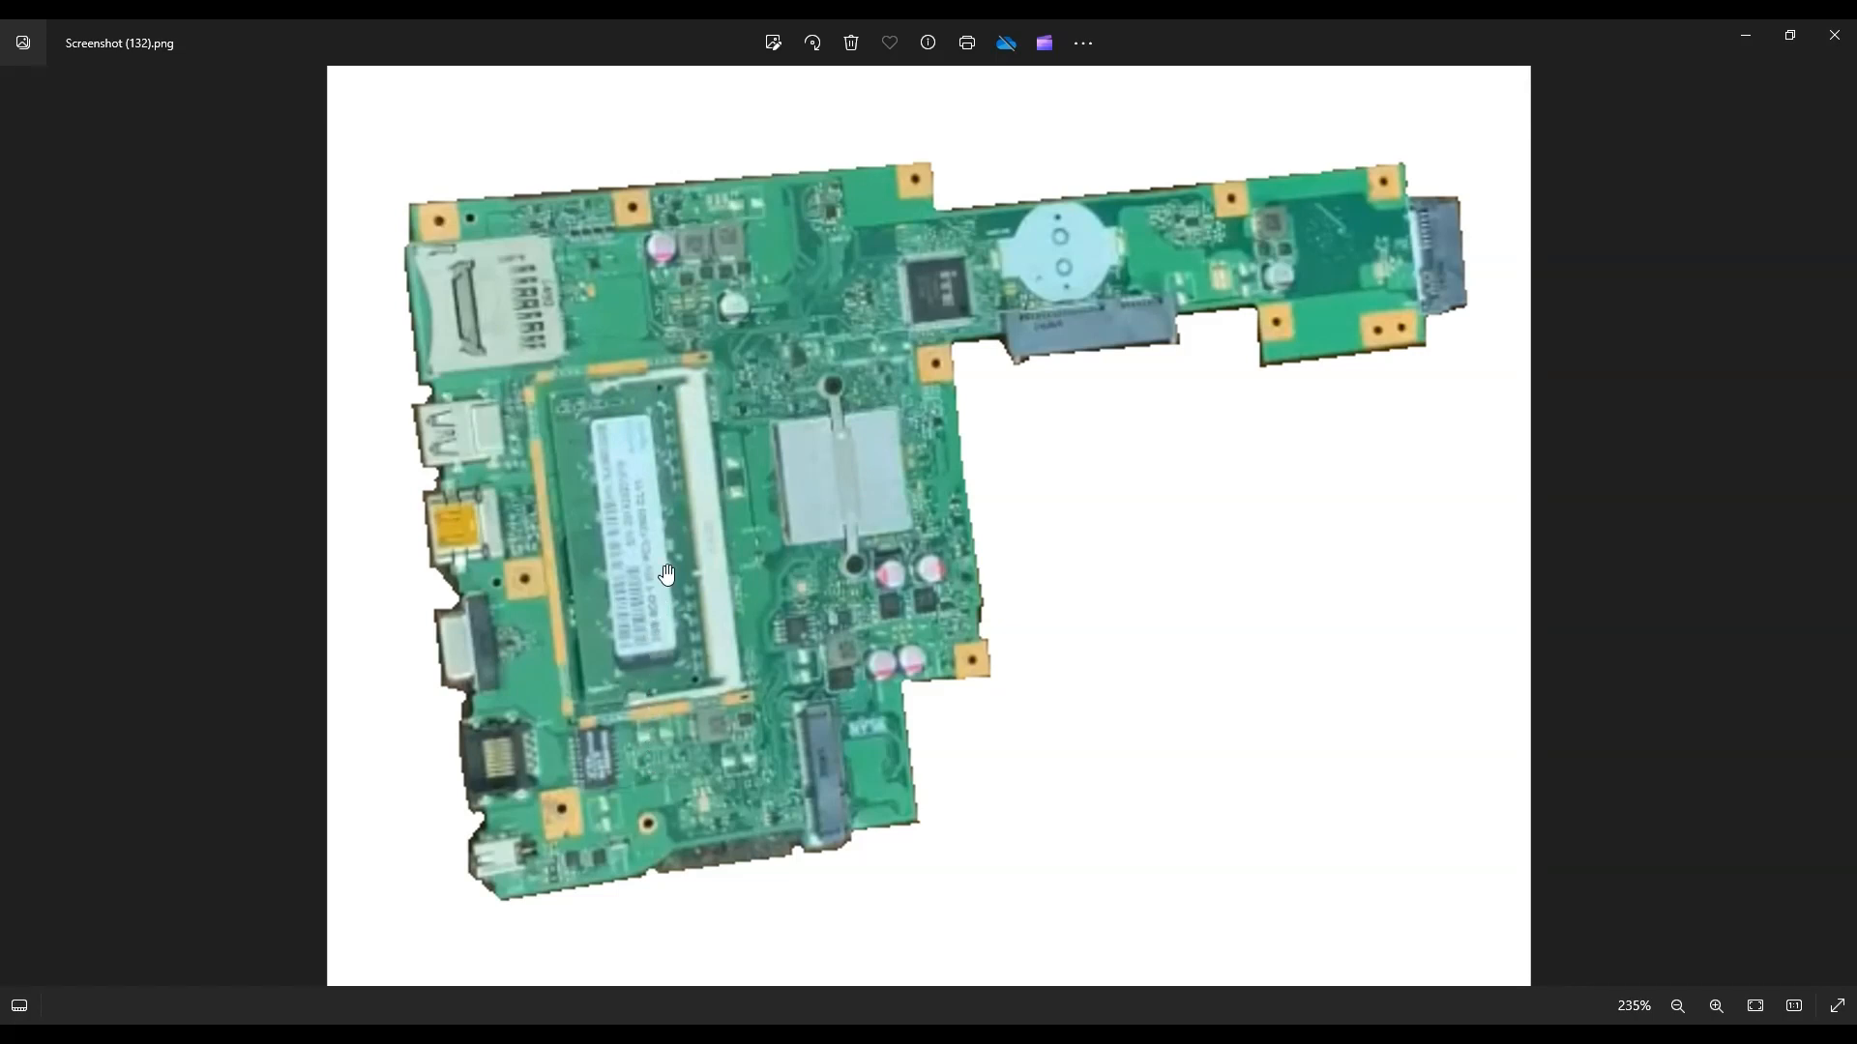
pyautogui.moveTo(630, 629)
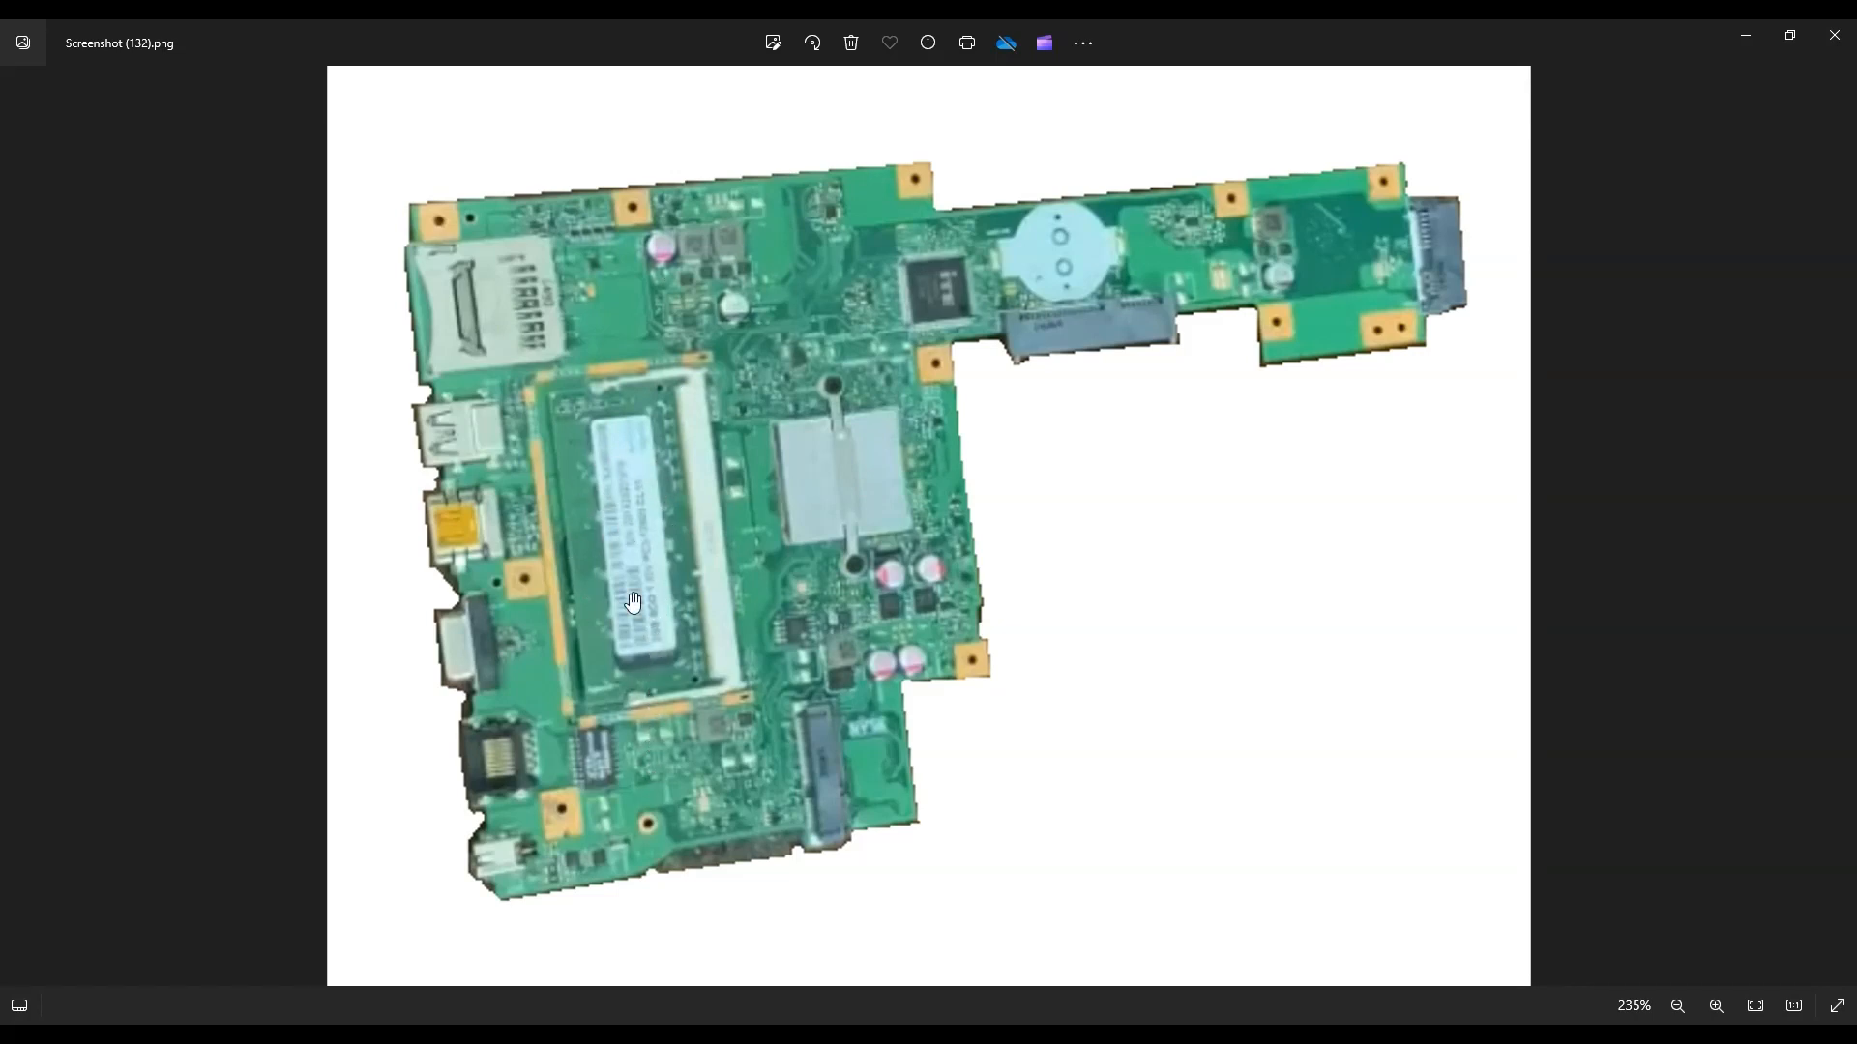
pyautogui.moveTo(599, 542)
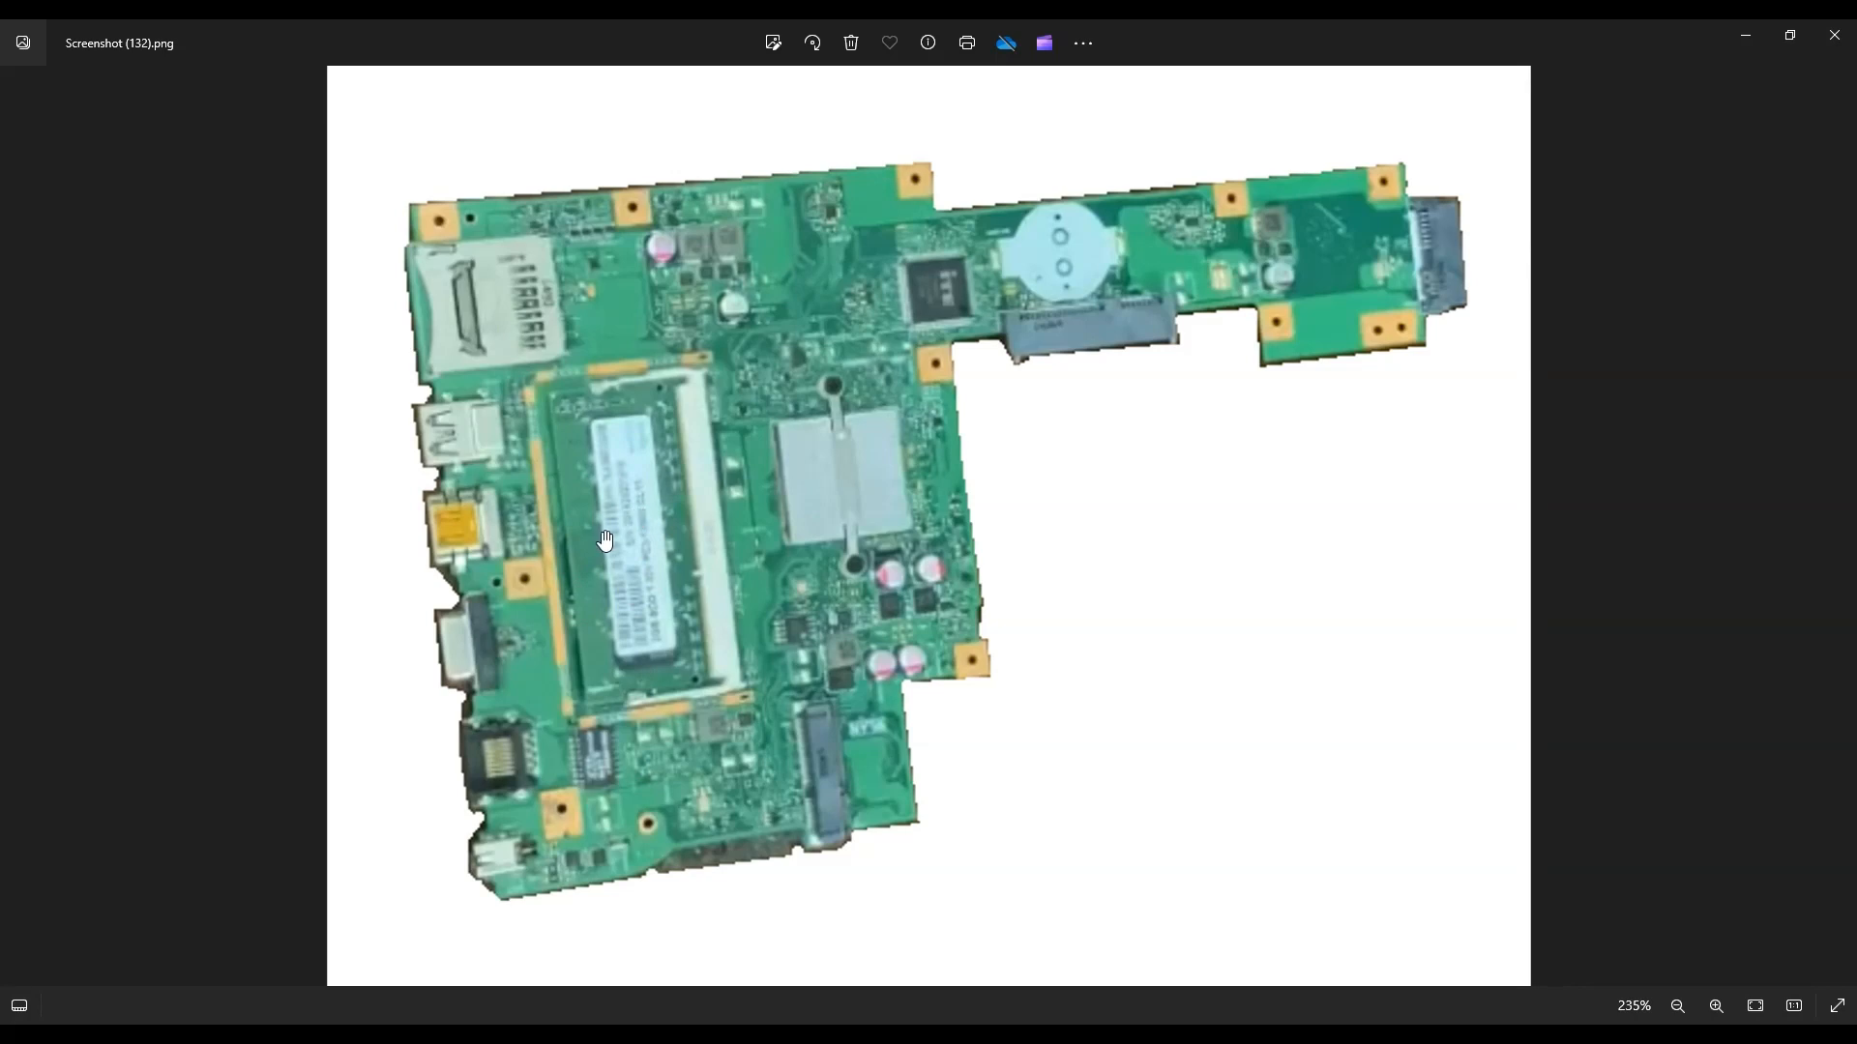
pyautogui.moveTo(936, 460)
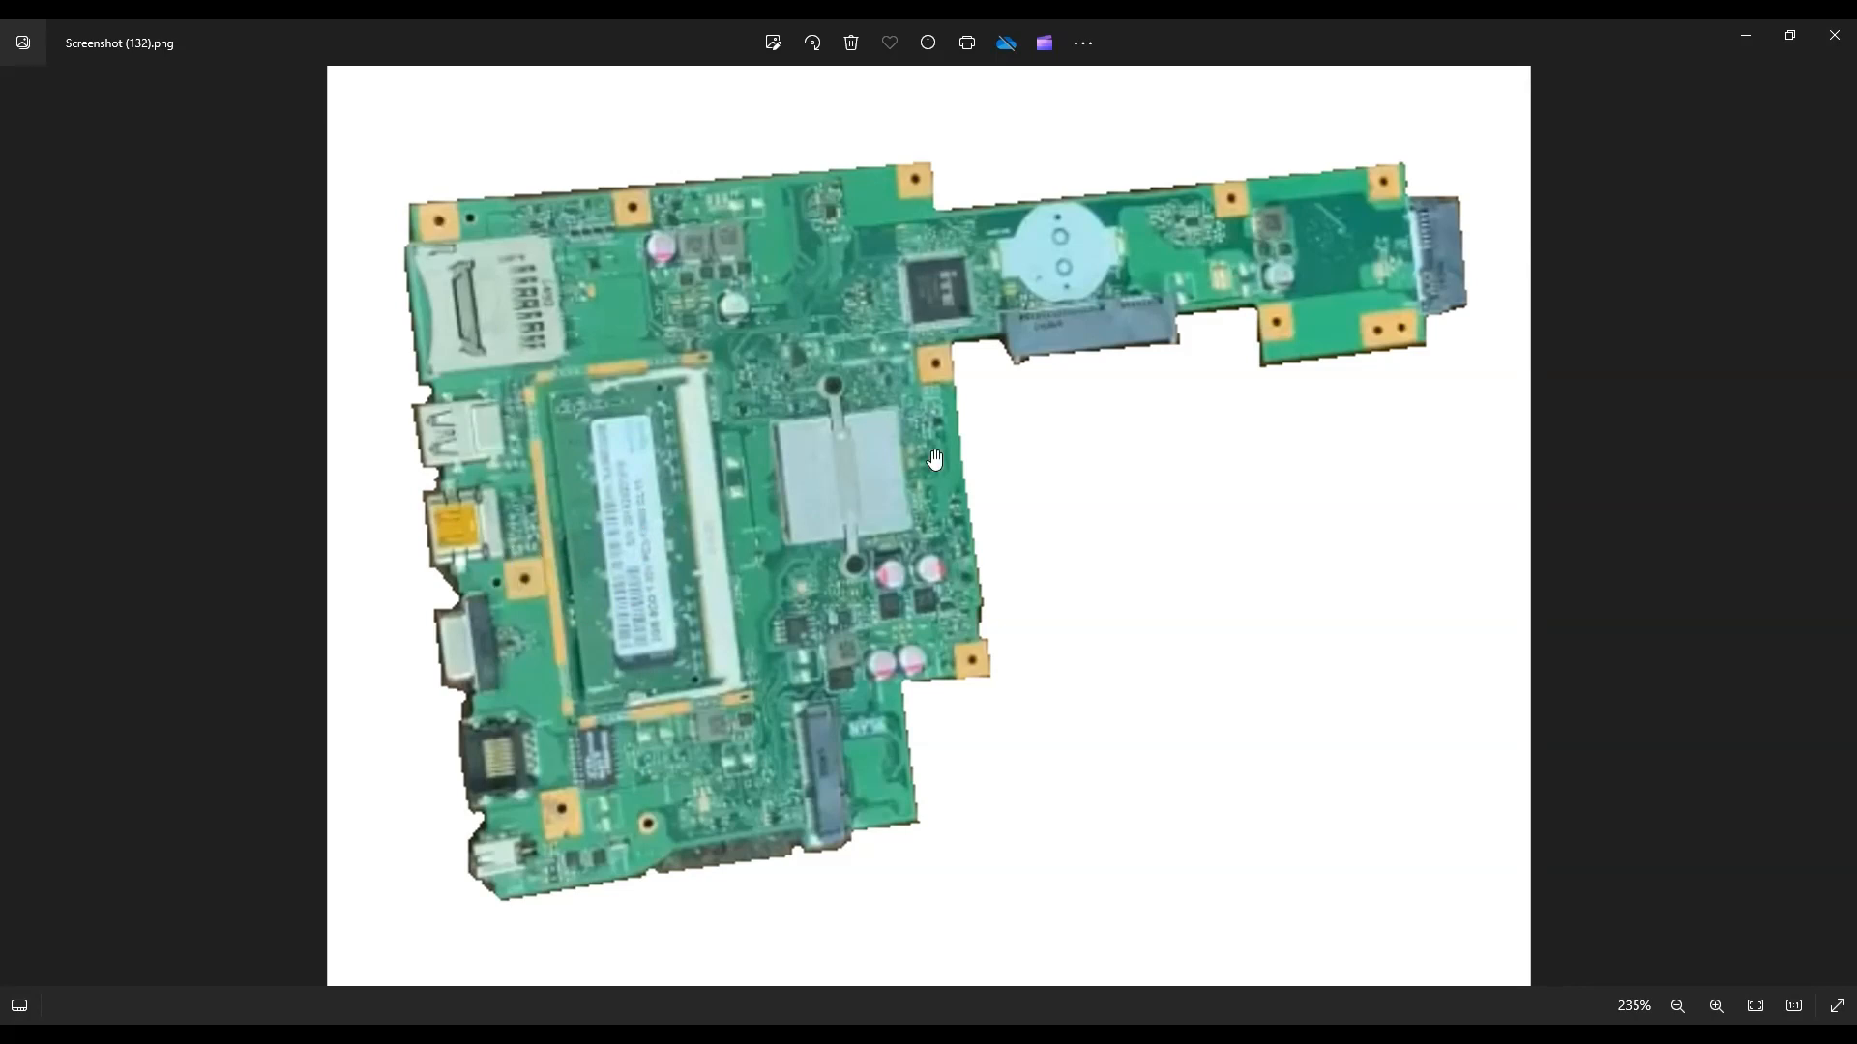
pyautogui.moveTo(1121, 333)
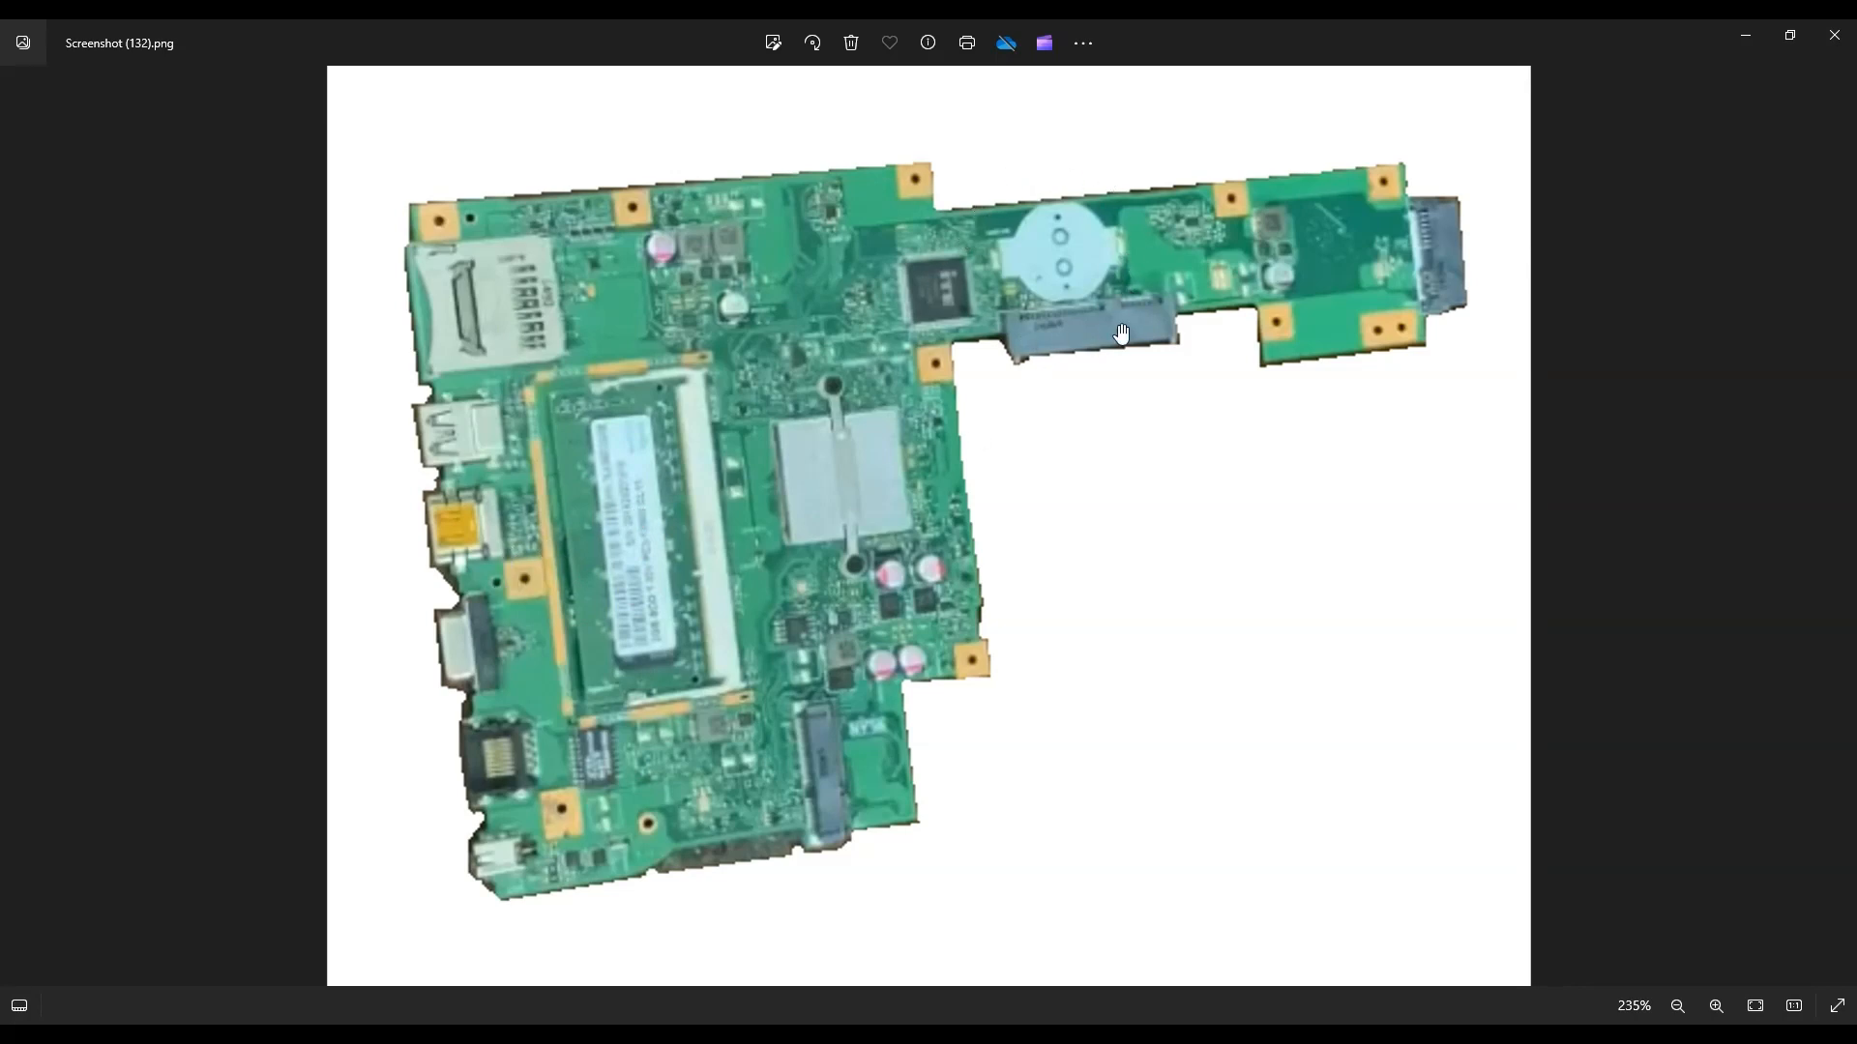
pyautogui.moveTo(1068, 210)
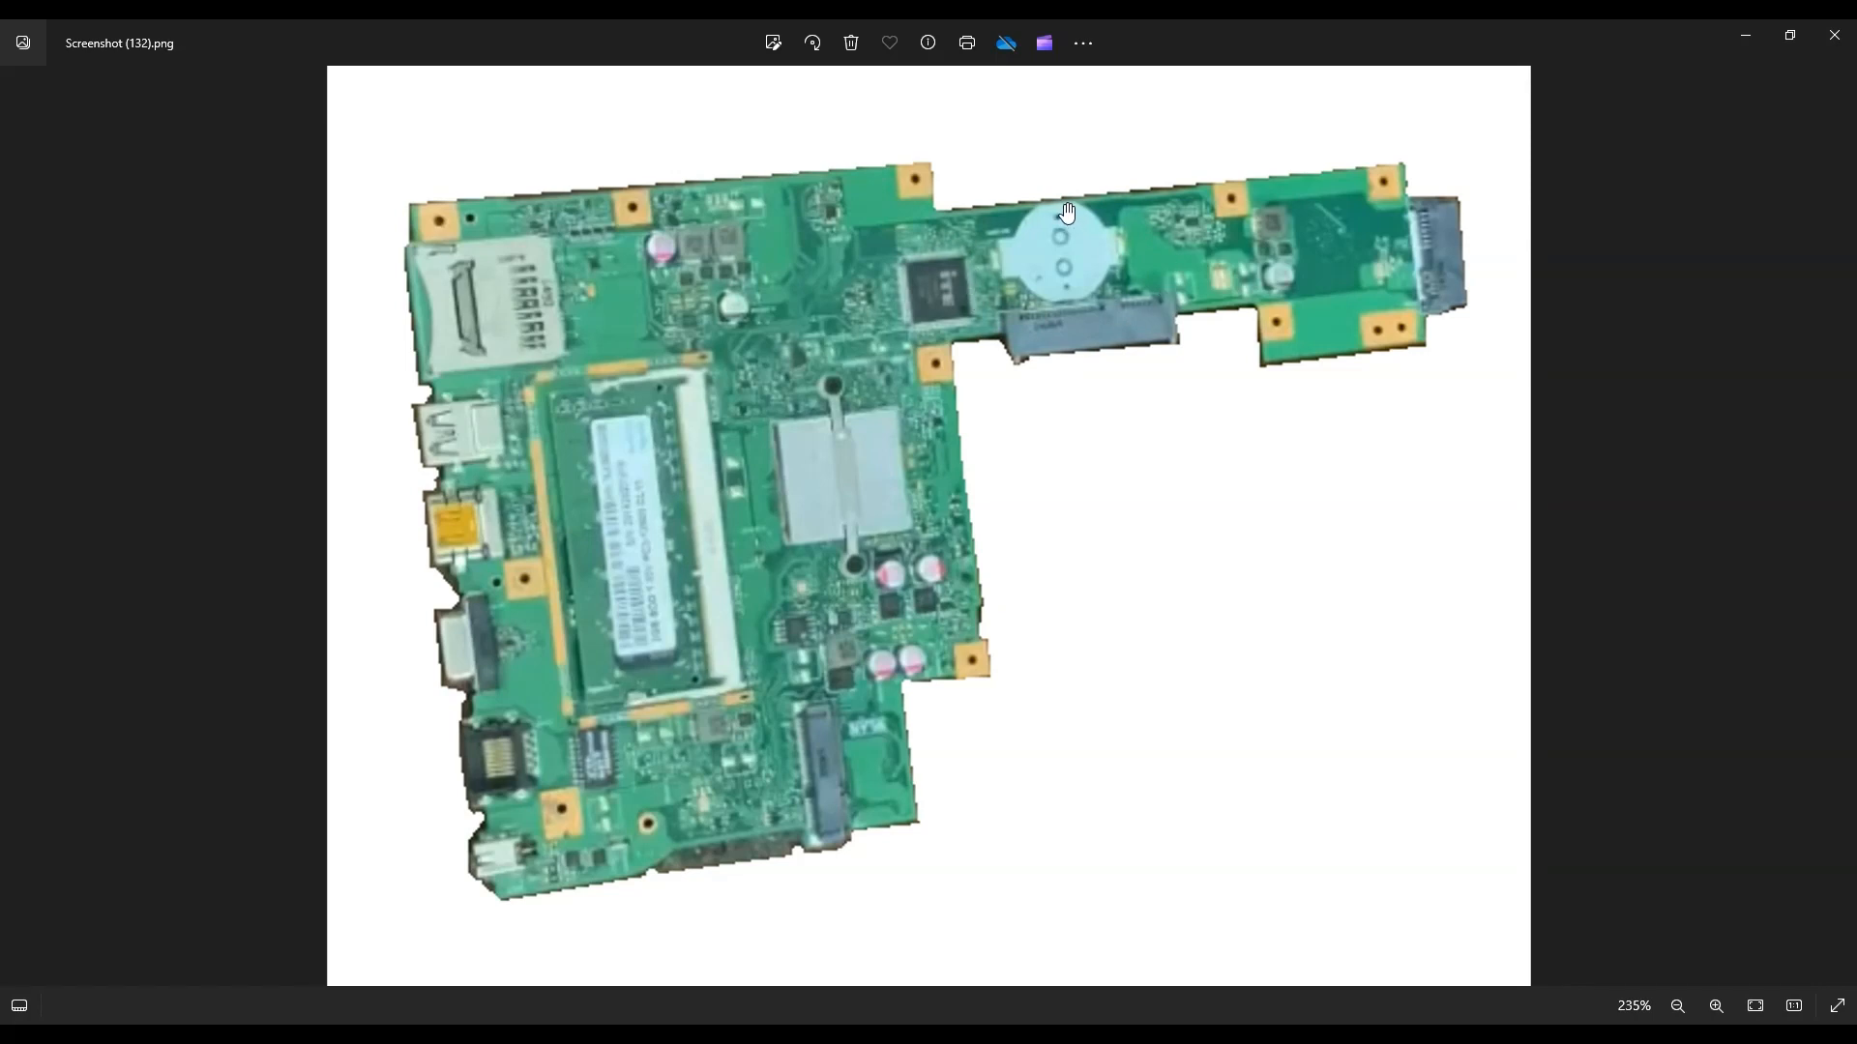
pyautogui.moveTo(1002, 212)
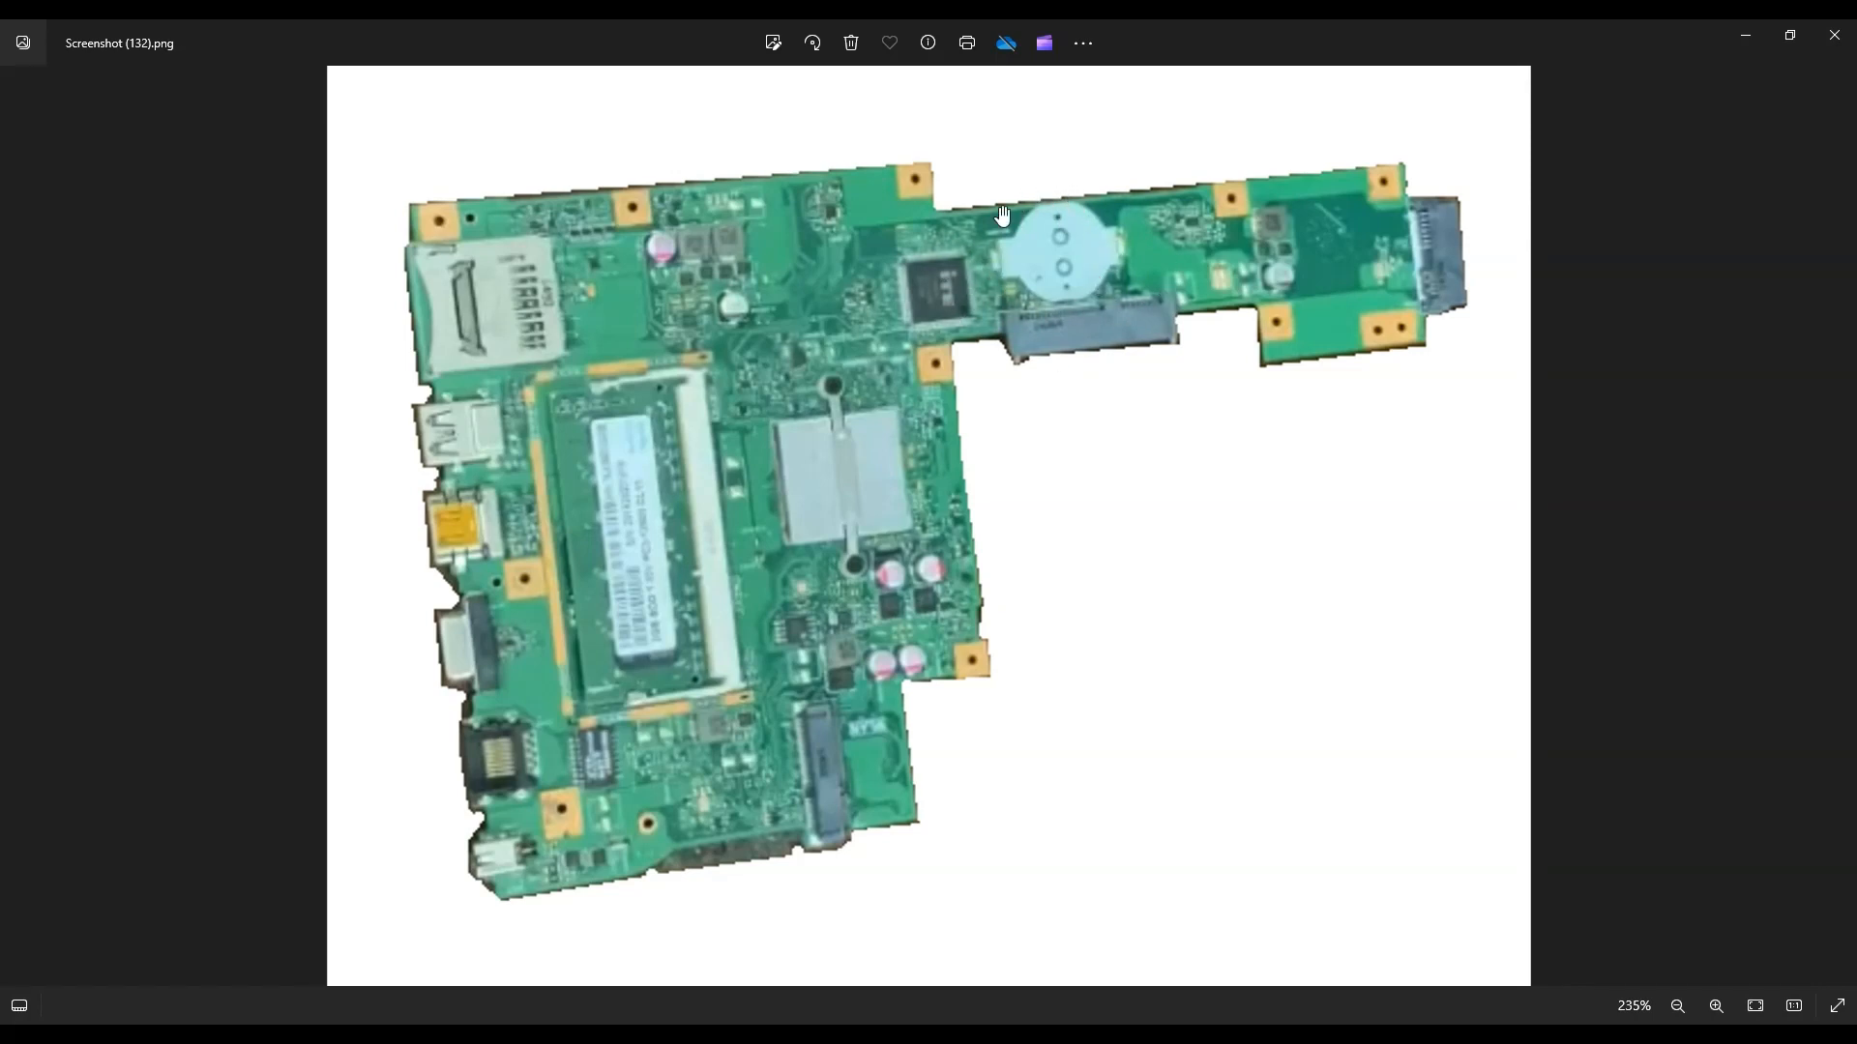
pyautogui.moveTo(1025, 197)
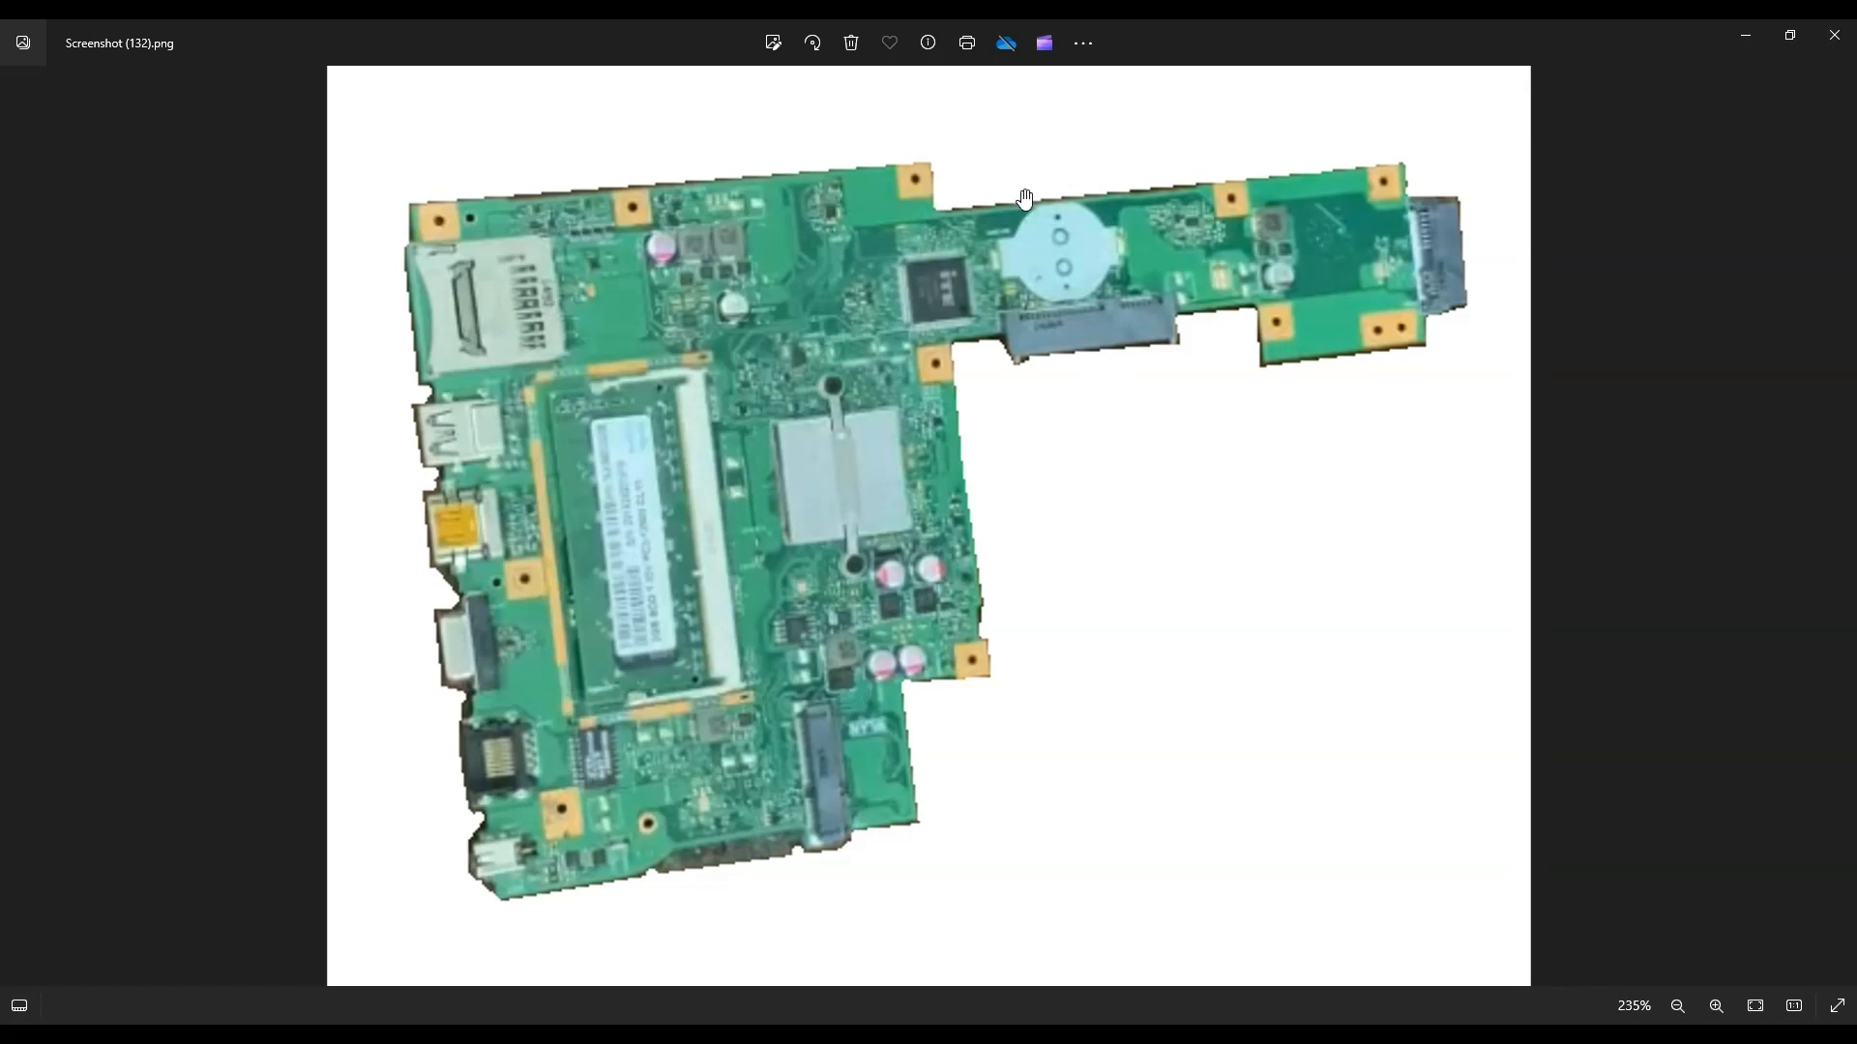
pyautogui.moveTo(1021, 263)
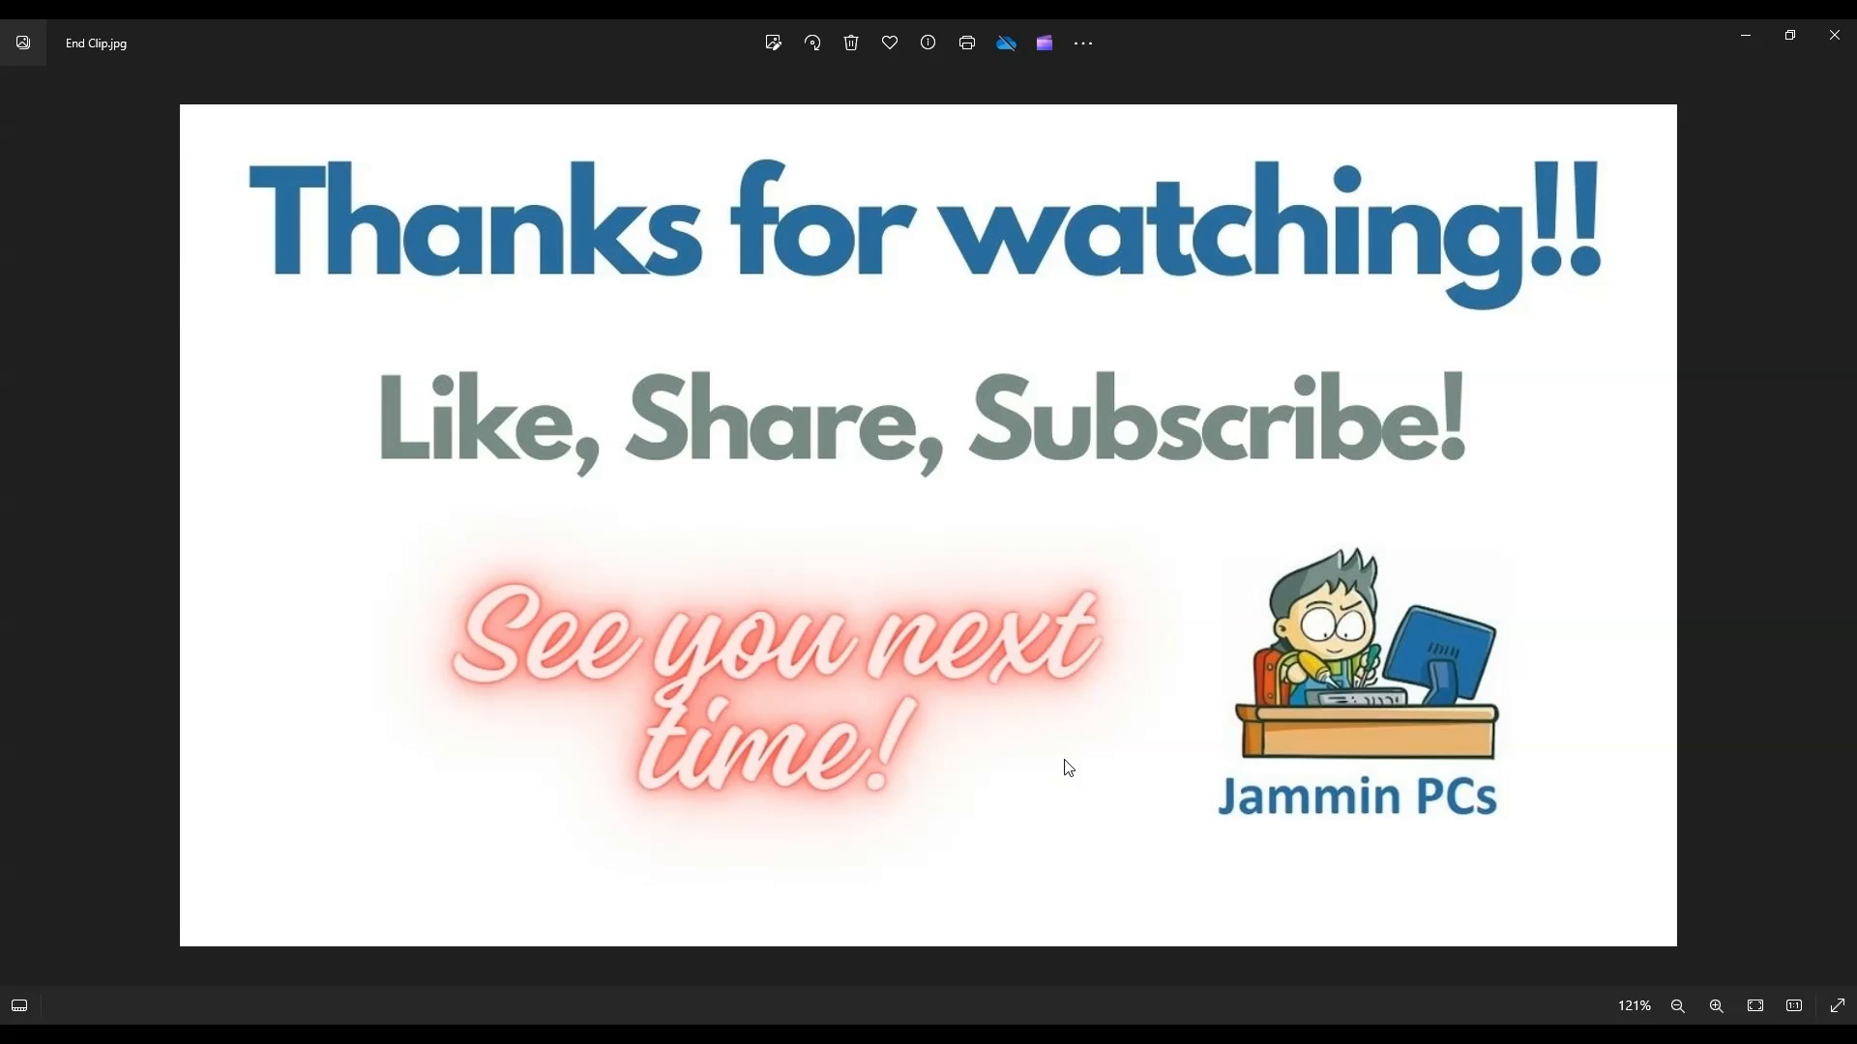
pyautogui.moveTo(936, 816)
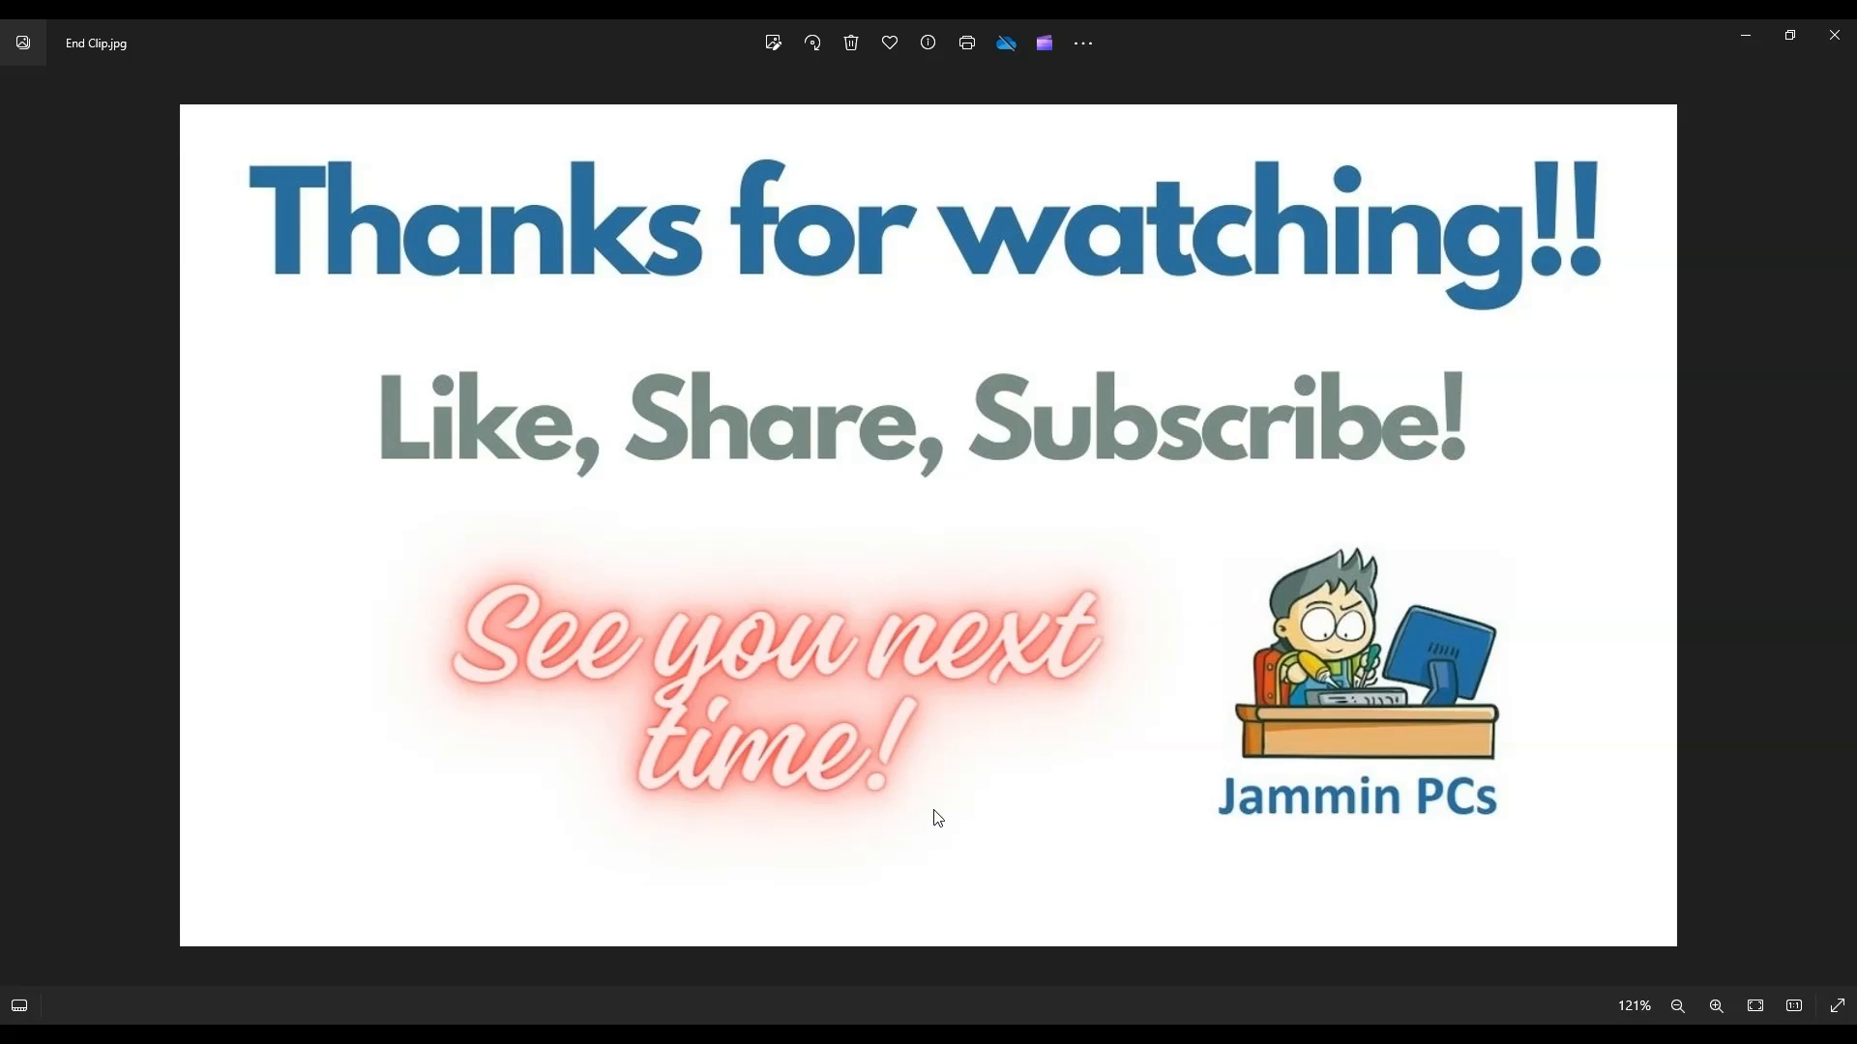